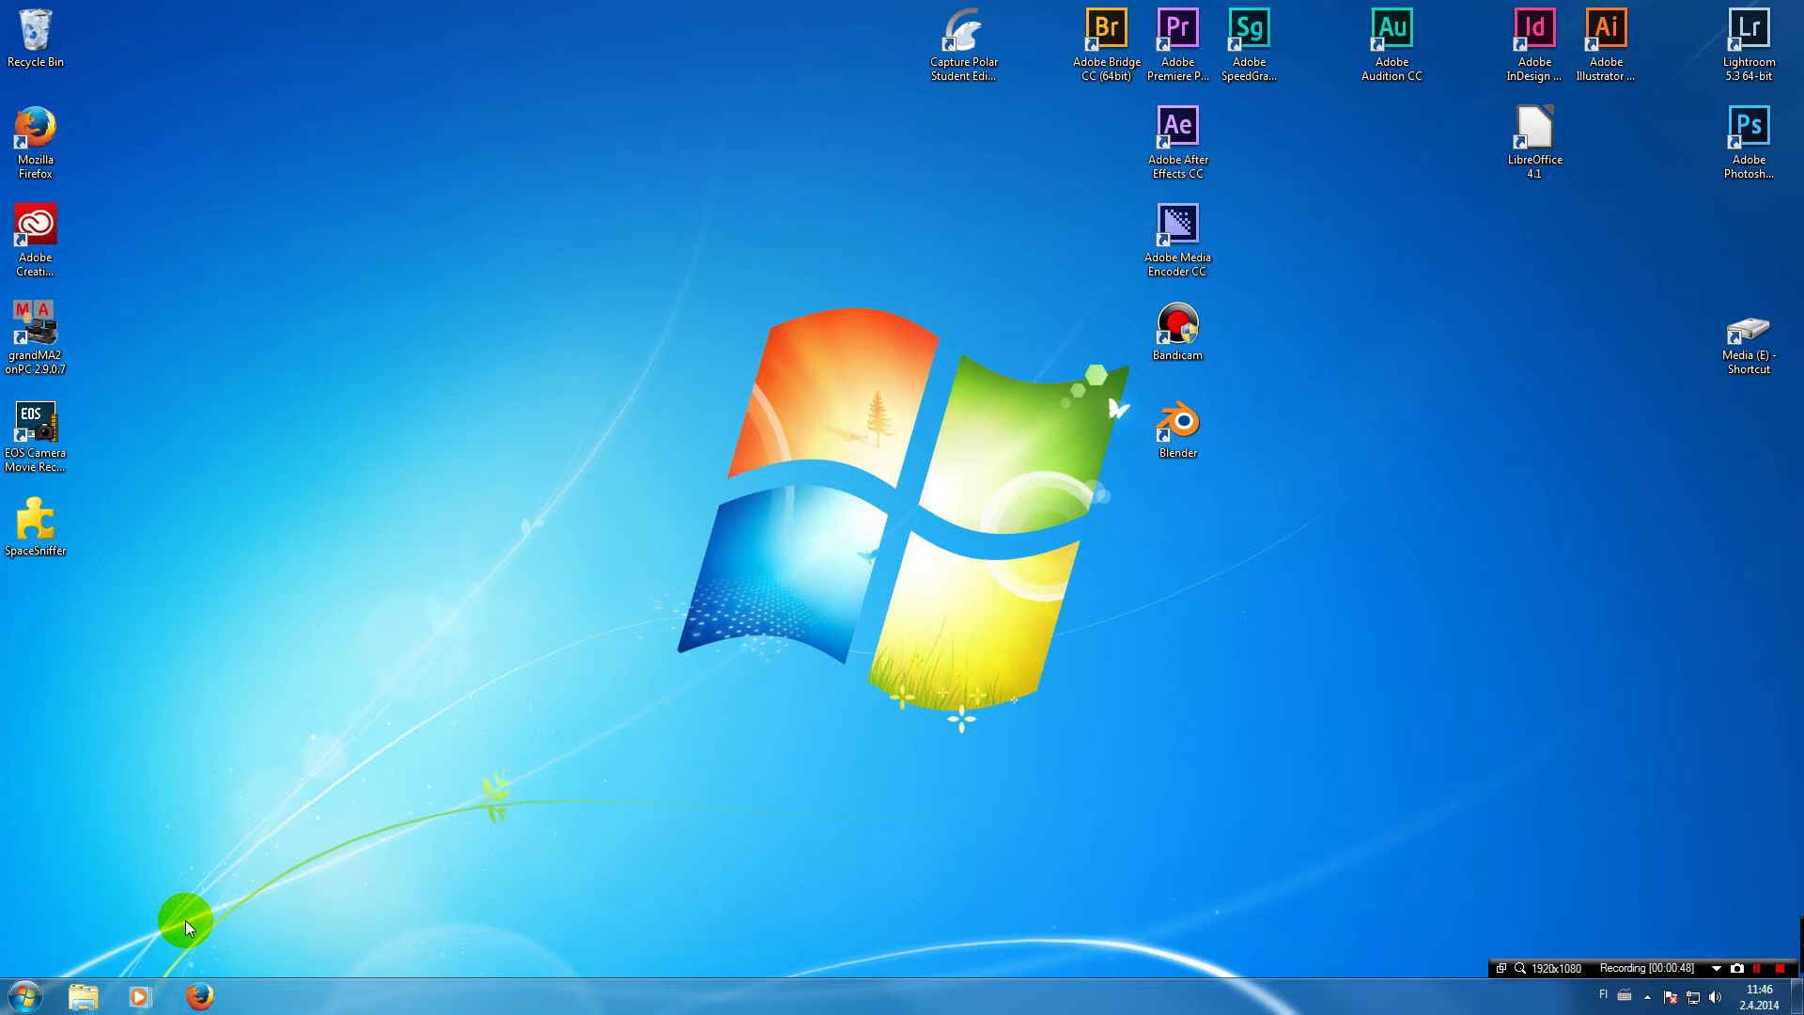
{"action": "mouse_move", "coordinate": [17, 992]}
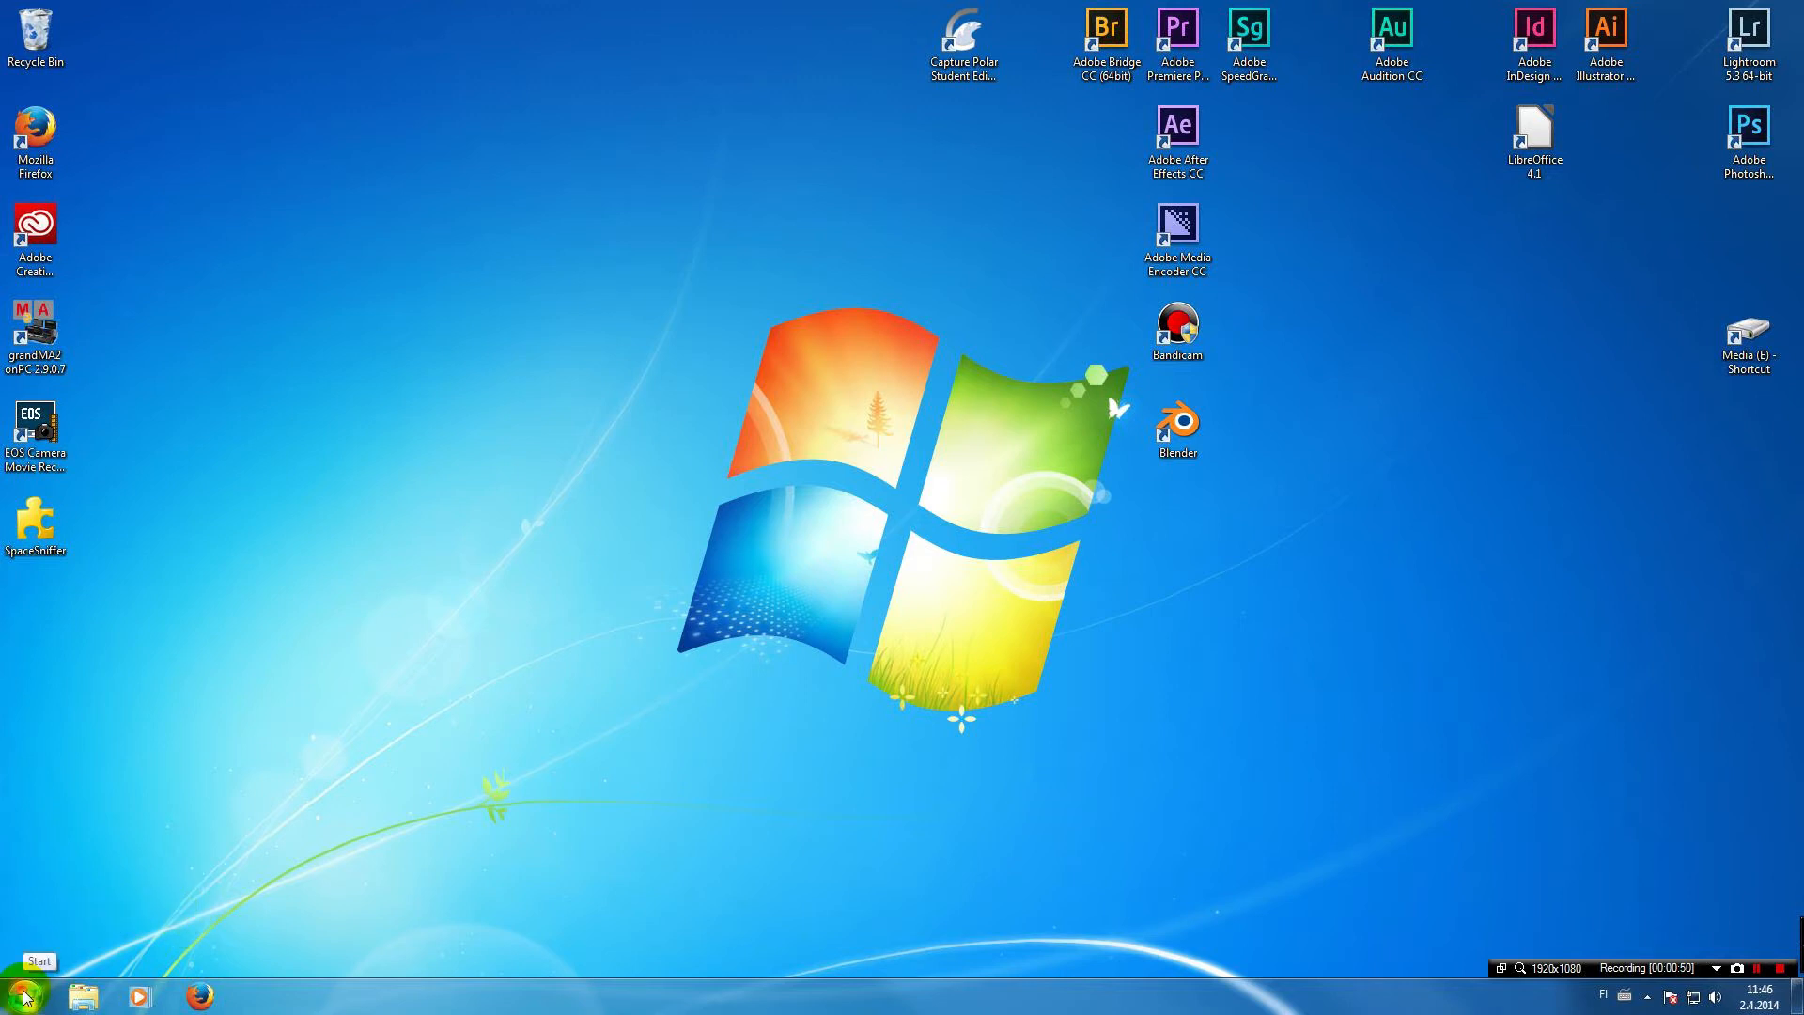
- Launch Adobe Photoshop CC (64 Bit) from the Start menu
{"action": "left_click", "coordinate": [23, 996]}
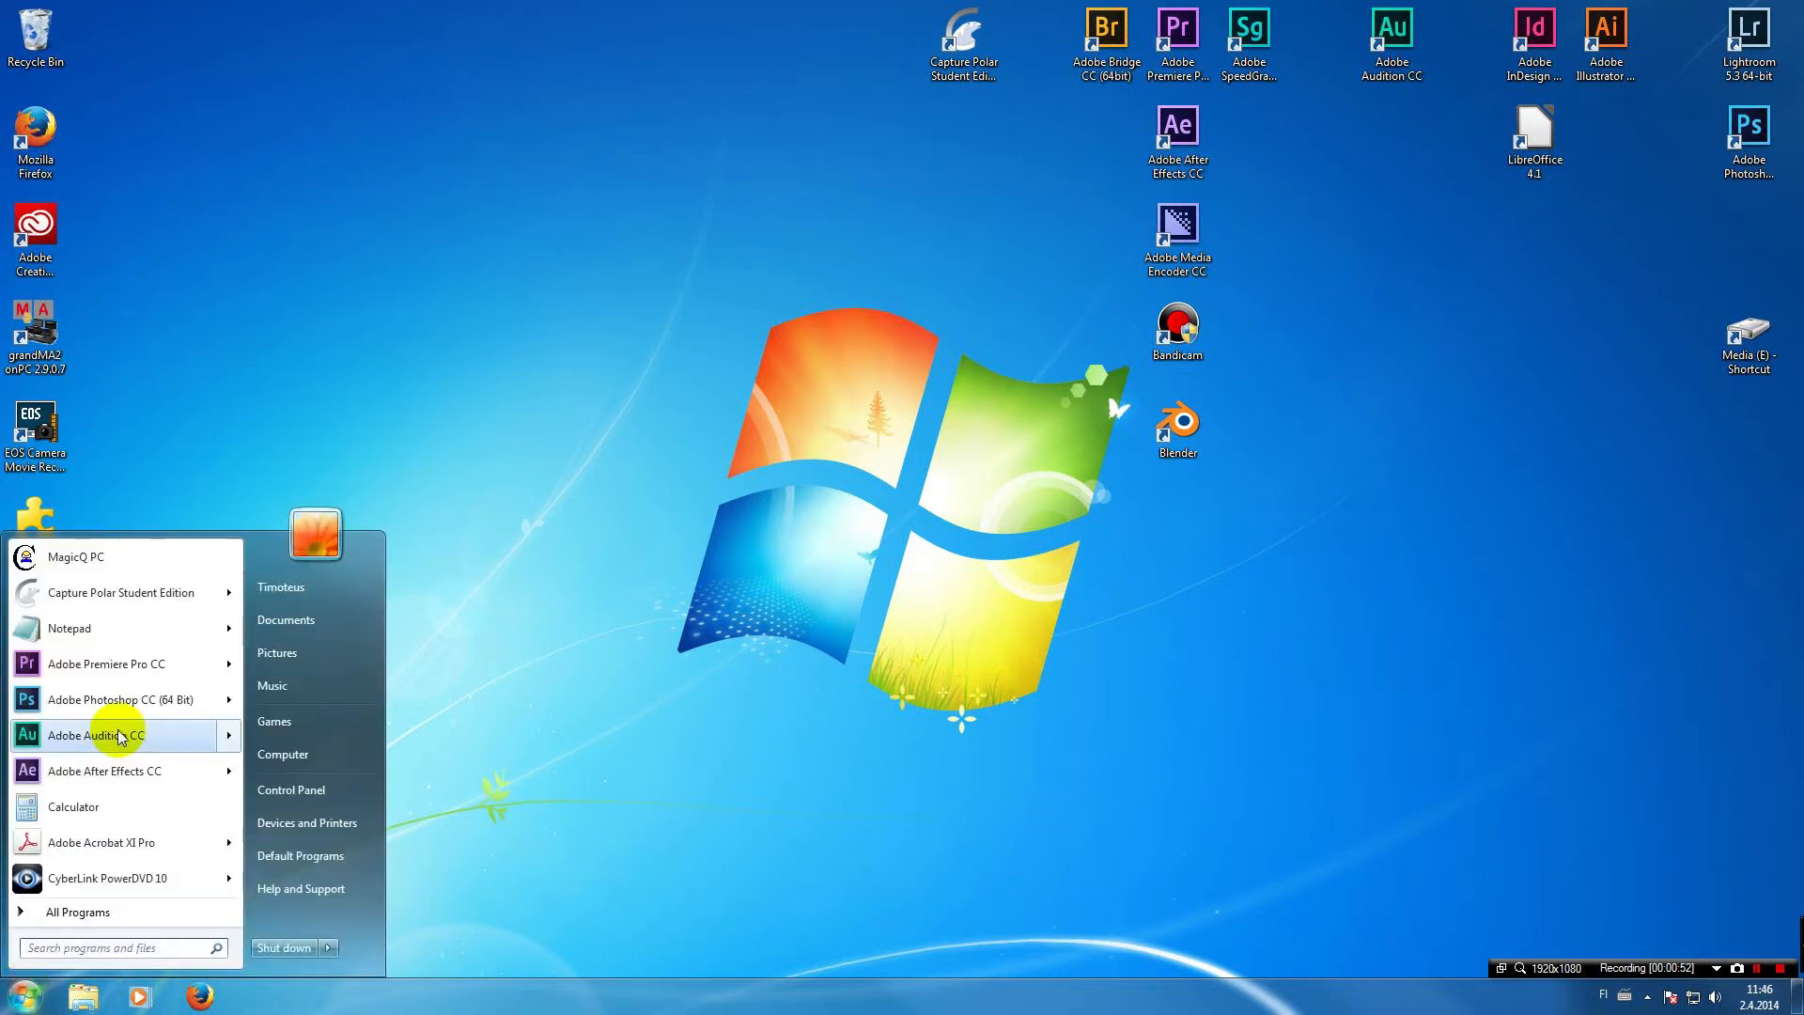
{"action": "left_click", "coordinate": [120, 699]}
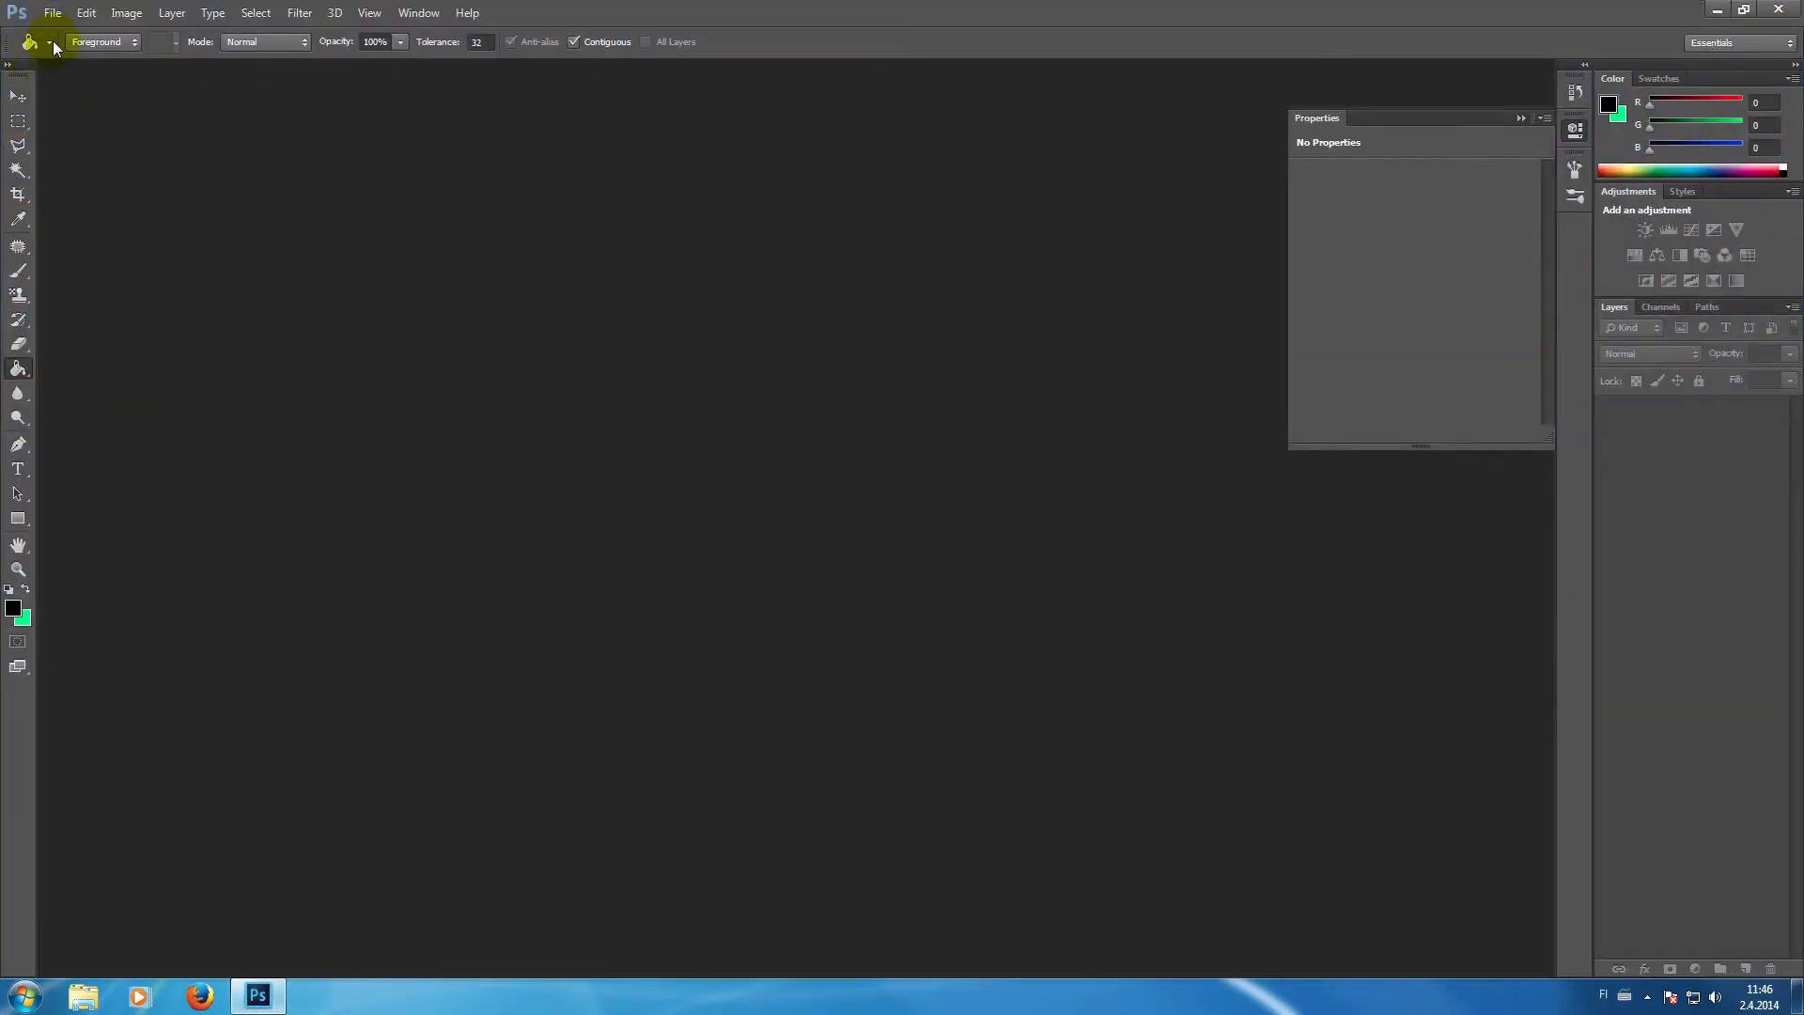
- Create a new document from the Web 1024x768 preset
{"action": "left_click", "coordinate": [51, 13]}
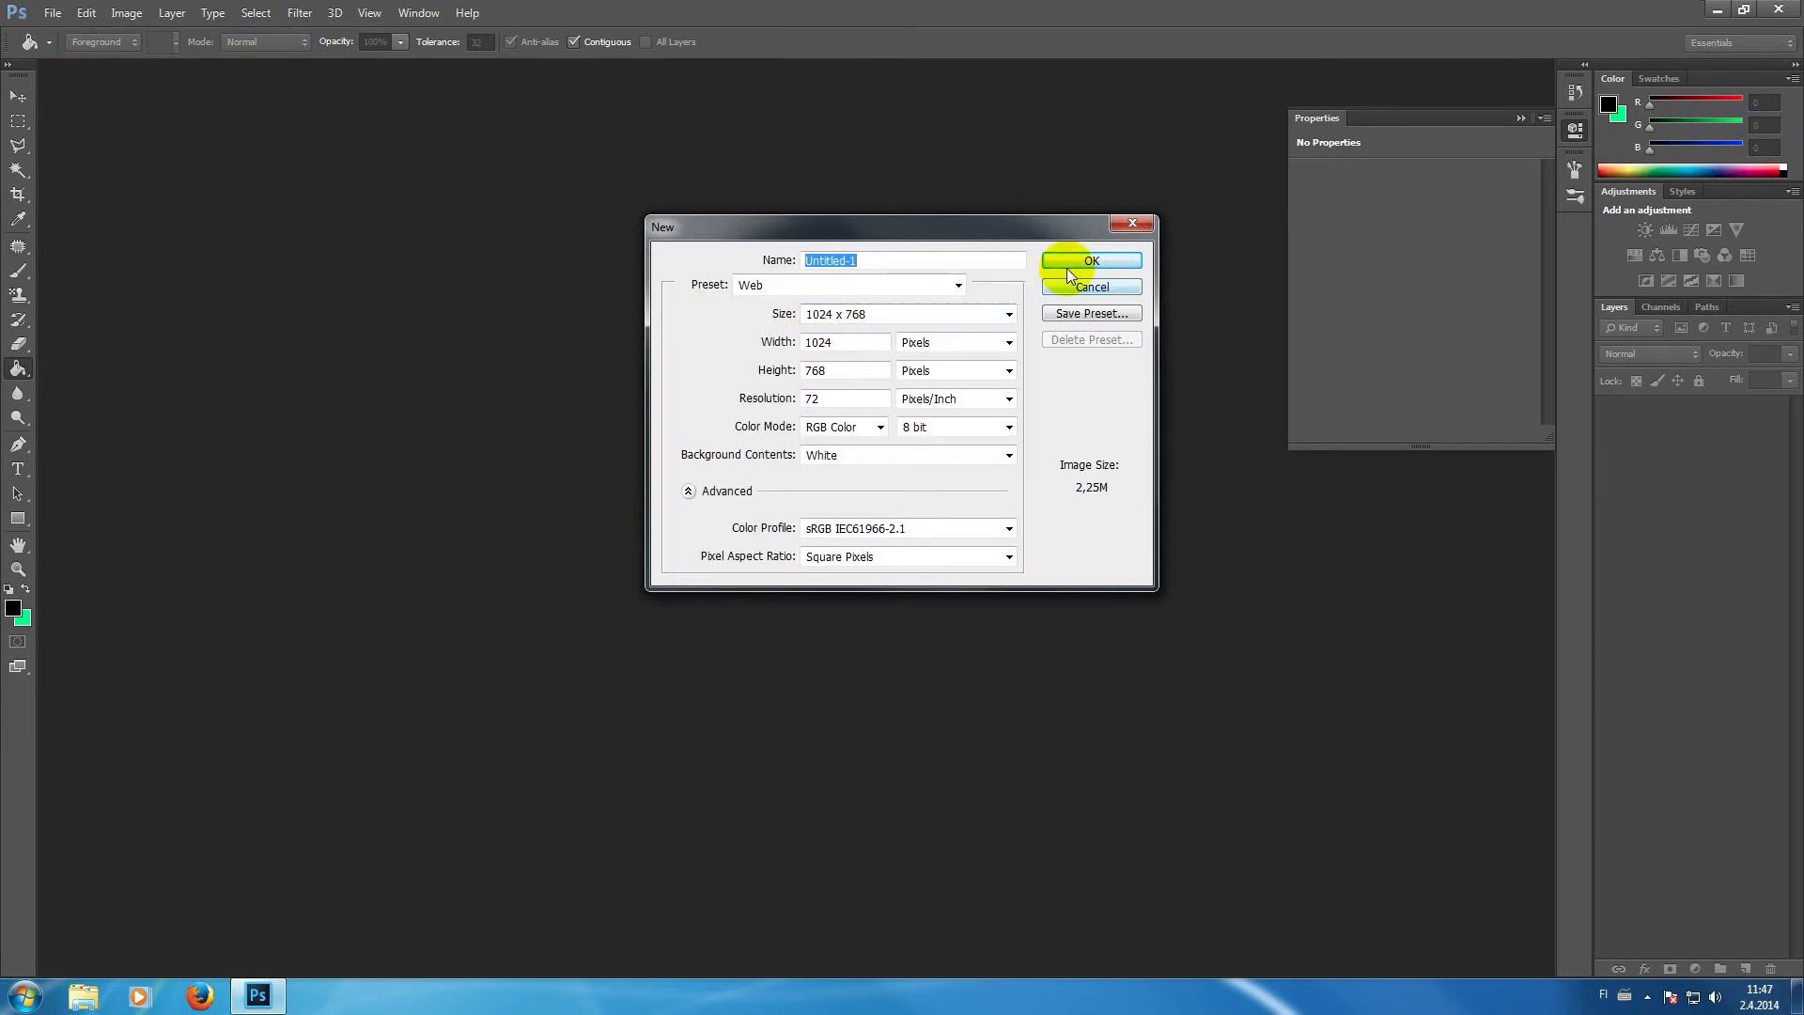
{"action": "left_click", "coordinate": [1091, 259]}
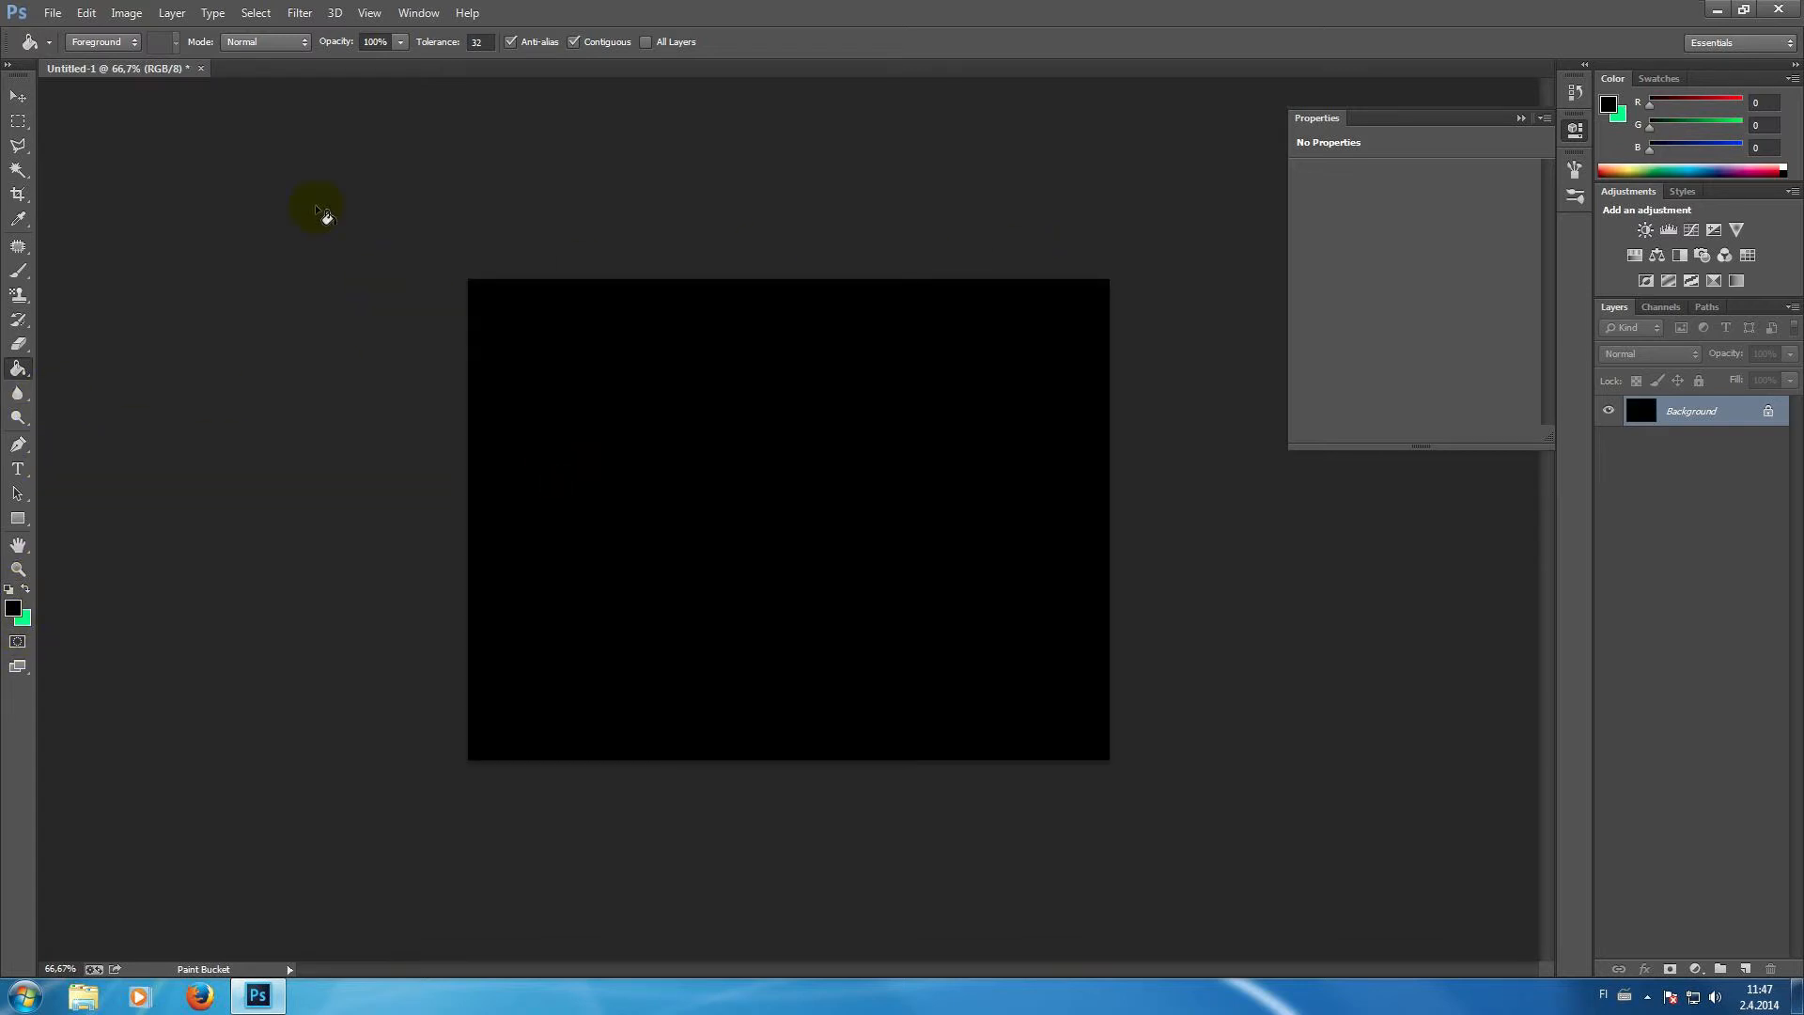
{"action": "mouse_move", "coordinate": [352, 98]}
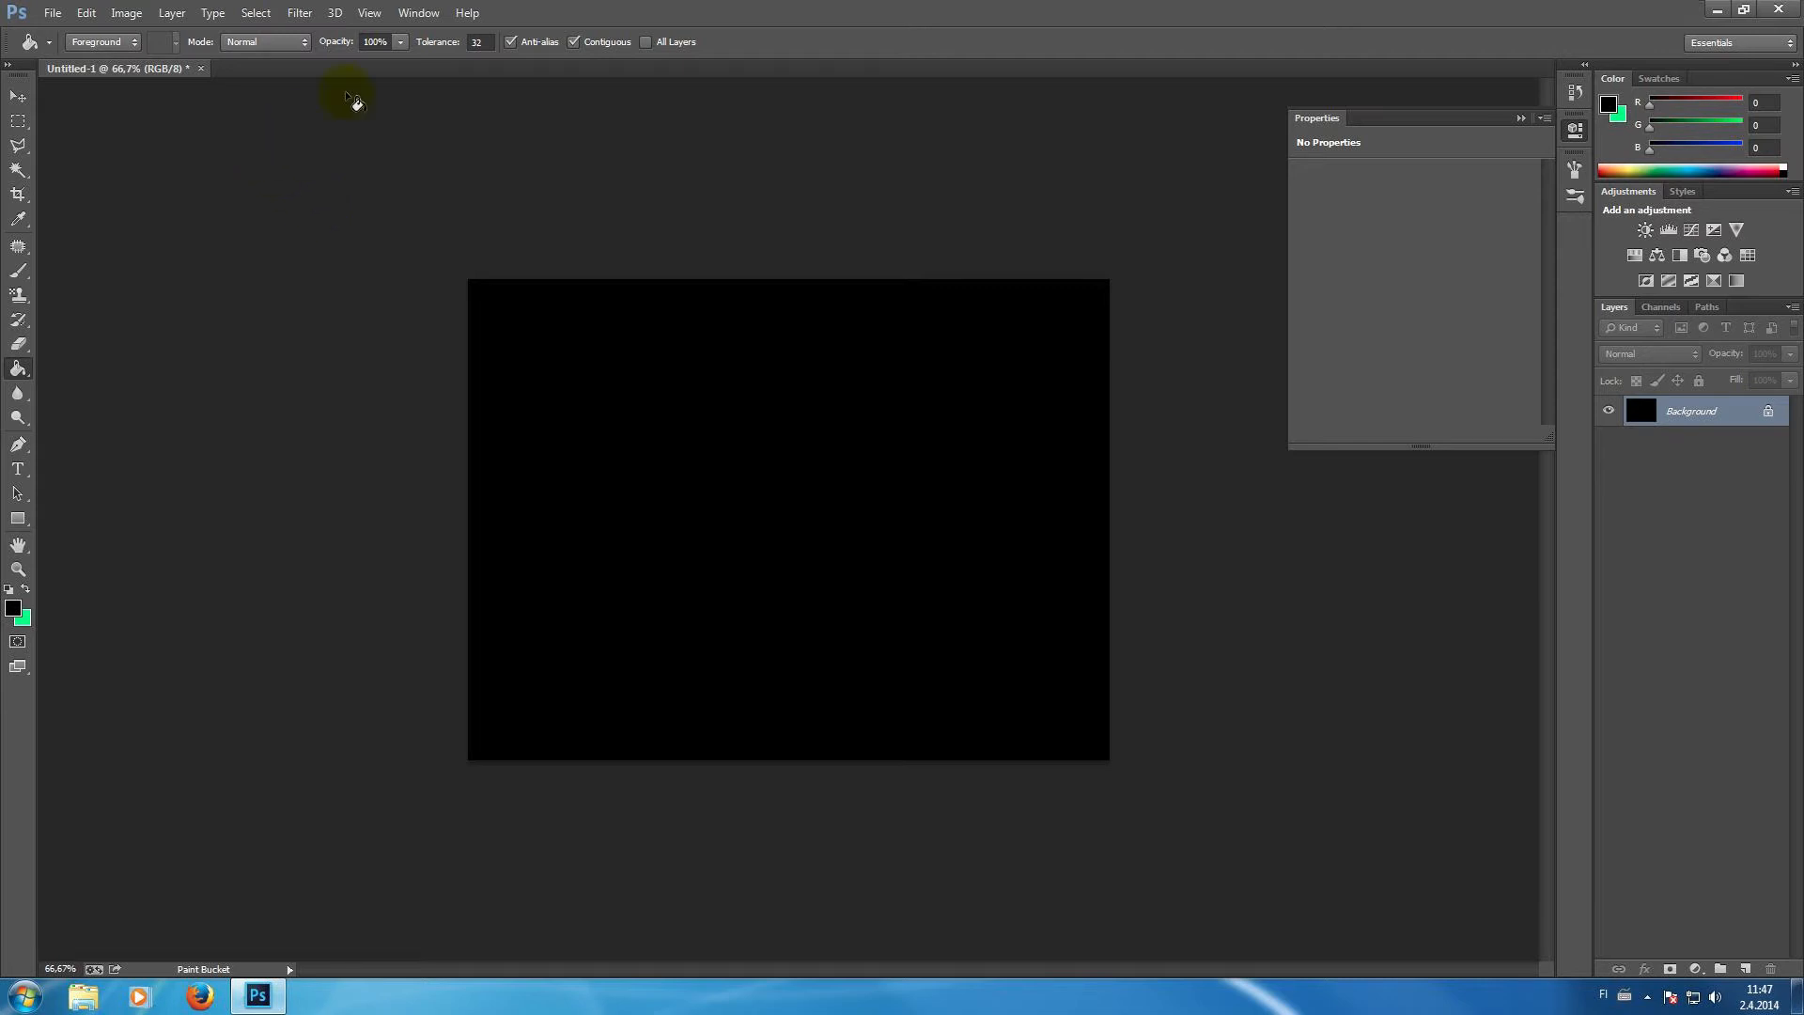
{"action": "mouse_move", "coordinate": [417, 14]}
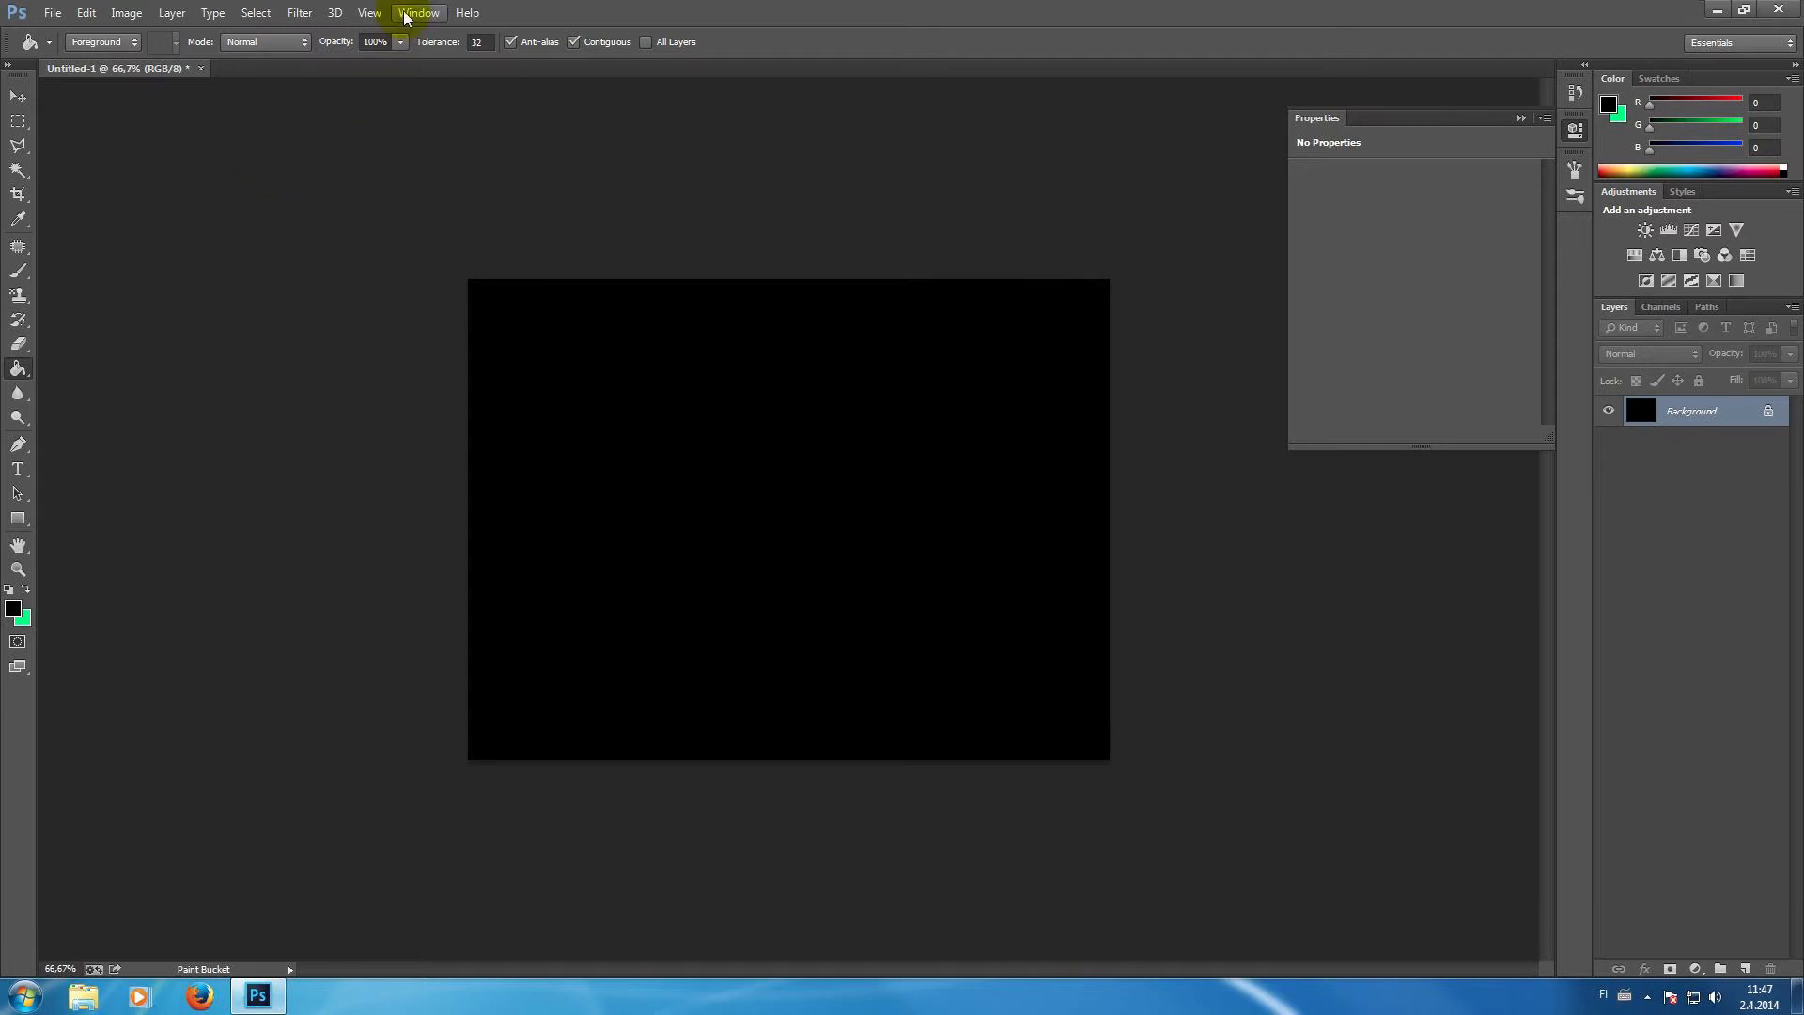
- Add a second view of Untitled-1 via Window > Arrange and float it as its own window
{"action": "left_click", "coordinate": [417, 13]}
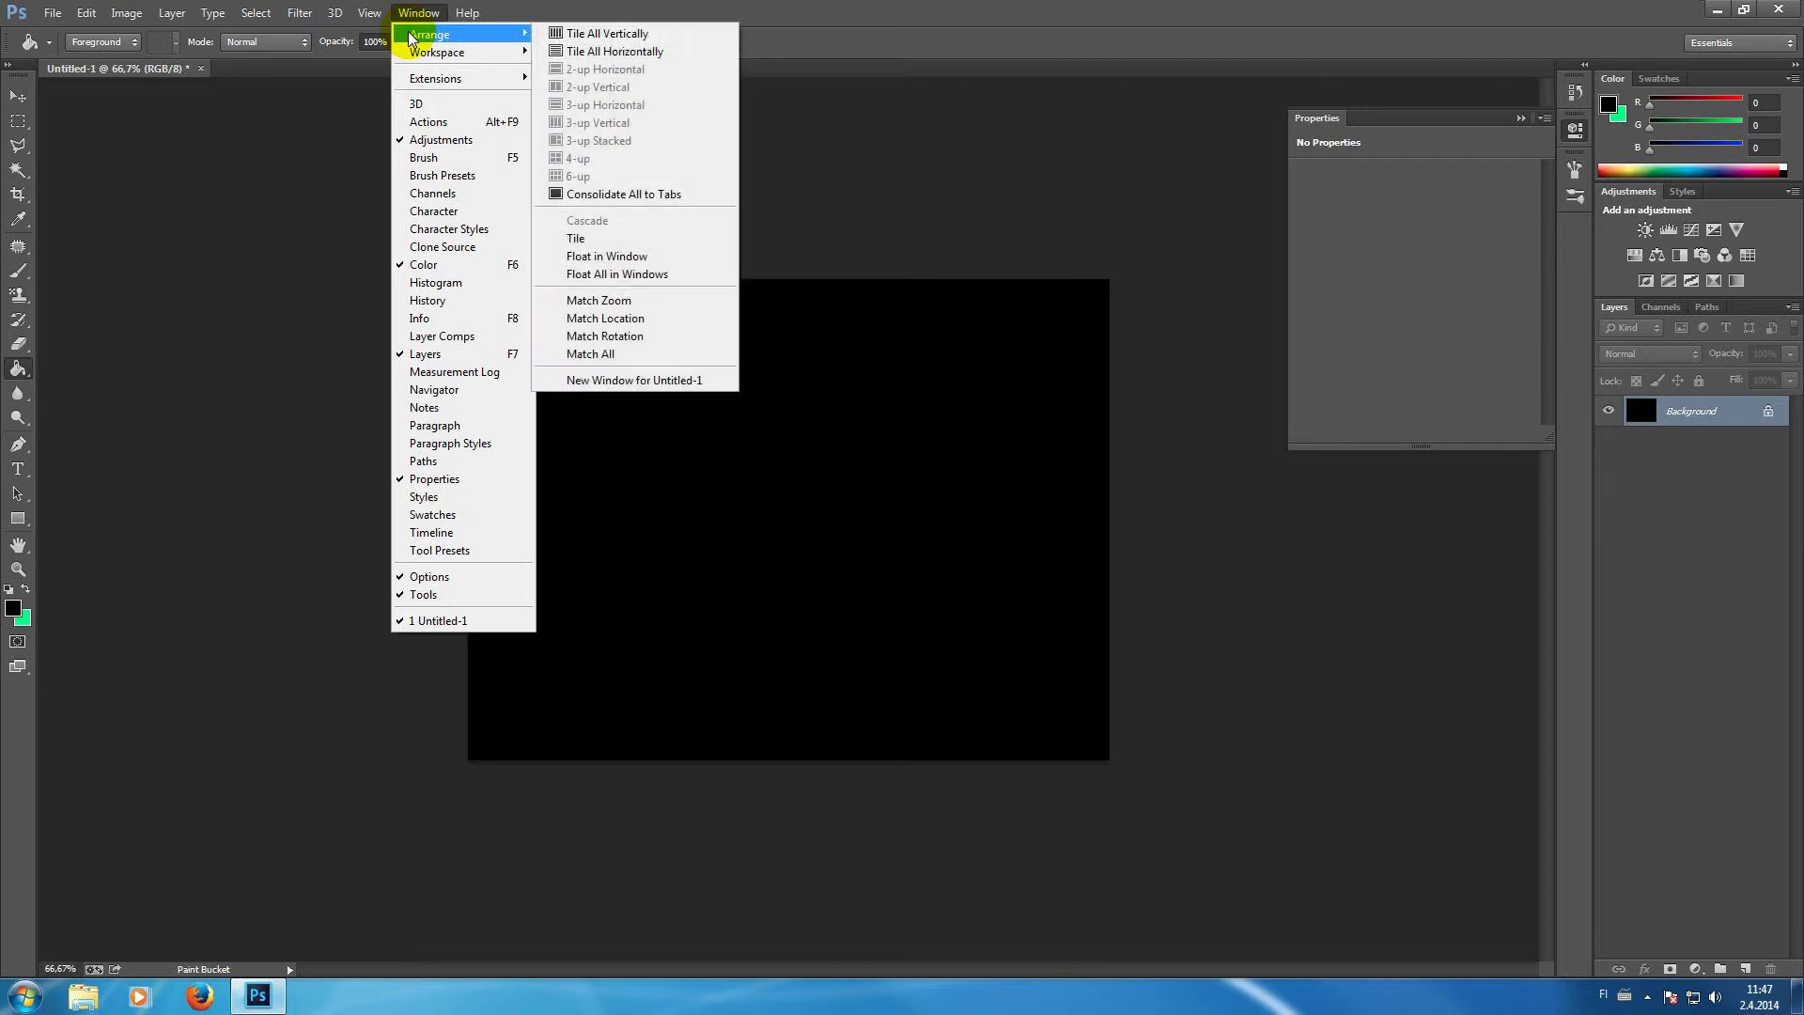
{"action": "mouse_move", "coordinate": [607, 388]}
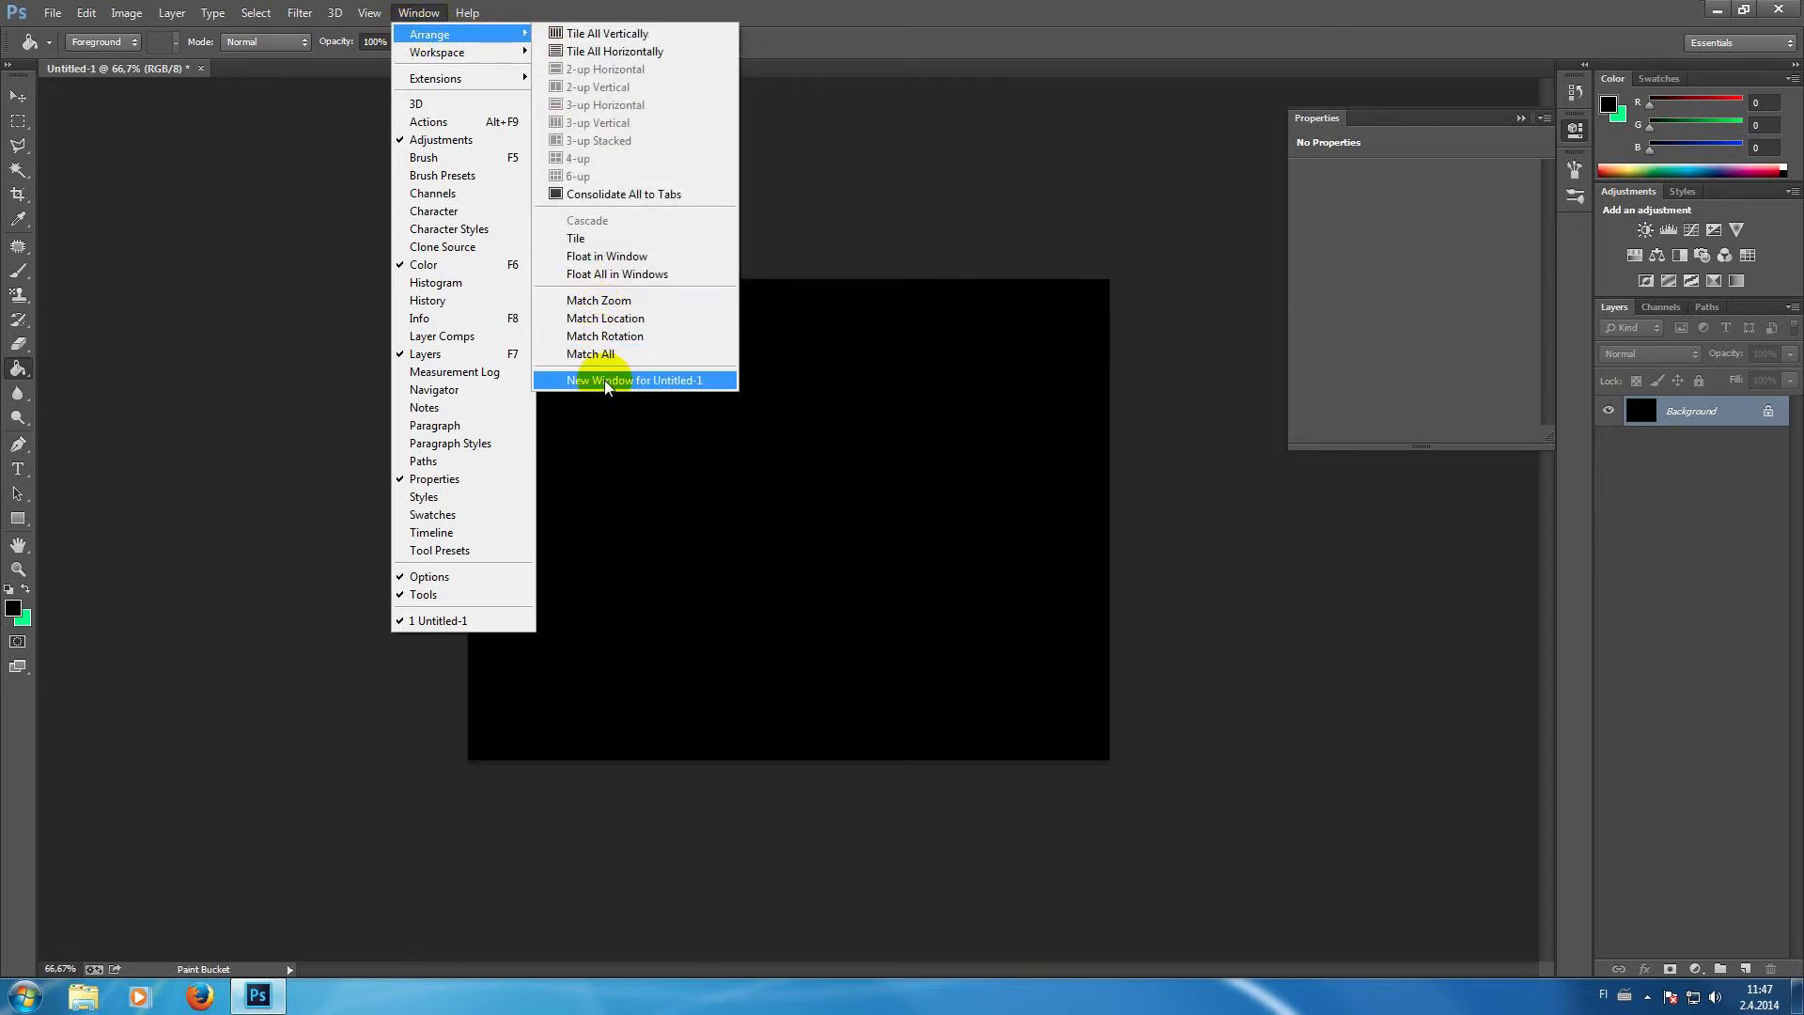
{"action": "left_click", "coordinate": [636, 380]}
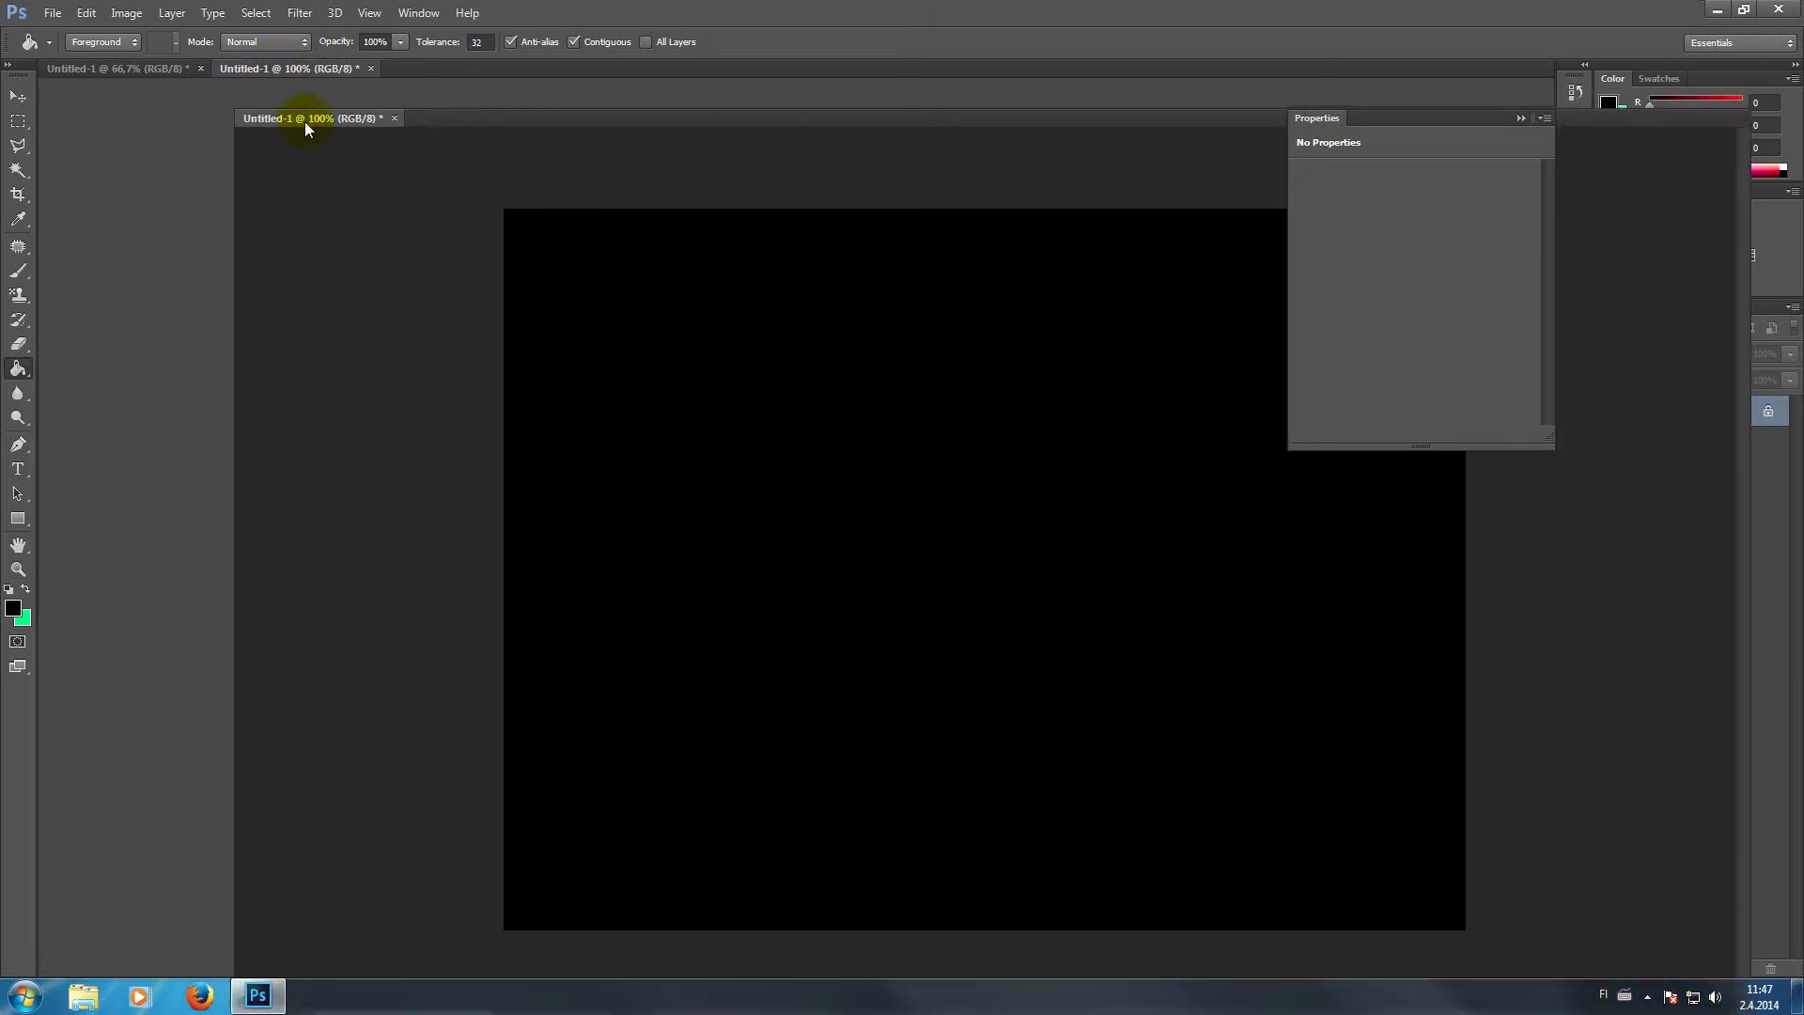
{"action": "left_click_drag", "start_coordinate": [294, 68], "coordinate": [427, 139]}
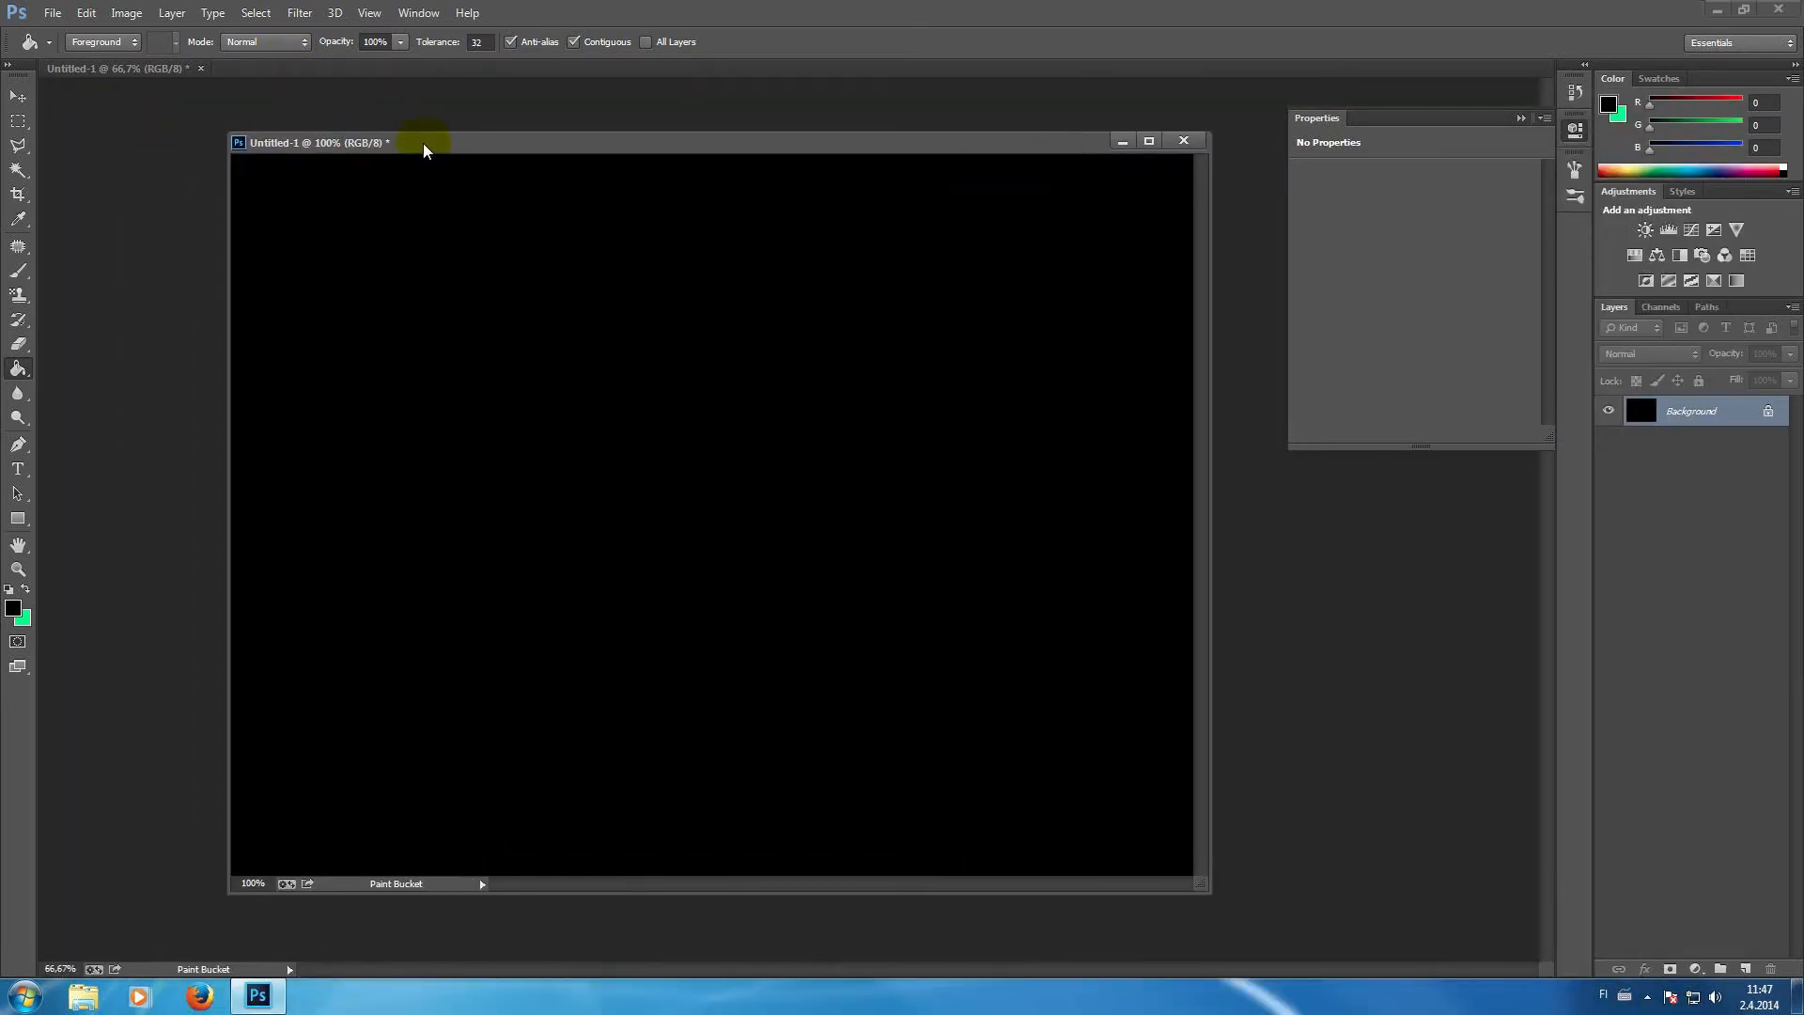
{"action": "mouse_move", "coordinate": [426, 150]}
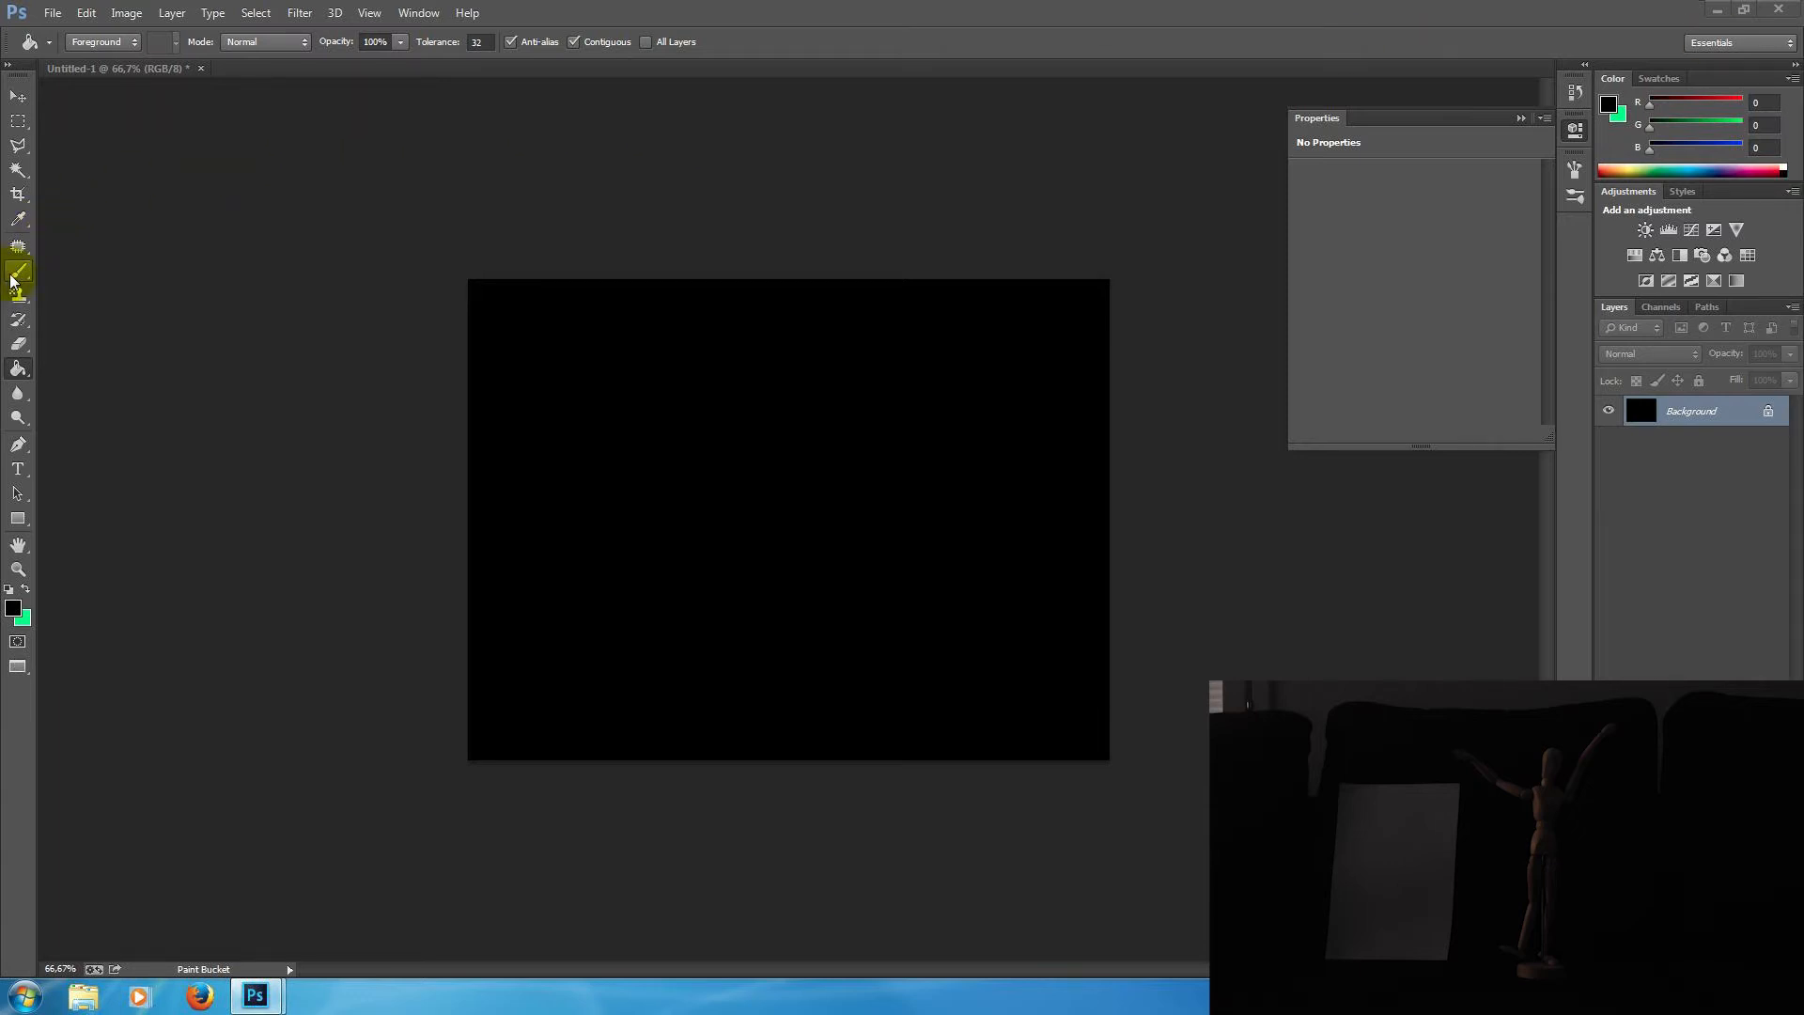
- Choose the Brush tool with white as the foreground colour
{"action": "left_click", "coordinate": [17, 272]}
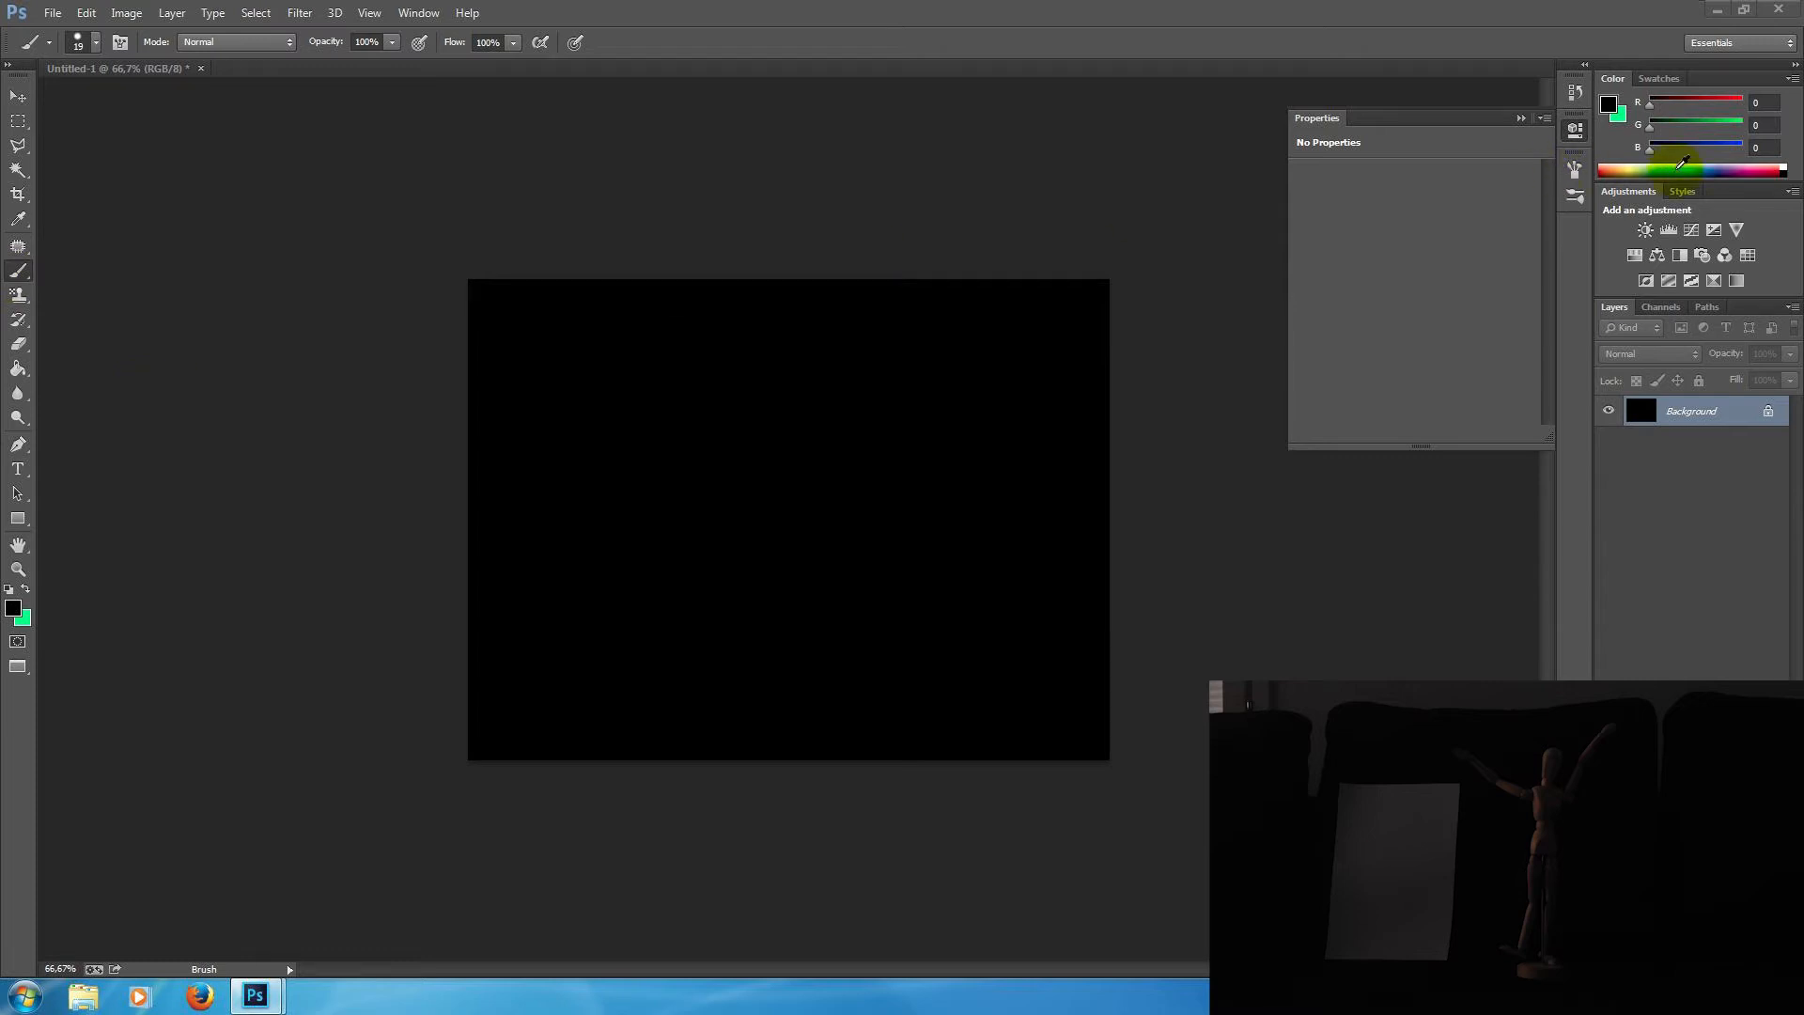
{"action": "left_click", "coordinate": [1681, 167]}
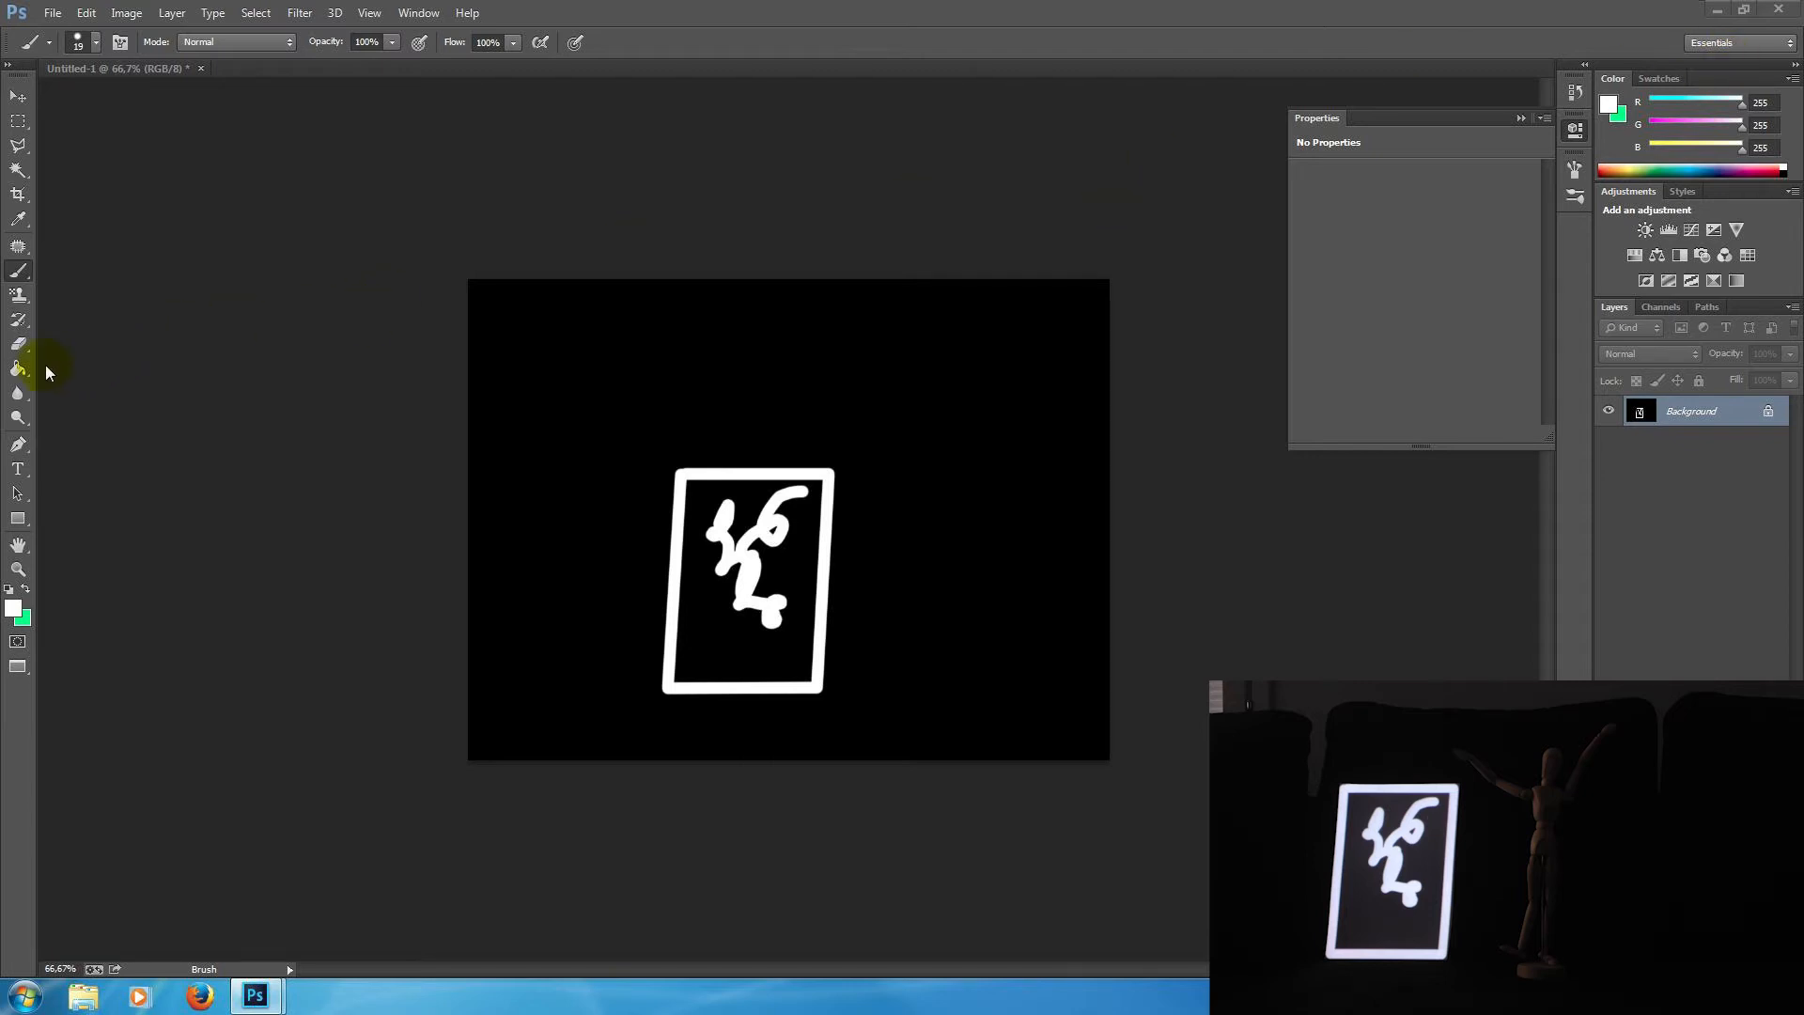
- Fill the card outline solid white with the Paint Bucket, then return to brushing the puppet silhouette
{"action": "left_click", "coordinate": [19, 371]}
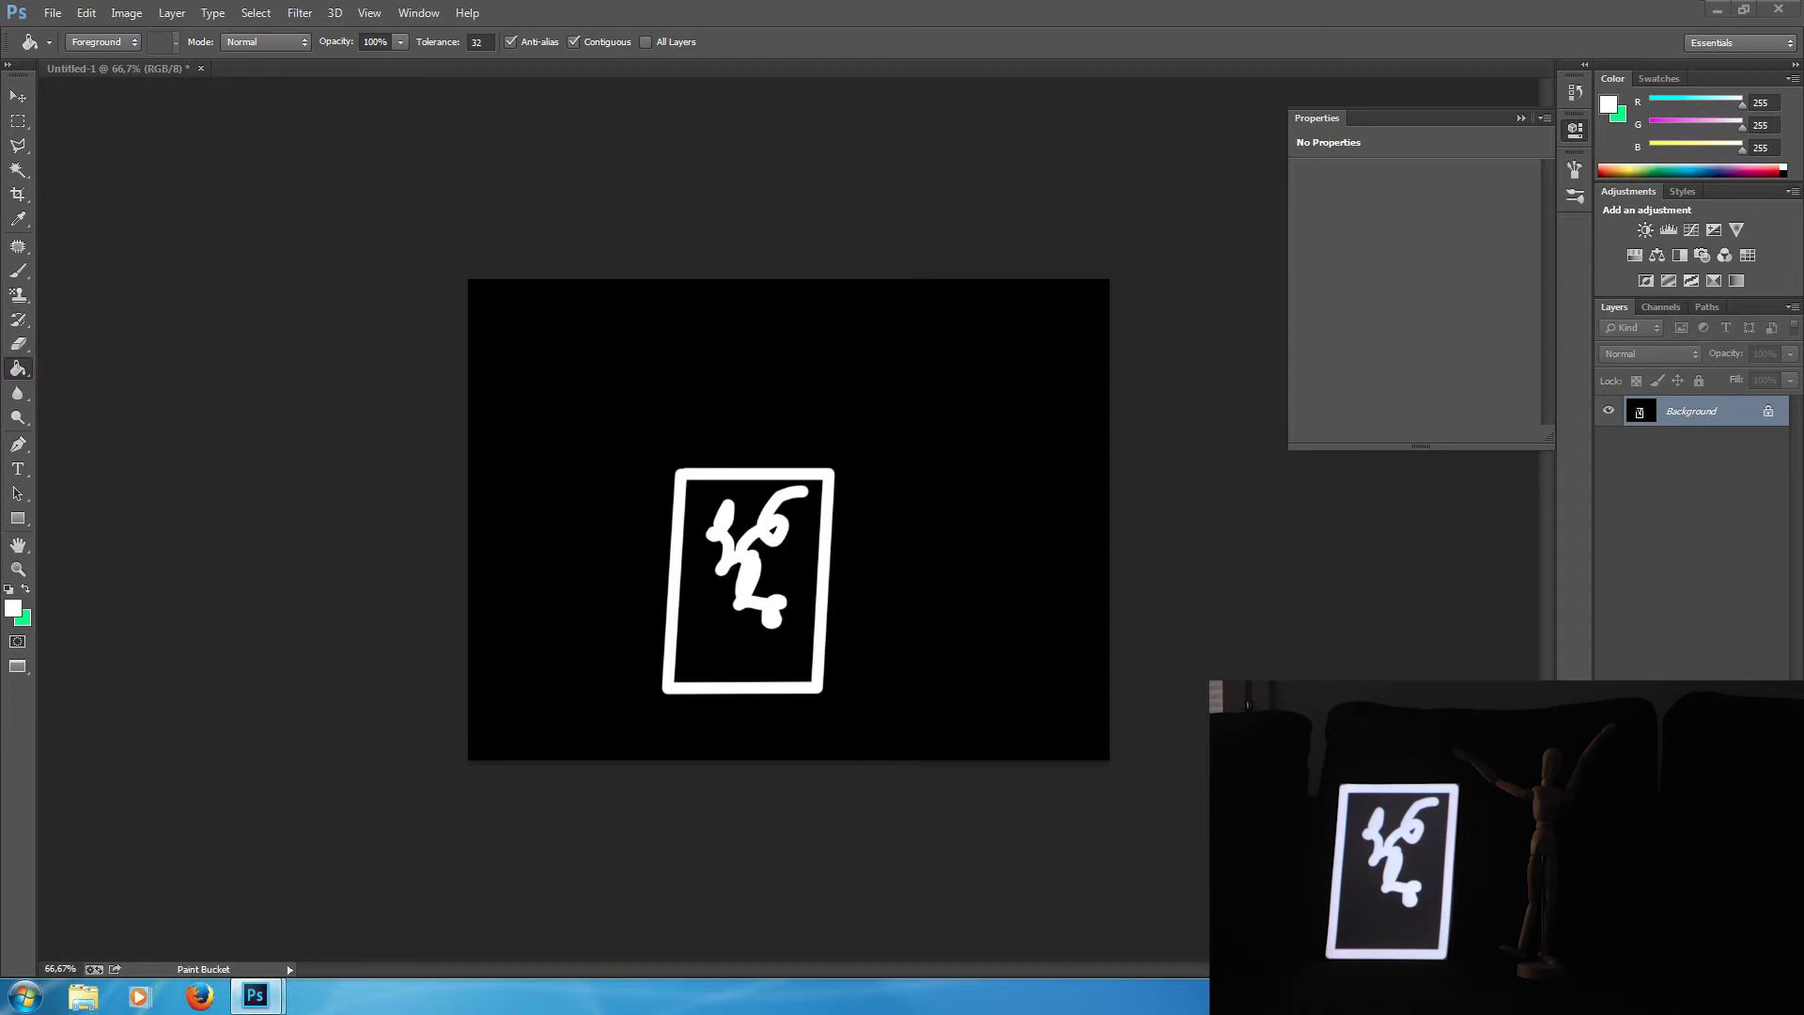
{"action": "left_click", "coordinate": [772, 530]}
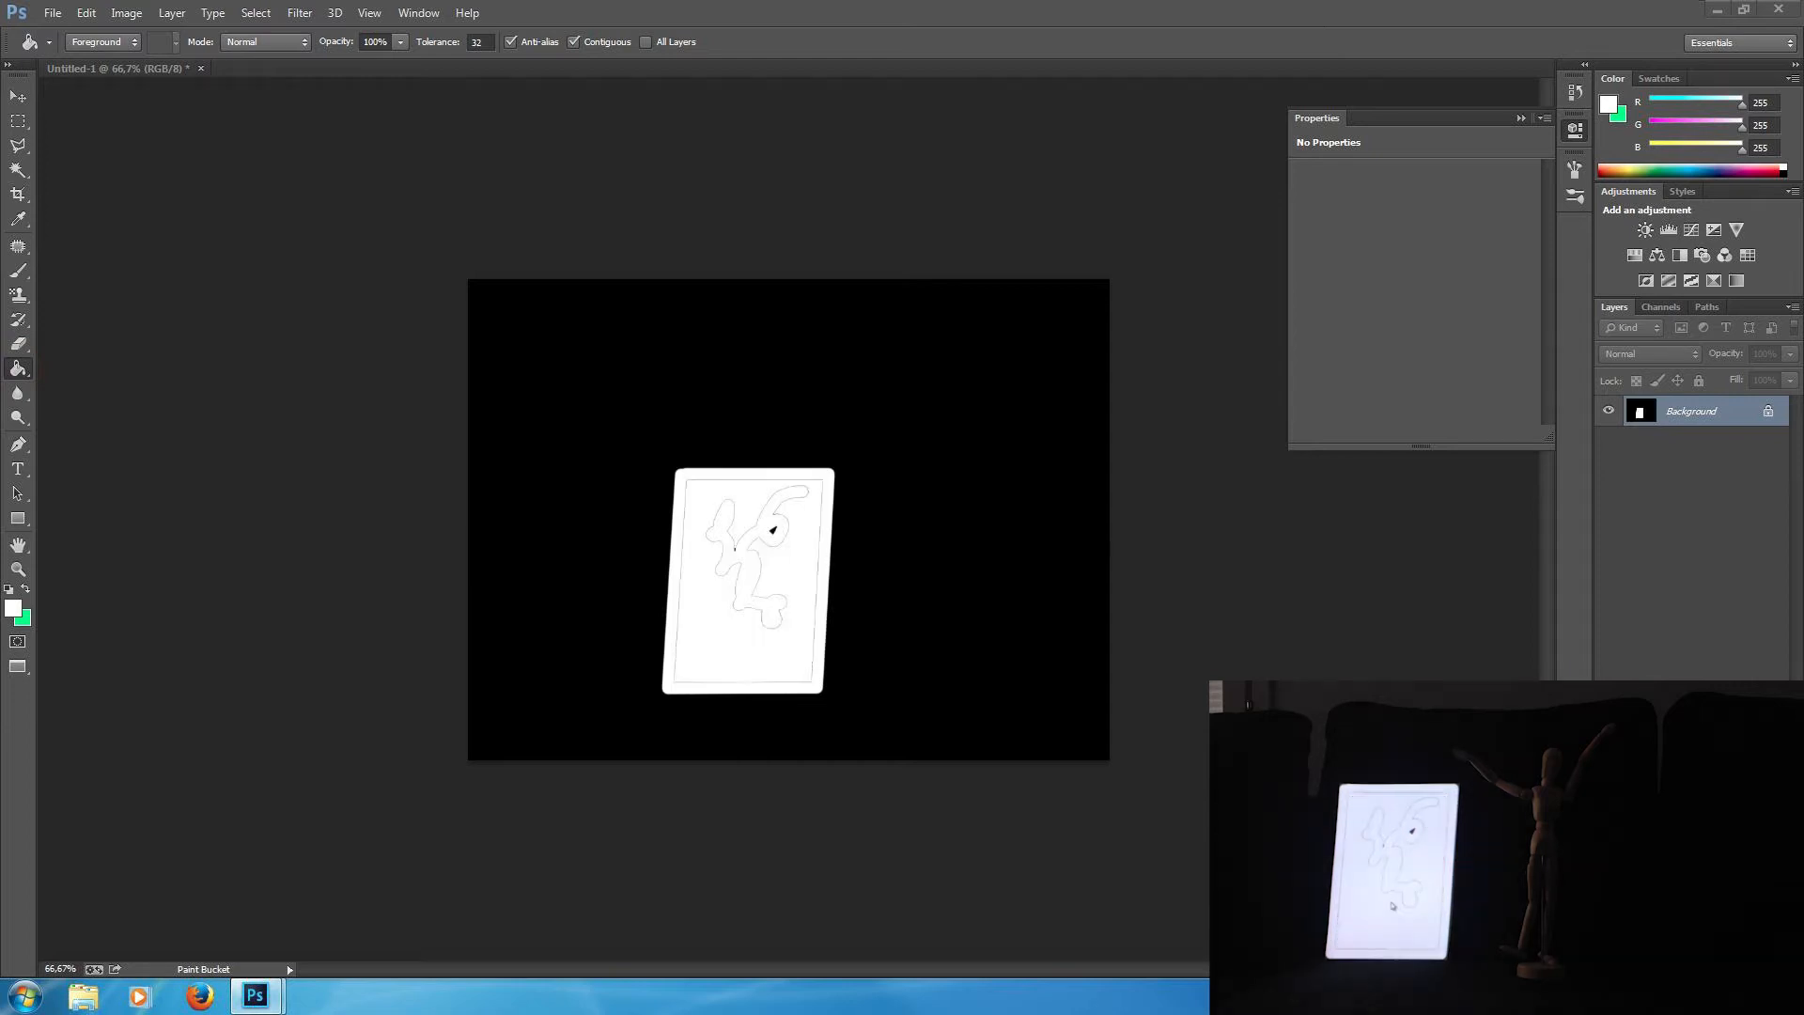
{"action": "mouse_move", "coordinate": [11, 293]}
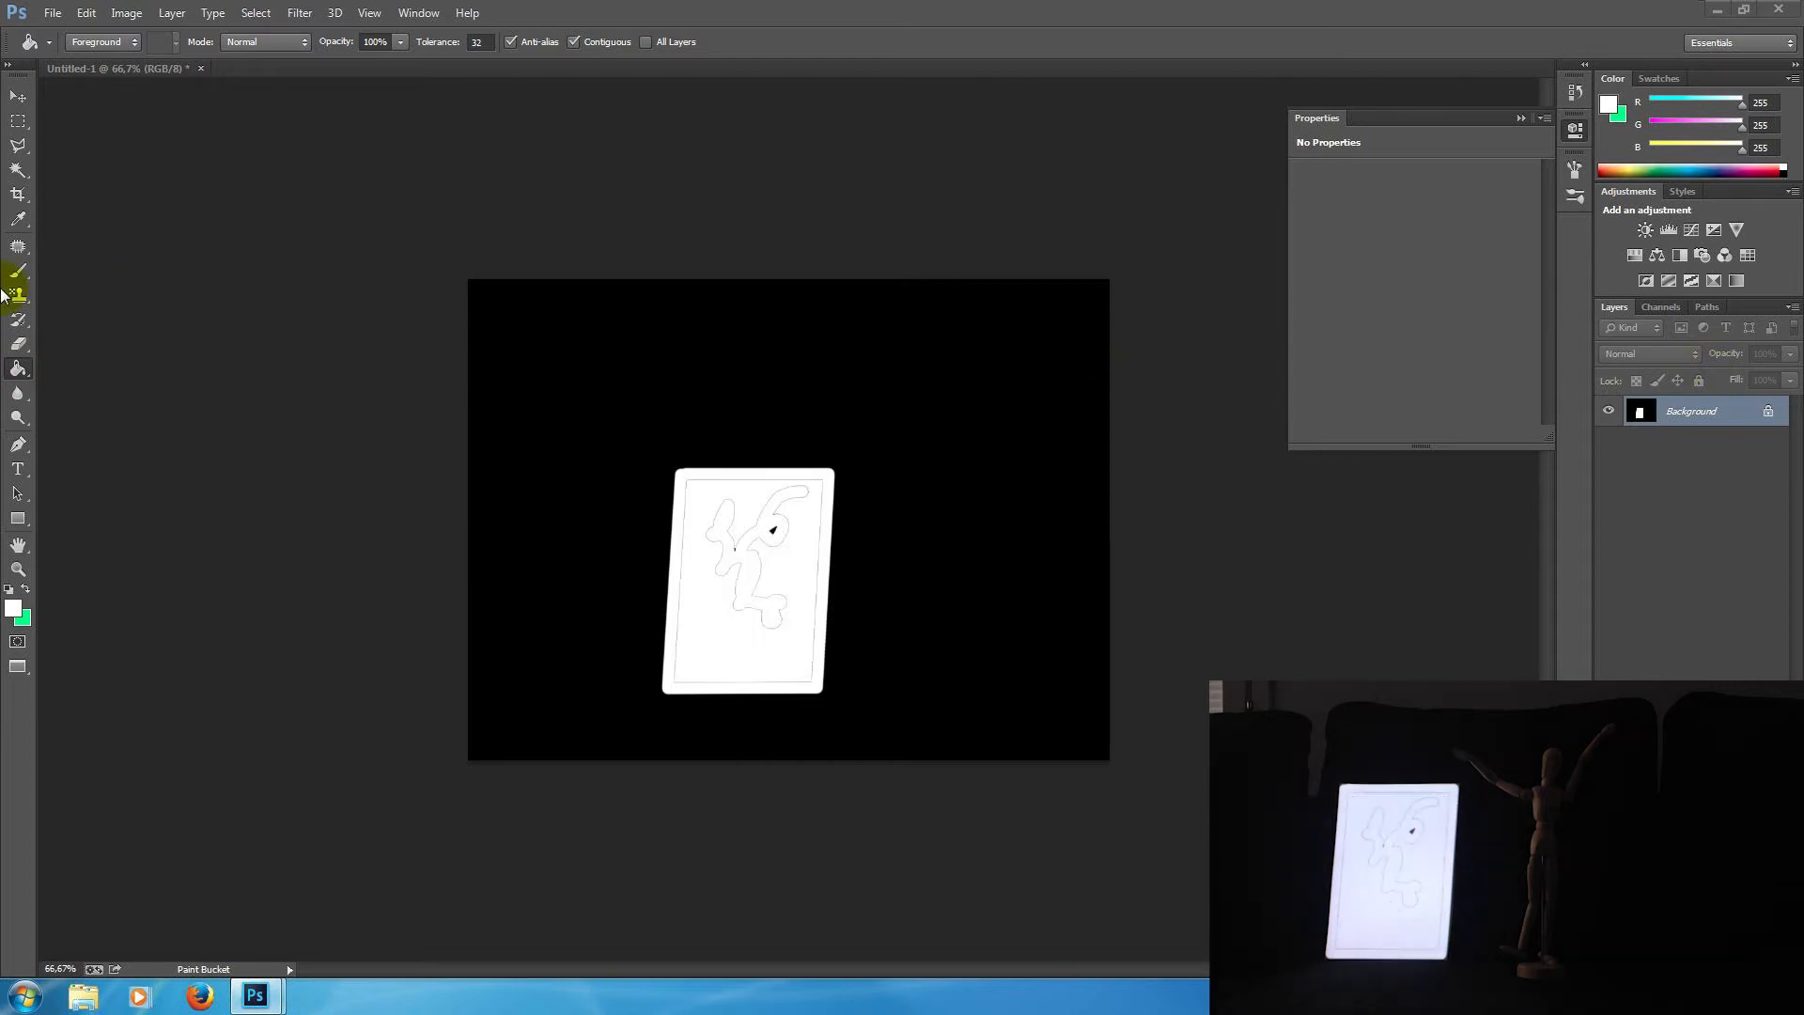
{"action": "left_click", "coordinate": [17, 268]}
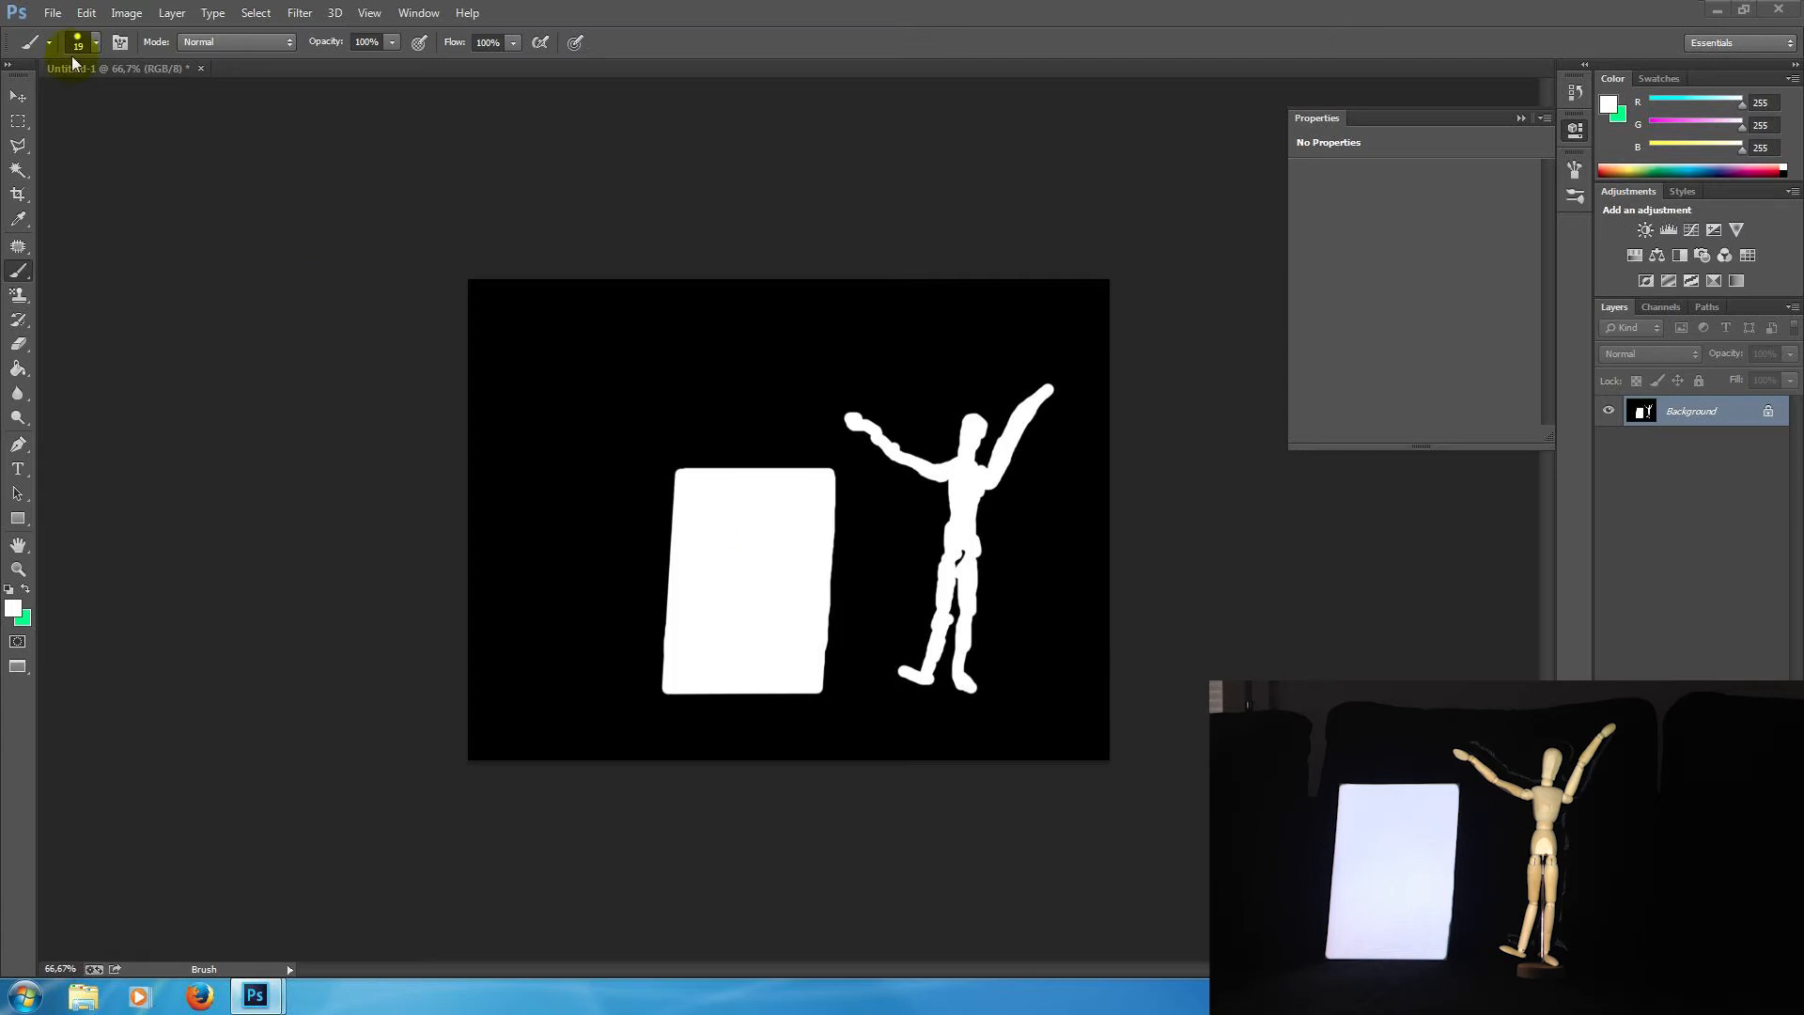
- Save the mask to the Desktop as a PNG named 006_mask with default PNG options
{"action": "left_click", "coordinate": [53, 13]}
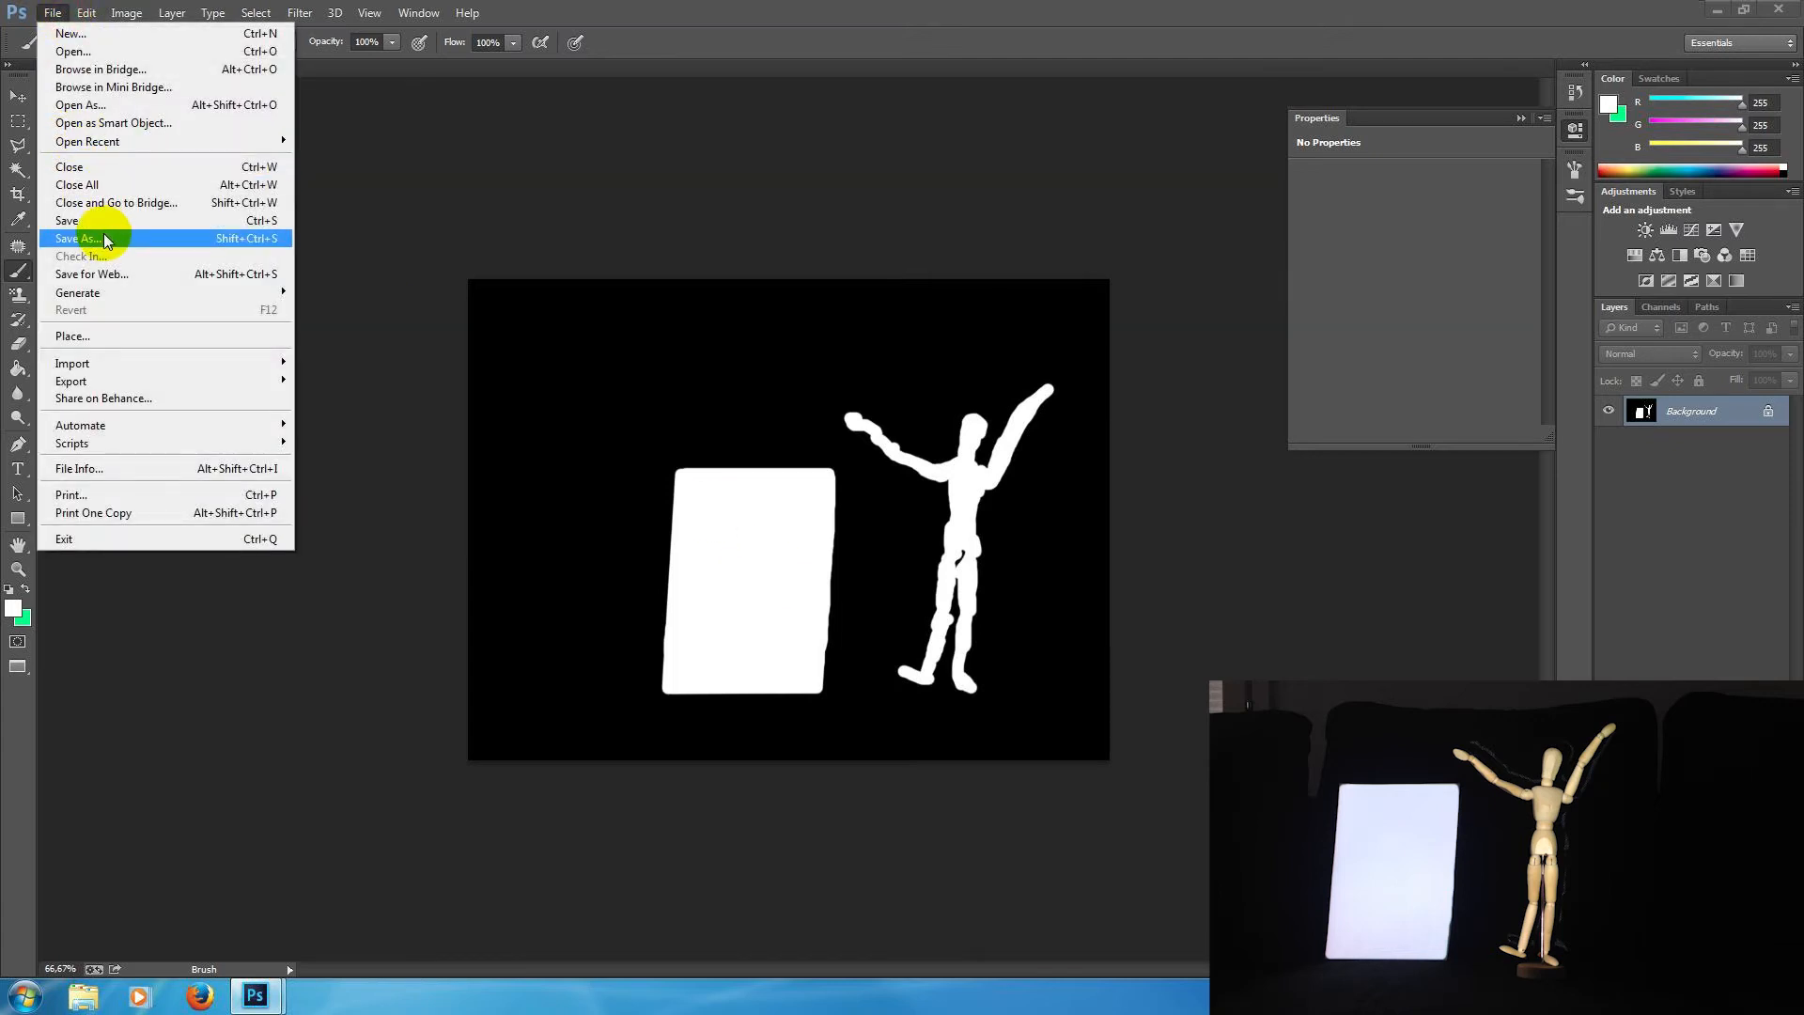
{"action": "left_click", "coordinate": [79, 239]}
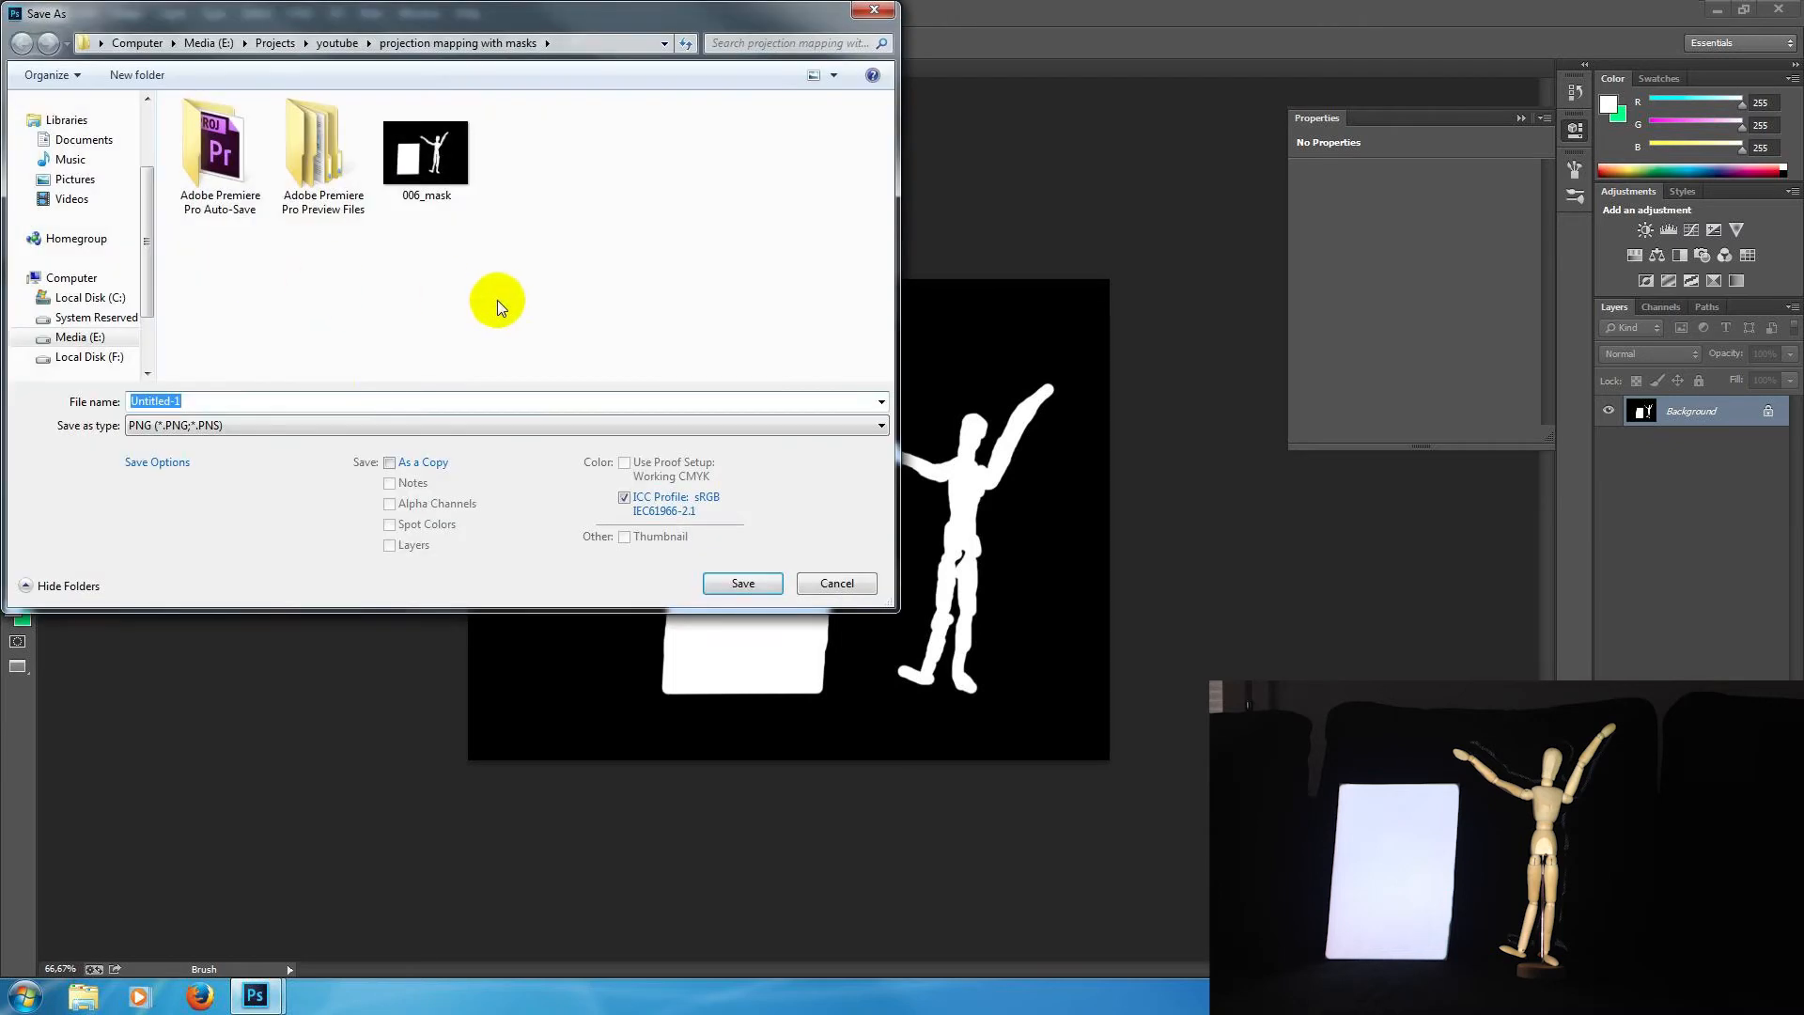
{"action": "mouse_move", "coordinate": [132, 336]}
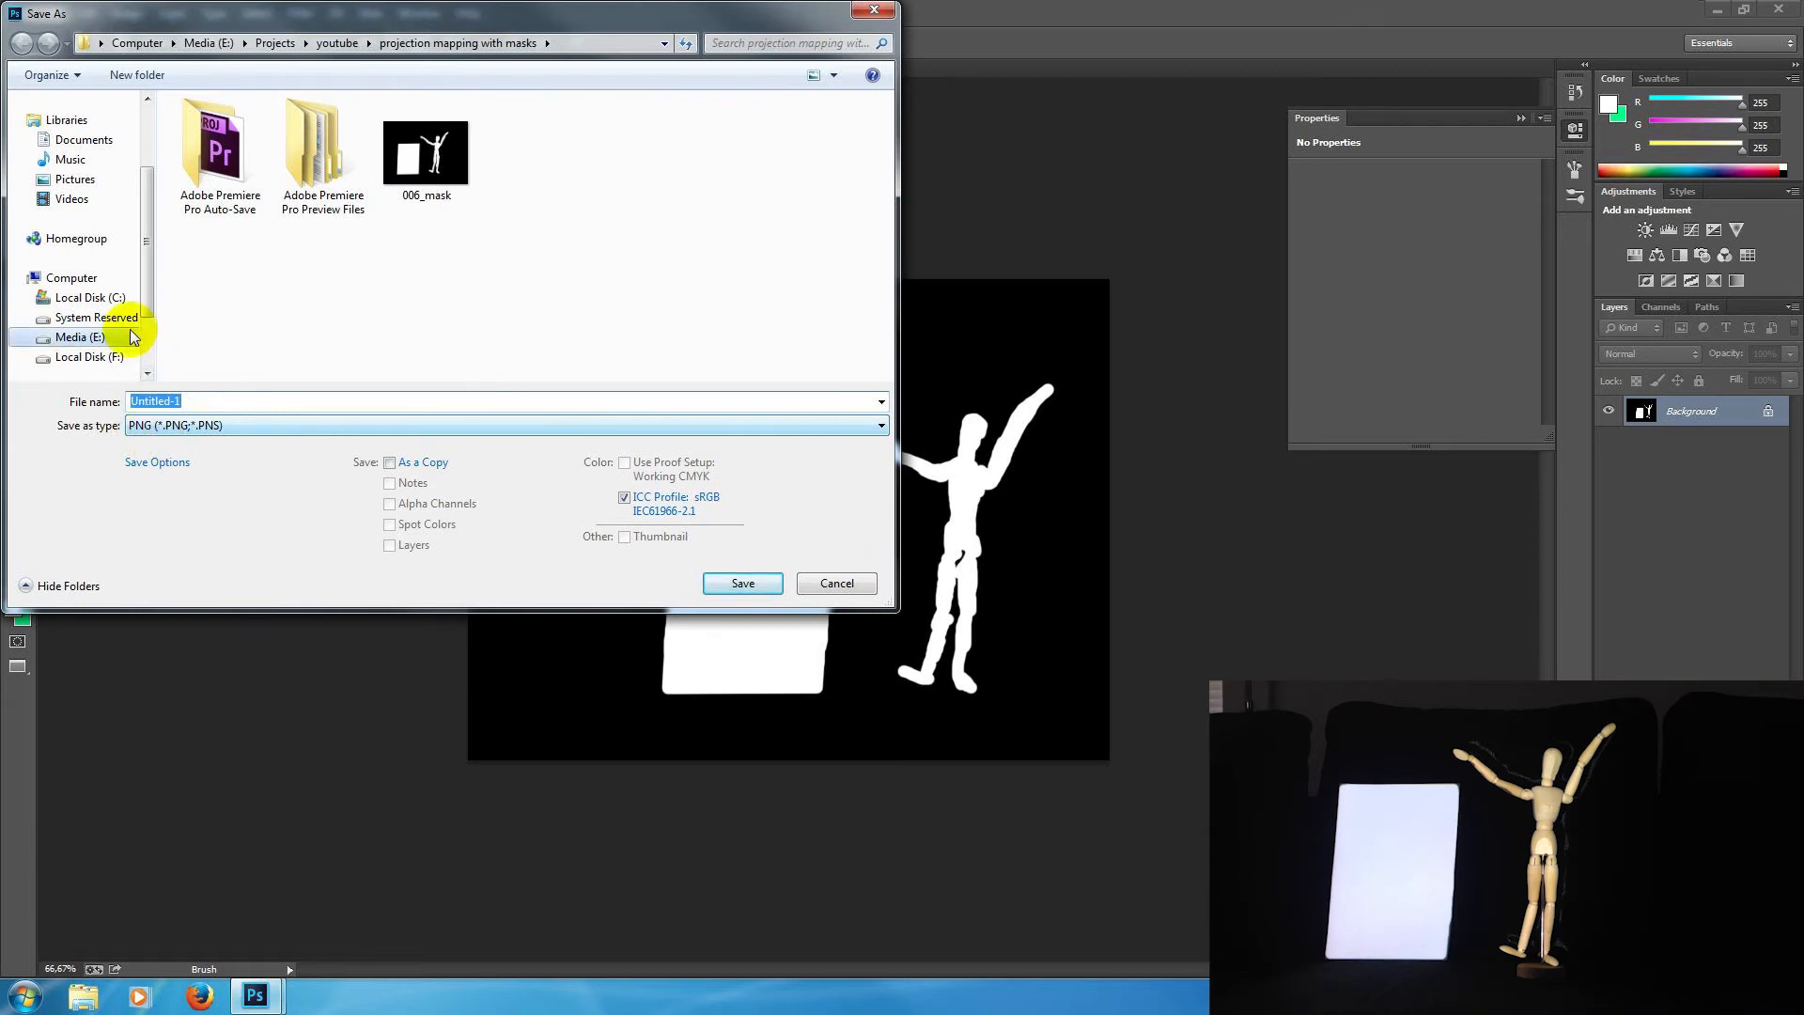
{"action": "mouse_move", "coordinate": [98, 252]}
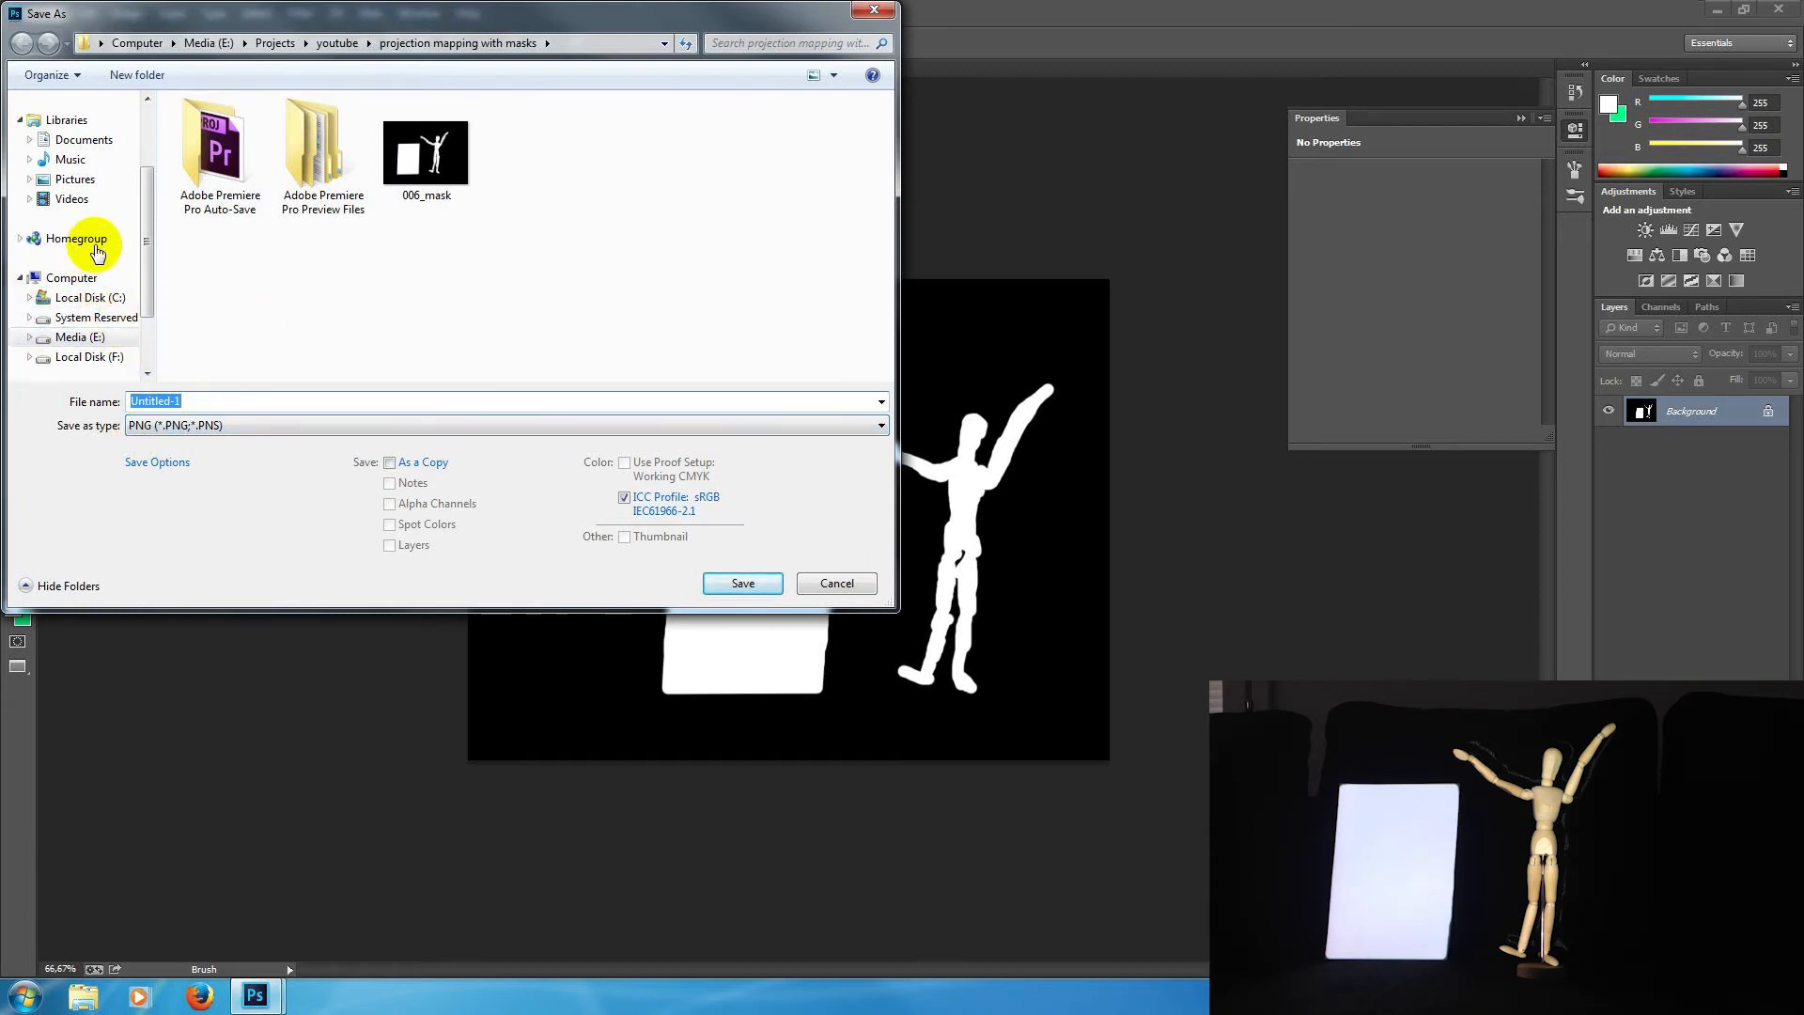
{"action": "left_click", "coordinate": [75, 147]}
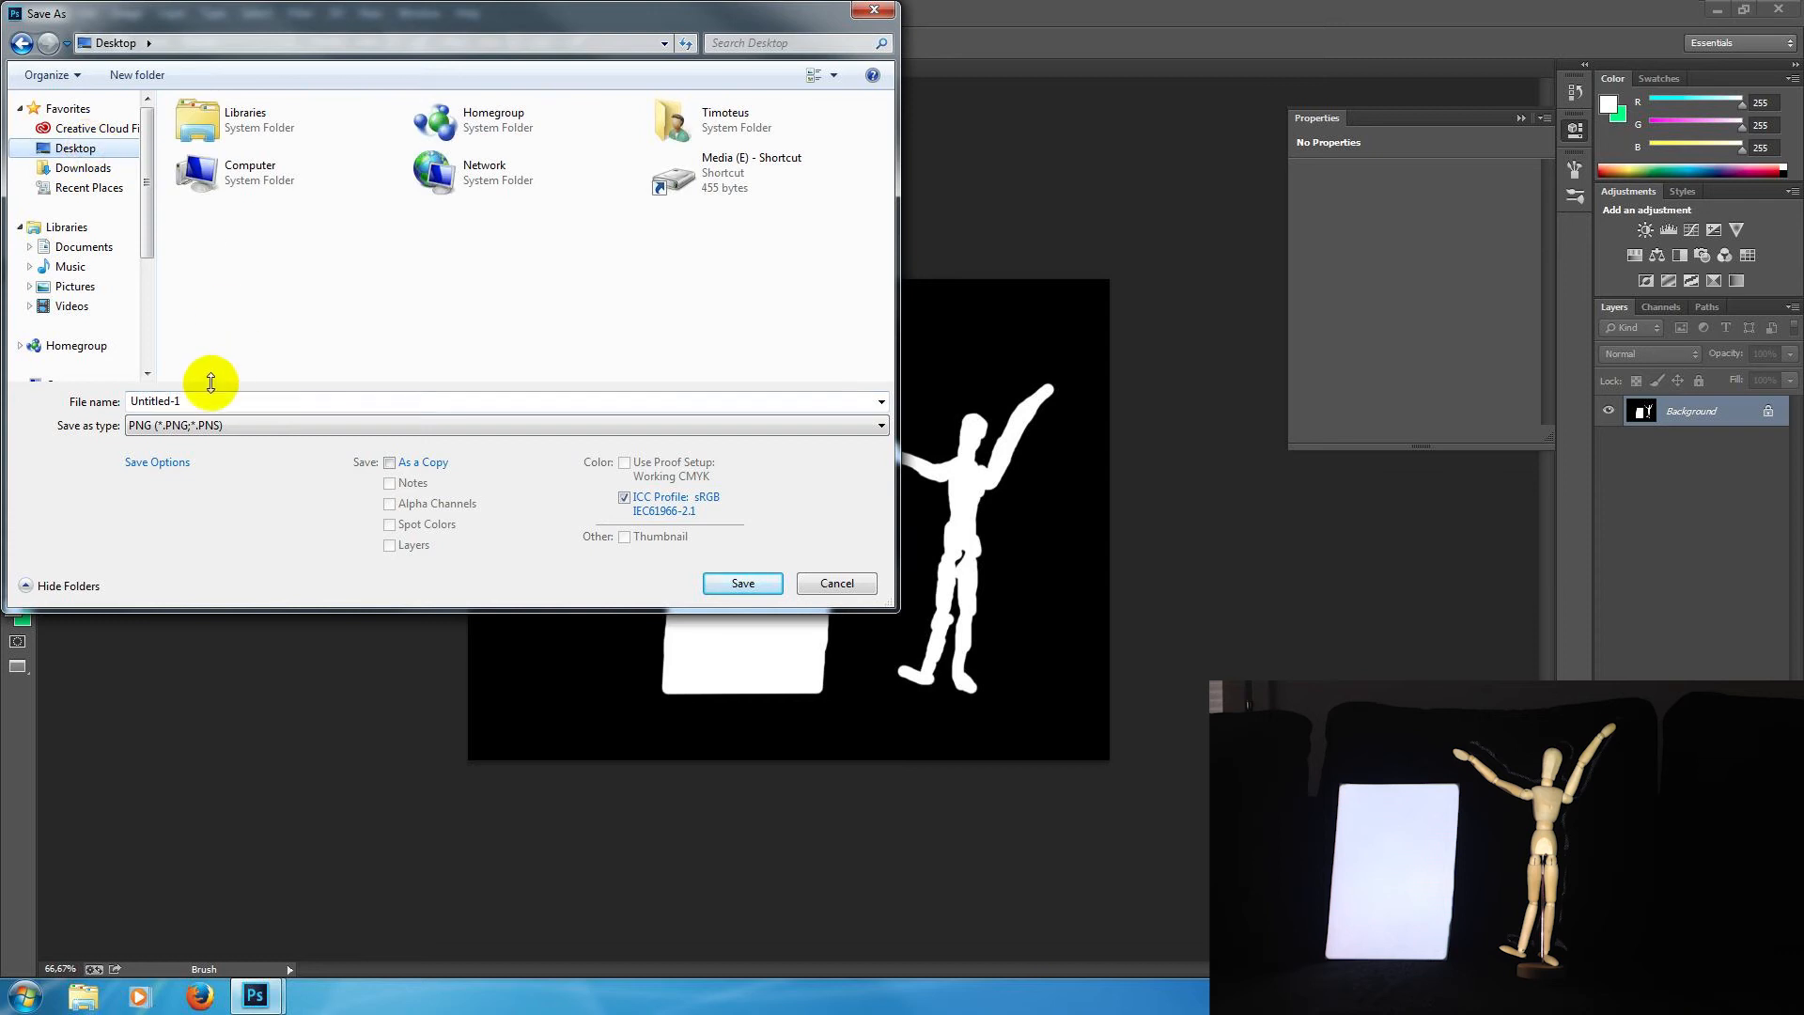
{"action": "type", "text": "00"}
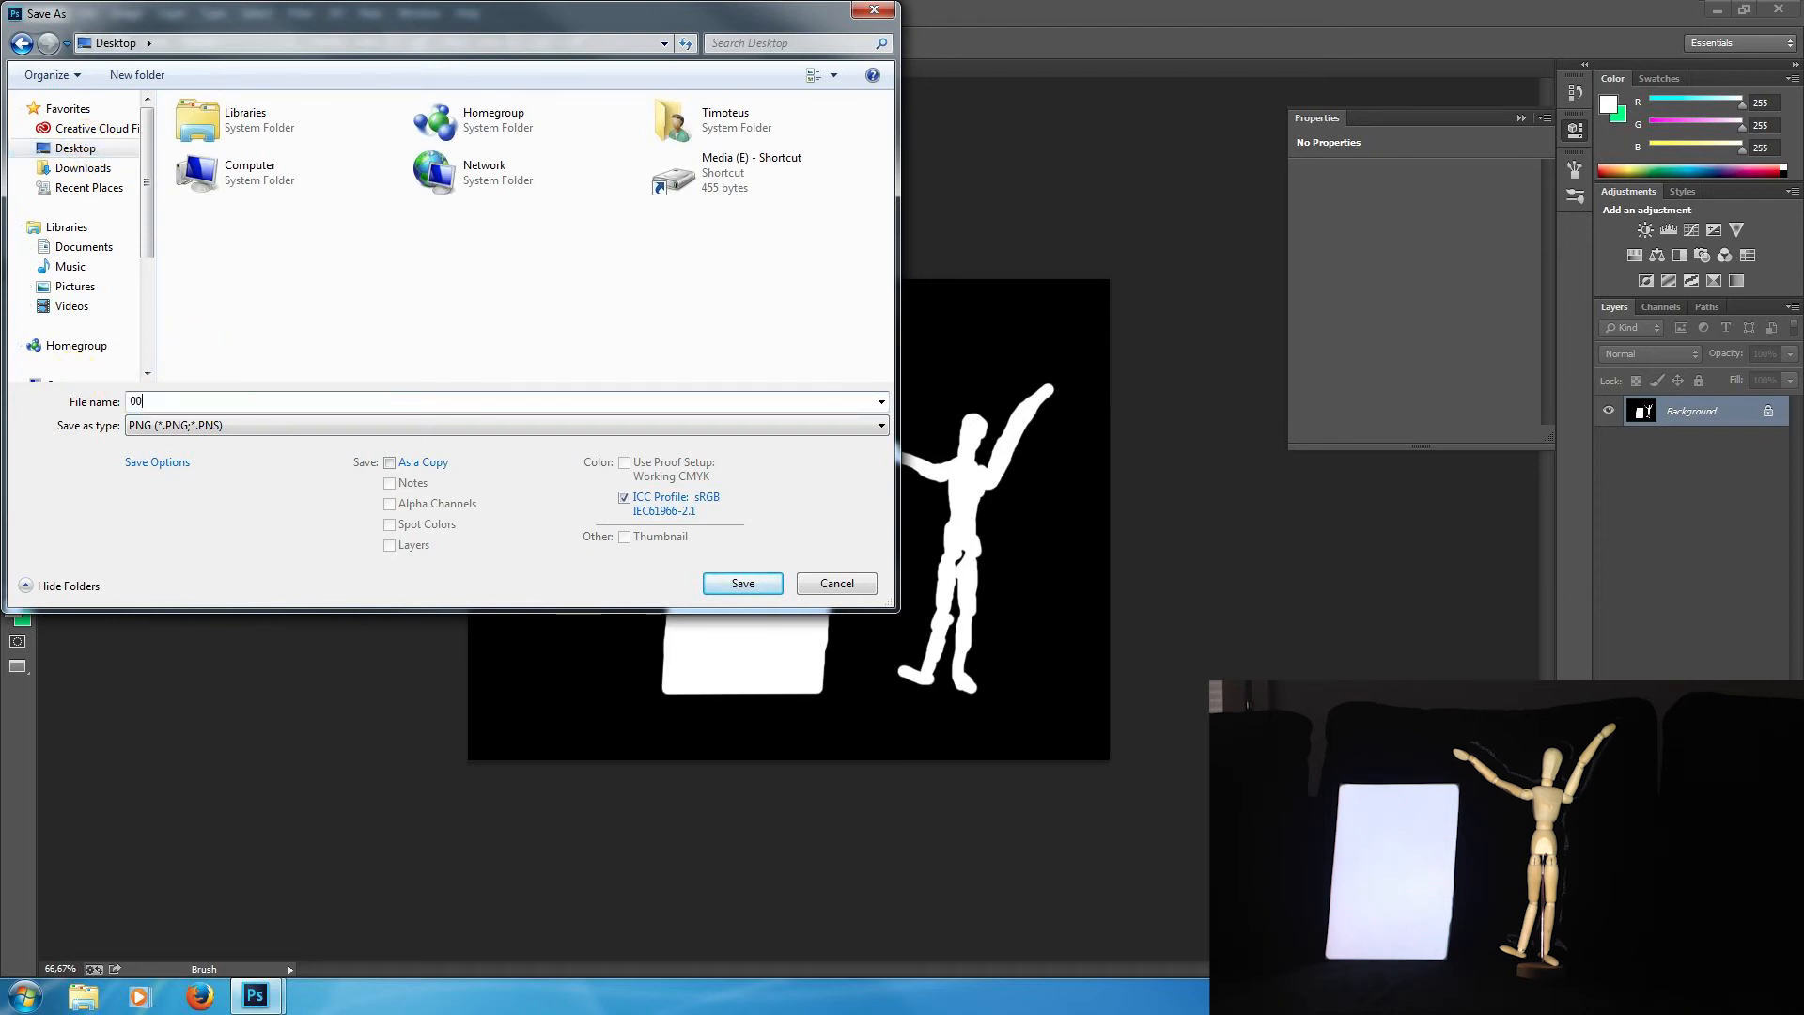
{"action": "type", "text": "6_"}
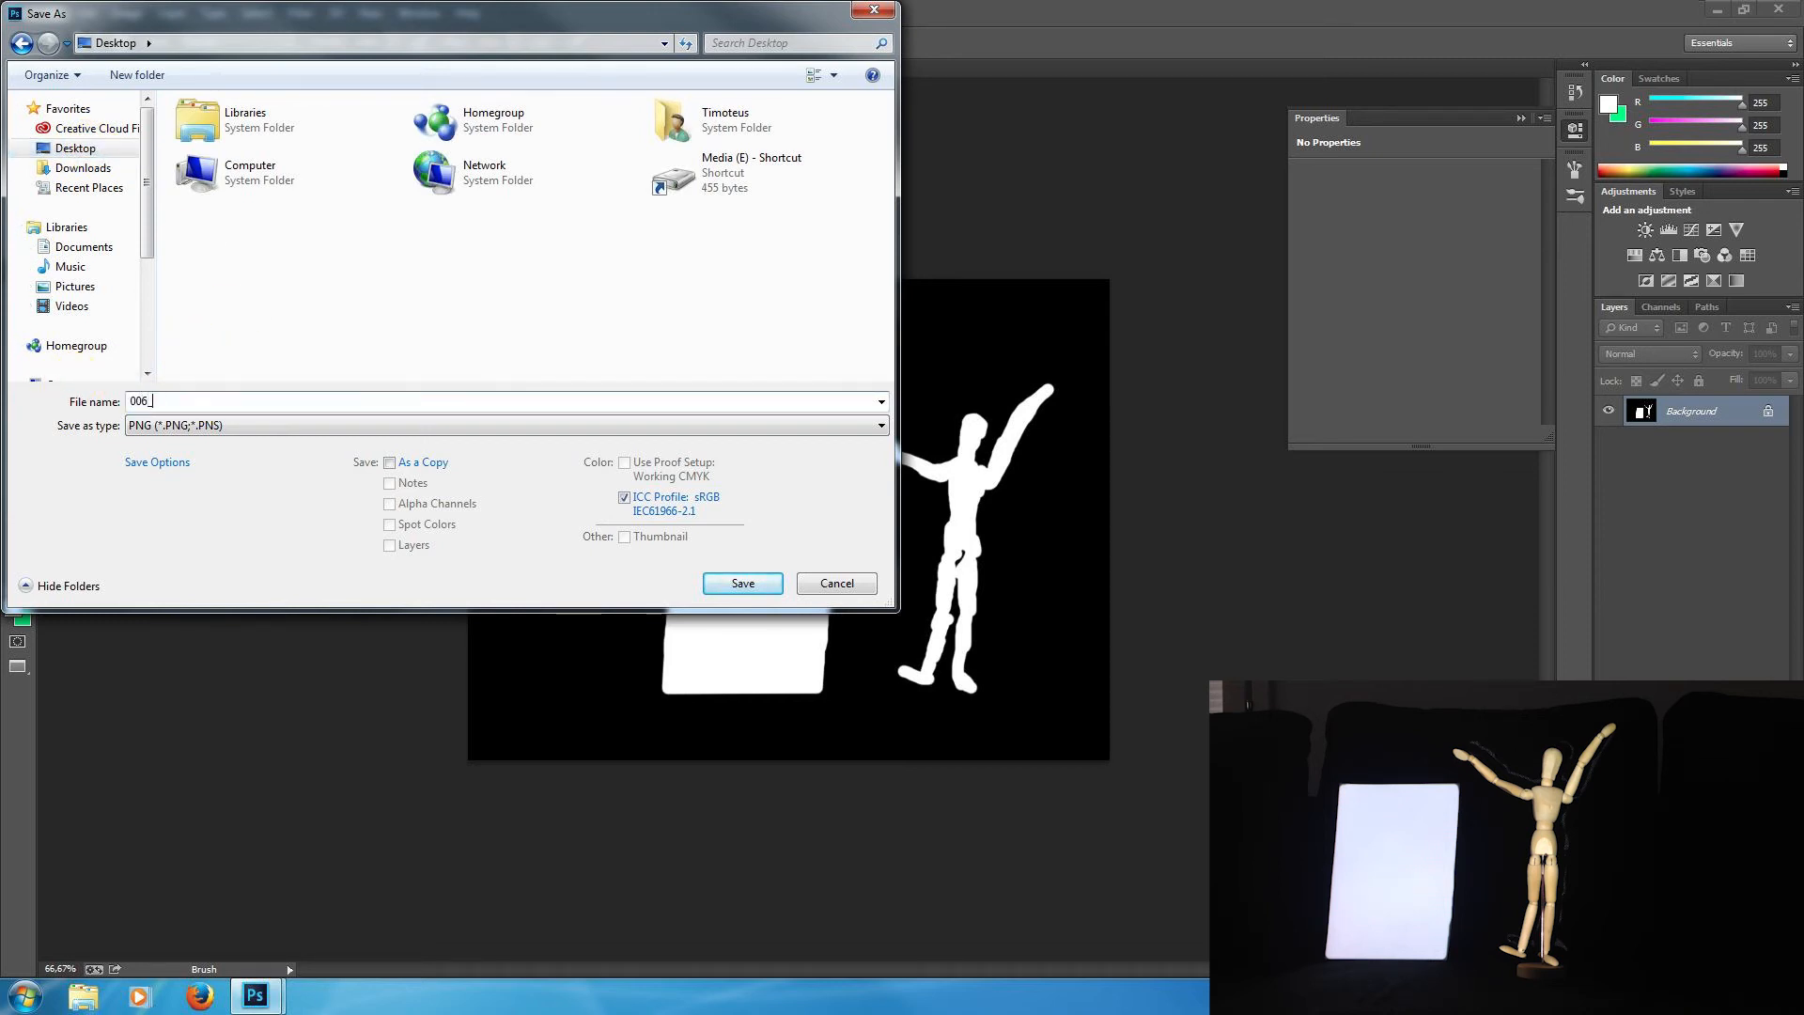
{"action": "type", "text": "mask"}
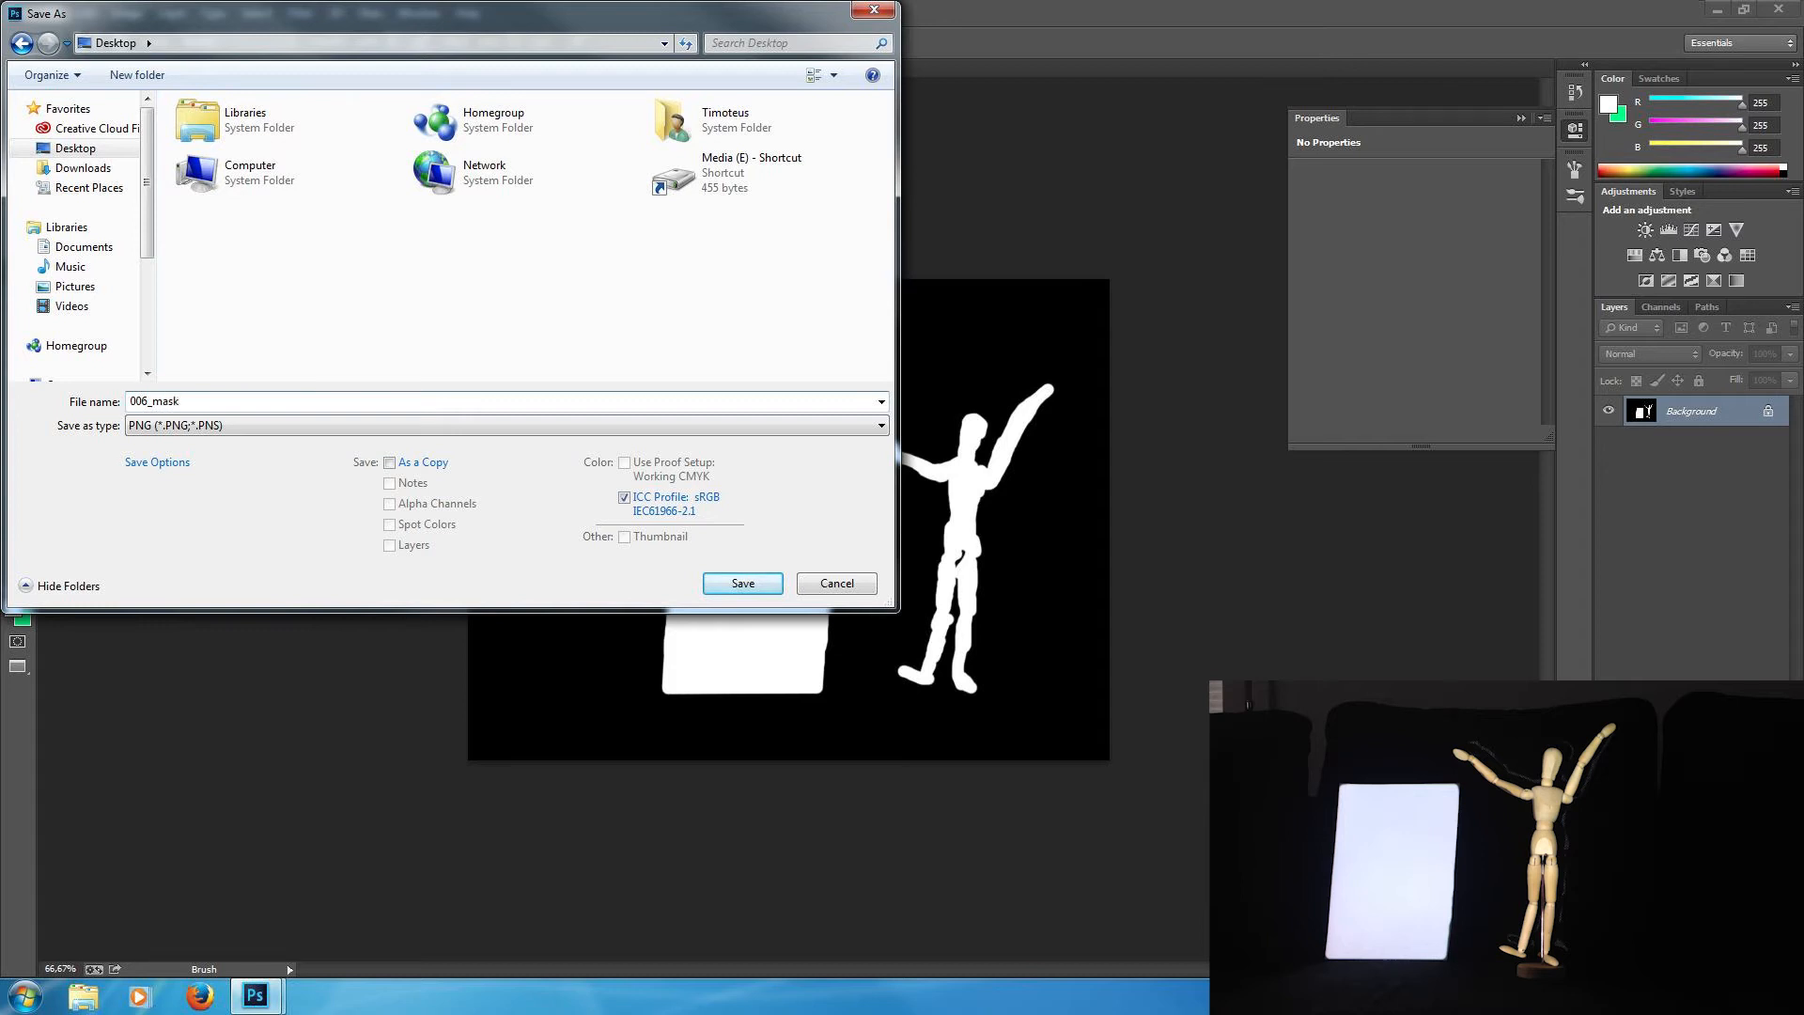
{"action": "mouse_move", "coordinate": [77, 374]}
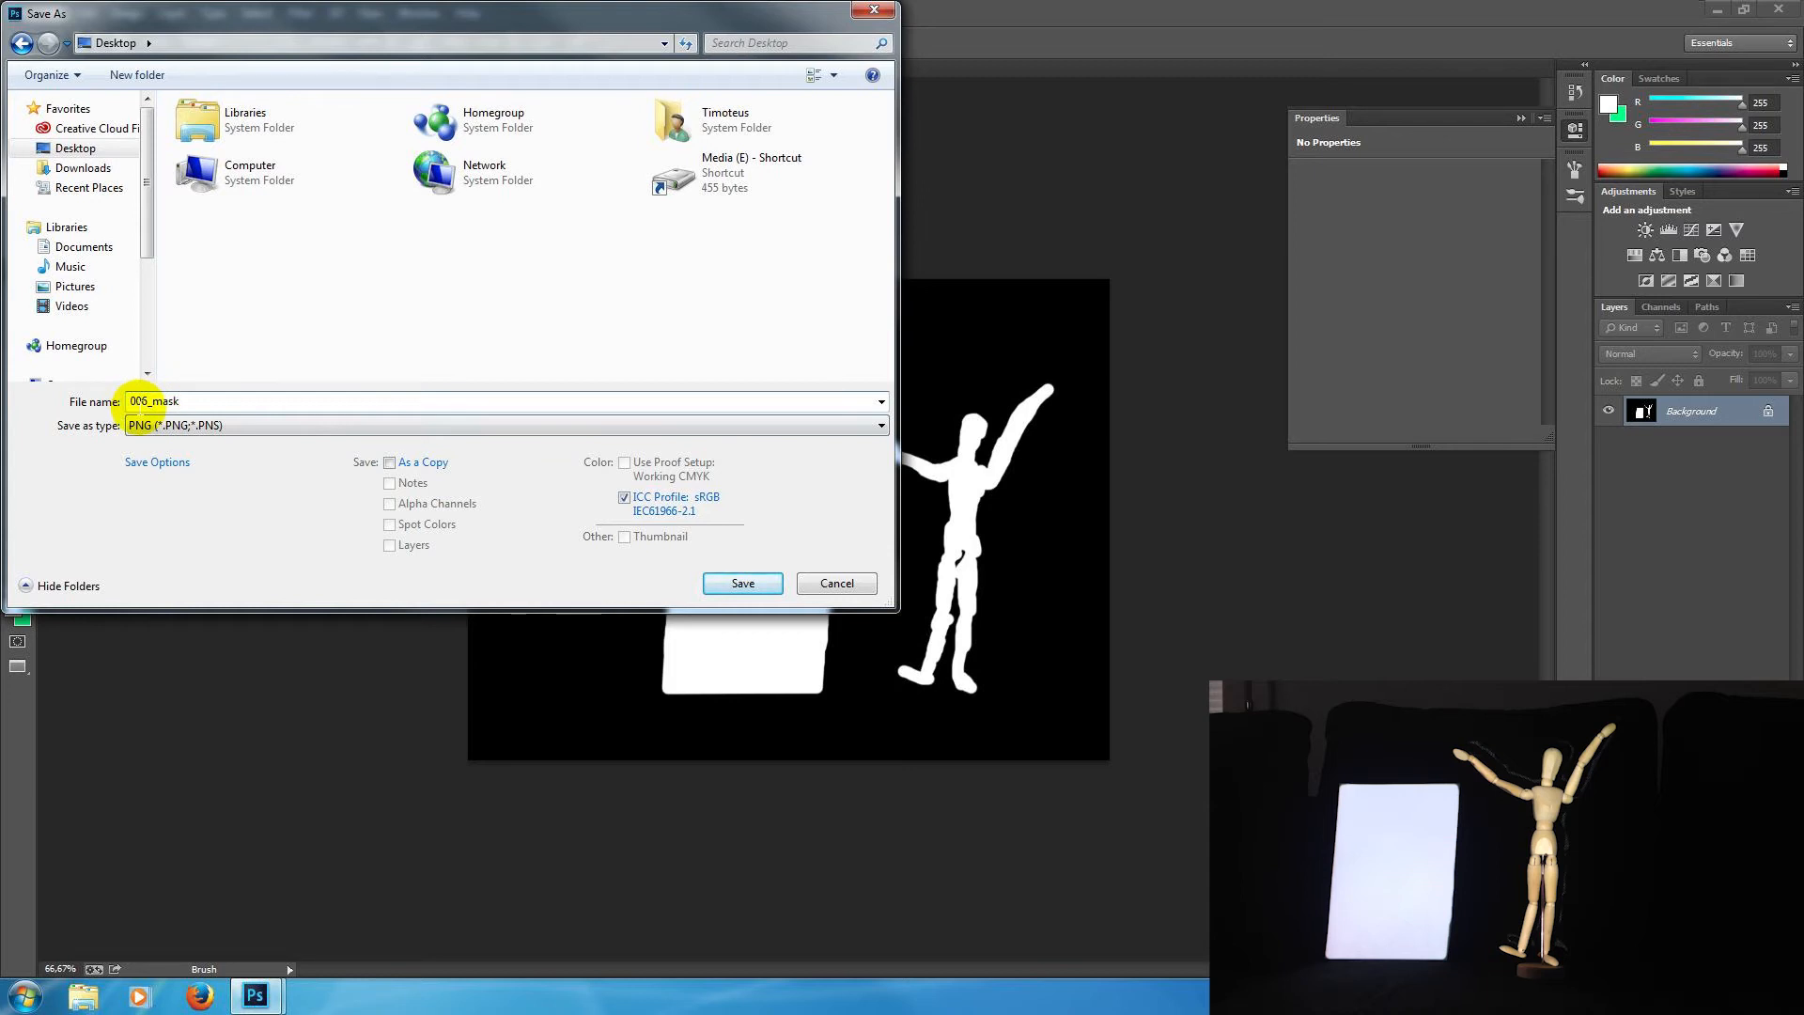
{"action": "left_click", "coordinate": [741, 583]}
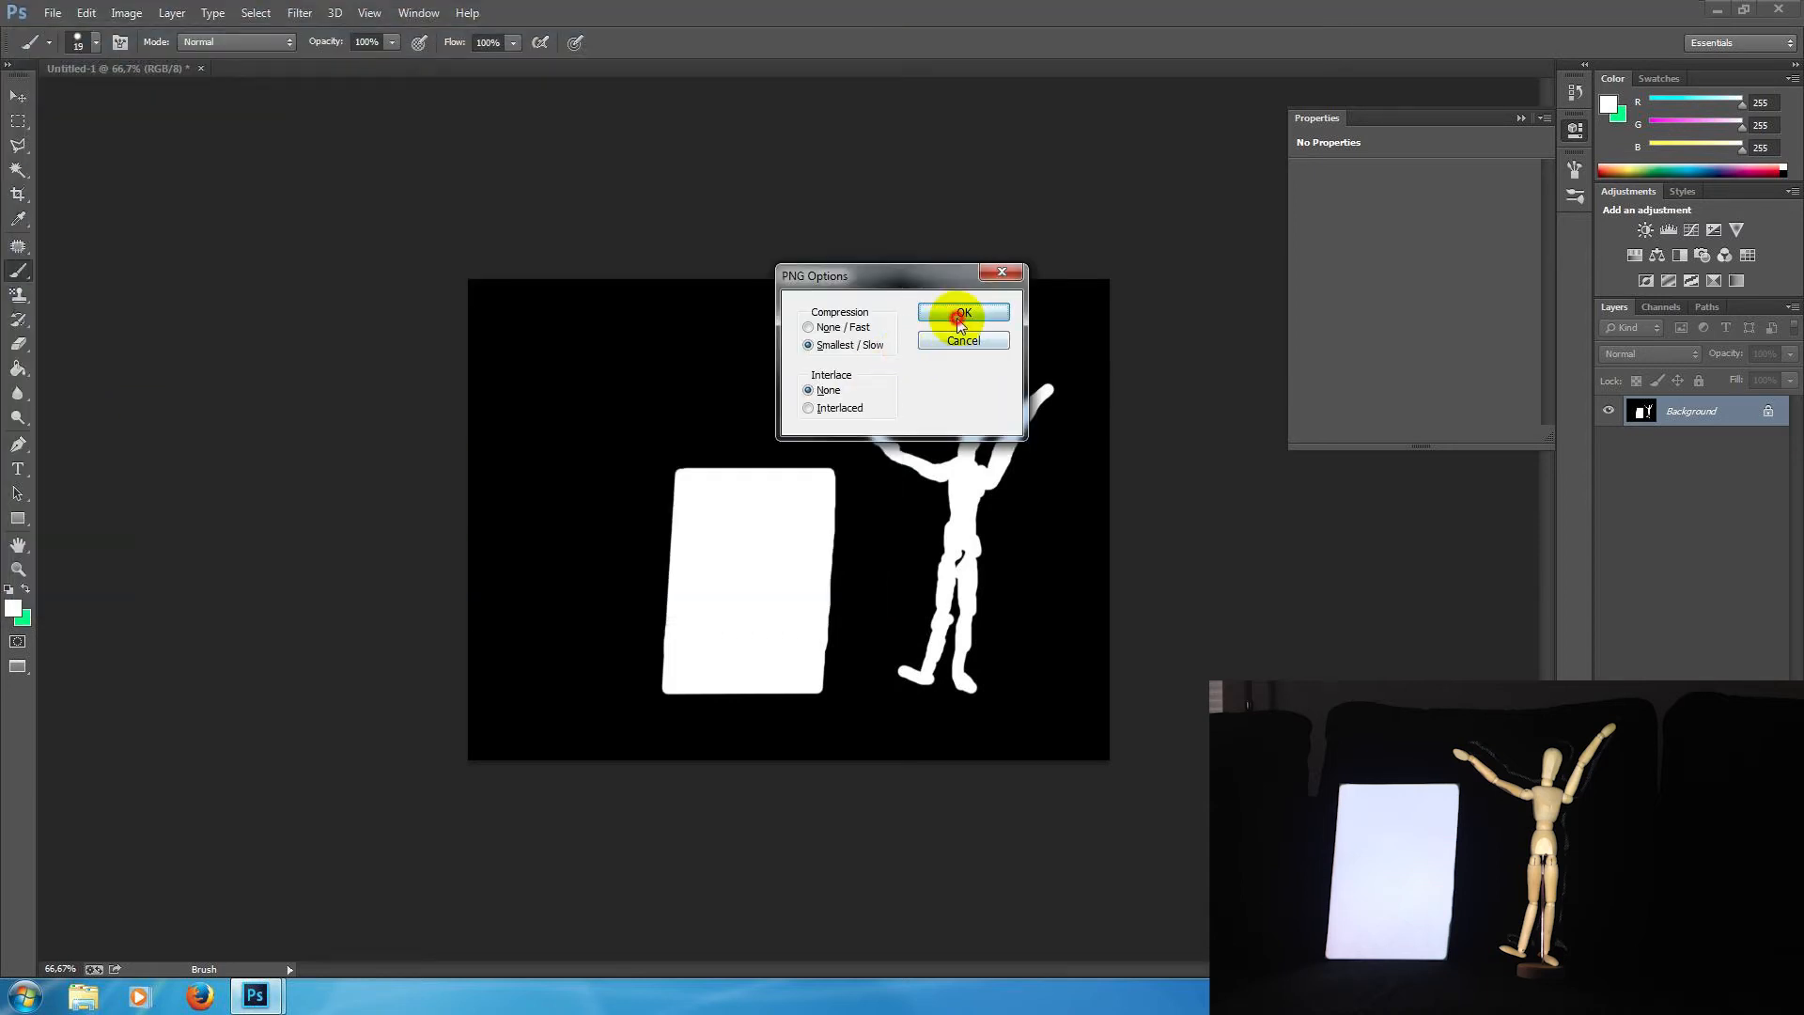
{"action": "left_click", "coordinate": [962, 316]}
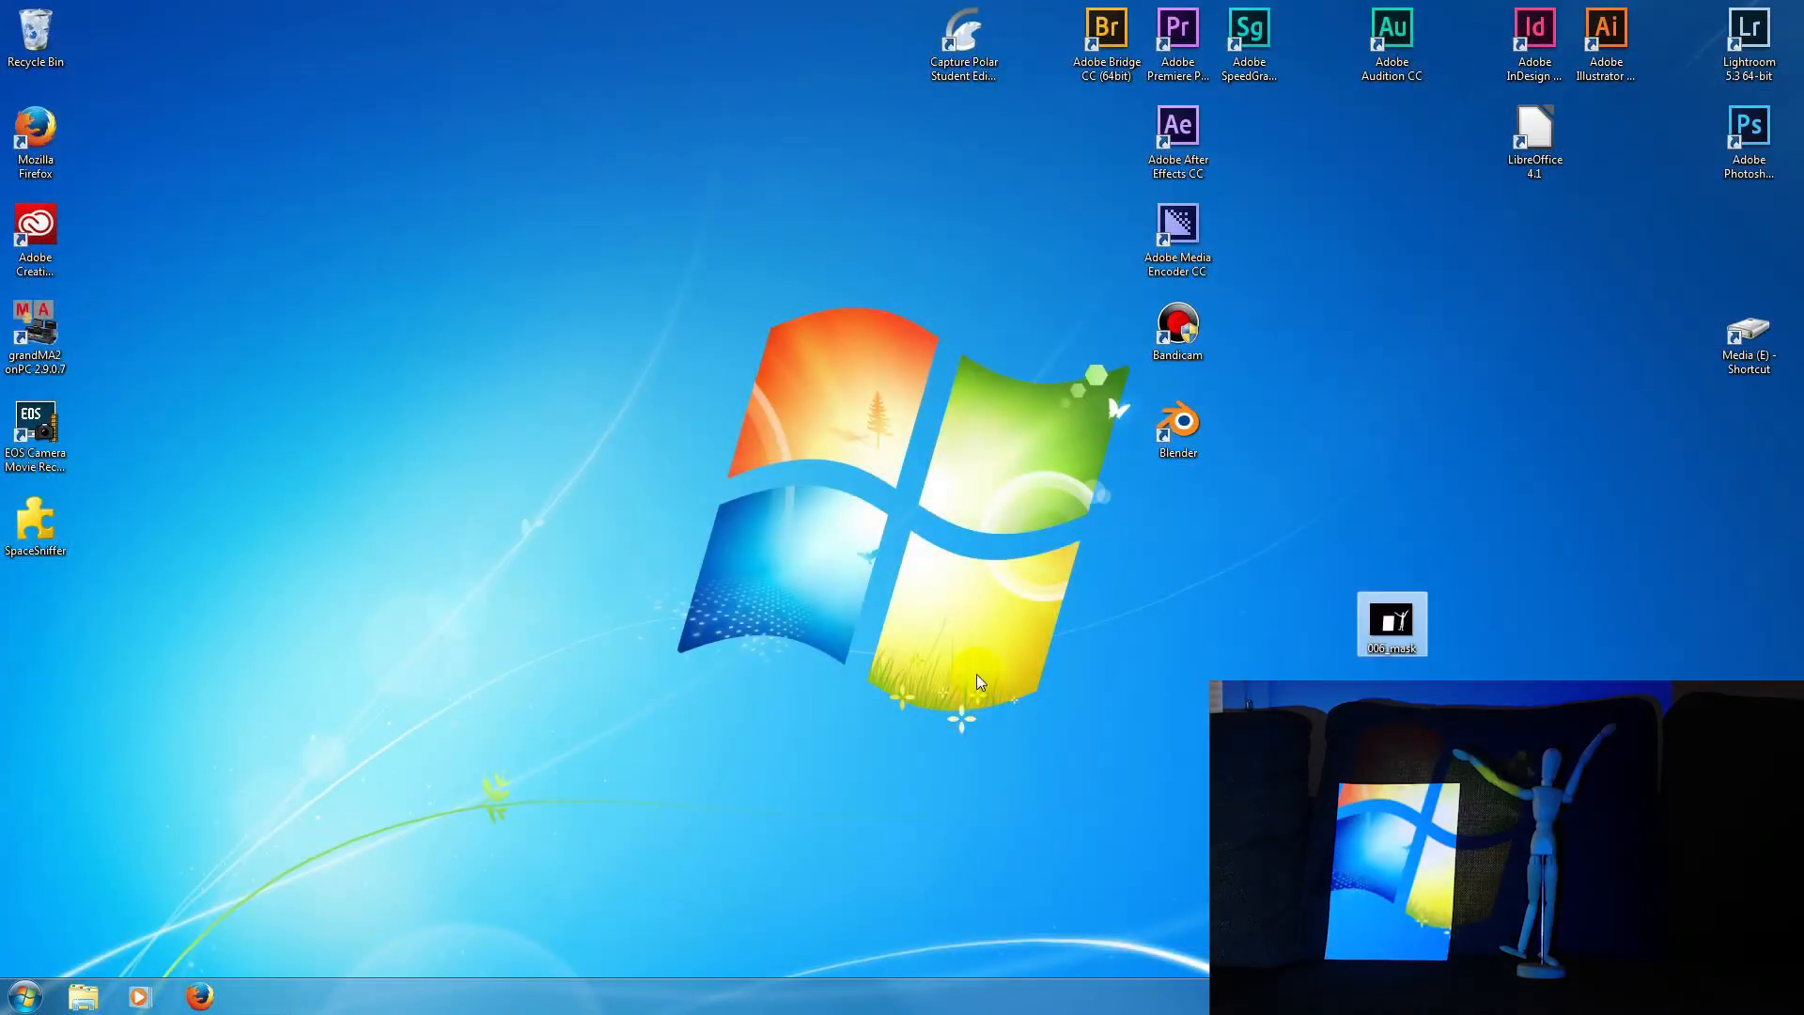
- Browse in Explorer to C:\Program Files (x86)\ChamSys Ltd\MagicQ PC
{"action": "left_click", "coordinate": [79, 996]}
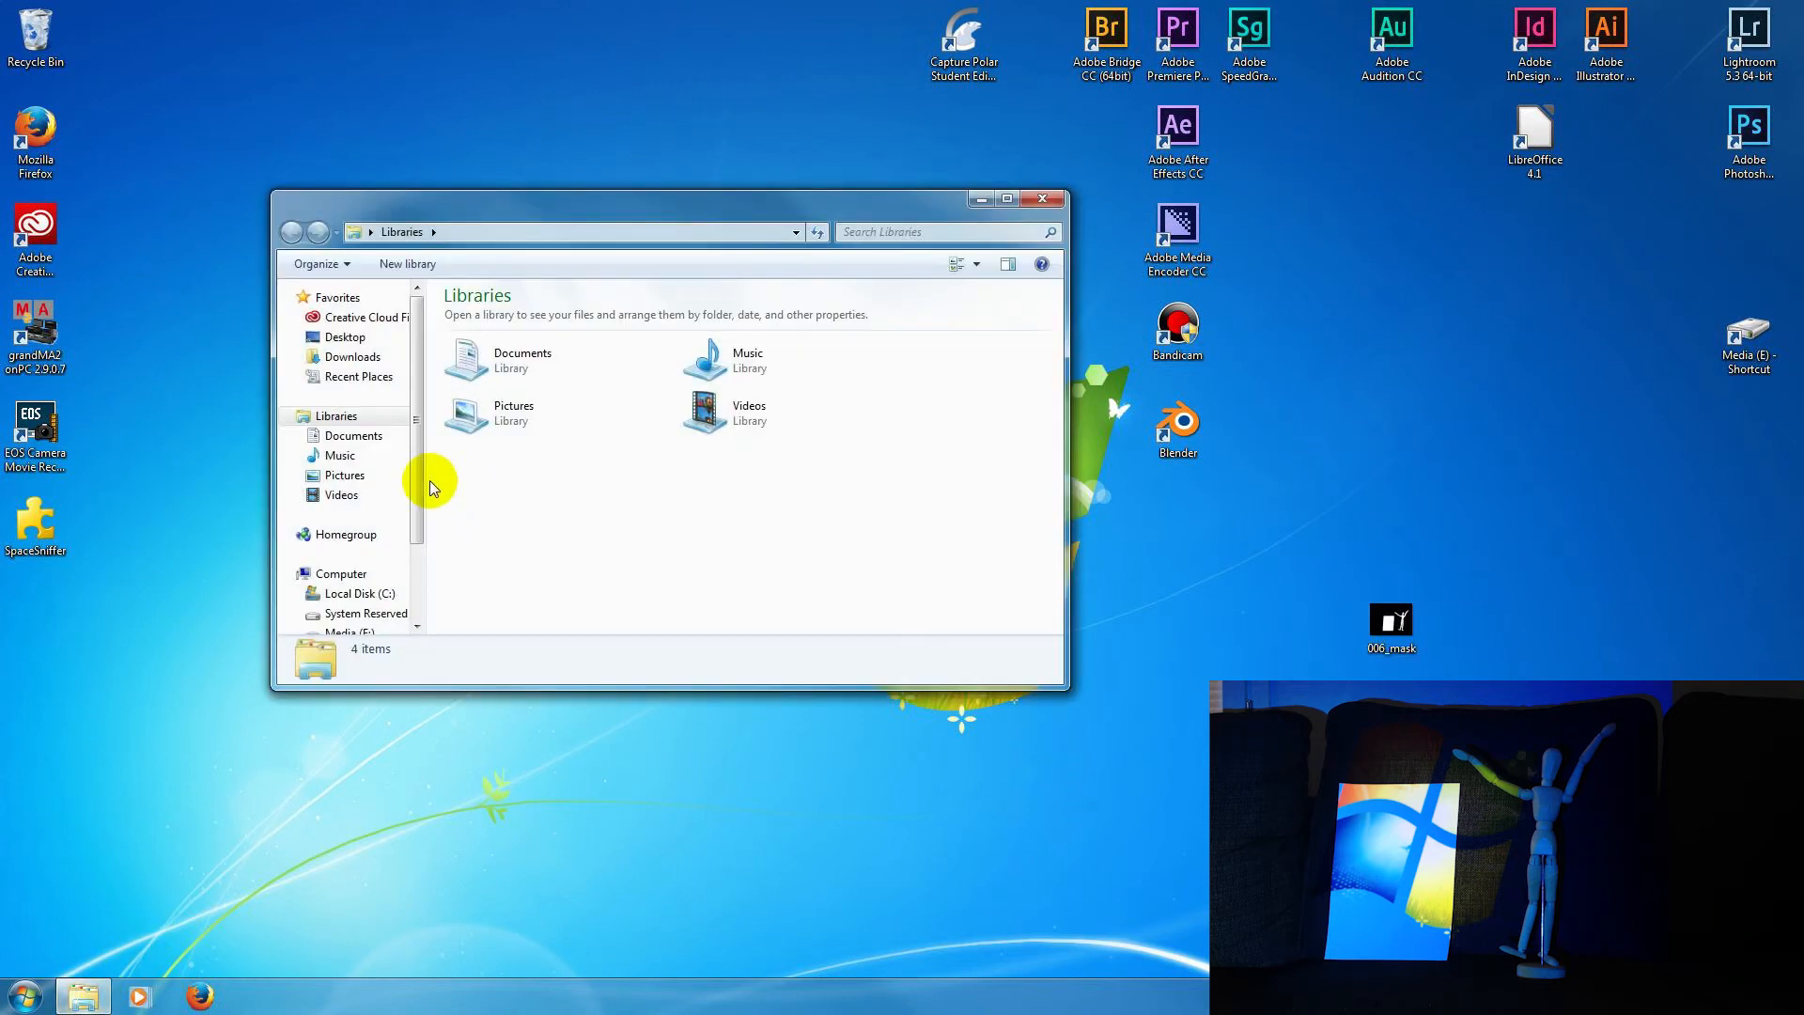
{"action": "left_click", "coordinate": [357, 592]}
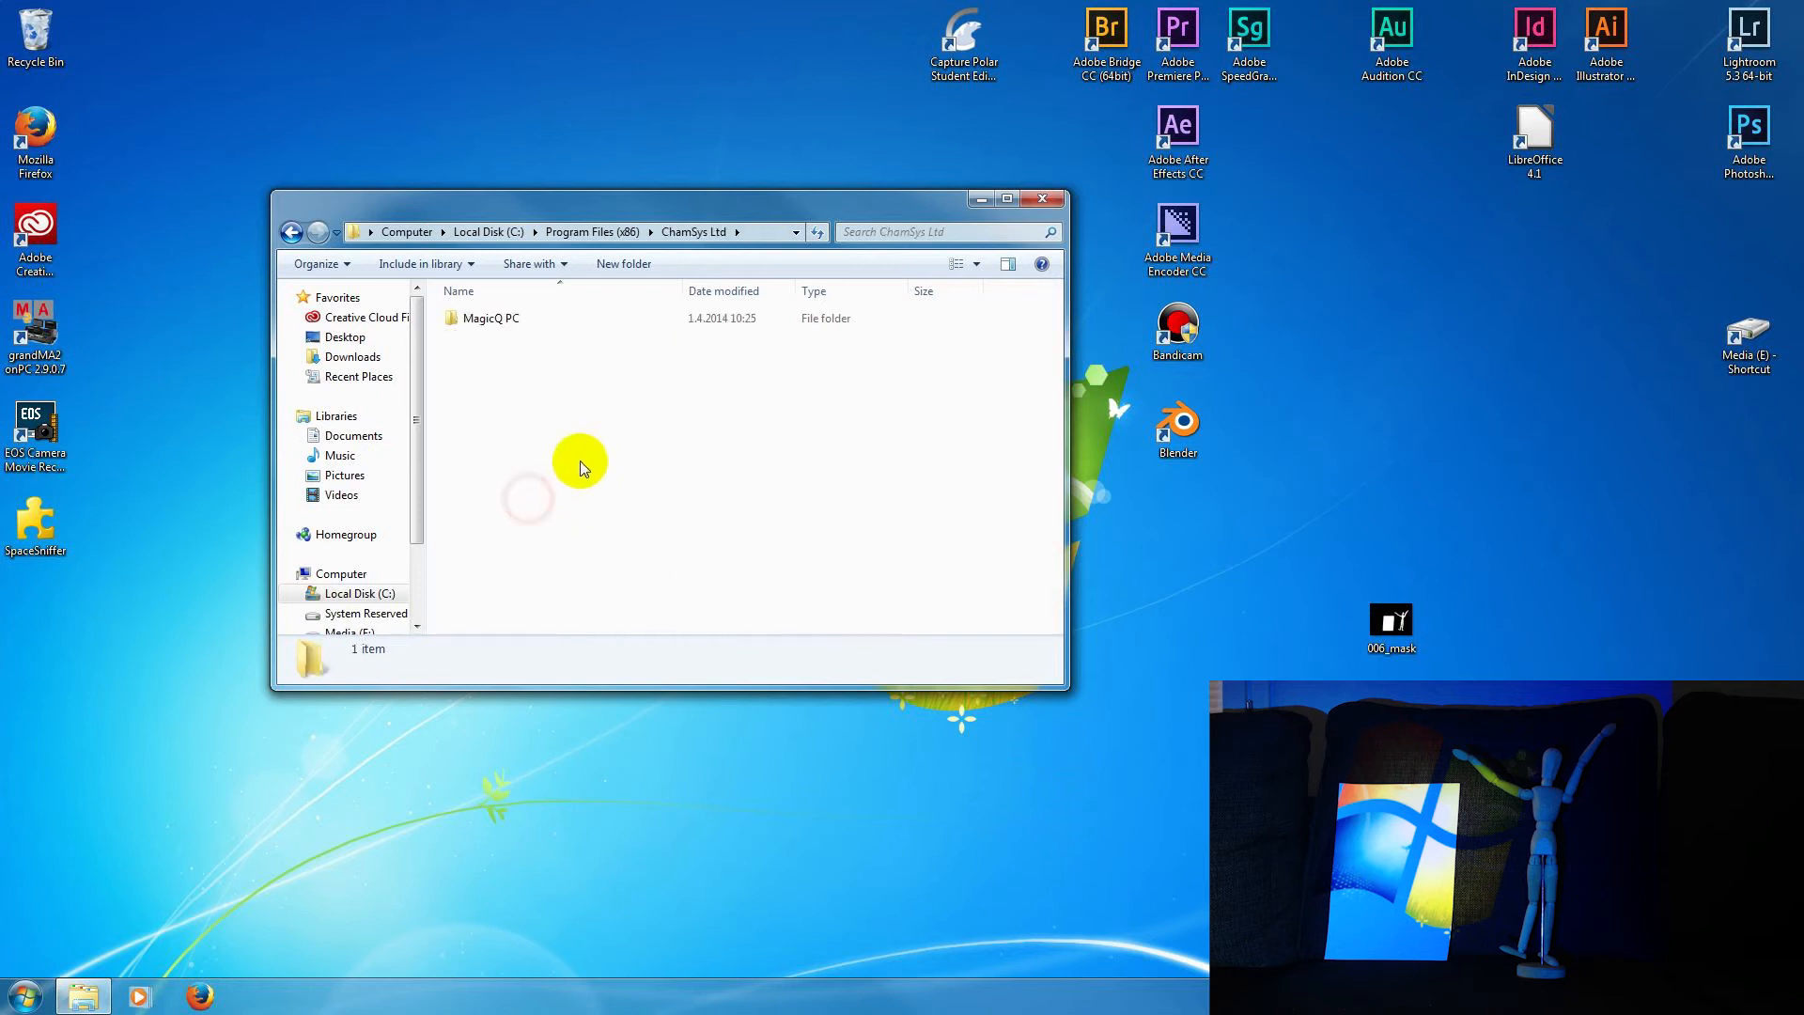
{"action": "double_click", "coordinate": [491, 318]}
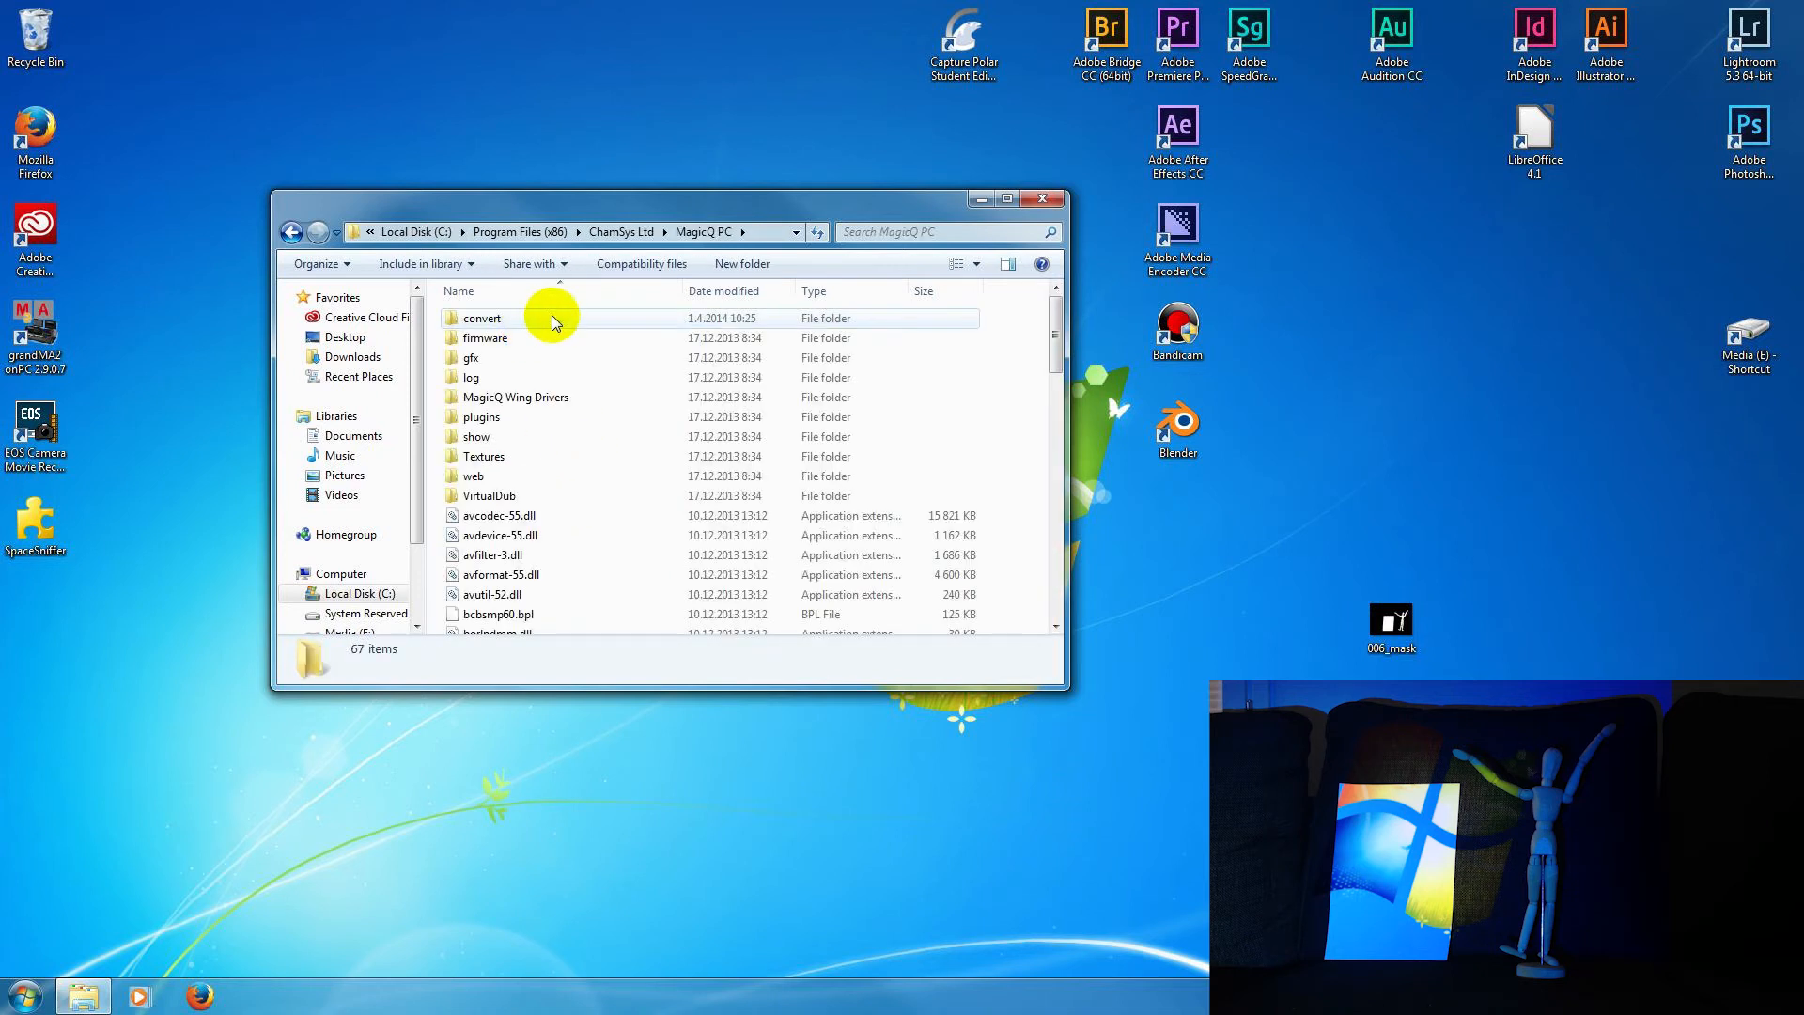
{"action": "double_click", "coordinate": [484, 317]}
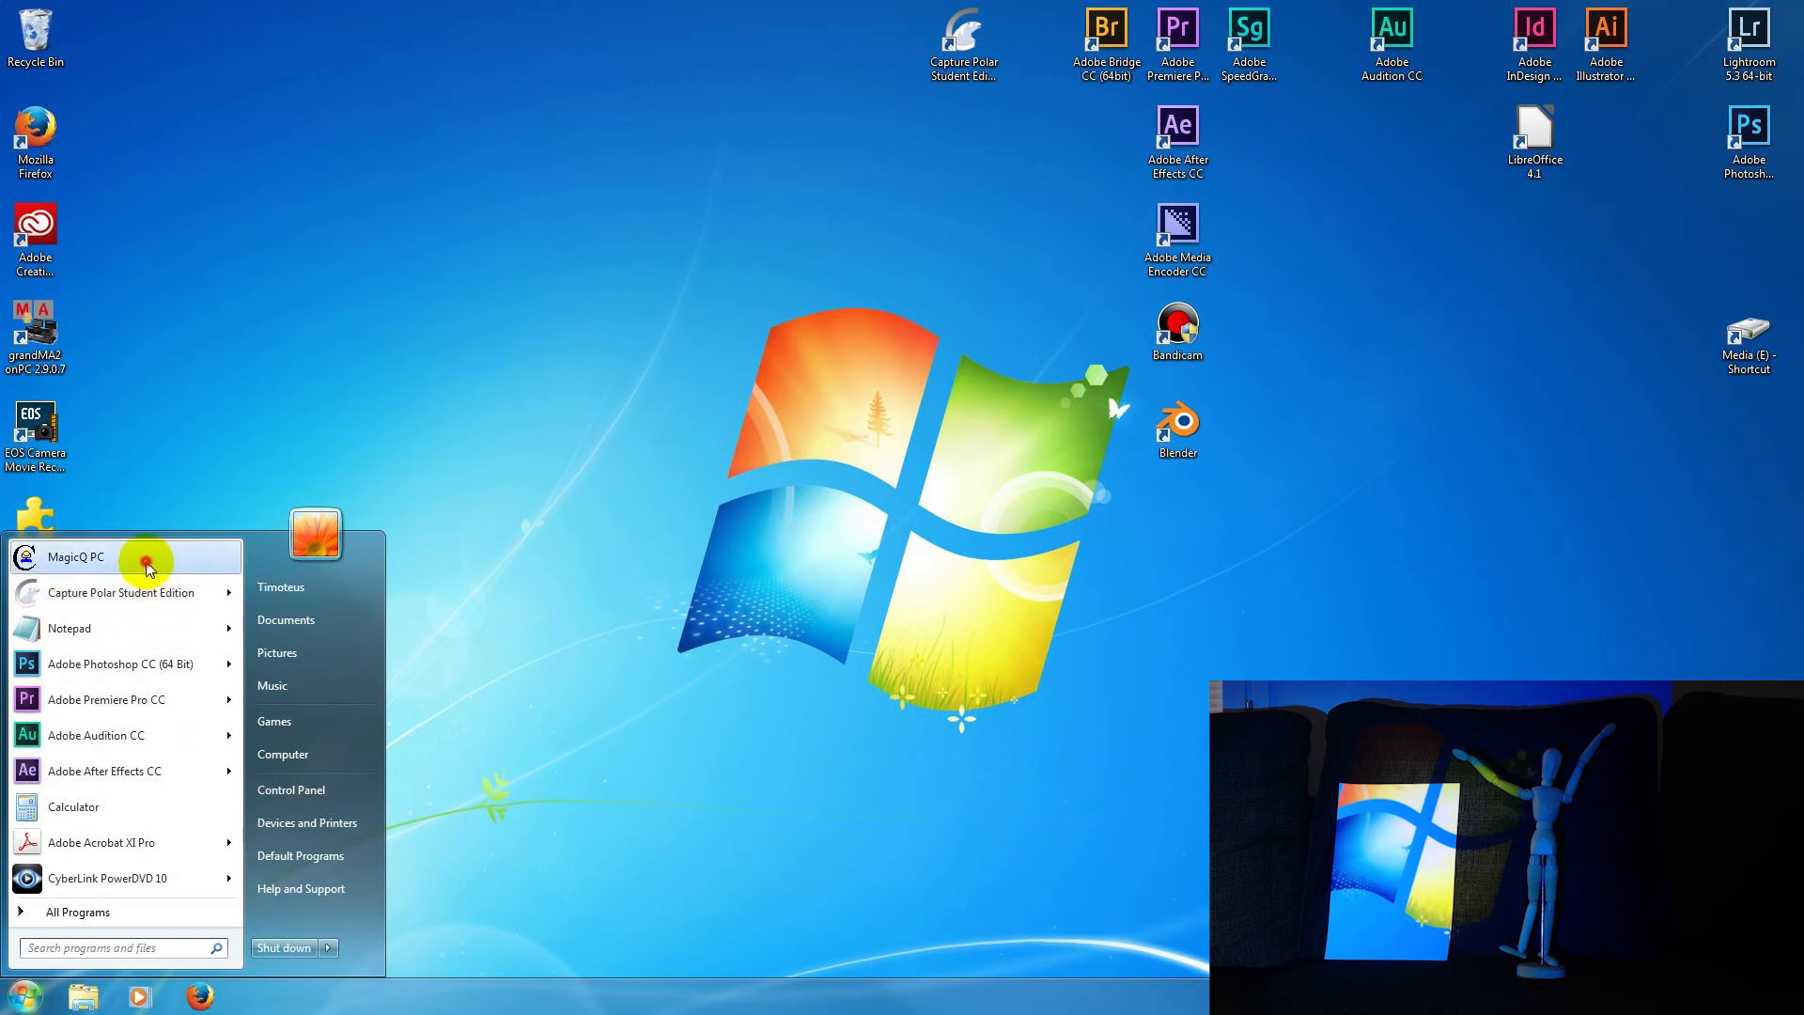
- Start MagicQ PC and turn on View Media Output, declining the basic media package download
{"action": "left_click", "coordinate": [75, 556]}
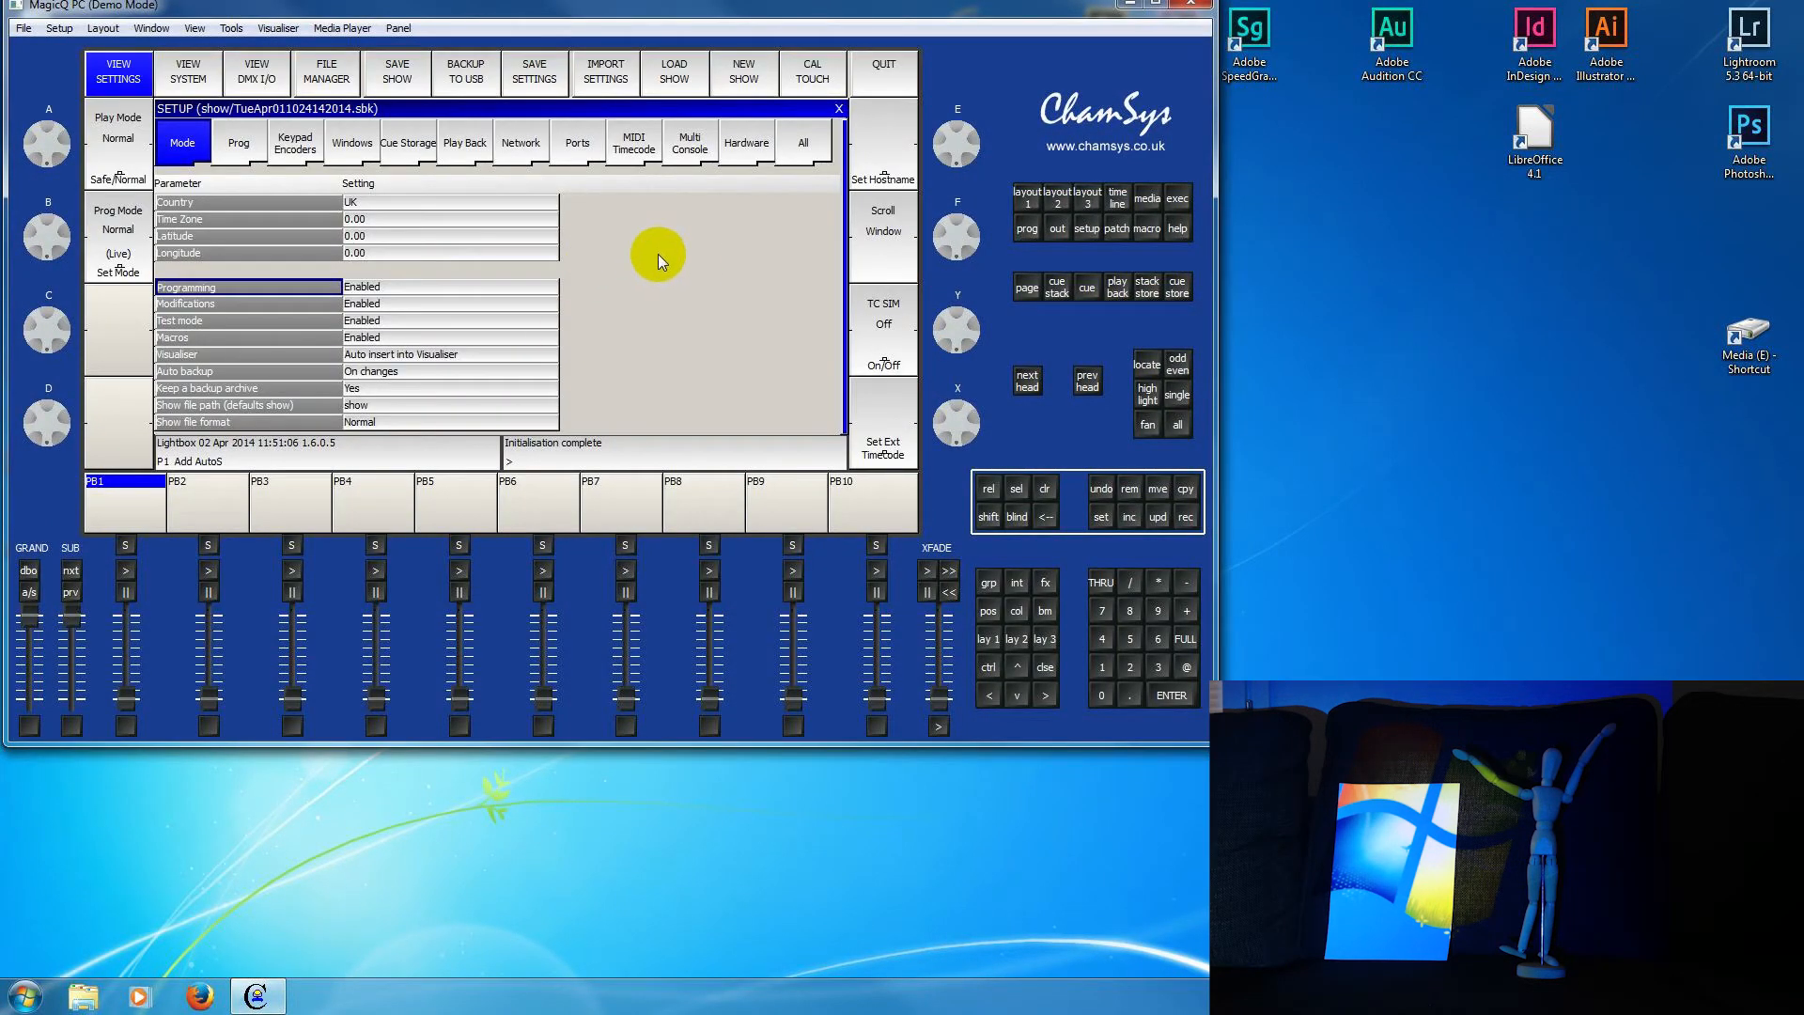
{"action": "mouse_move", "coordinate": [344, 28]}
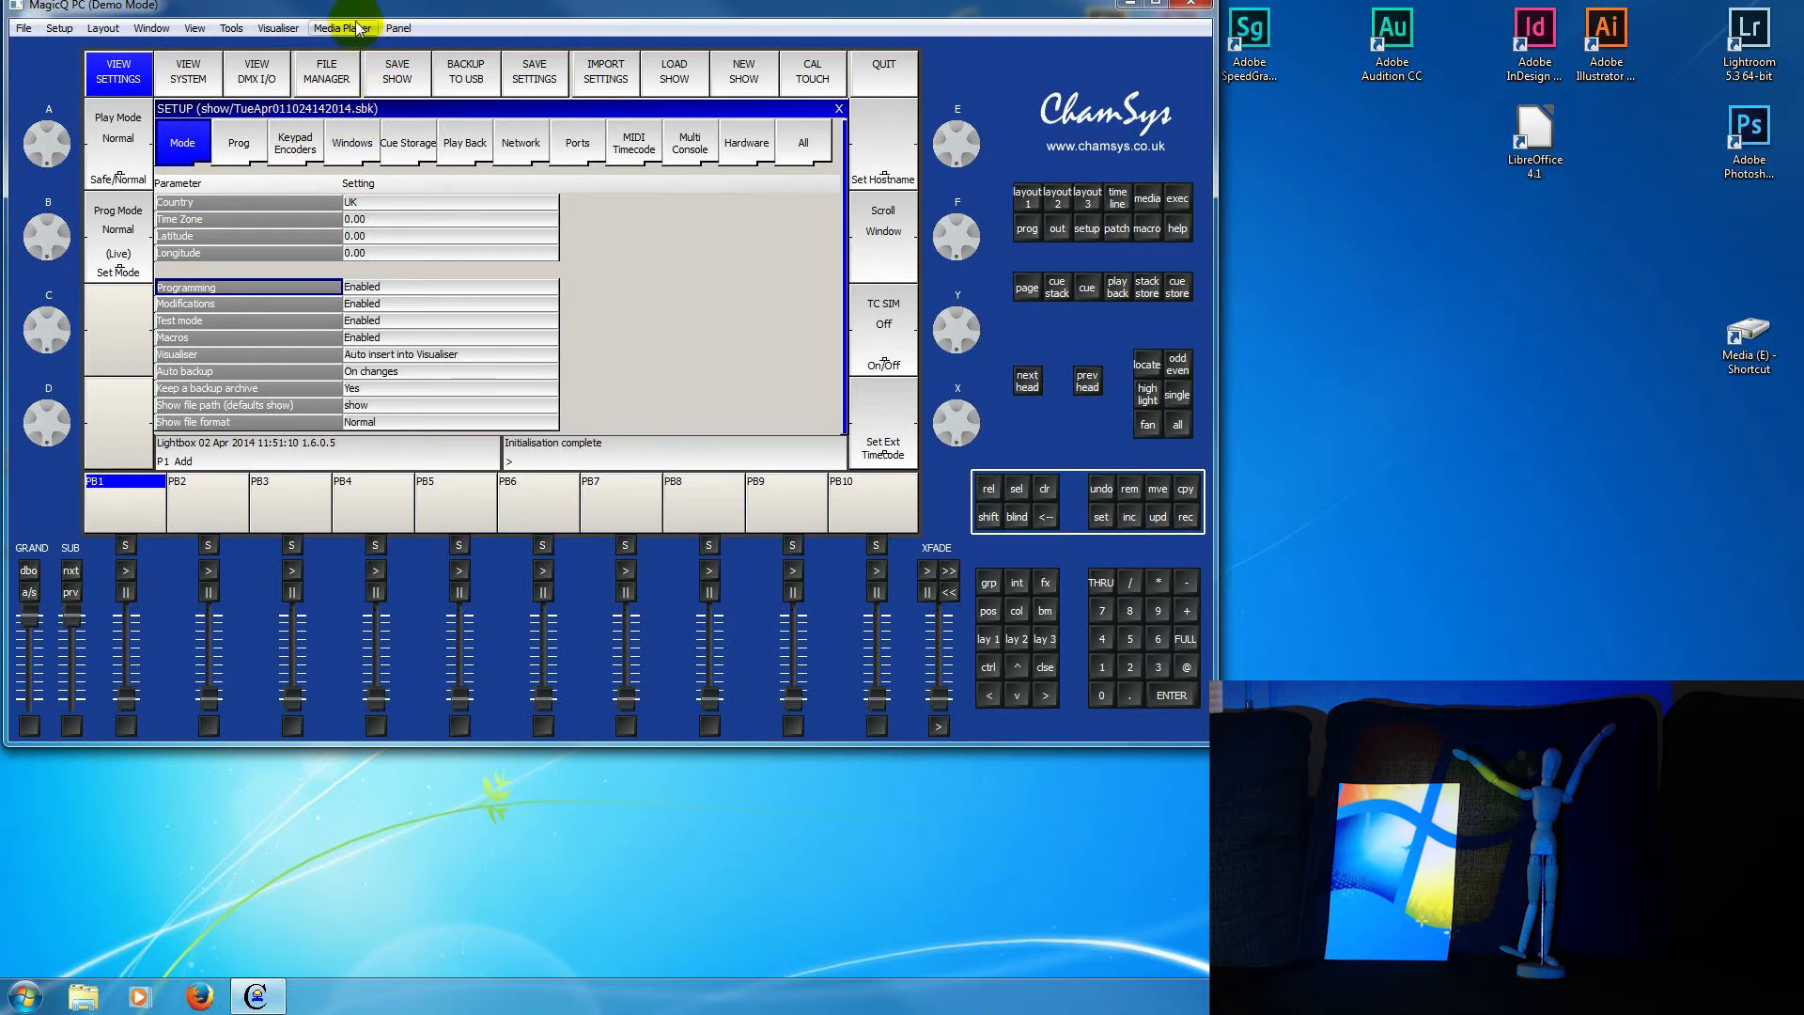
{"action": "left_click", "coordinate": [342, 29]}
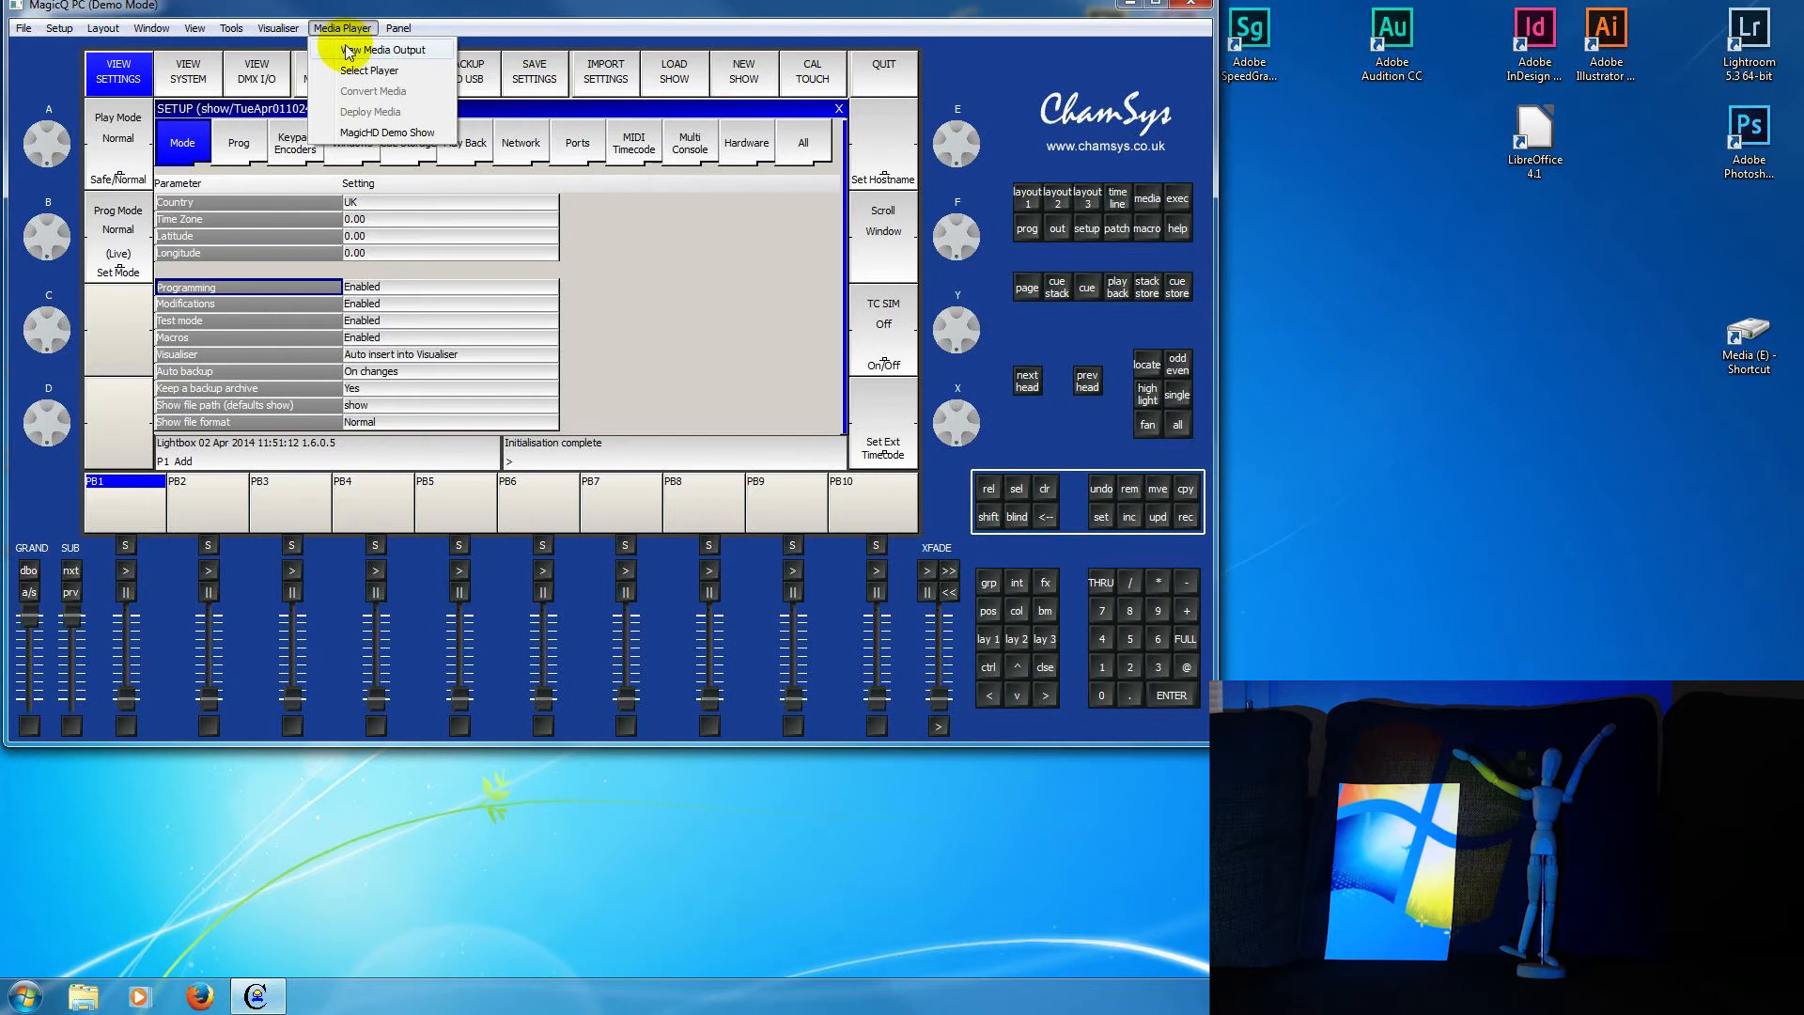
{"action": "left_click", "coordinate": [387, 131]}
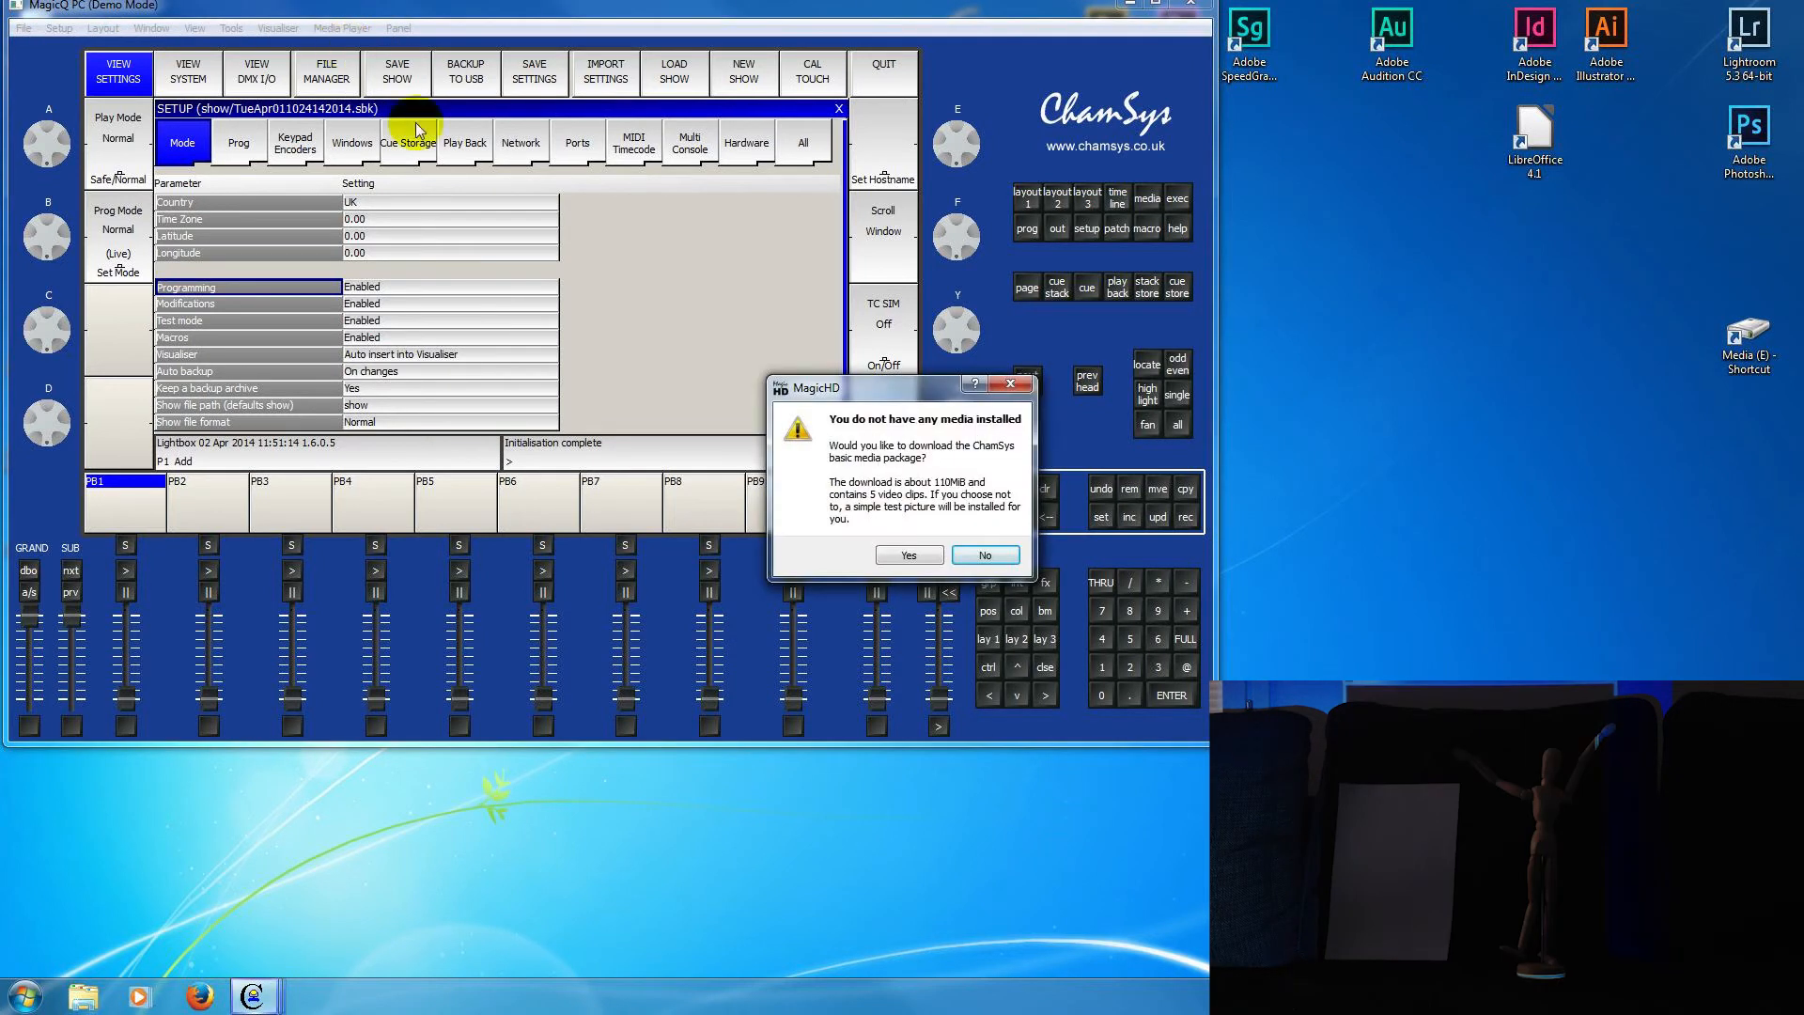
{"action": "left_click", "coordinate": [983, 555]}
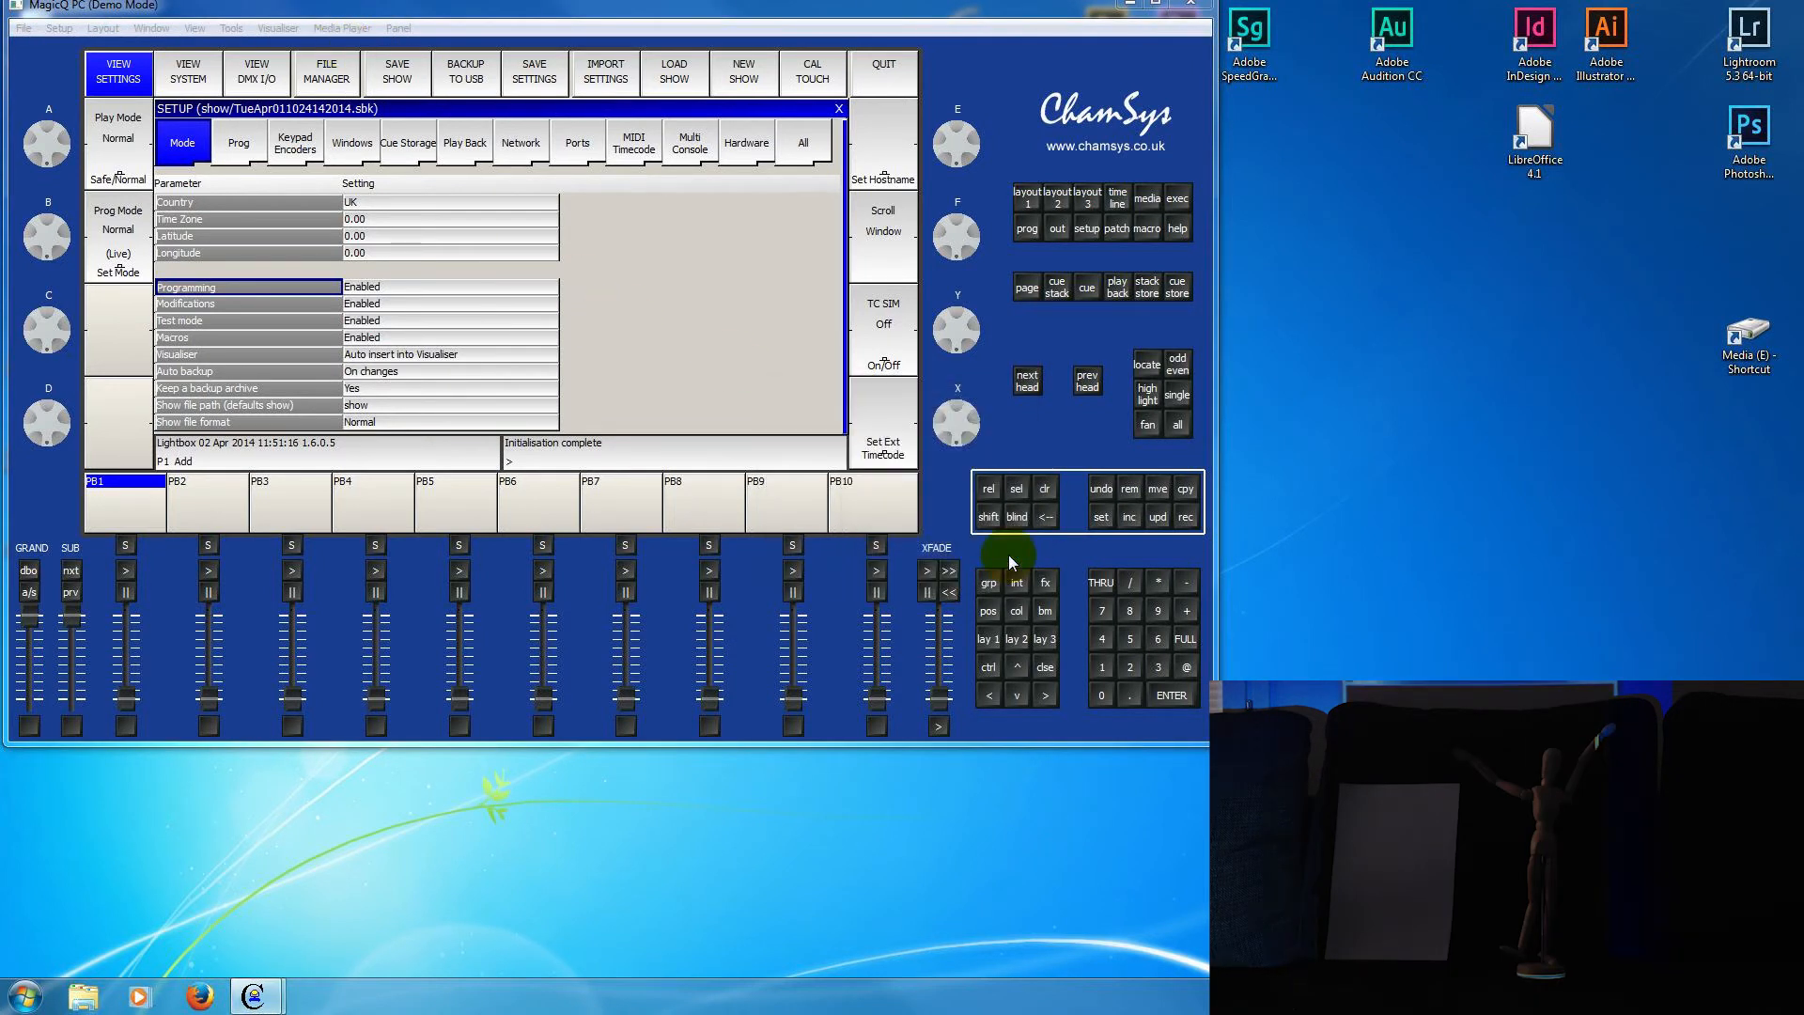
{"action": "mouse_move", "coordinate": [618, 238]}
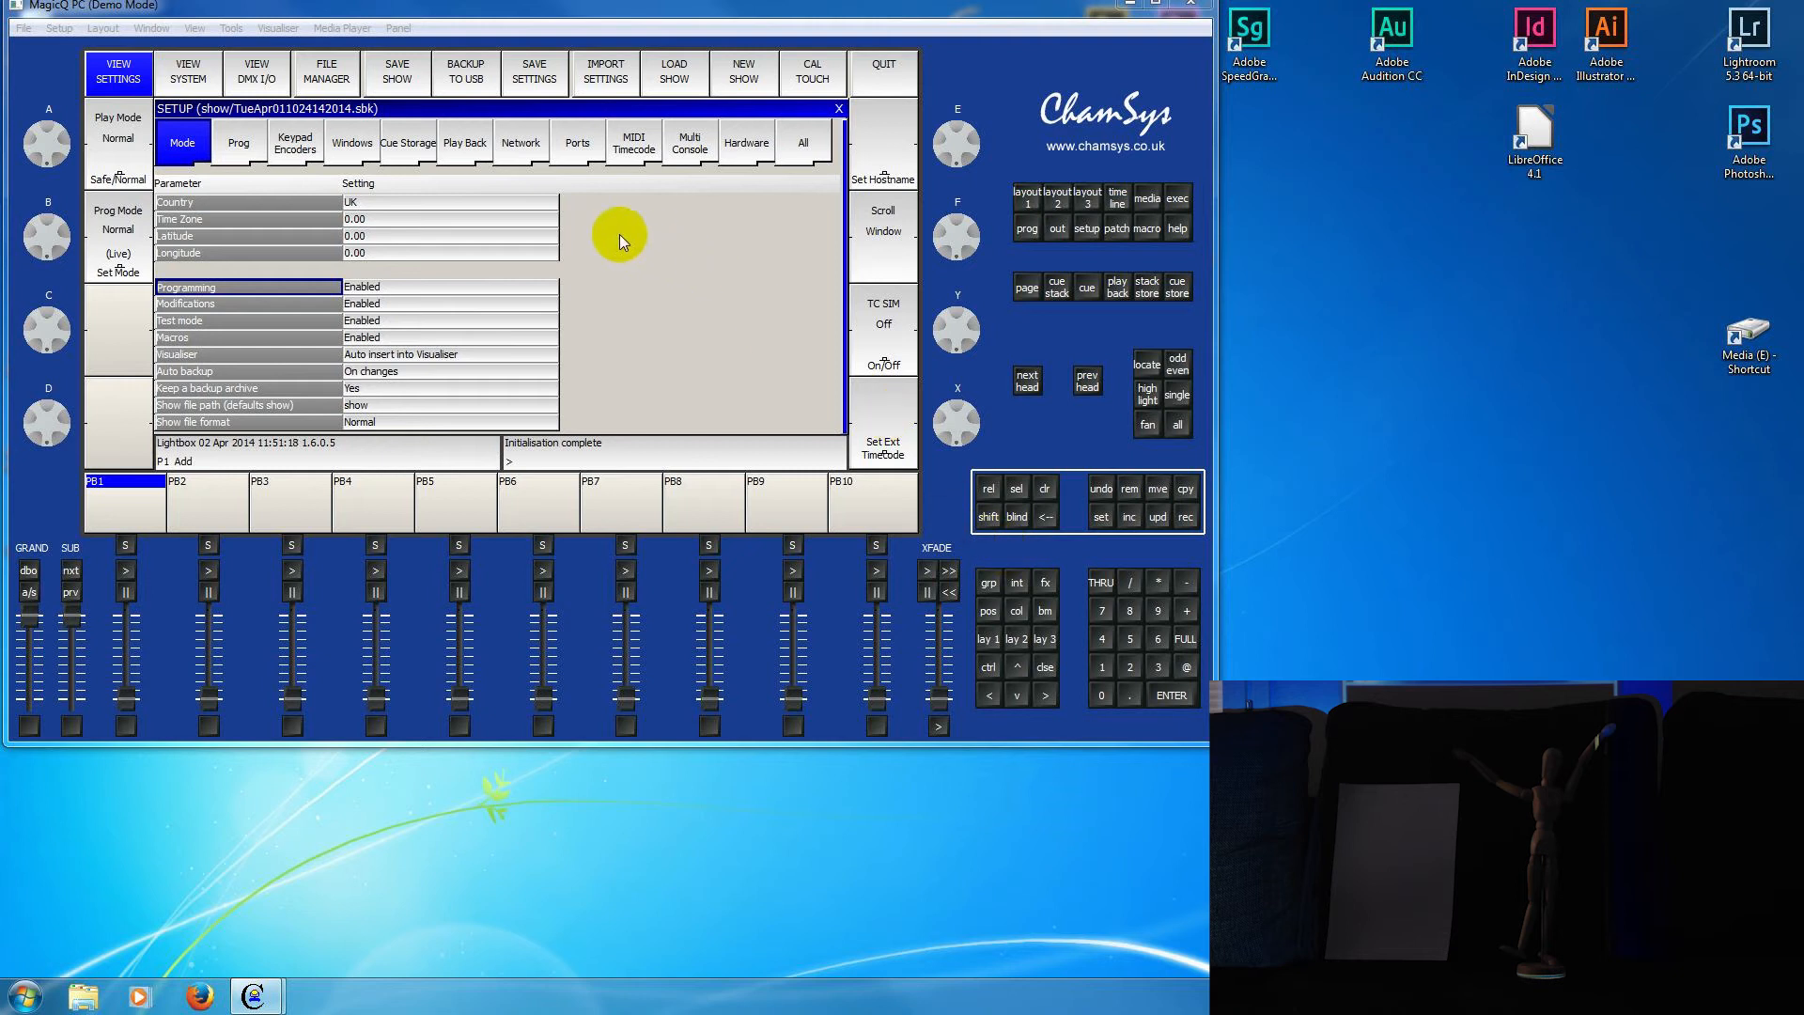
- Keep MagicHD as the selected player and bring up the Media window
{"action": "left_click", "coordinate": [343, 28]}
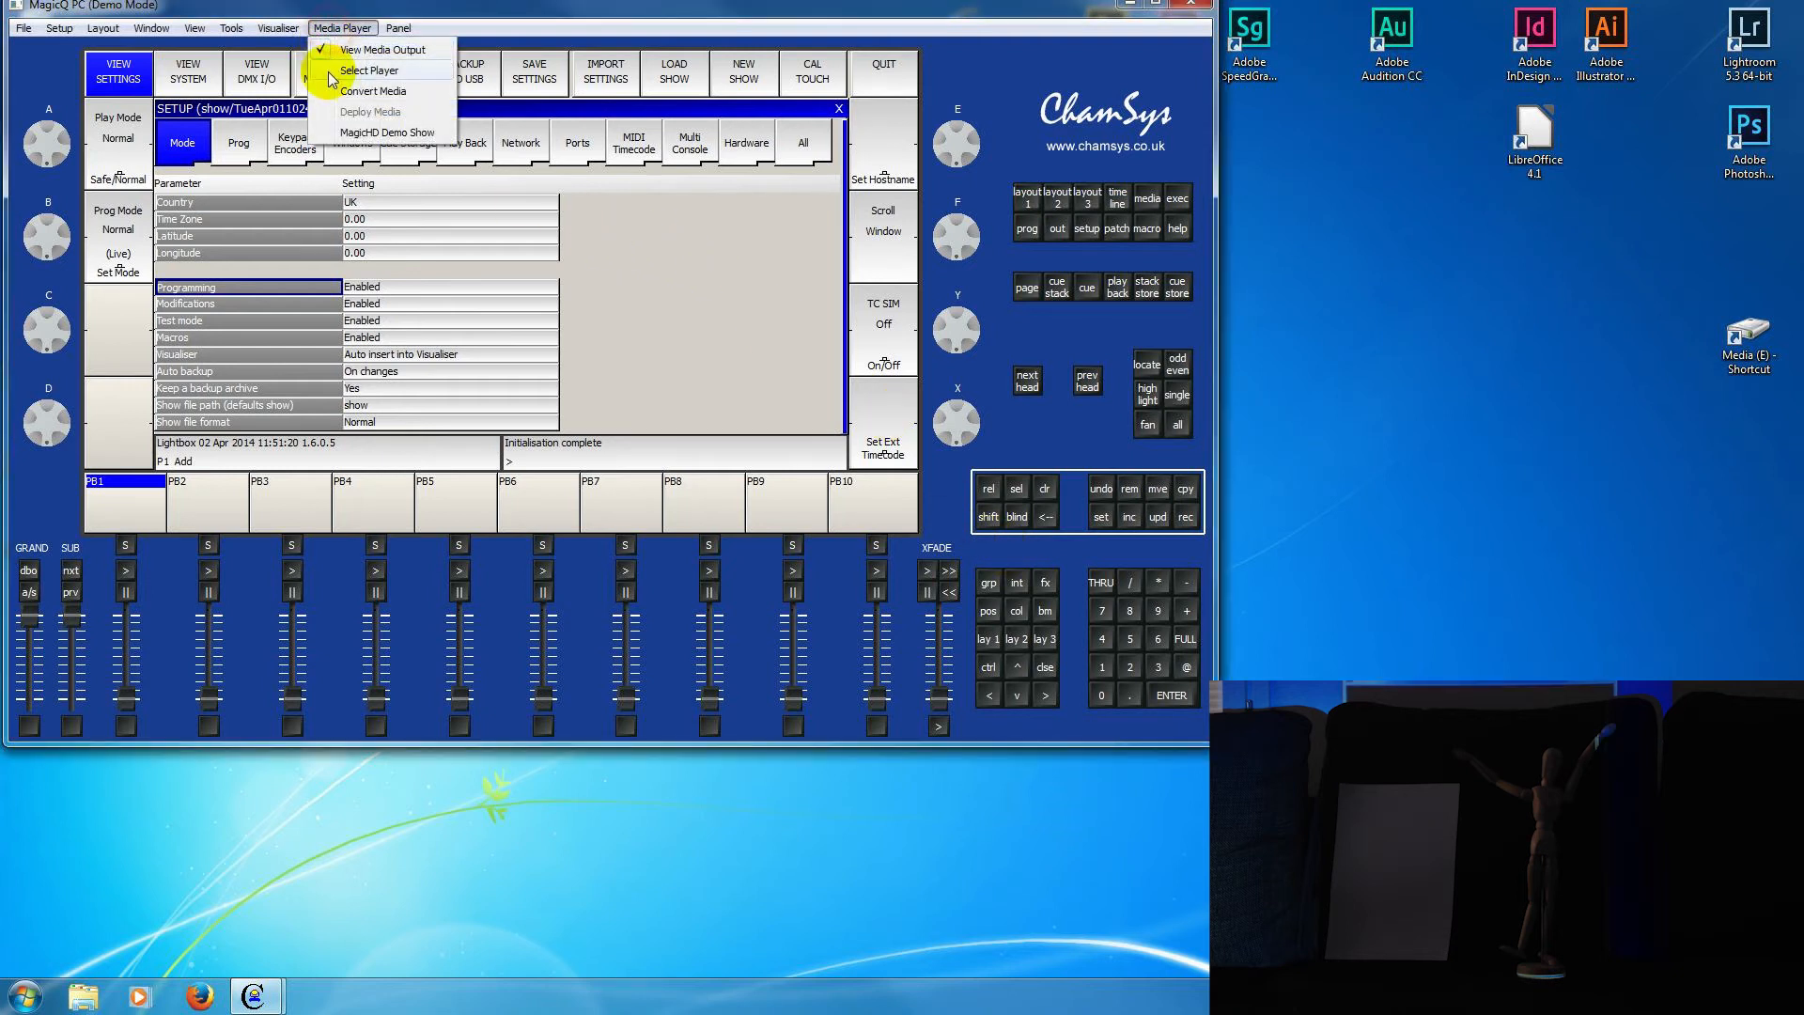
{"action": "left_click", "coordinate": [369, 69]}
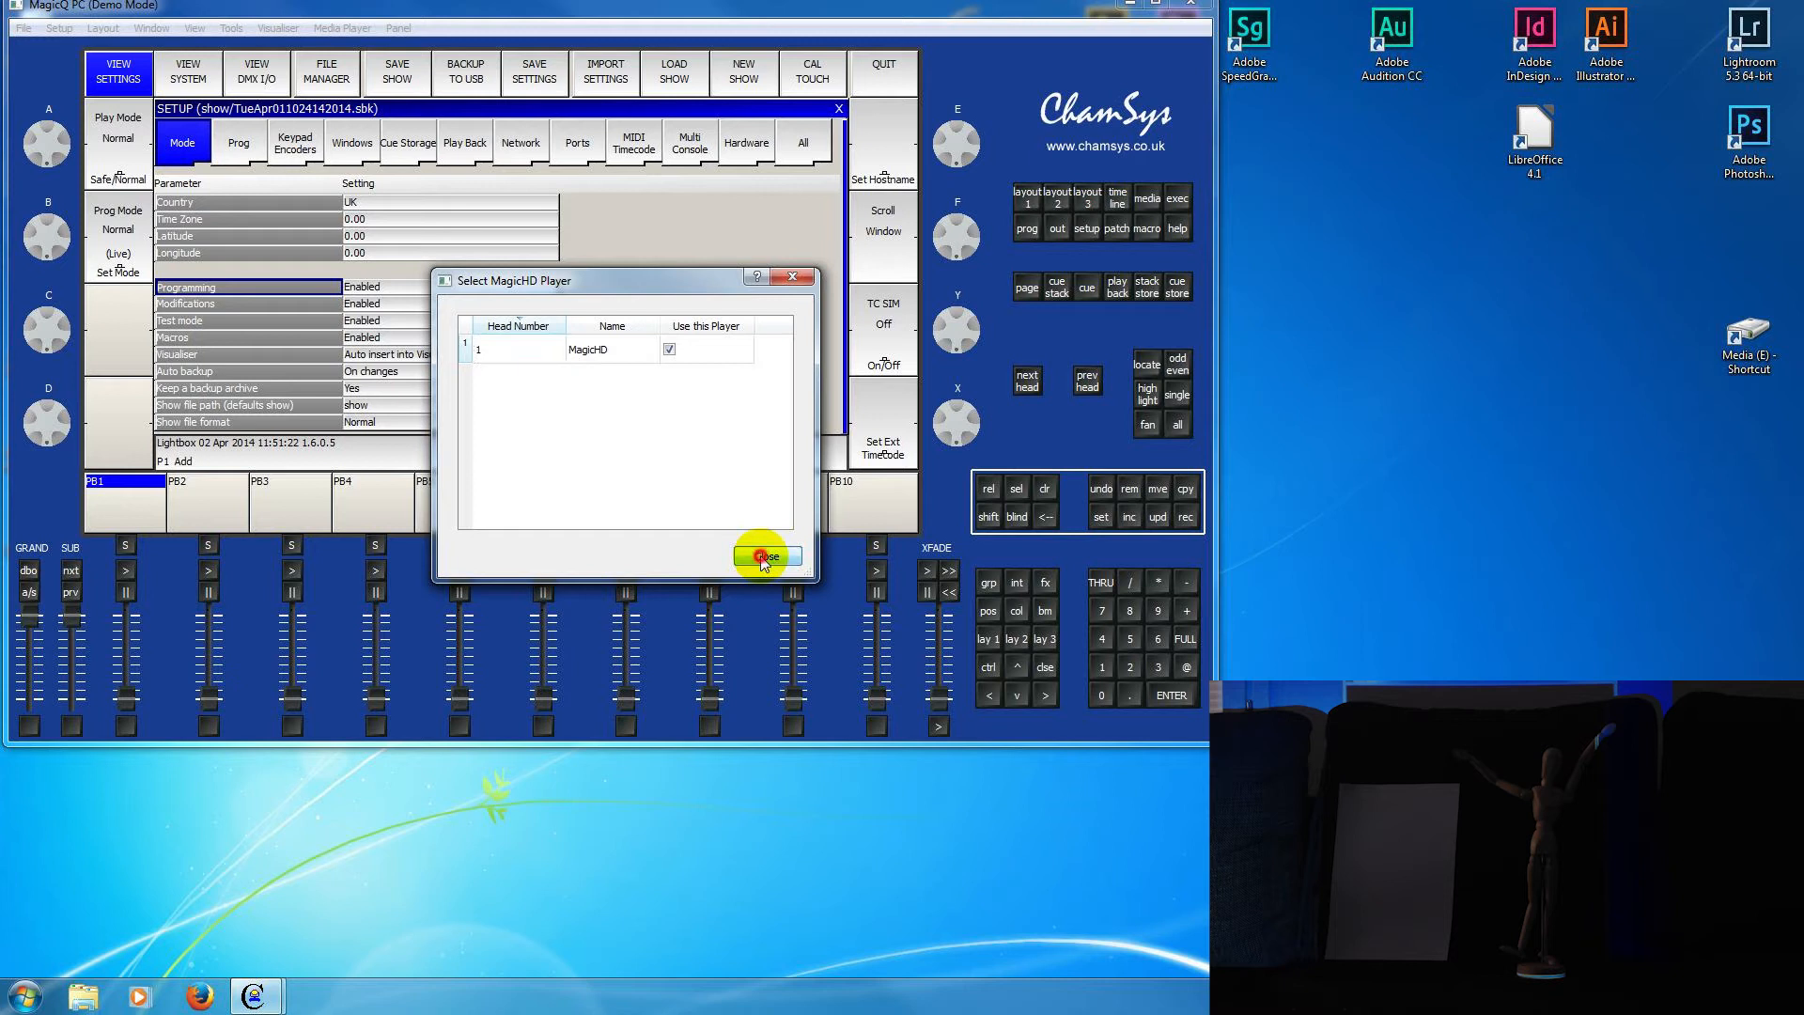
{"action": "left_click", "coordinate": [765, 556]}
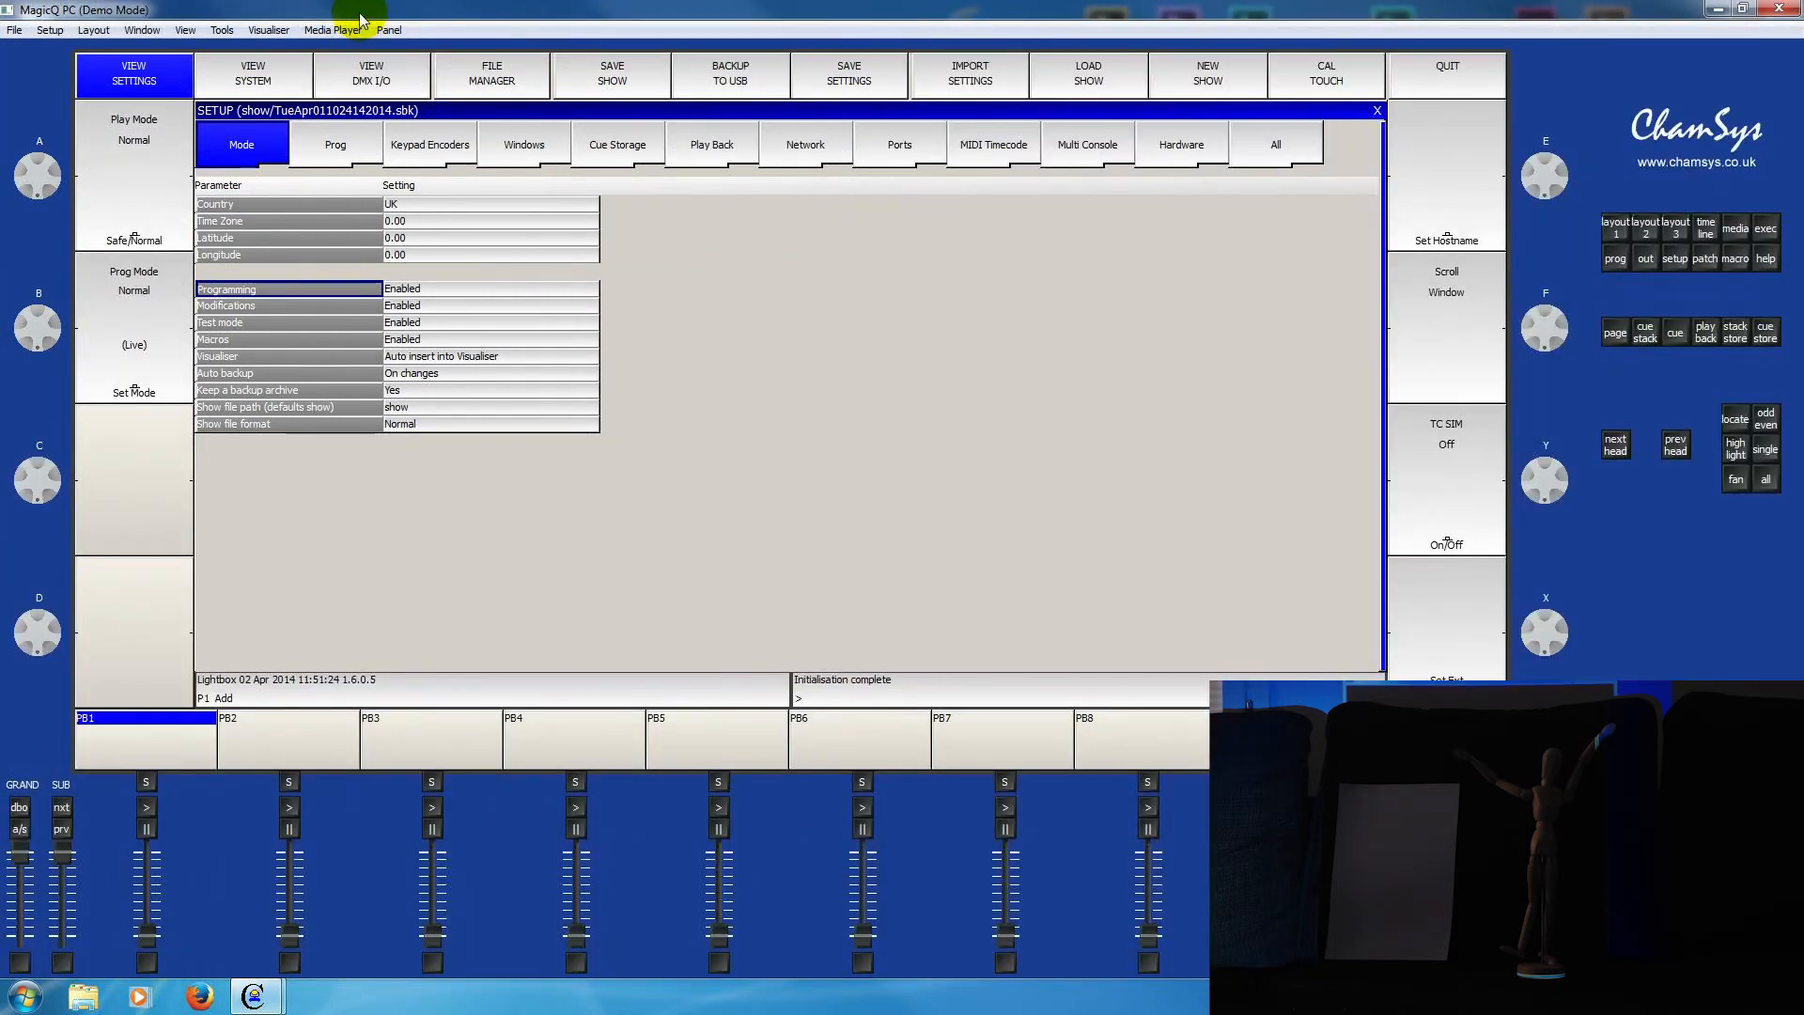
{"action": "left_click", "coordinate": [342, 28]}
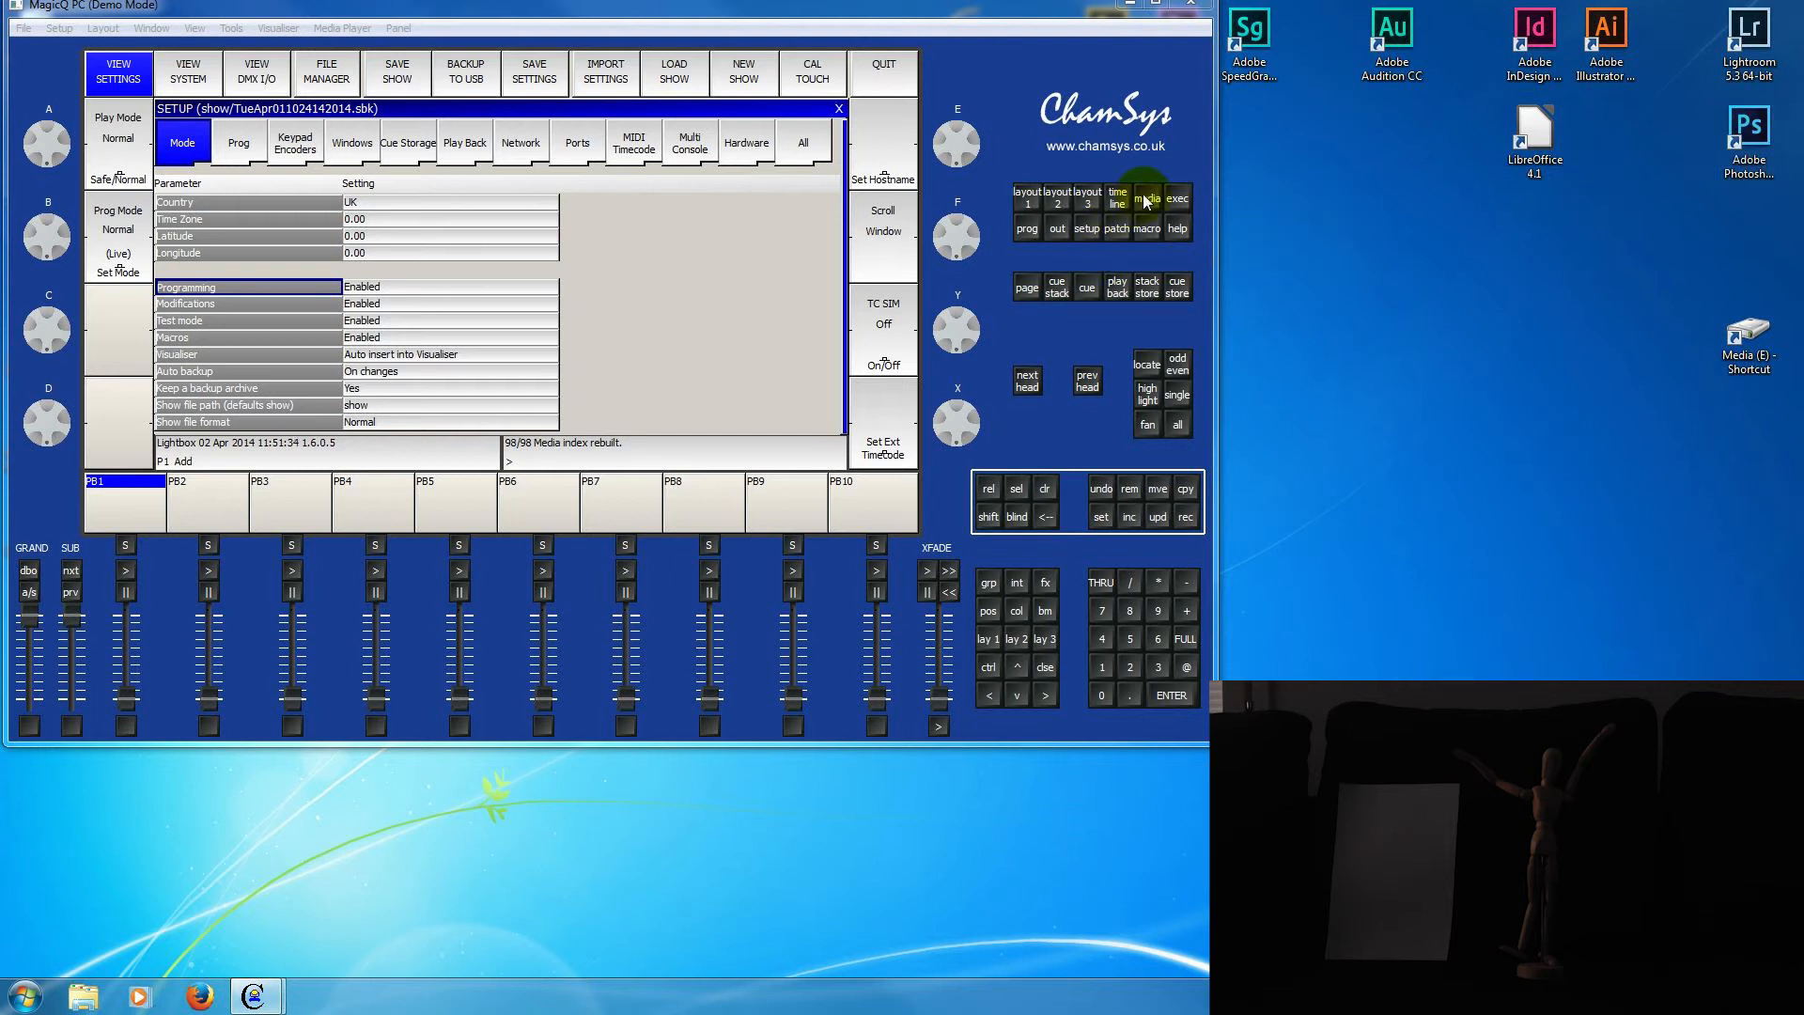
{"action": "left_click", "coordinate": [1147, 197]}
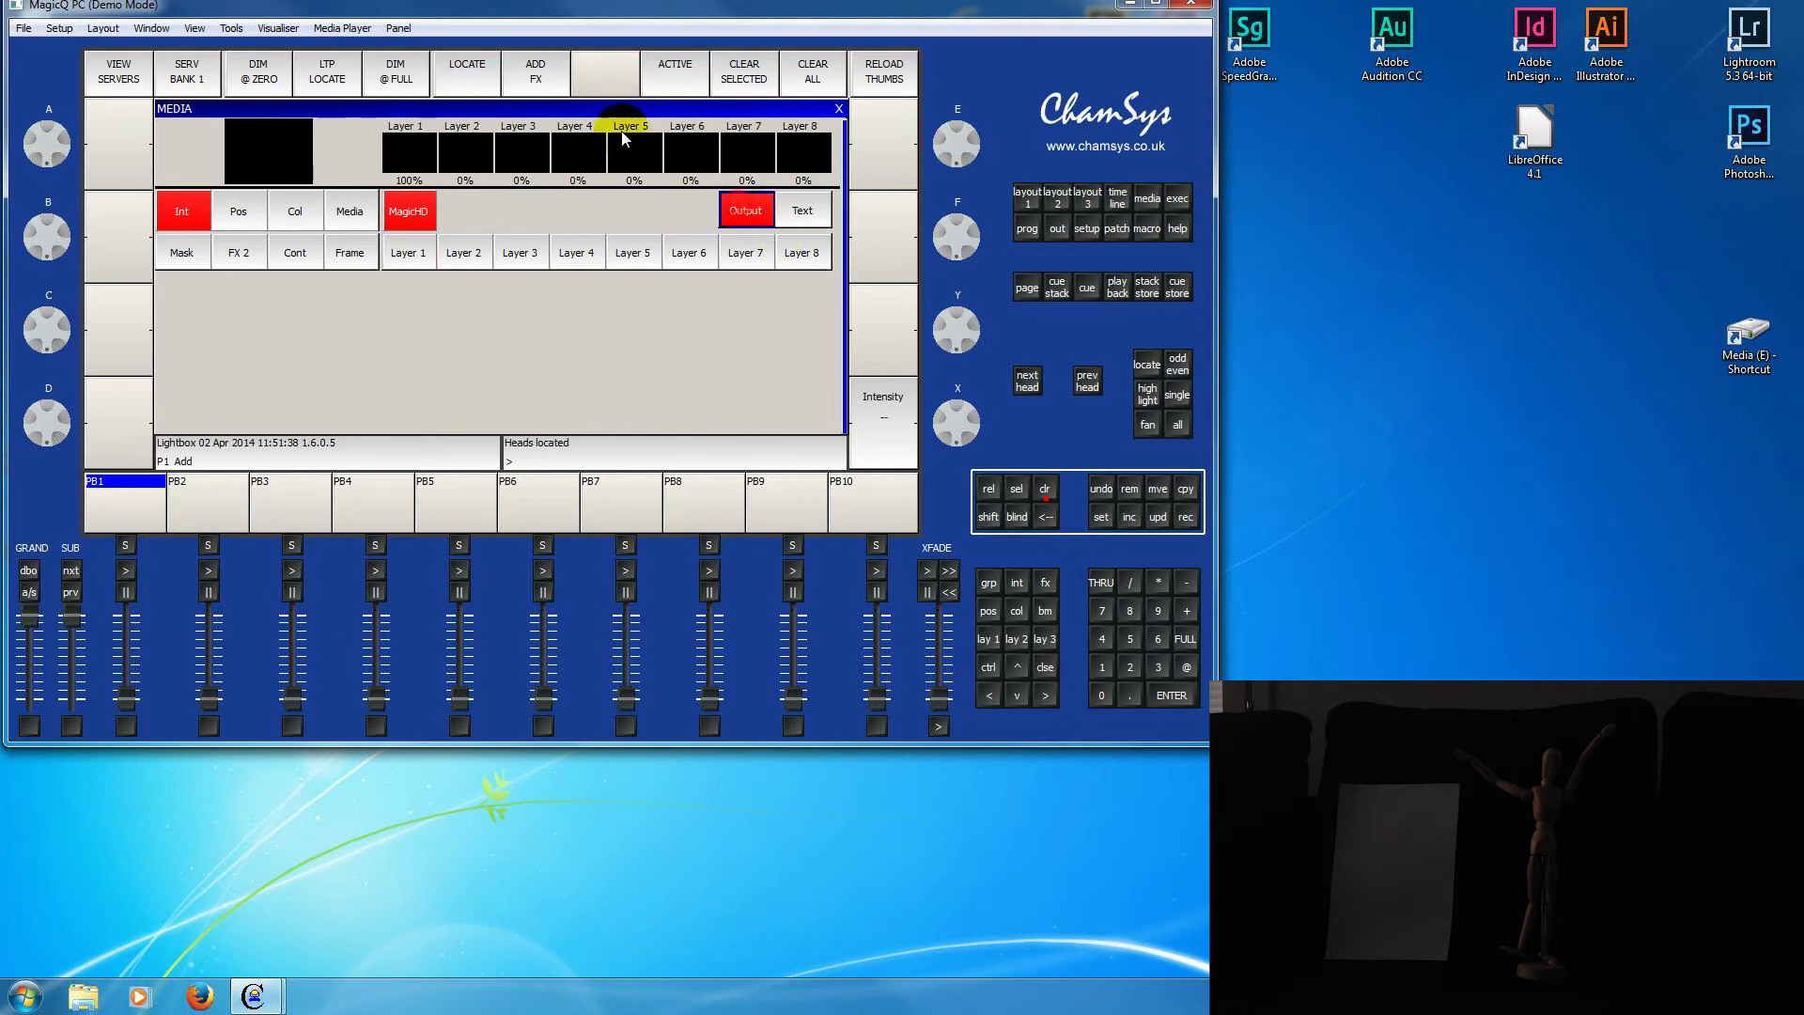
- On the Mask page set Mask Folder 010 and choose the 006 puppet-and-card mask
{"action": "left_click", "coordinate": [466, 70]}
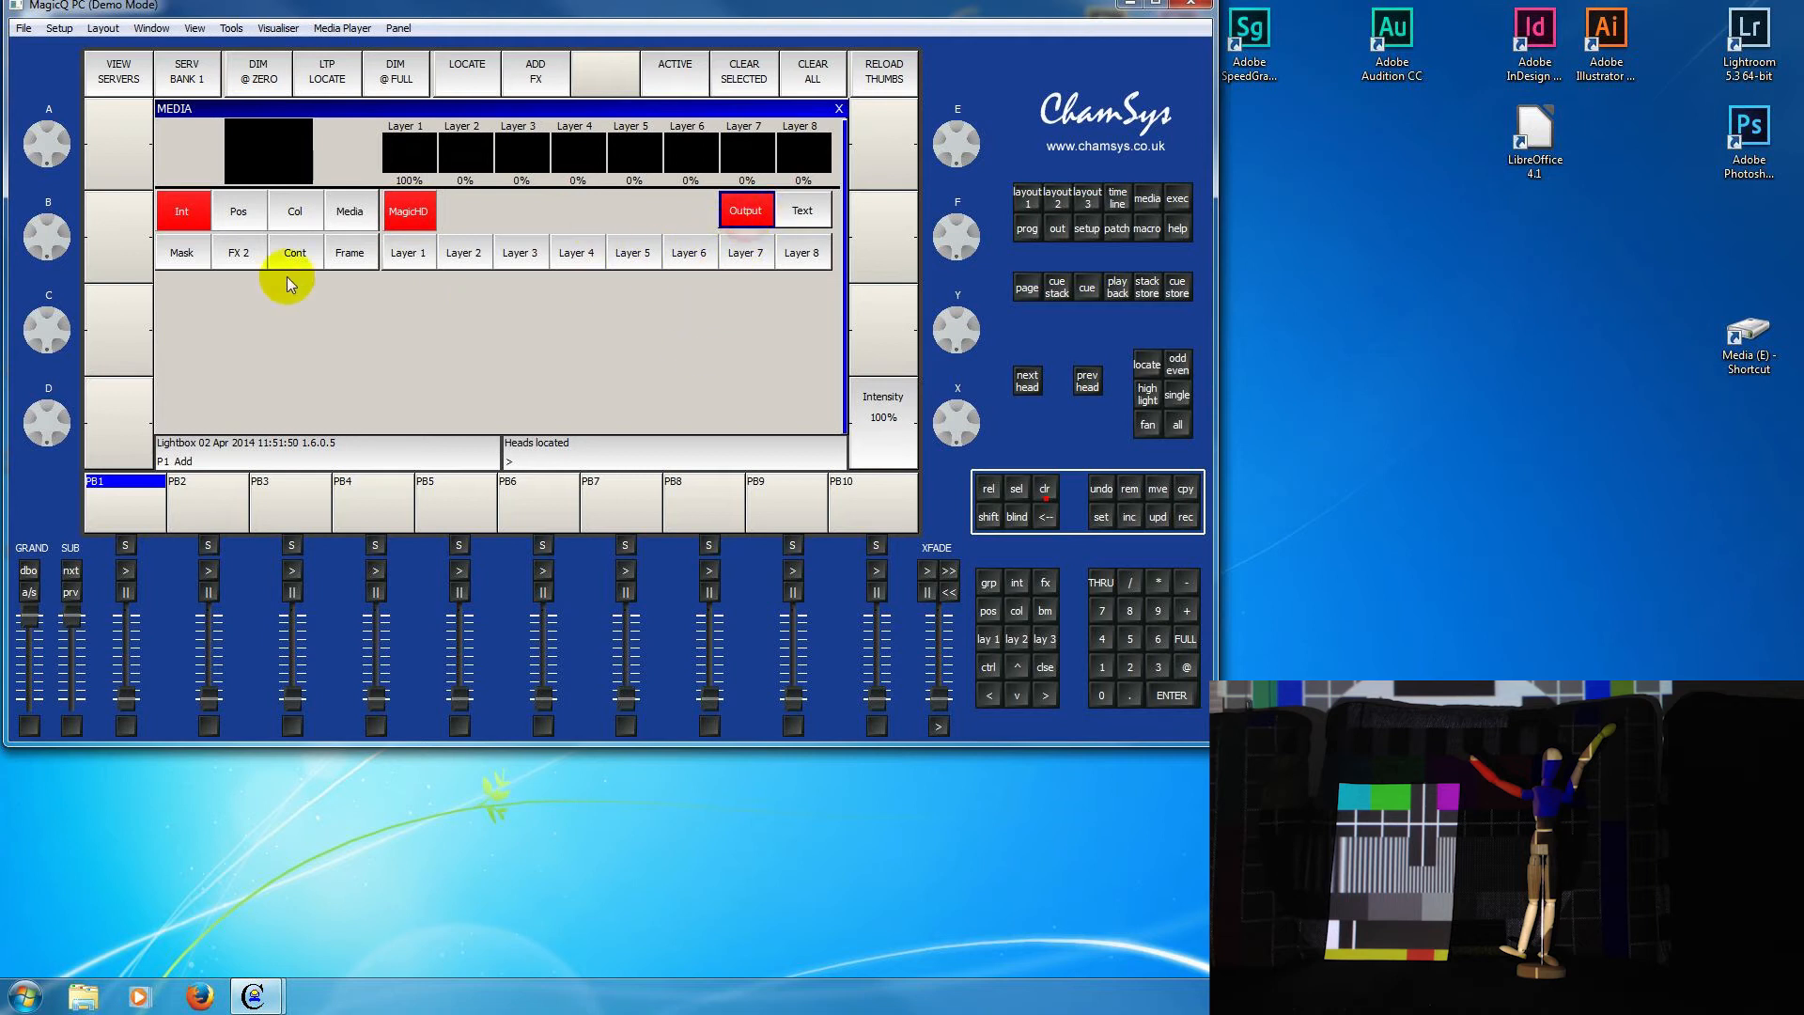
{"action": "left_click", "coordinate": [182, 250]}
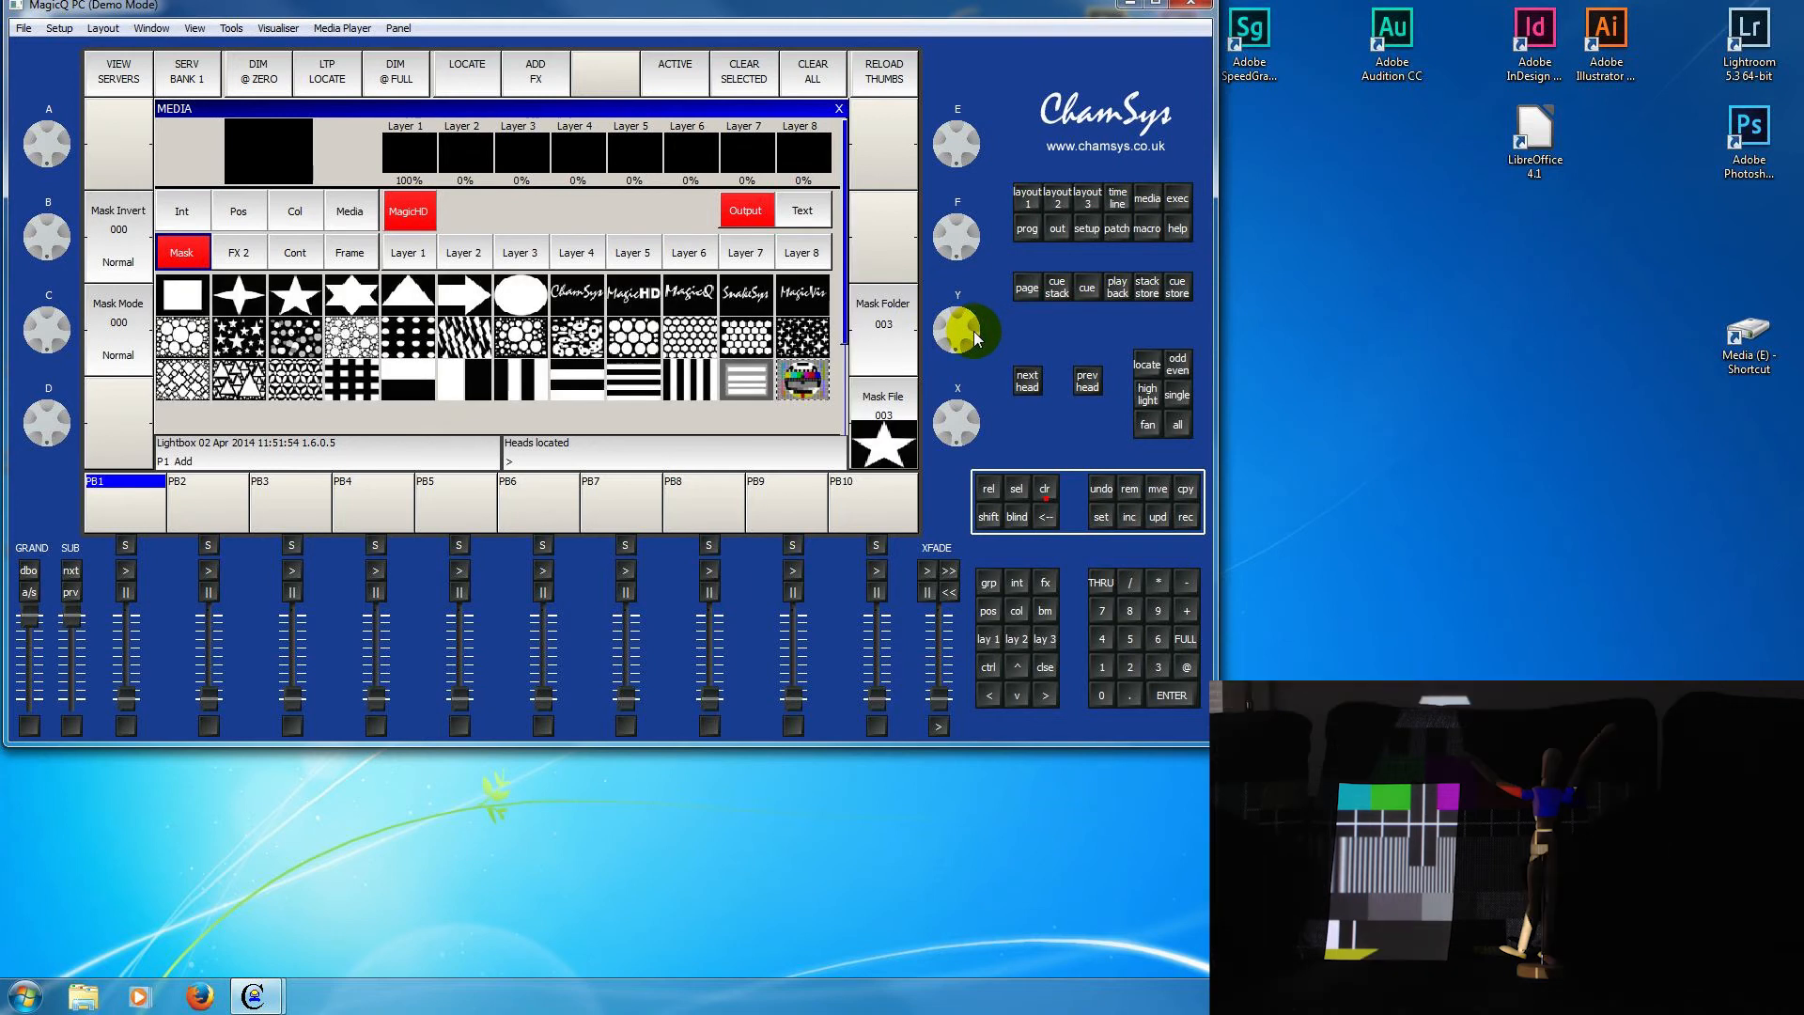
{"action": "left_click", "coordinate": [352, 295]}
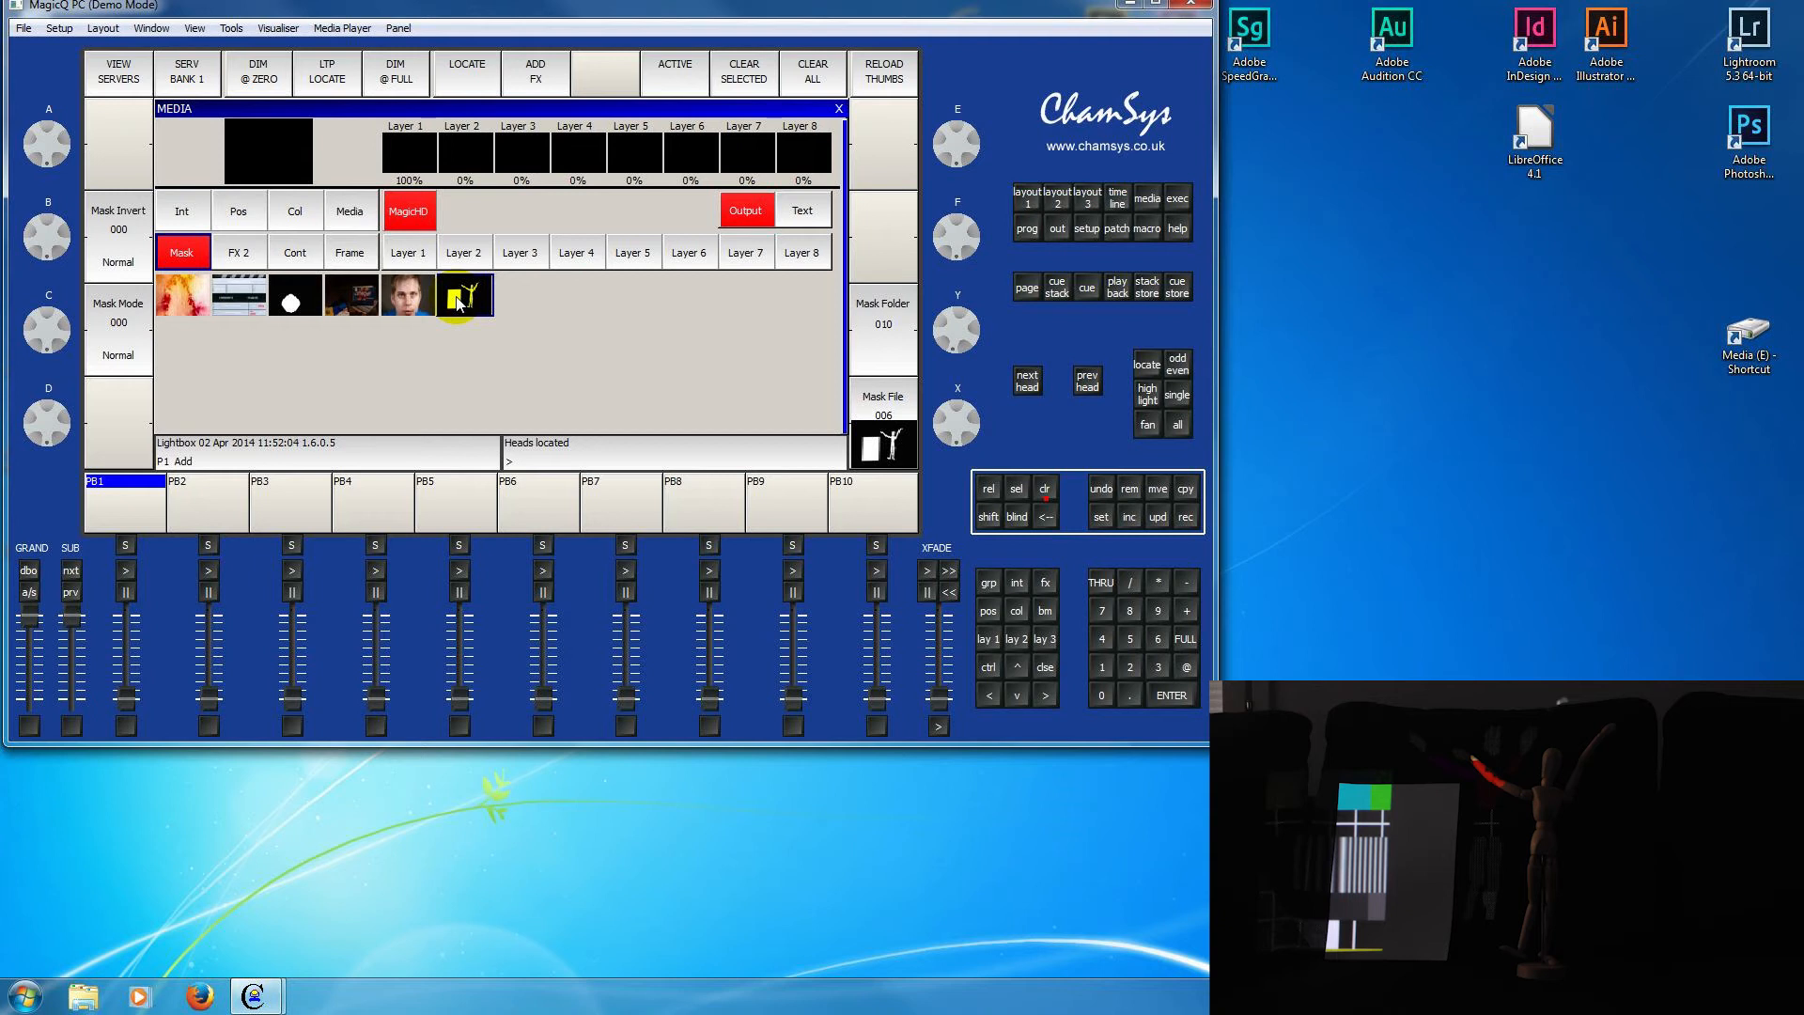
{"action": "left_click", "coordinate": [465, 295]}
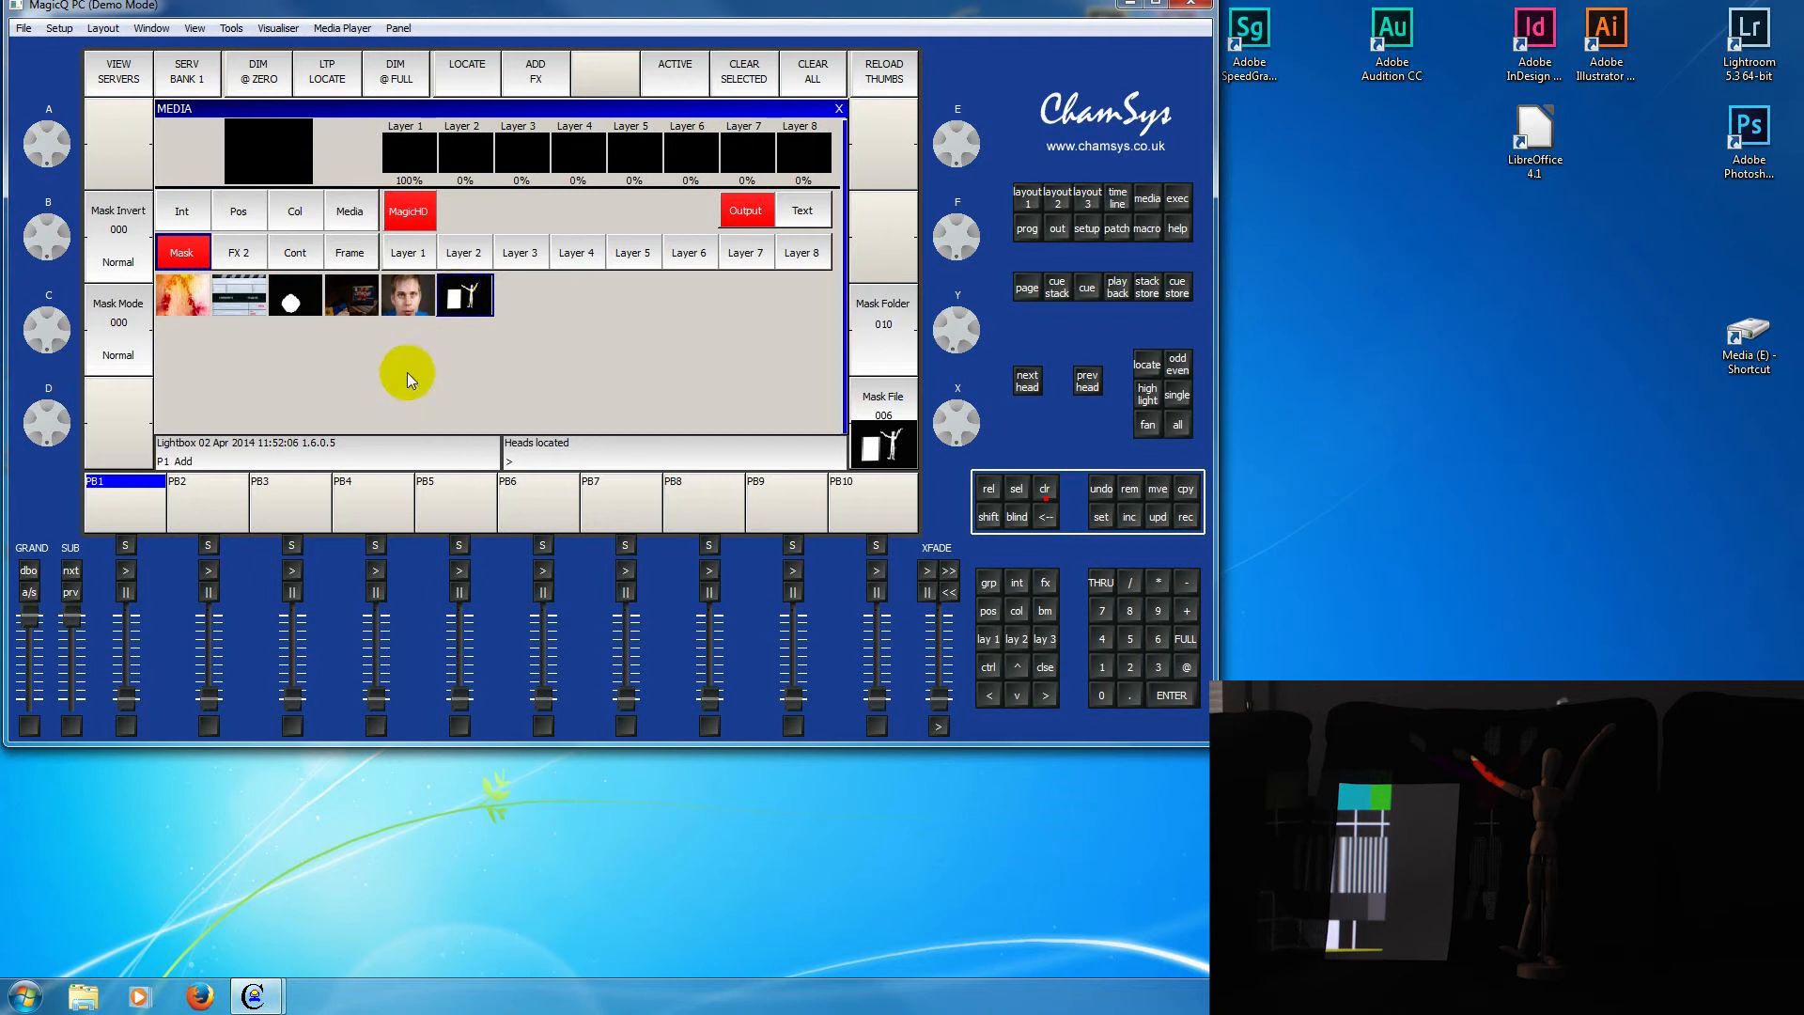
{"action": "mouse_move", "coordinate": [370, 369]}
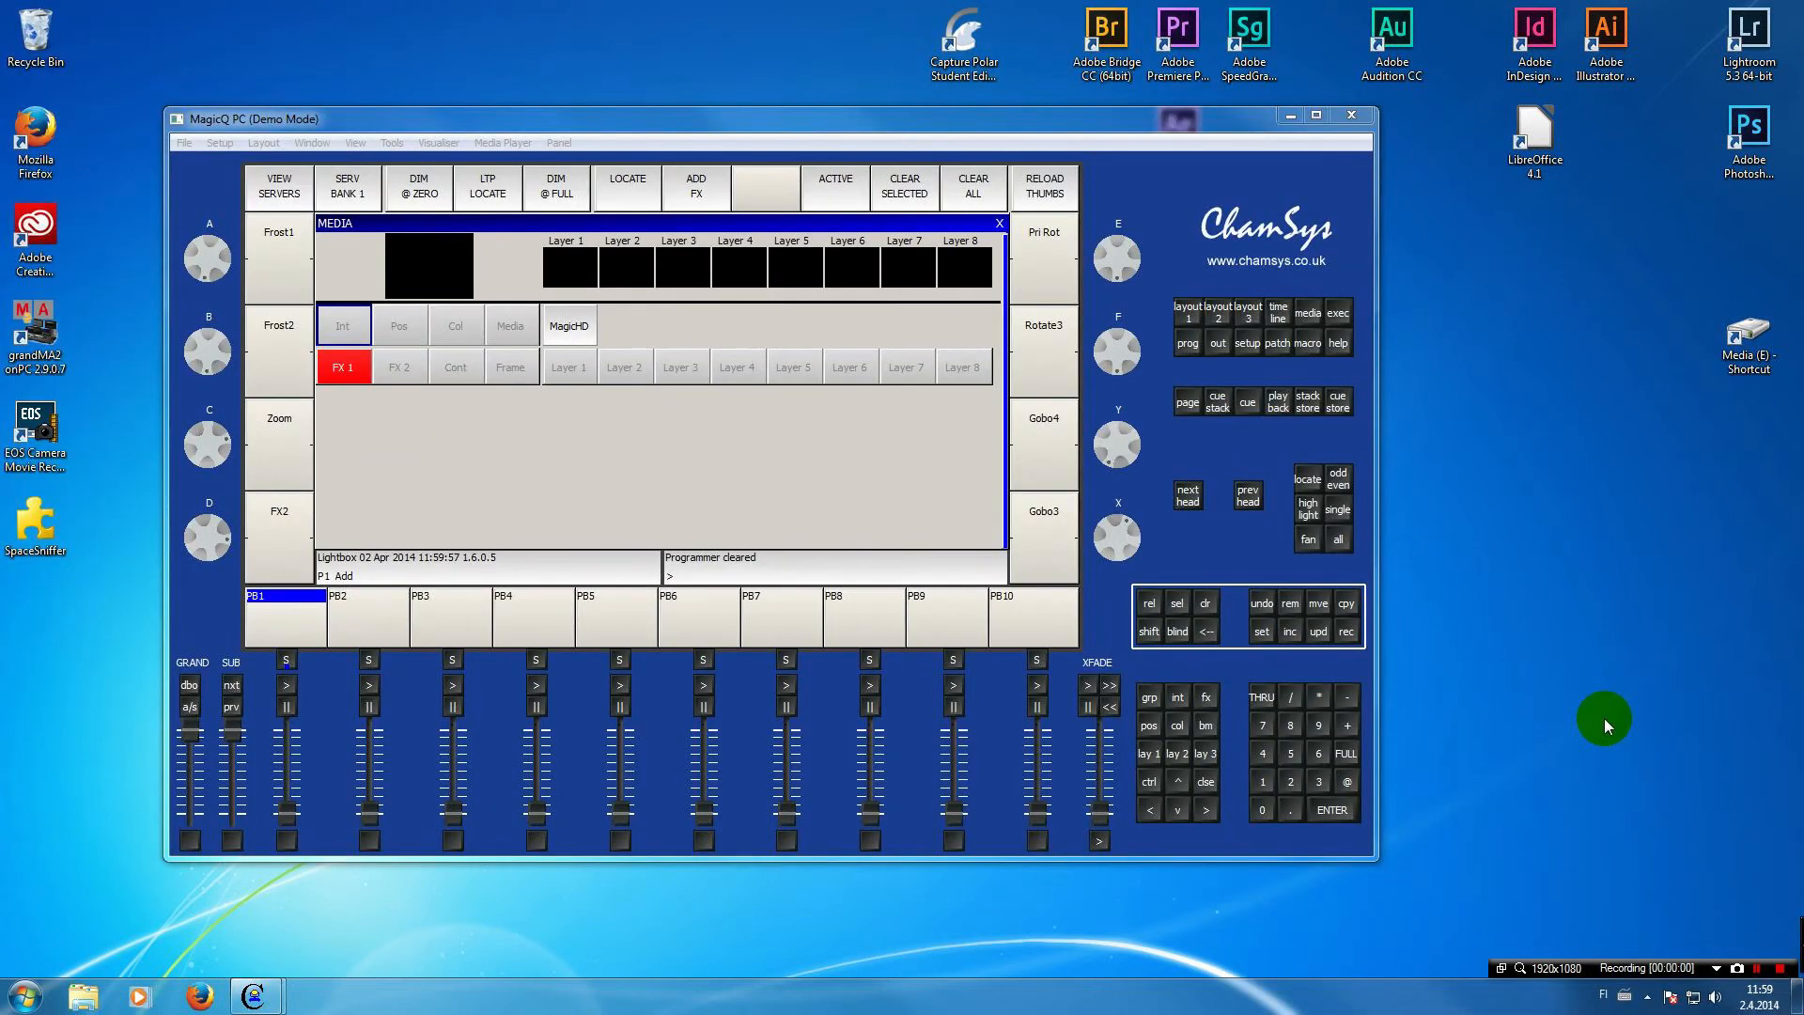
{"action": "mouse_move", "coordinate": [886, 491]}
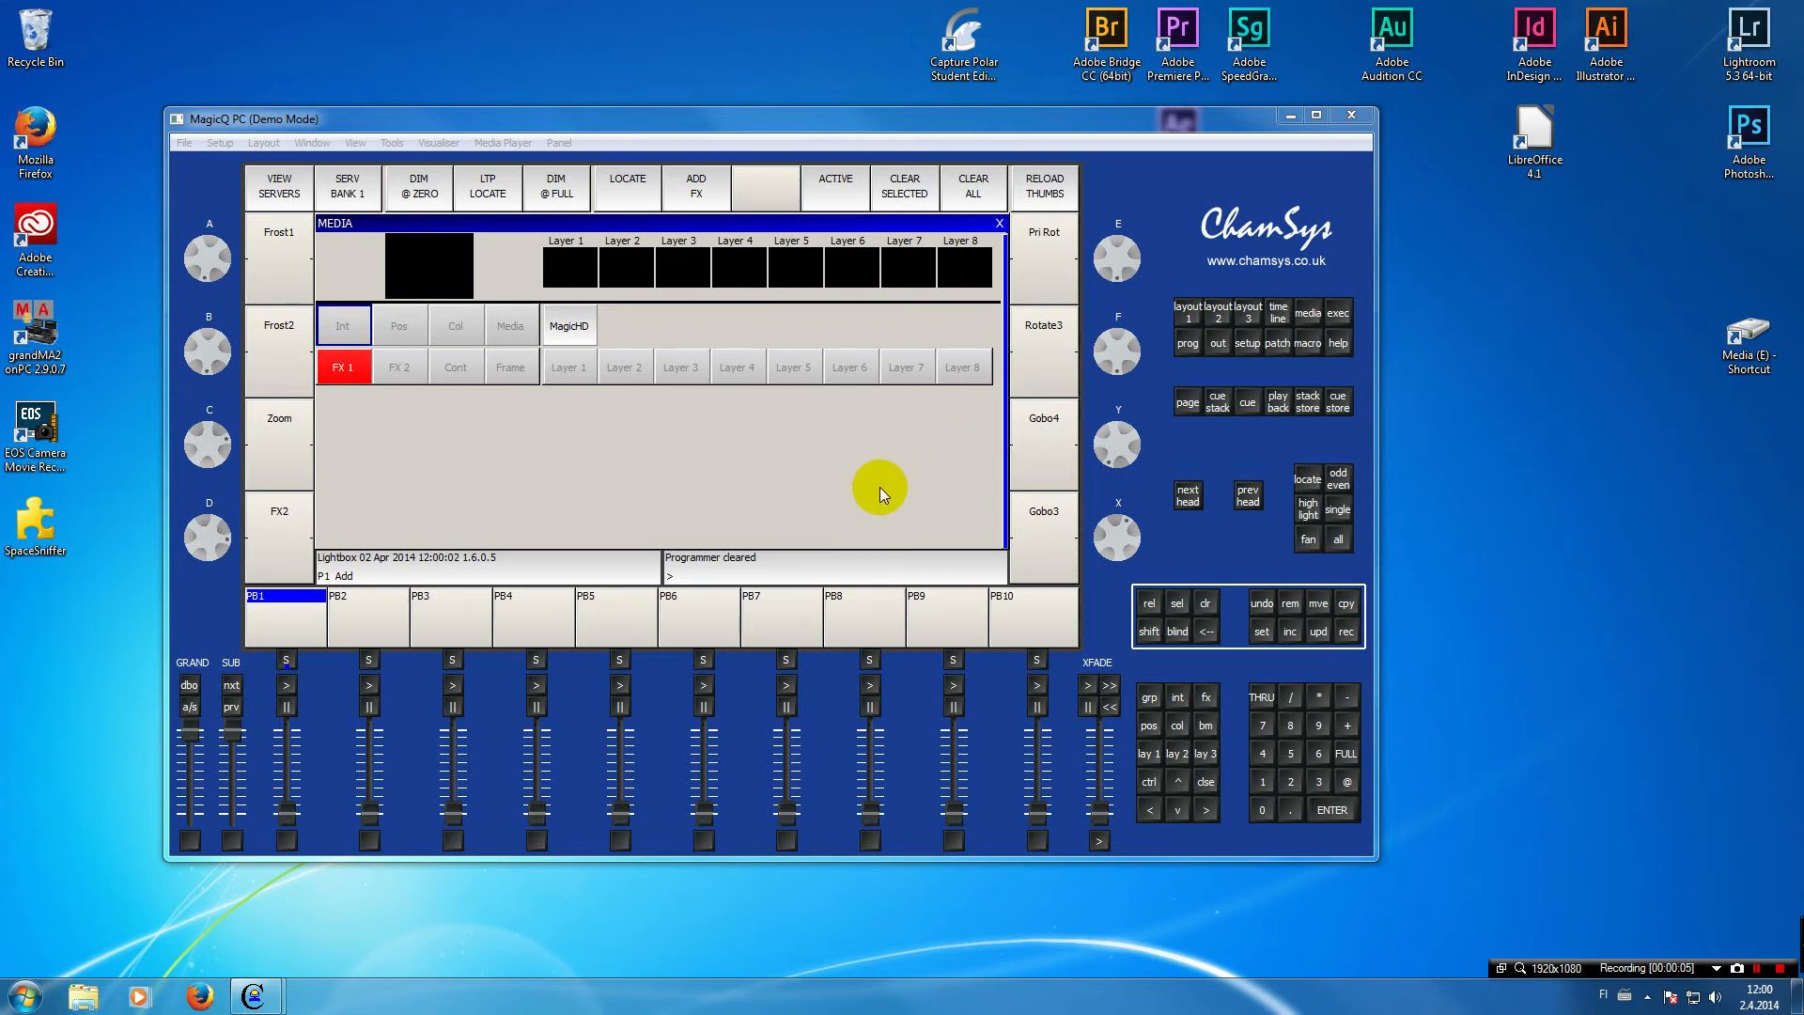
{"action": "mouse_move", "coordinate": [714, 460]}
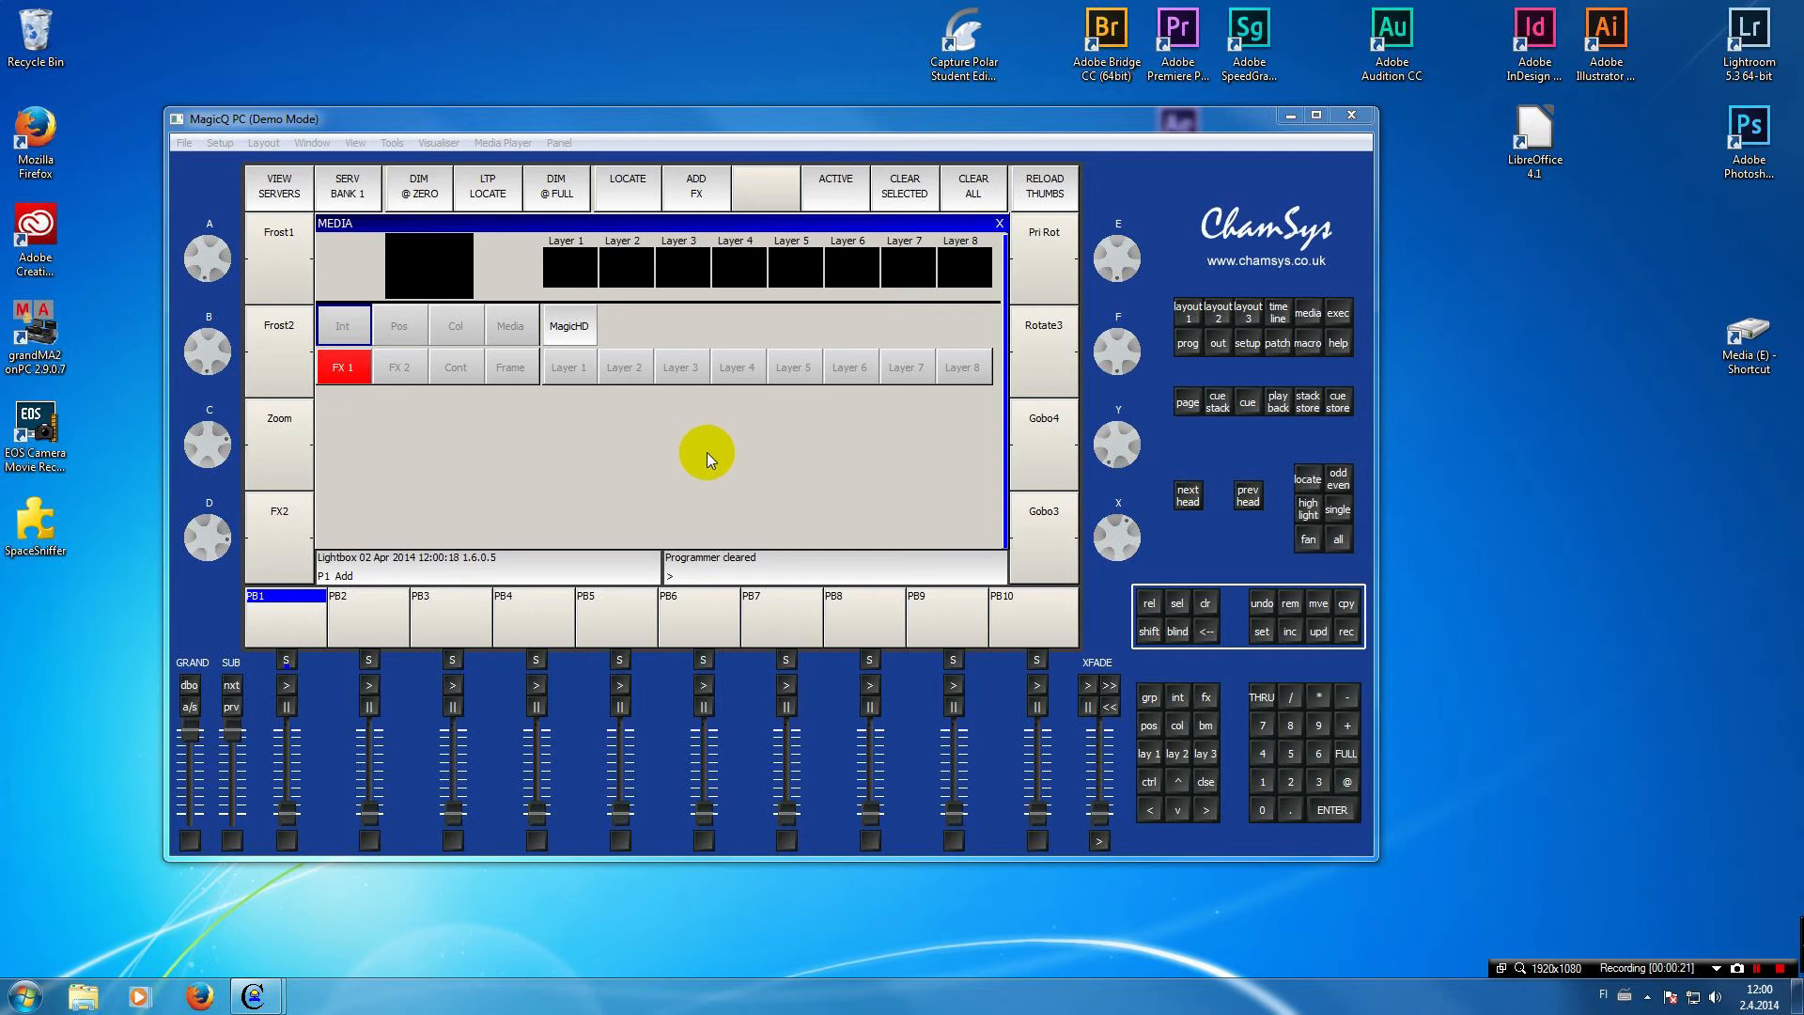
{"action": "mouse_move", "coordinate": [684, 445]}
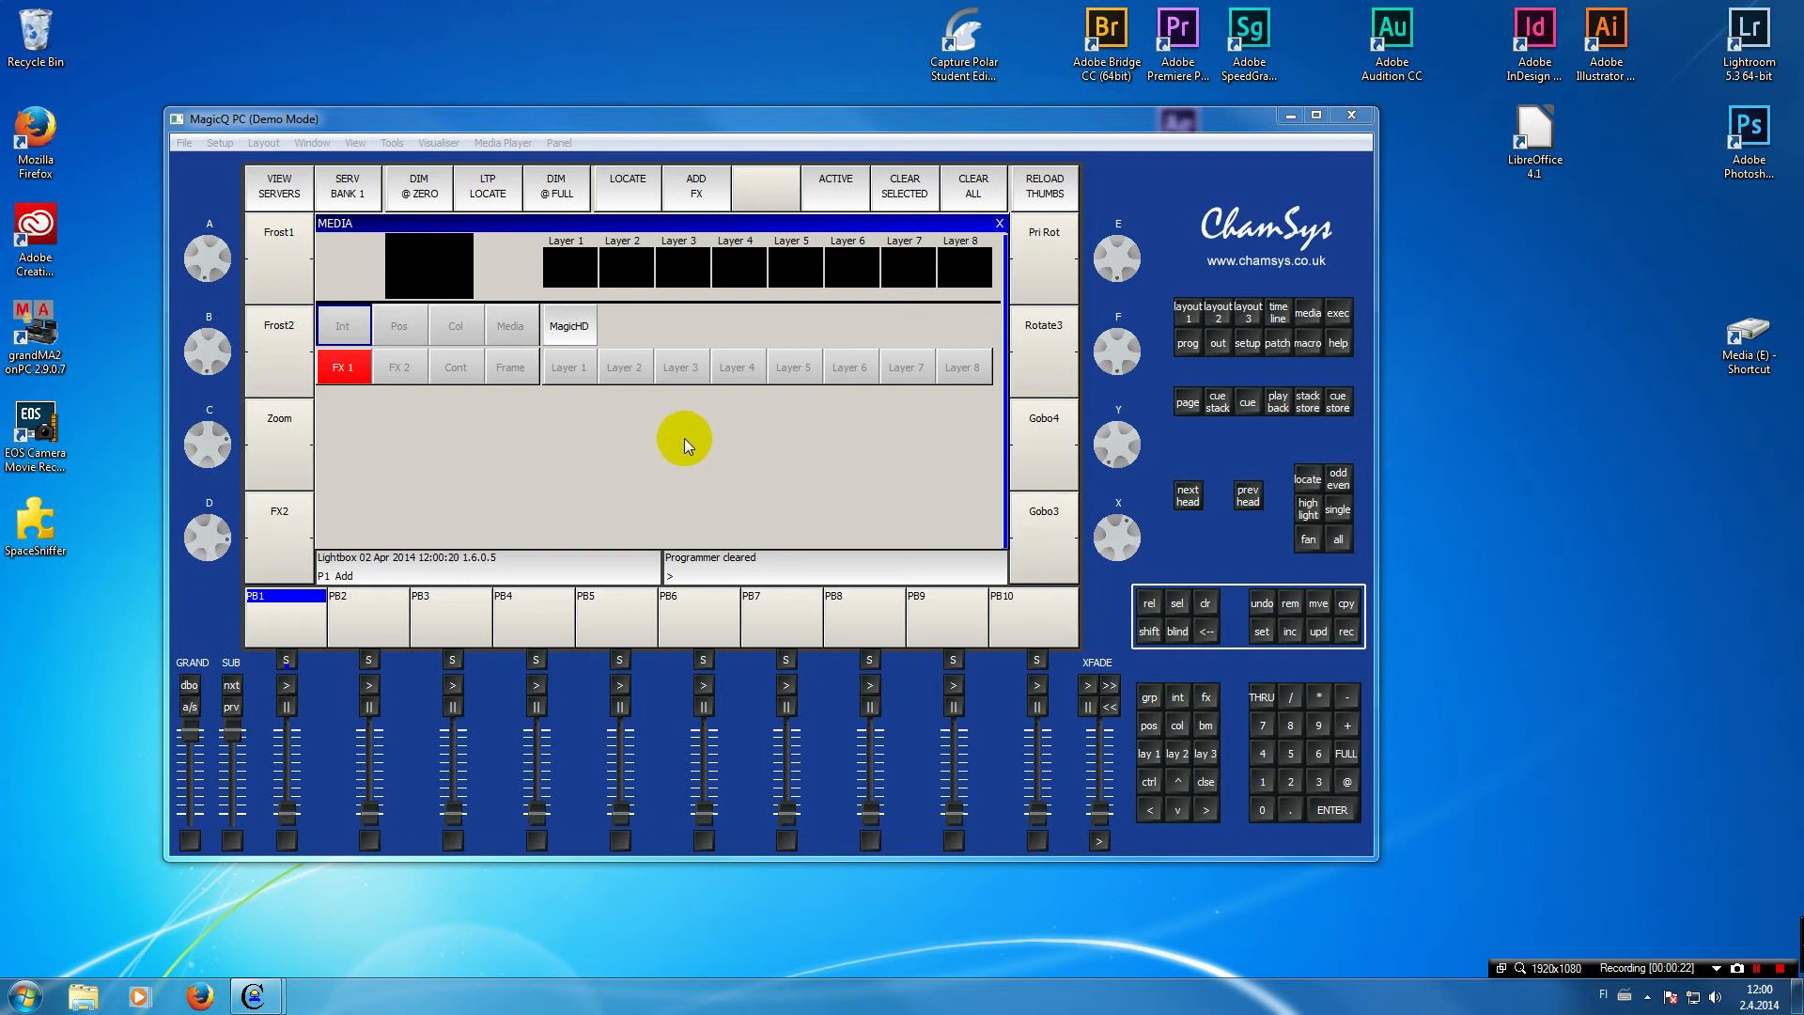
- Bring up the Media Player menu options
{"action": "left_click", "coordinate": [502, 143]}
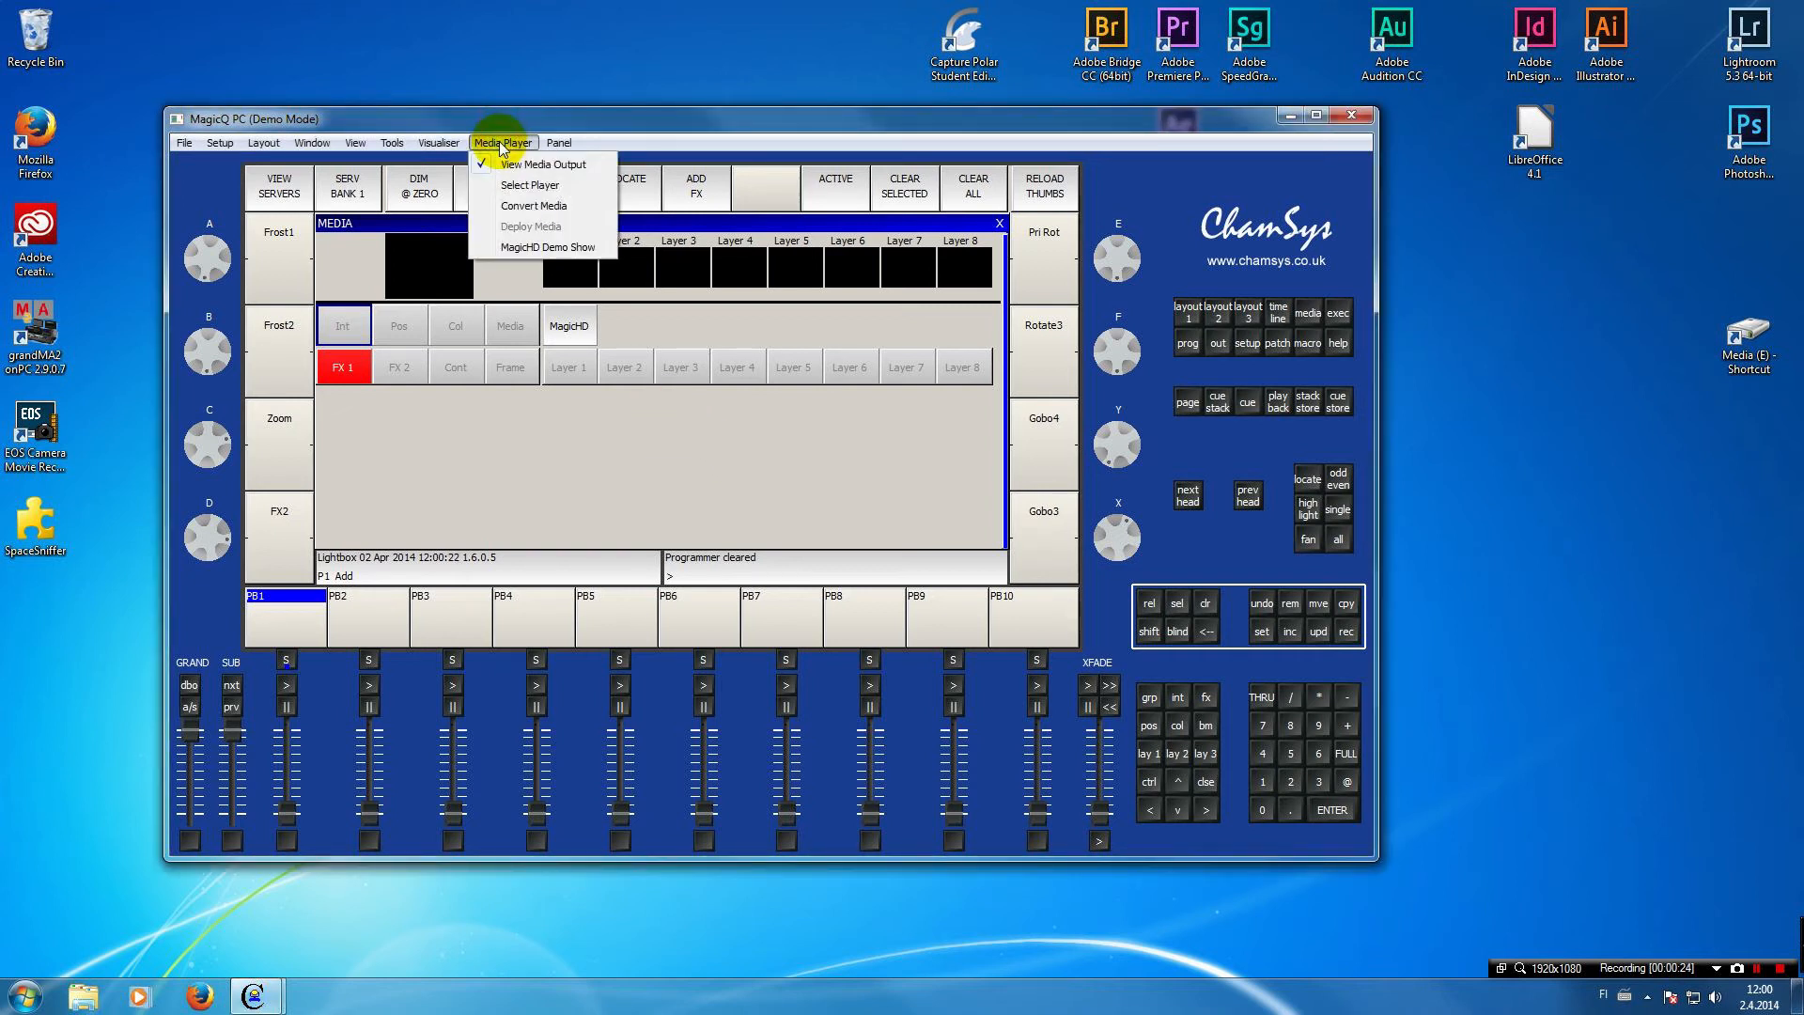
{"action": "mouse_move", "coordinate": [502, 214]}
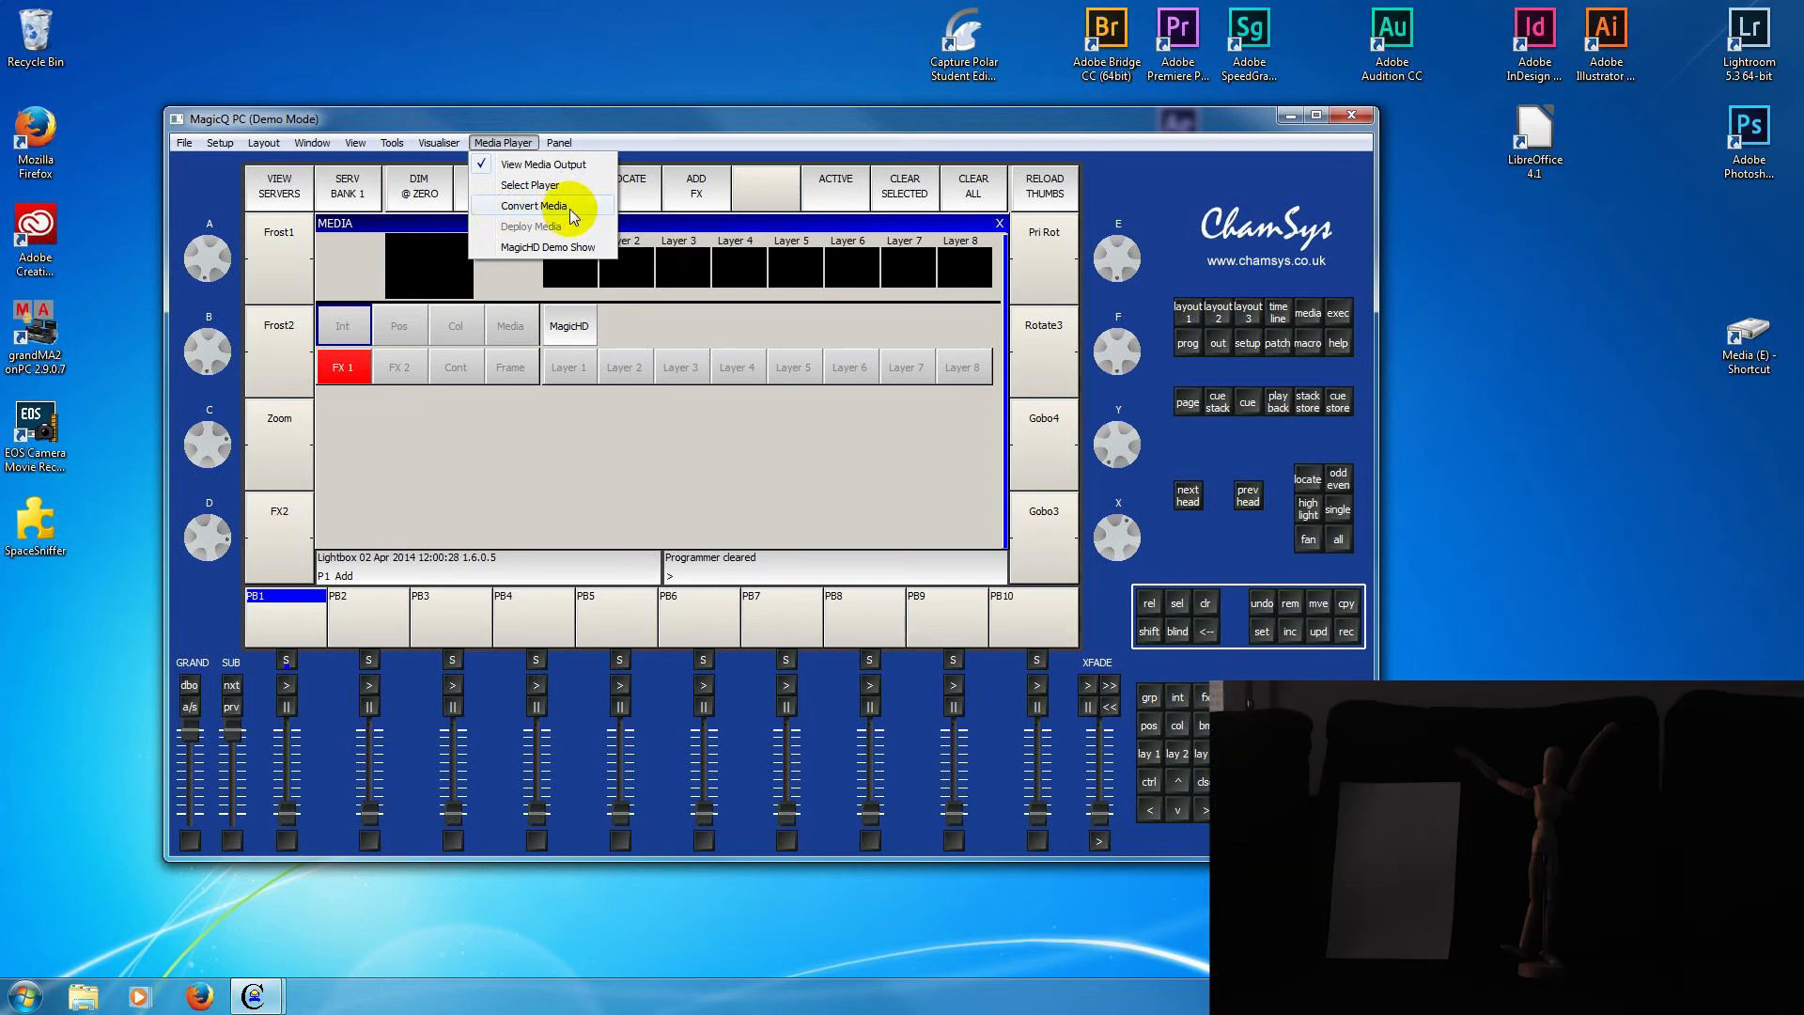
{"action": "mouse_move", "coordinate": [607, 213]}
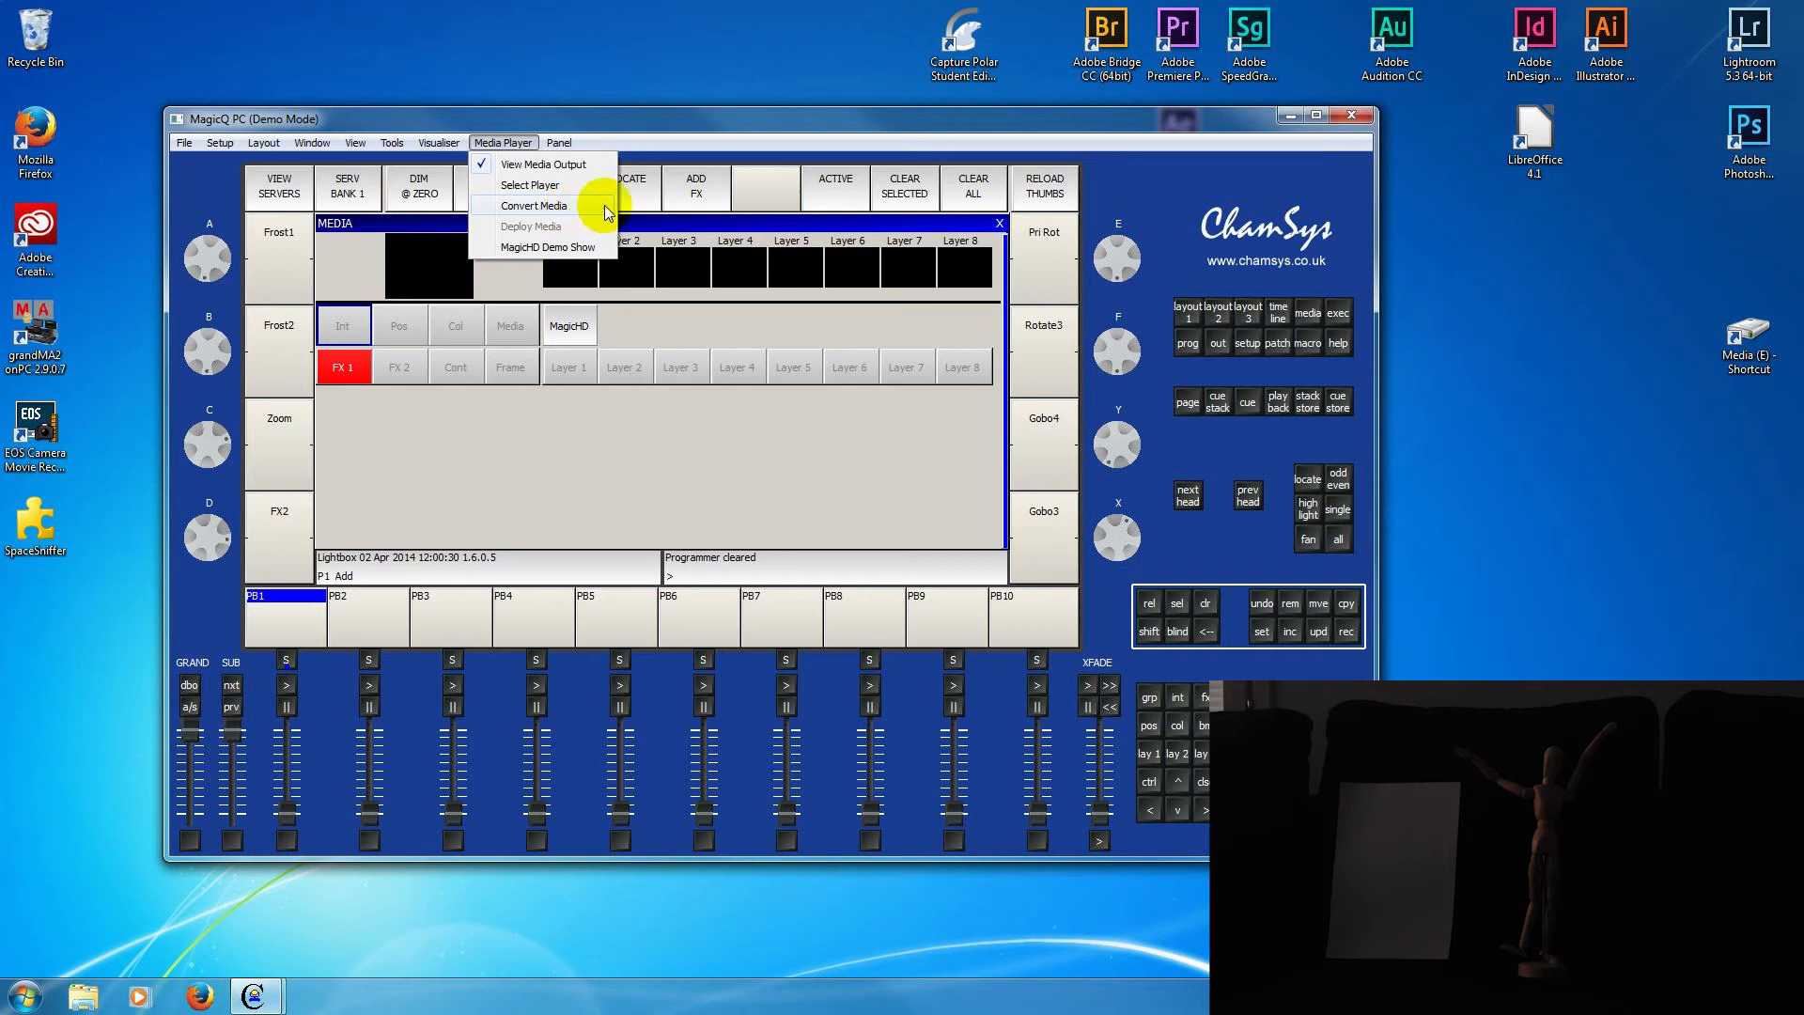
{"action": "mouse_move", "coordinate": [684, 118]}
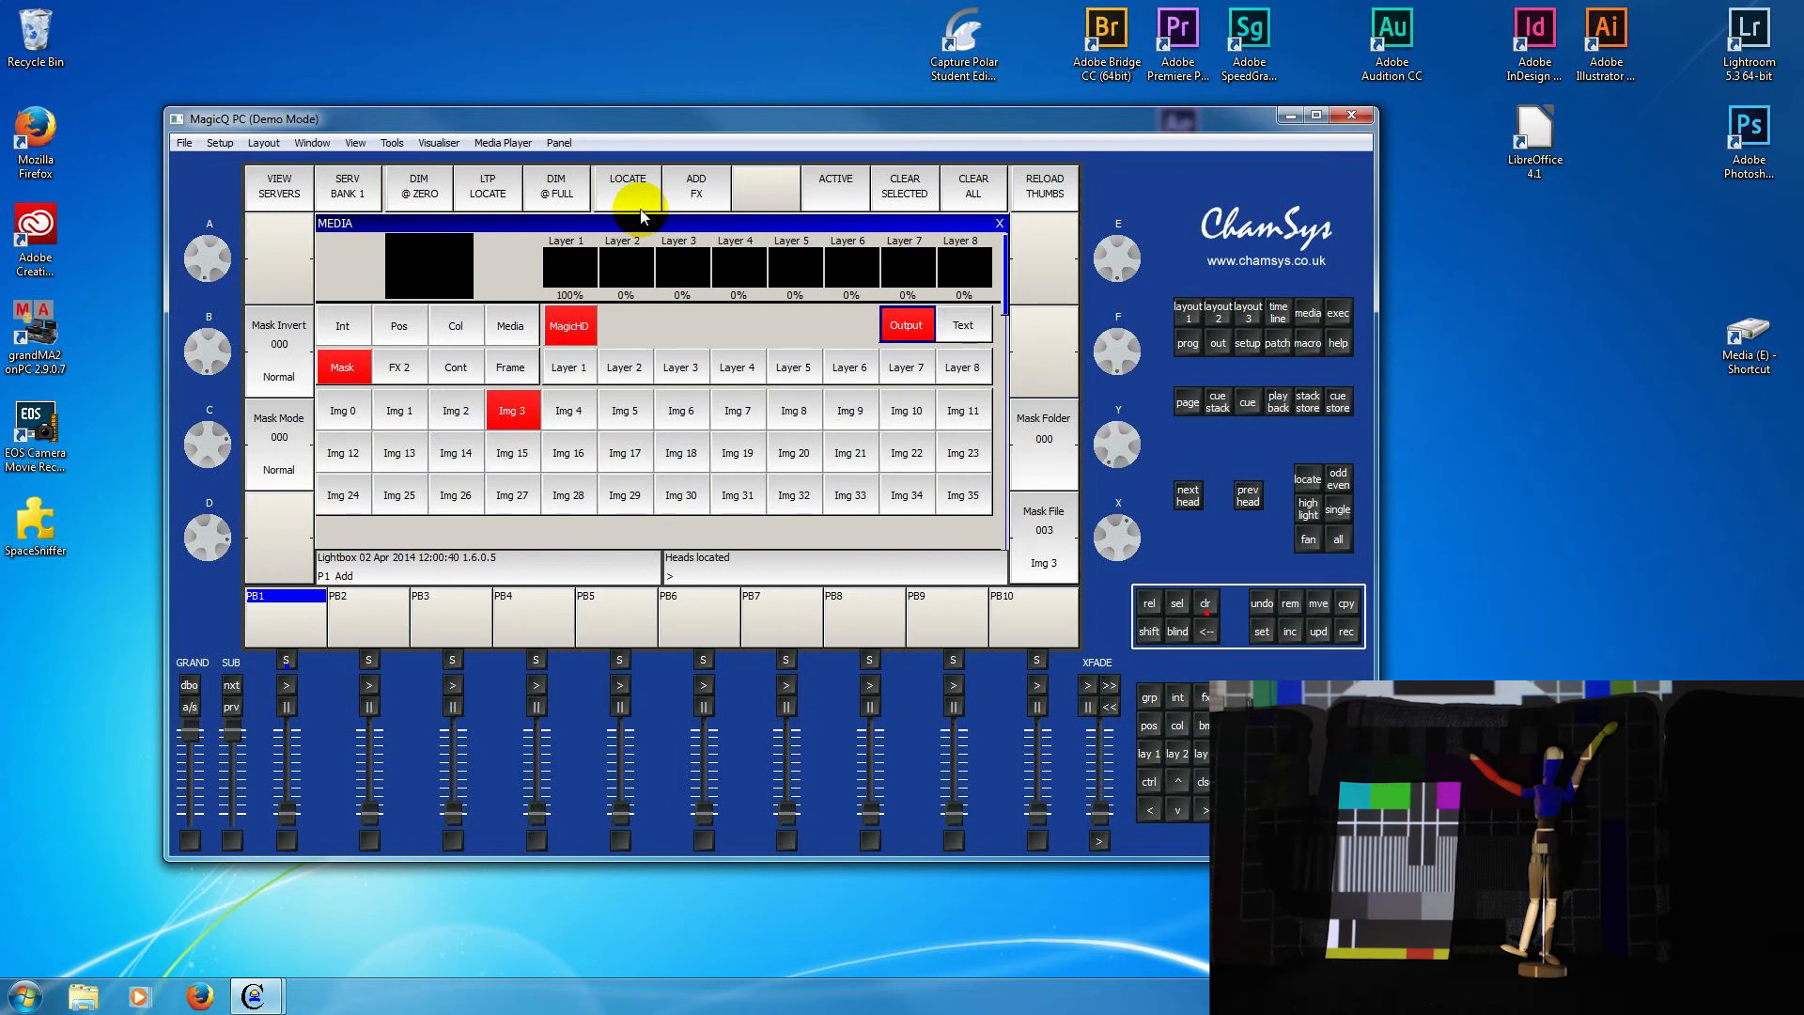
{"action": "mouse_move", "coordinate": [1030, 476]}
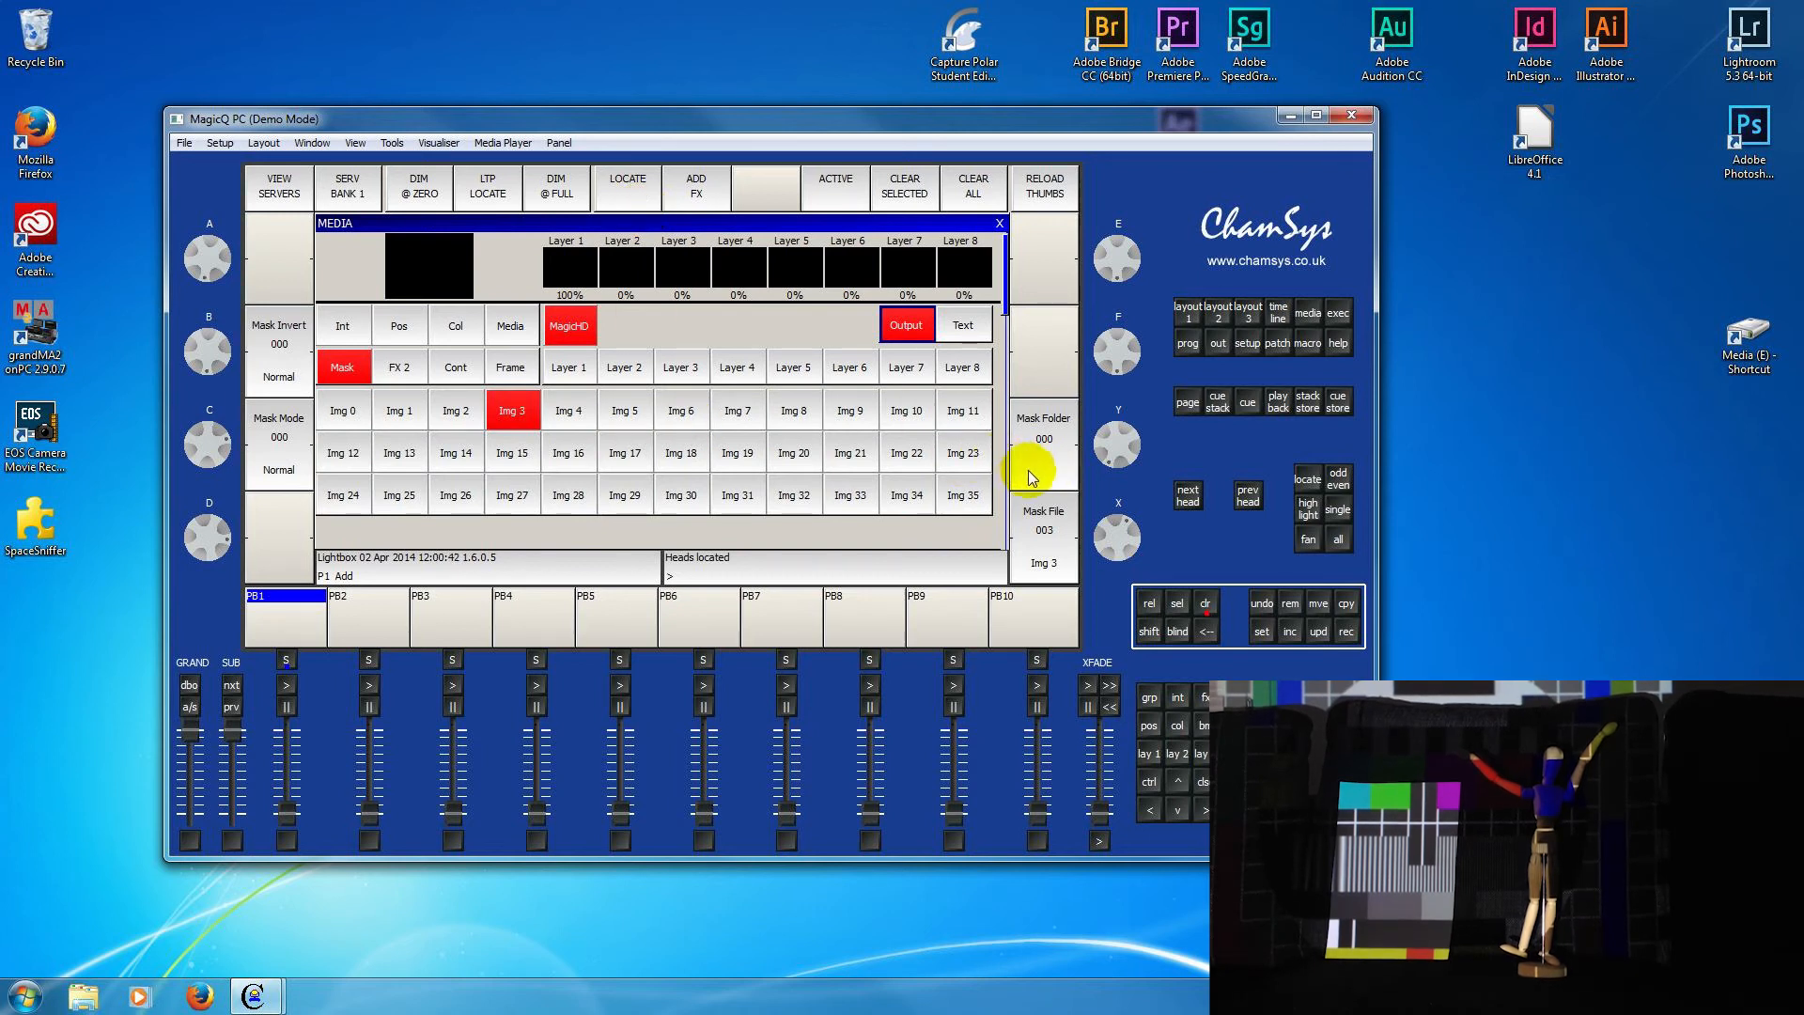
{"action": "mouse_move", "coordinate": [1070, 490]}
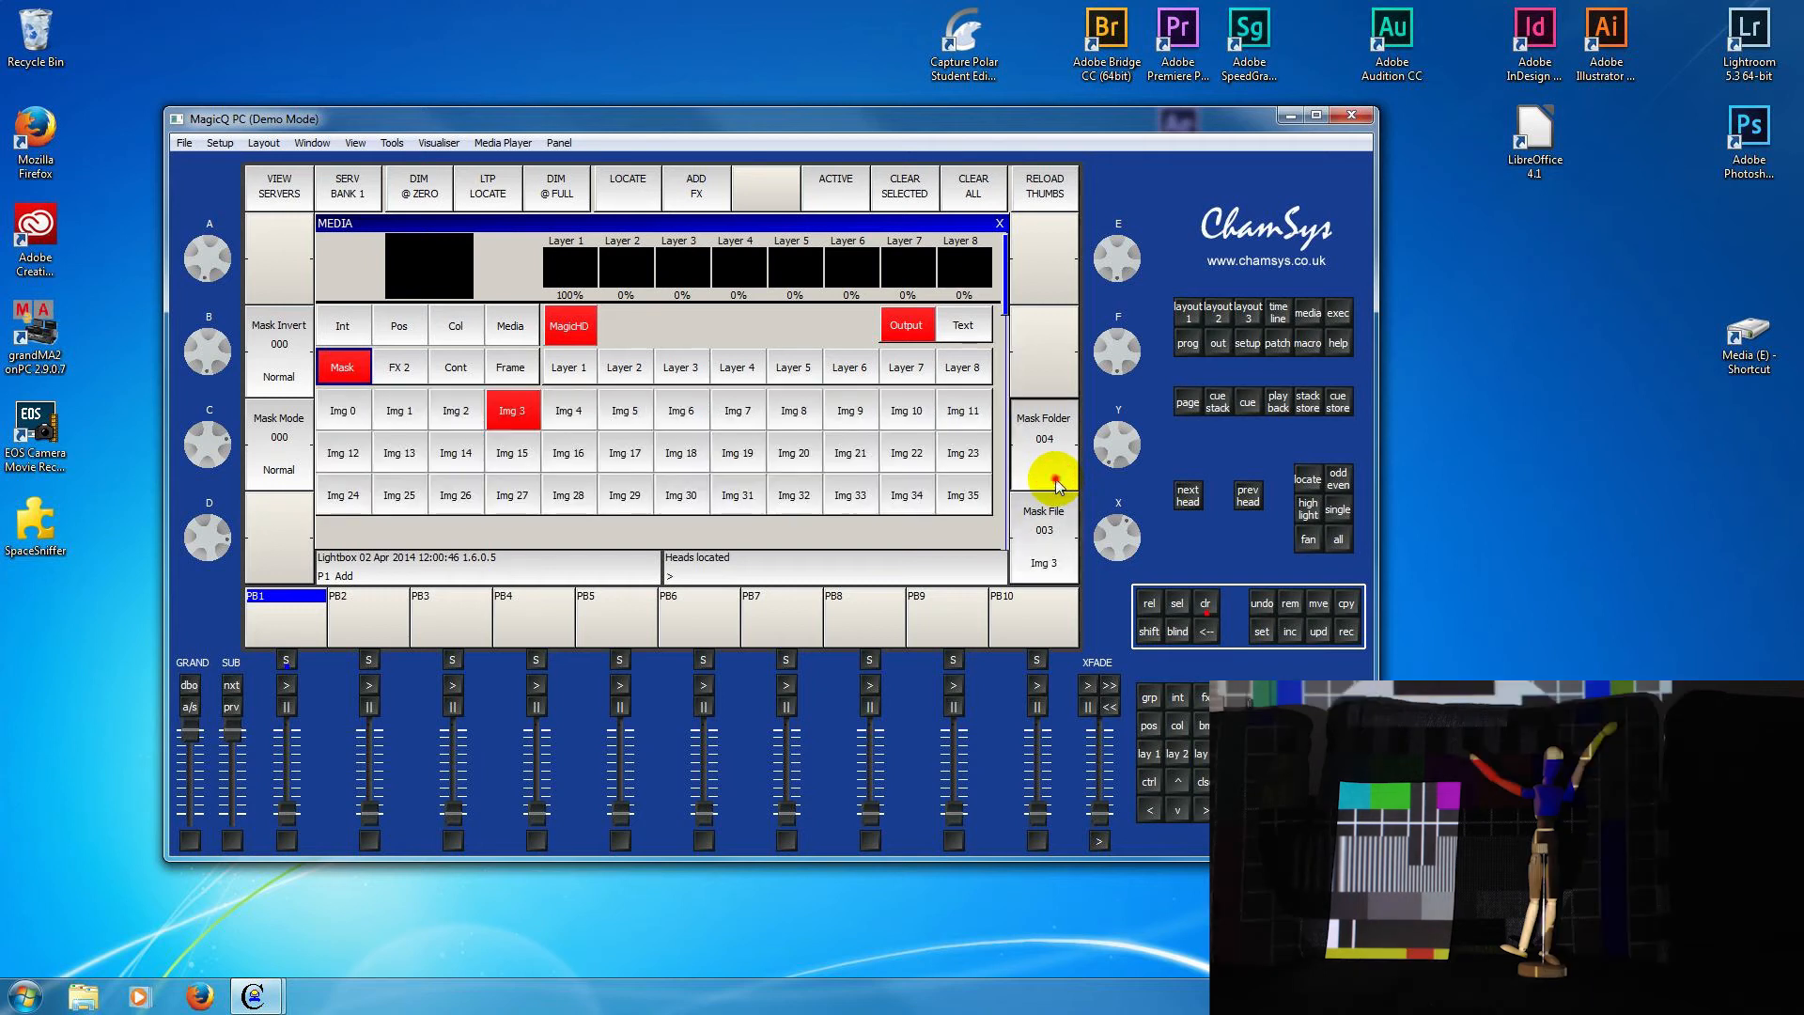
- Set the Mask Folder to 010, the folder holding the custom mask
{"action": "left_click", "coordinate": [1052, 478]}
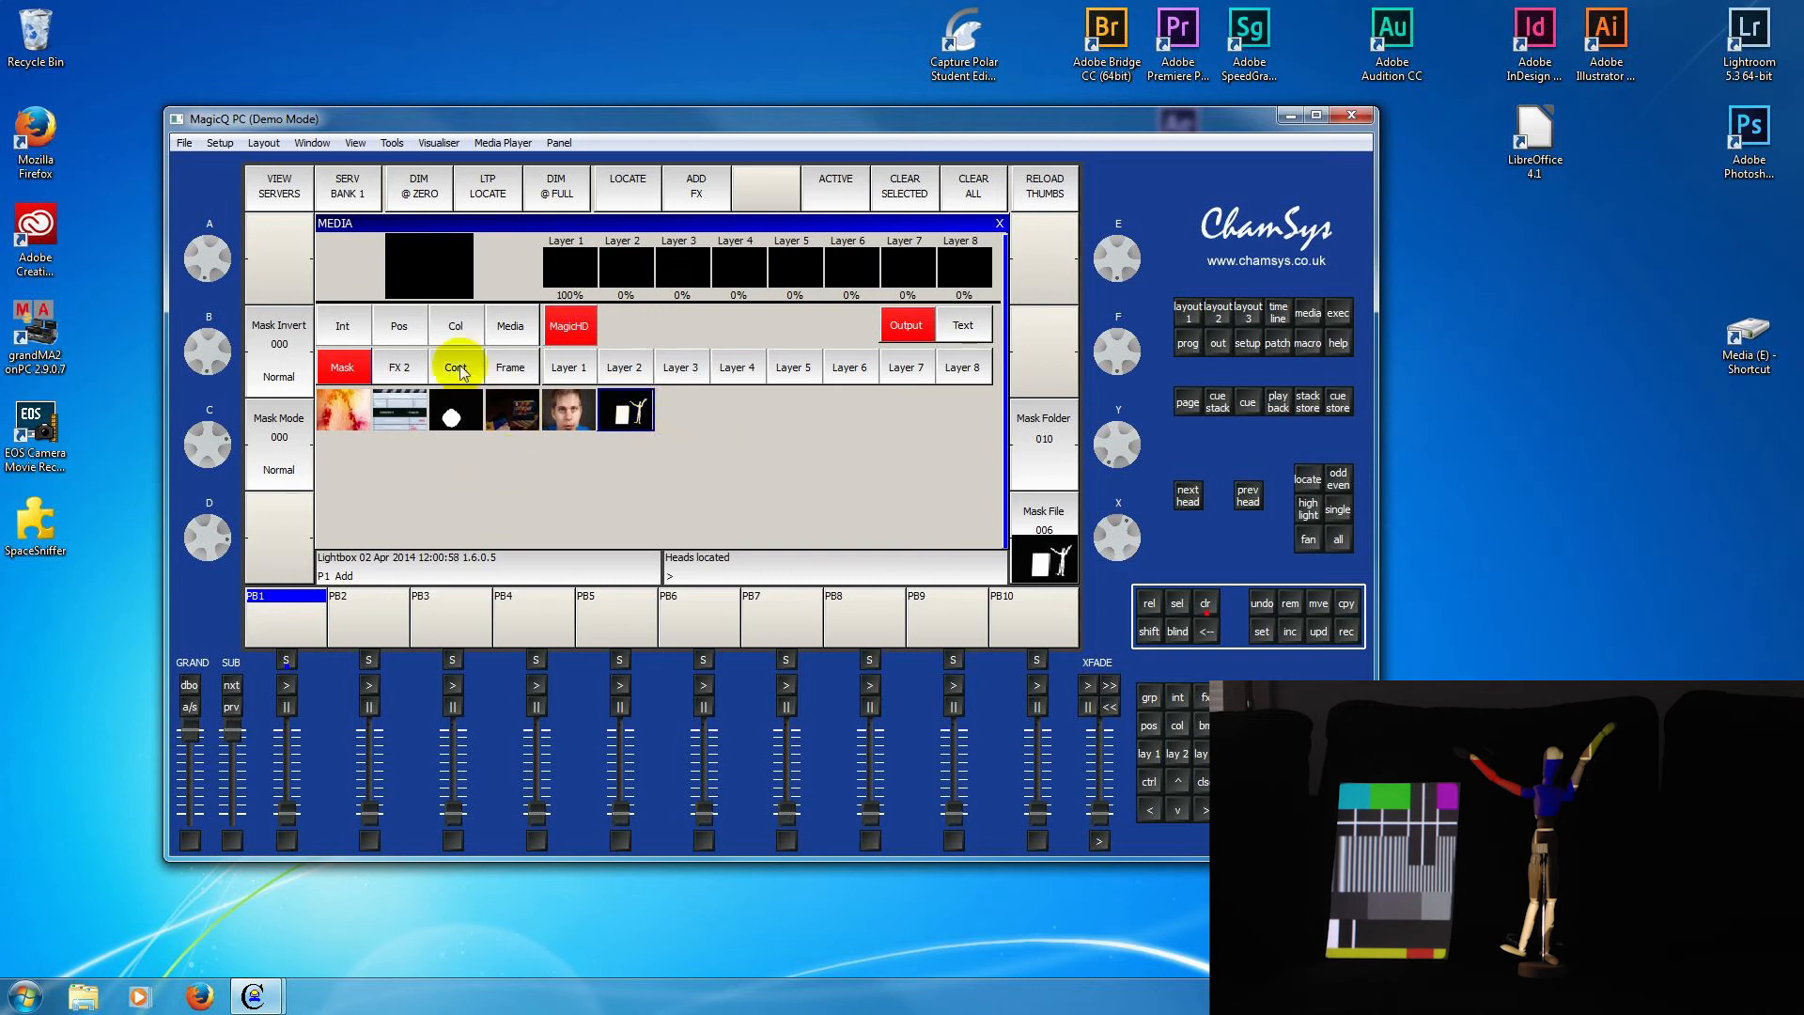
- Select Layer 1 and show its Media page choices for the fire clip
{"action": "left_click", "coordinate": [568, 367]}
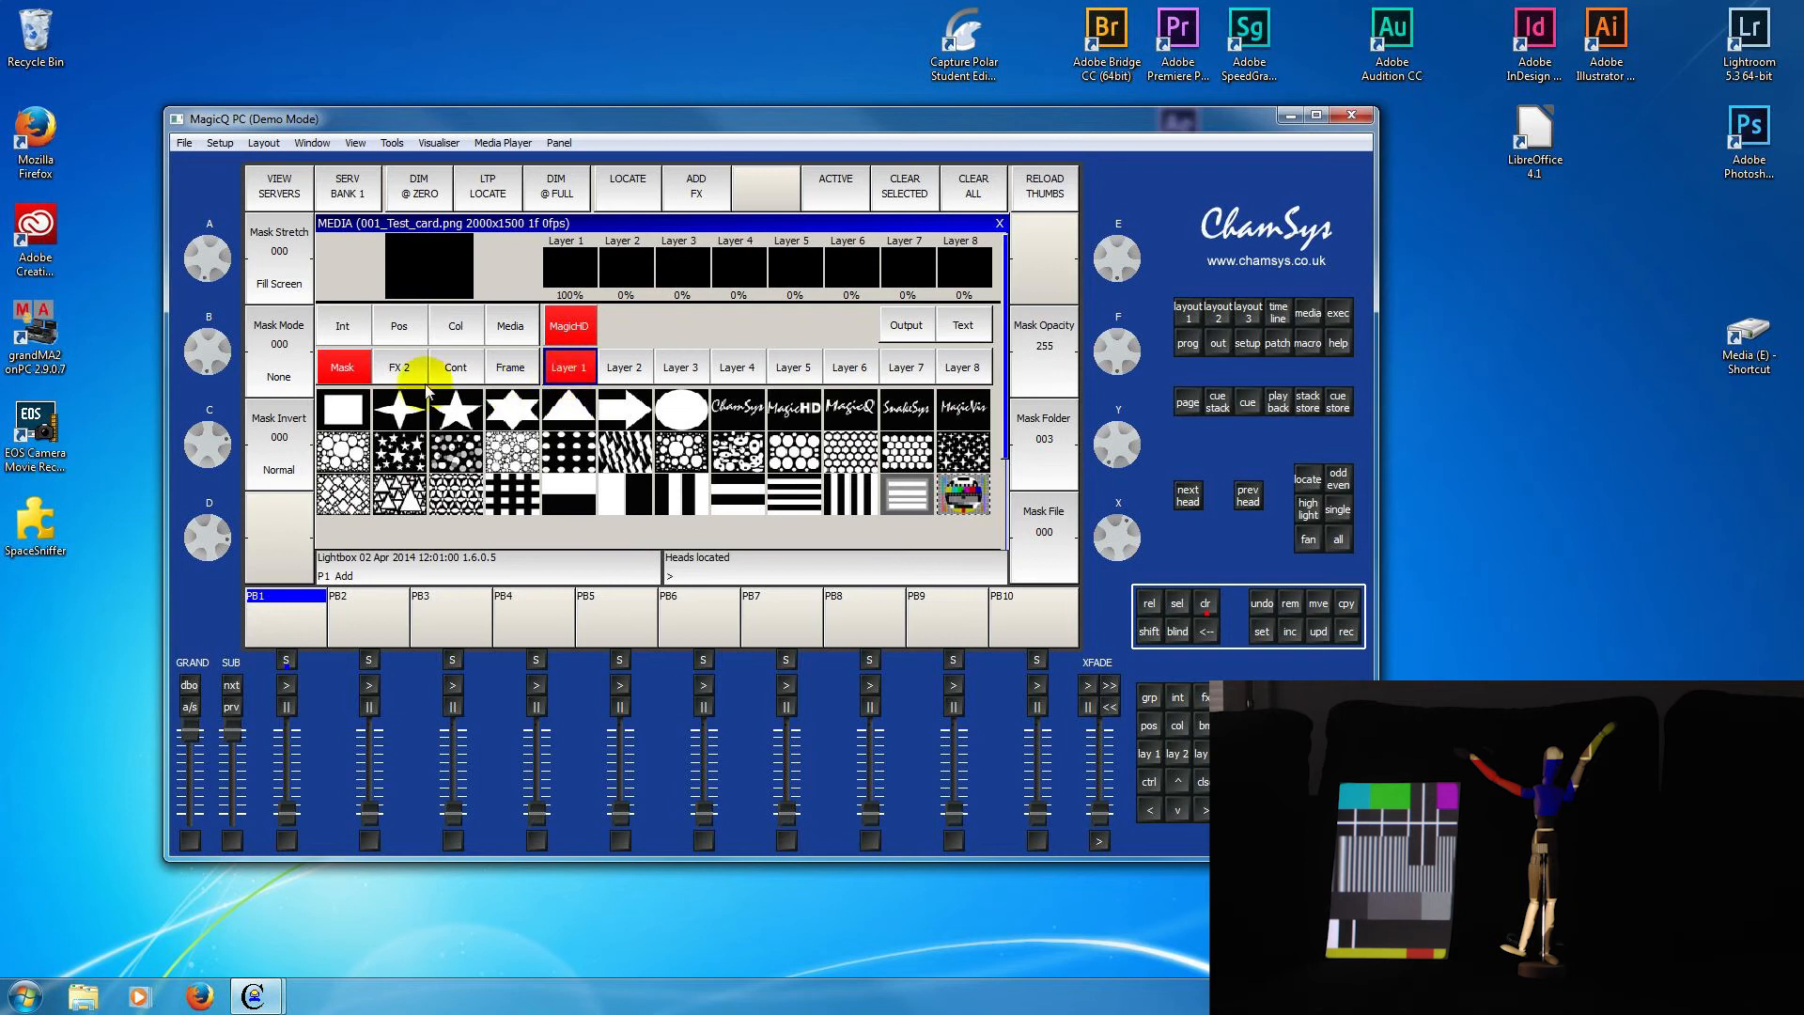
{"action": "left_click", "coordinate": [509, 325]}
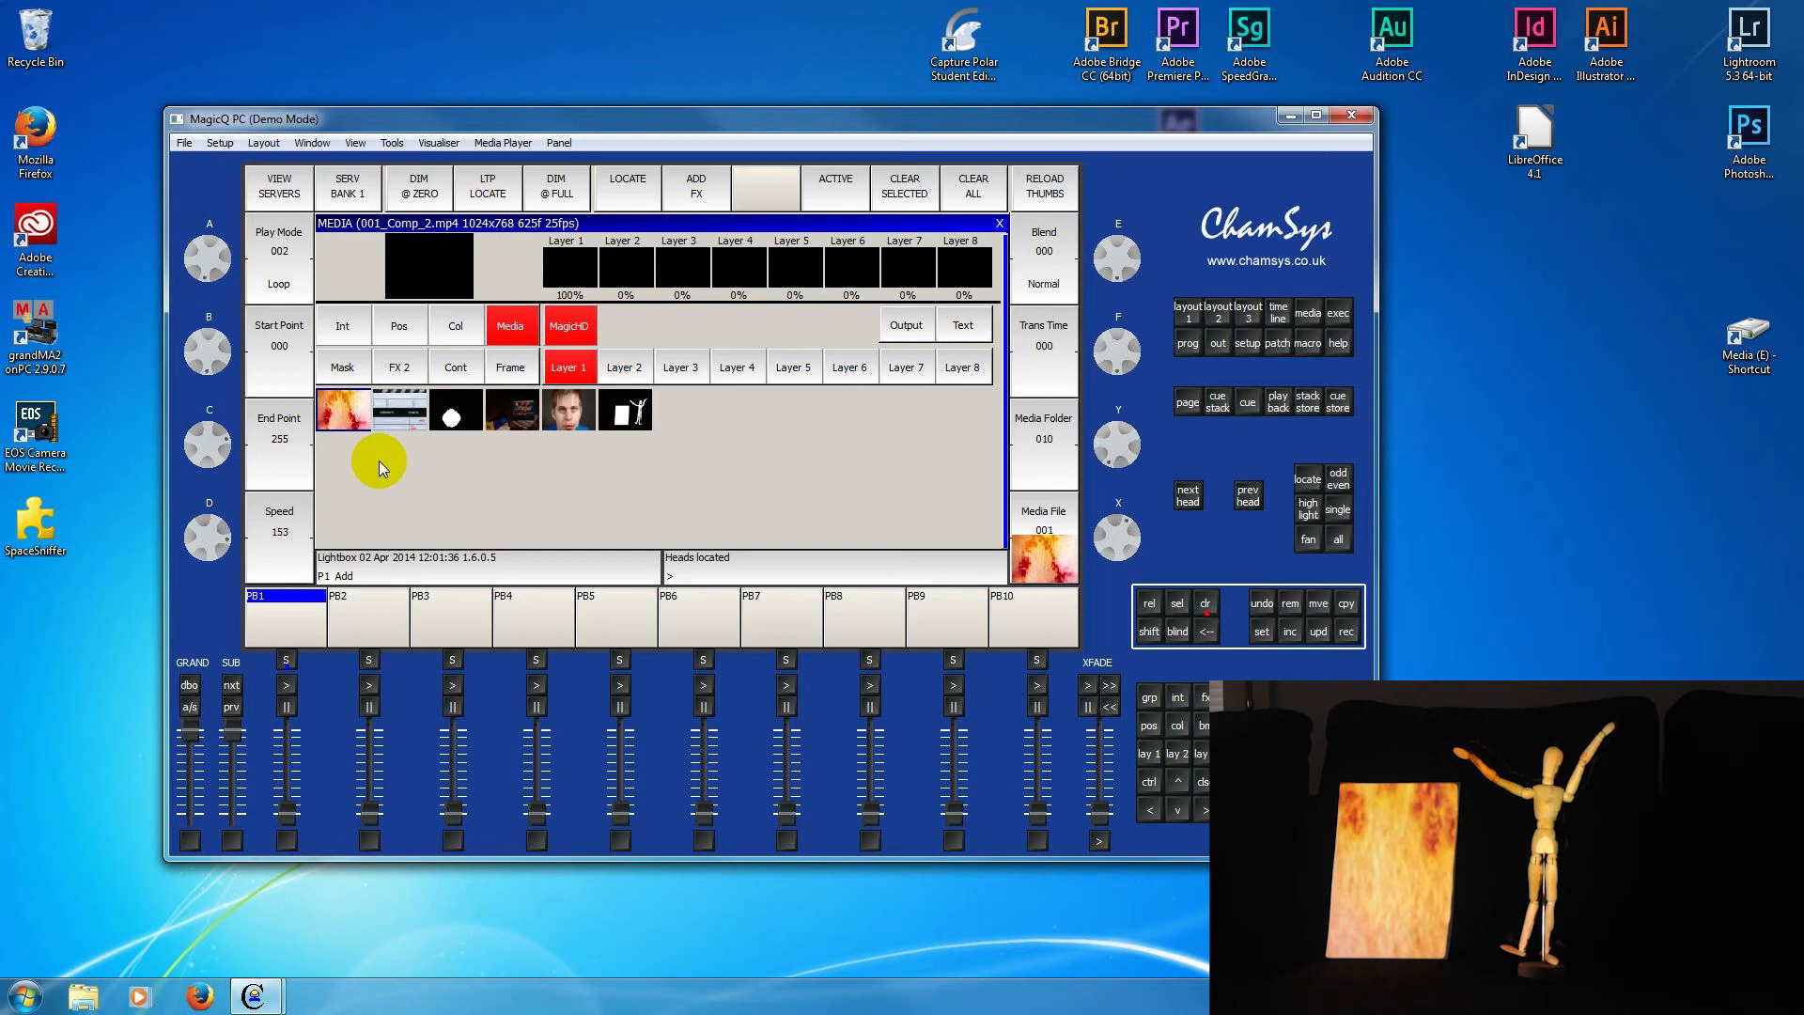
{"action": "mouse_move", "coordinate": [695, 465]}
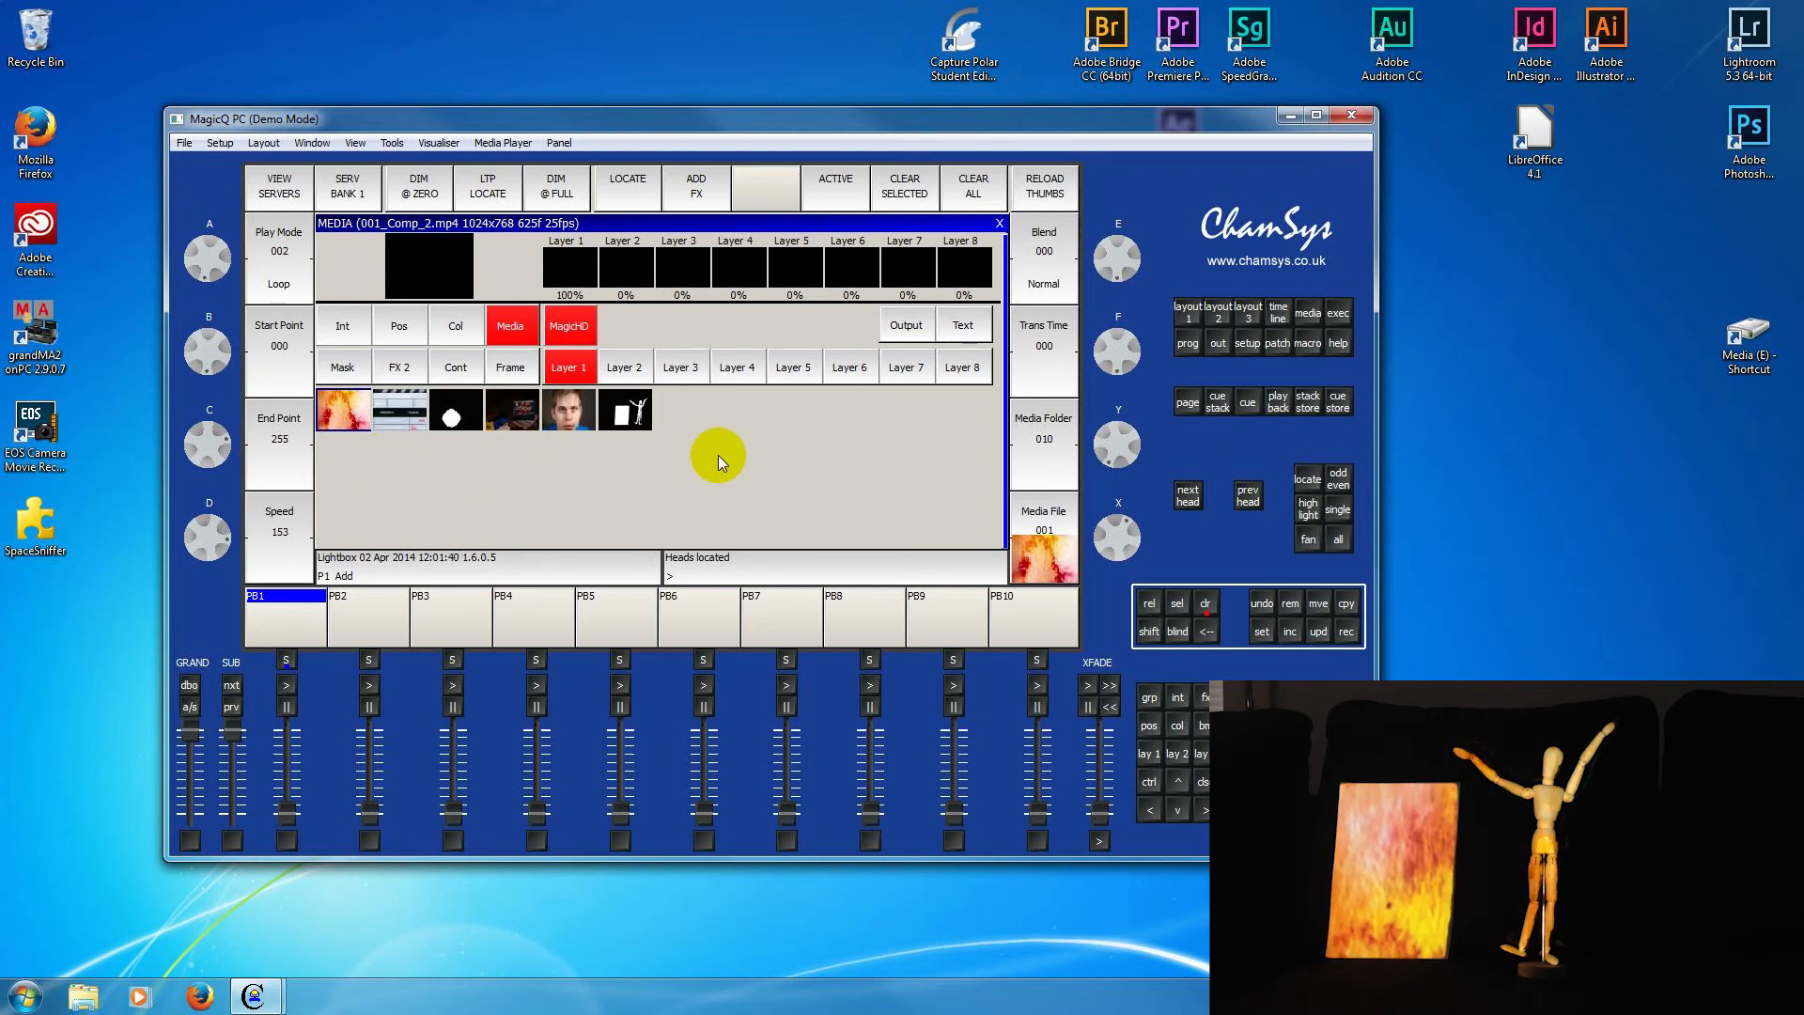
{"action": "mouse_move", "coordinate": [688, 470]}
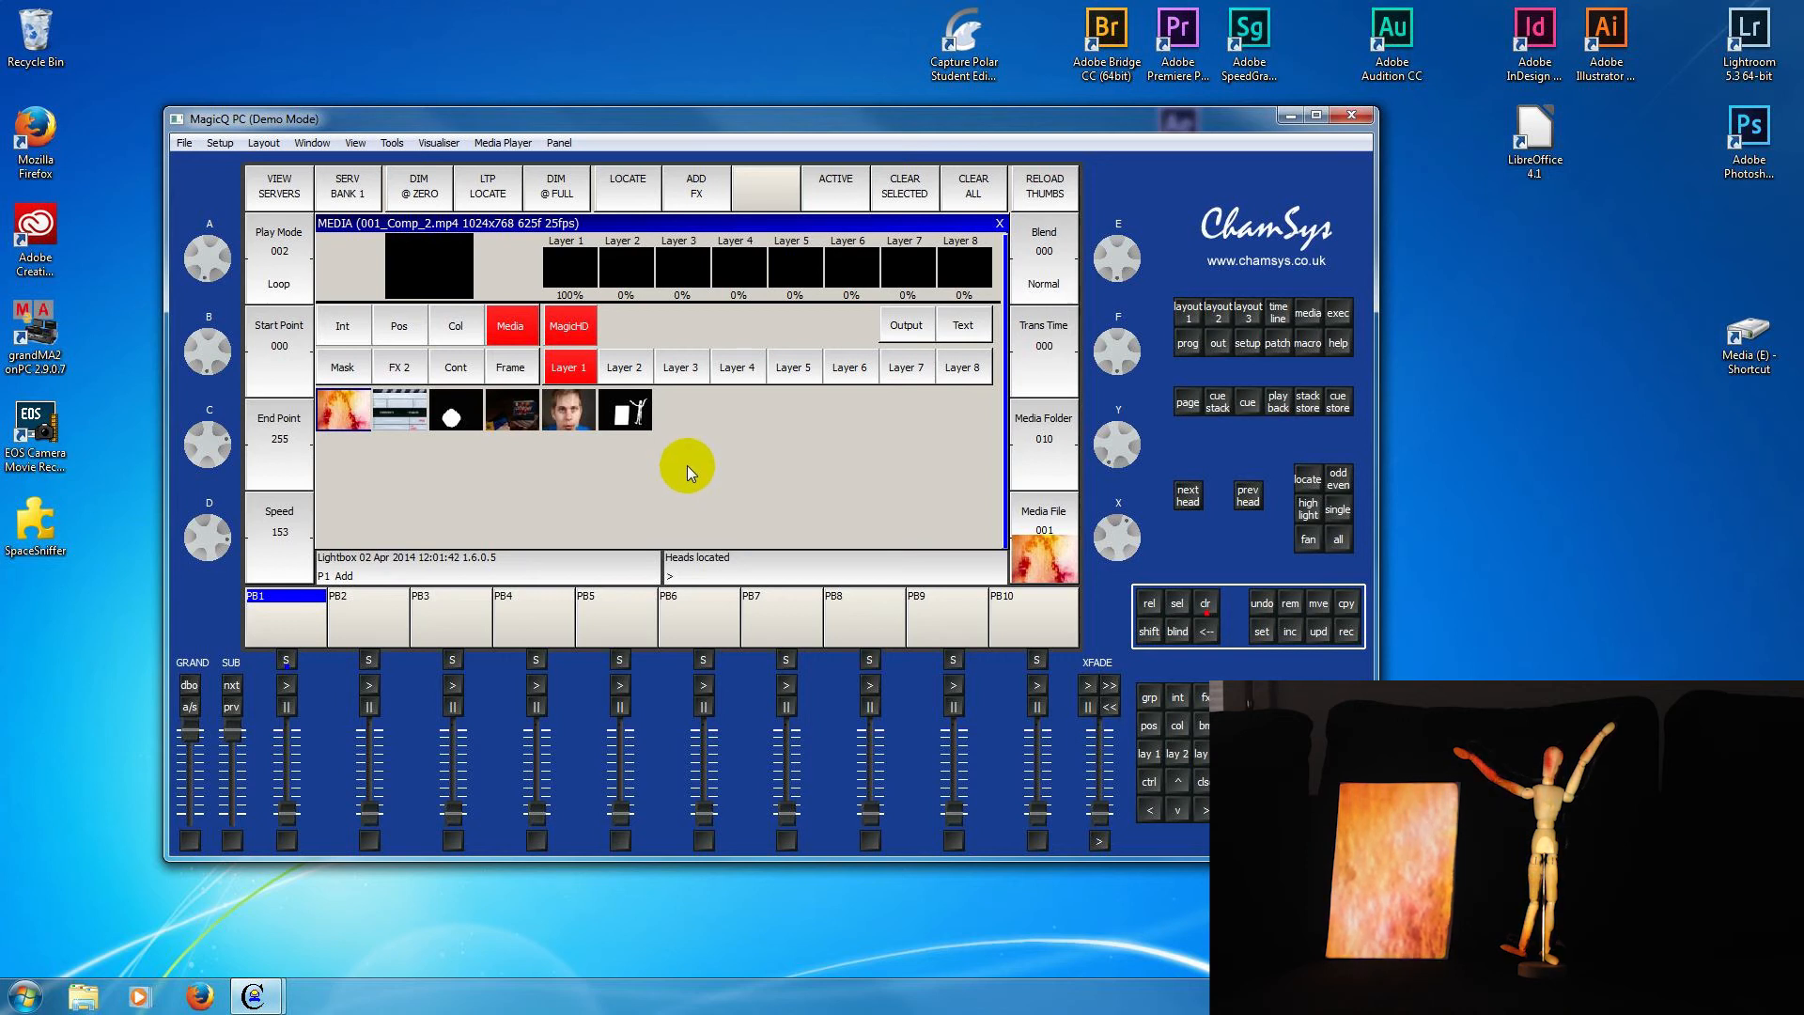
{"action": "mouse_move", "coordinate": [419, 502]}
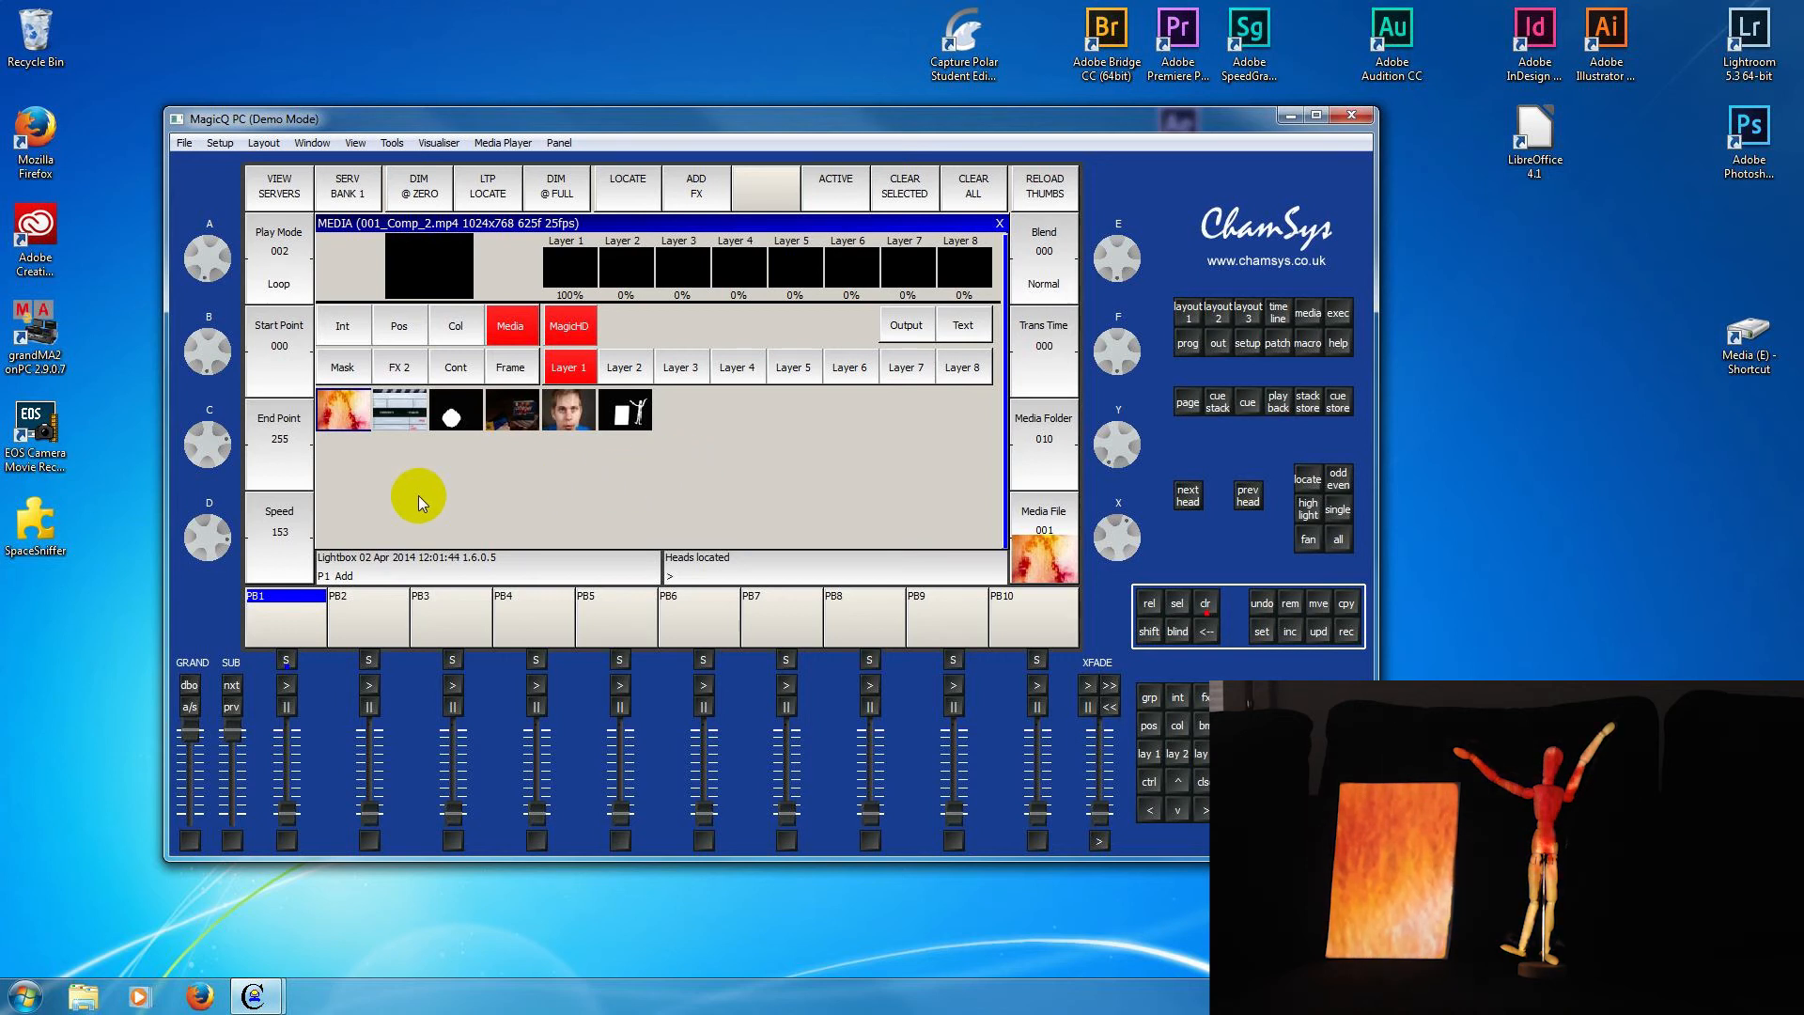
{"action": "mouse_move", "coordinate": [503, 483]}
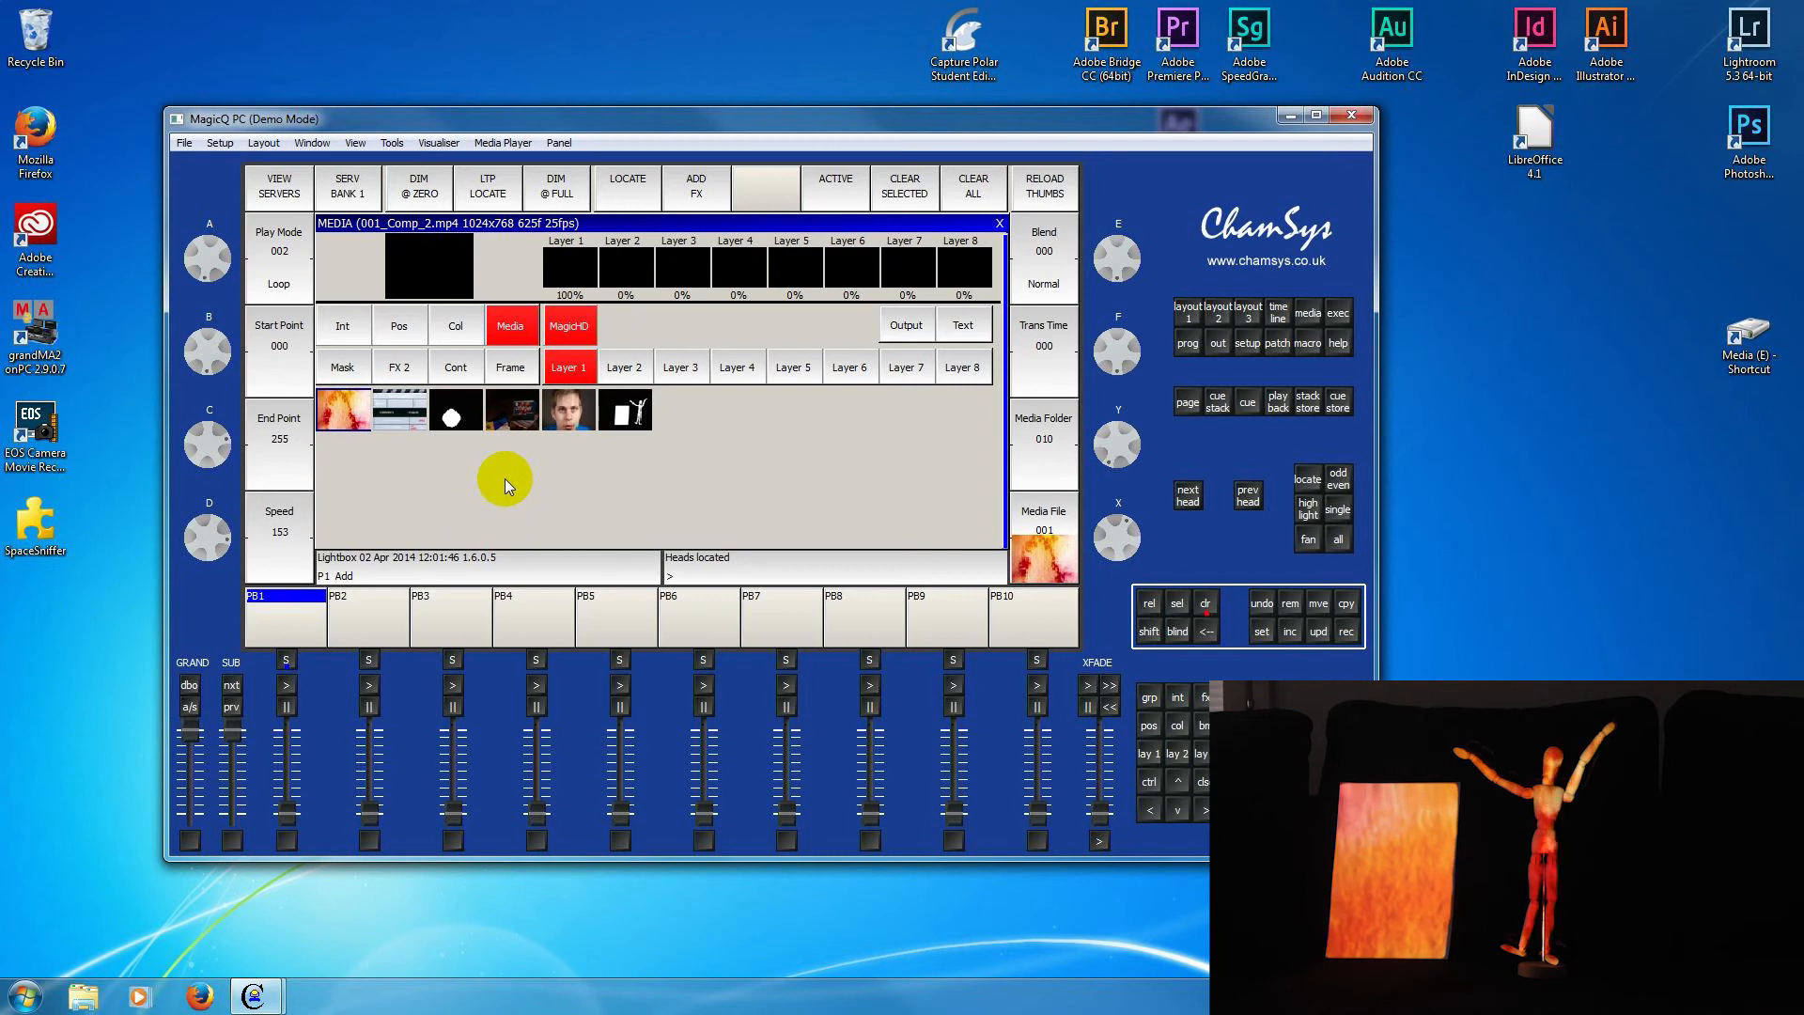
{"action": "mouse_move", "coordinate": [662, 355]}
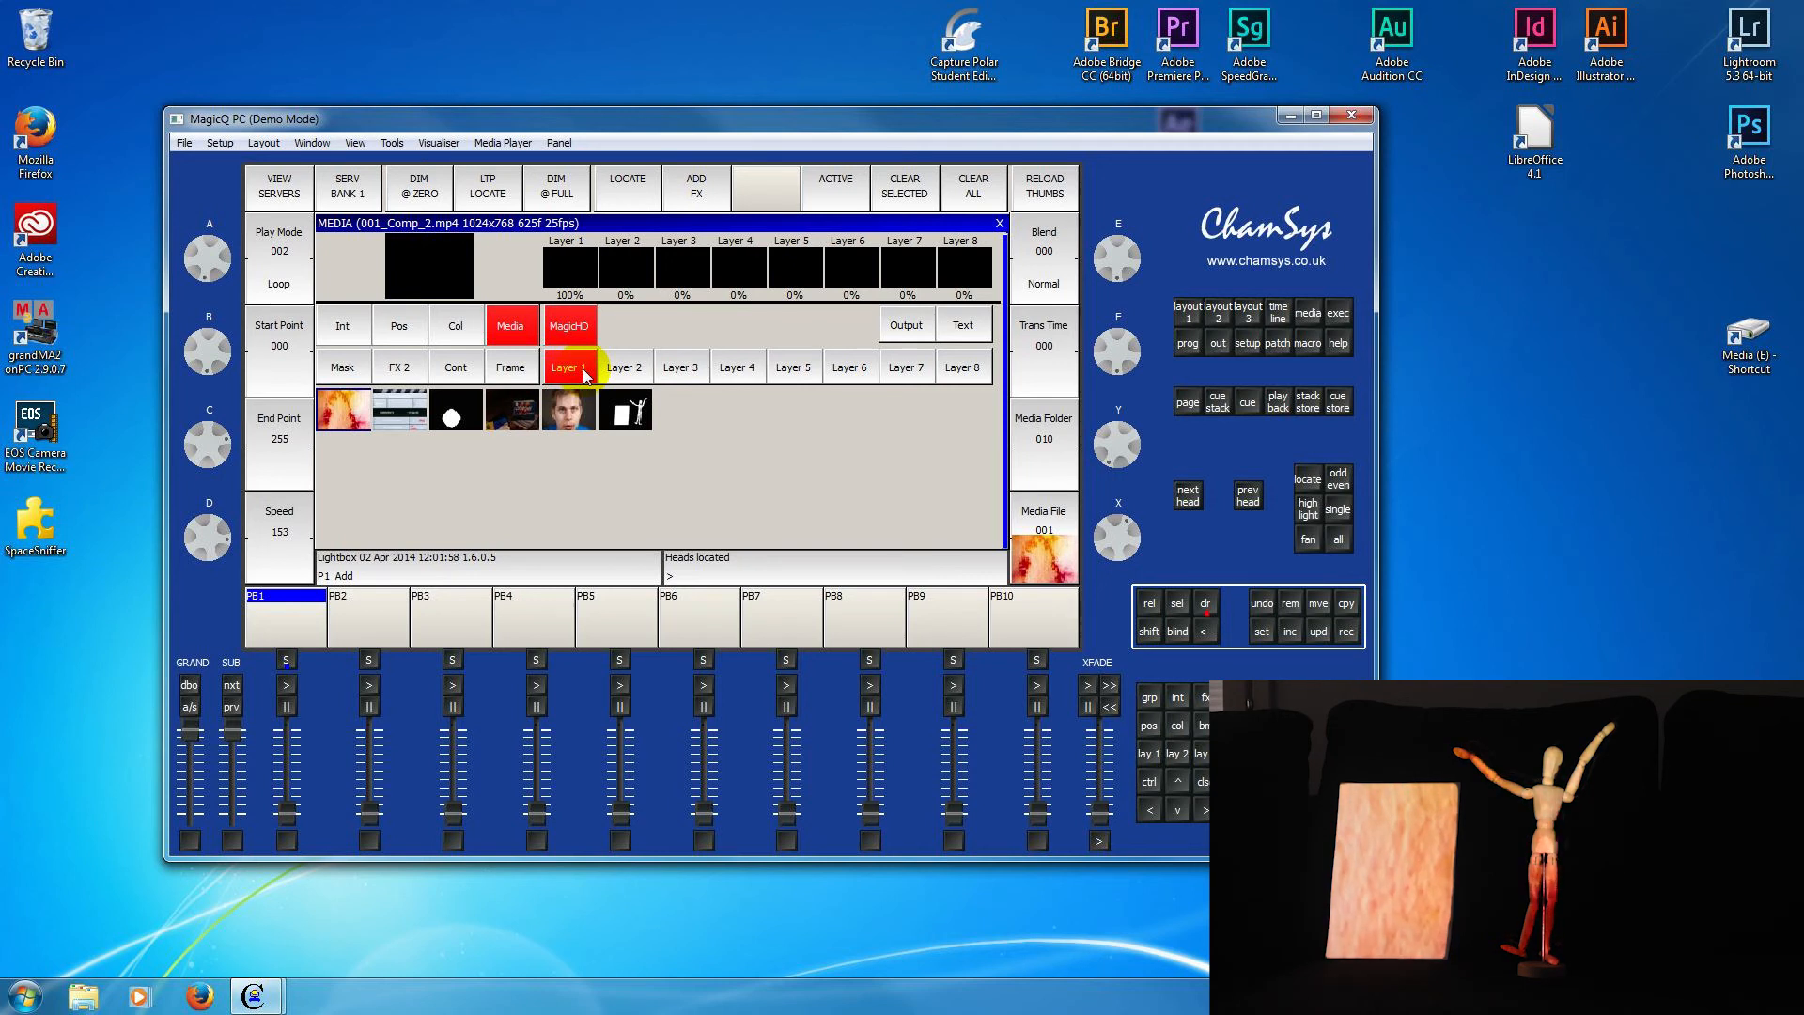
- Scale the layer 1 fire clip to 45 by 89 at position 160, 127 so it lights only the puppet
{"action": "left_click", "coordinate": [624, 367]}
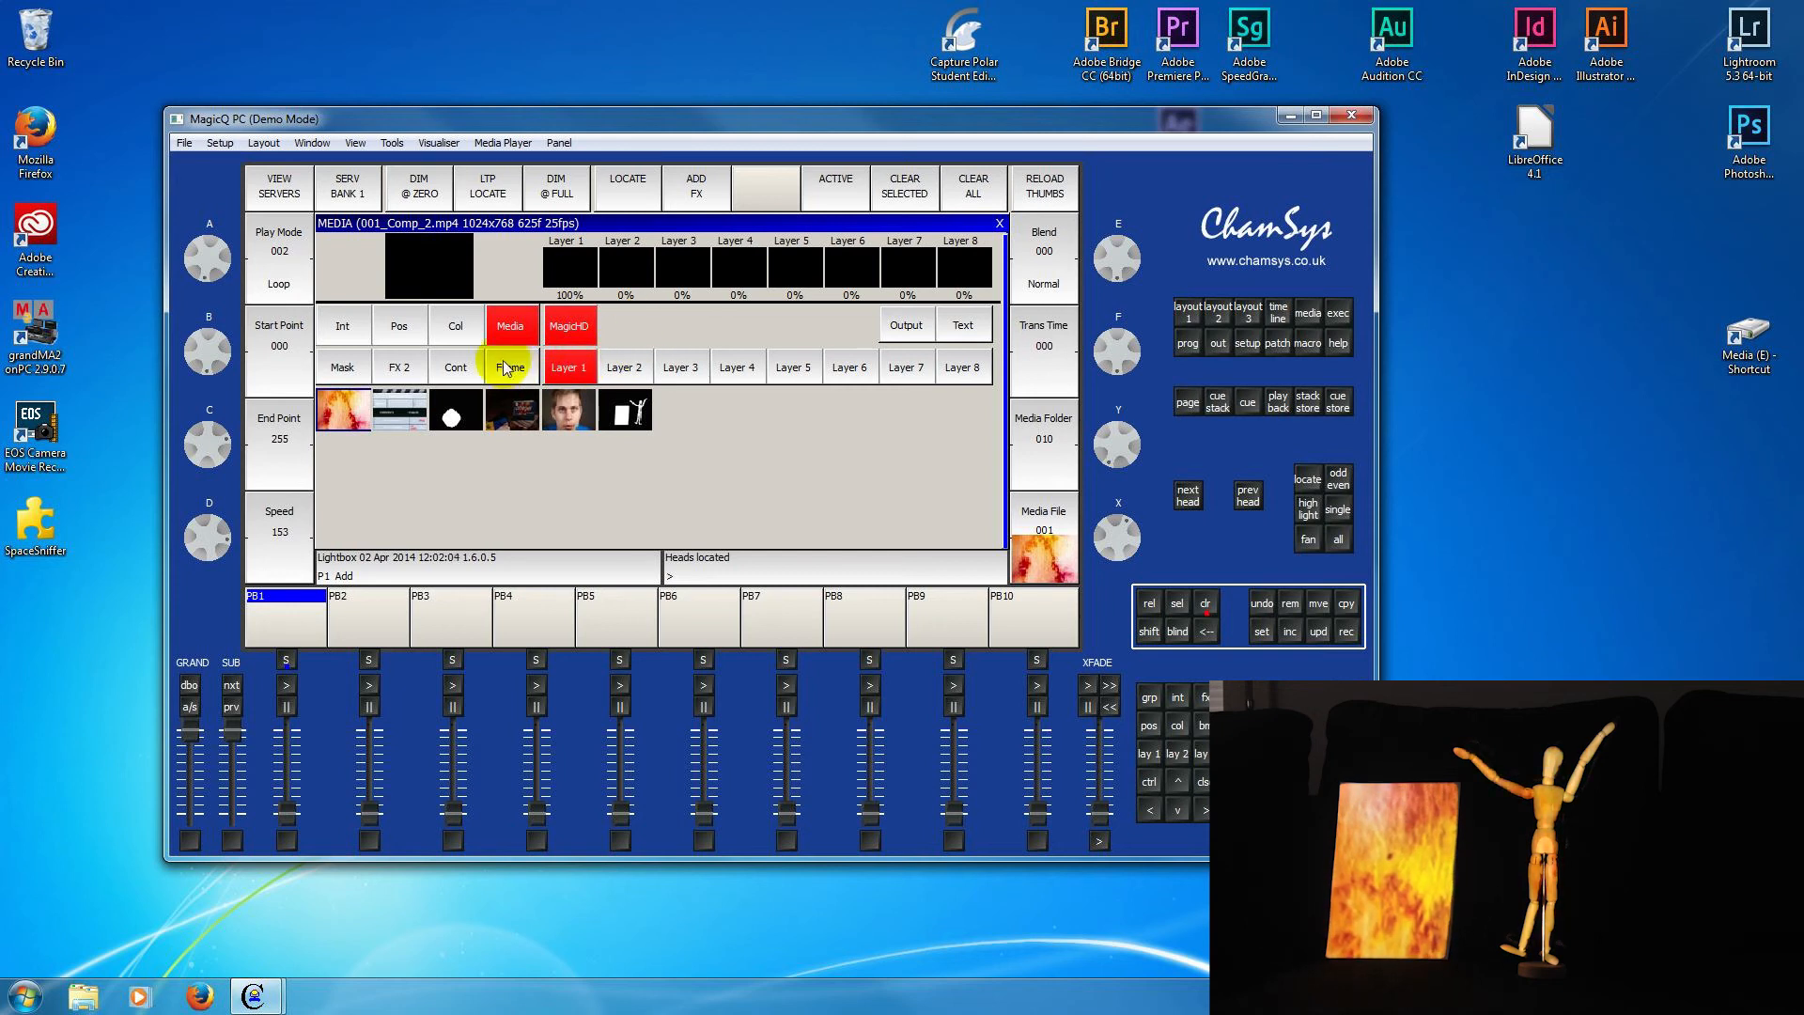
{"action": "left_click", "coordinate": [399, 325]}
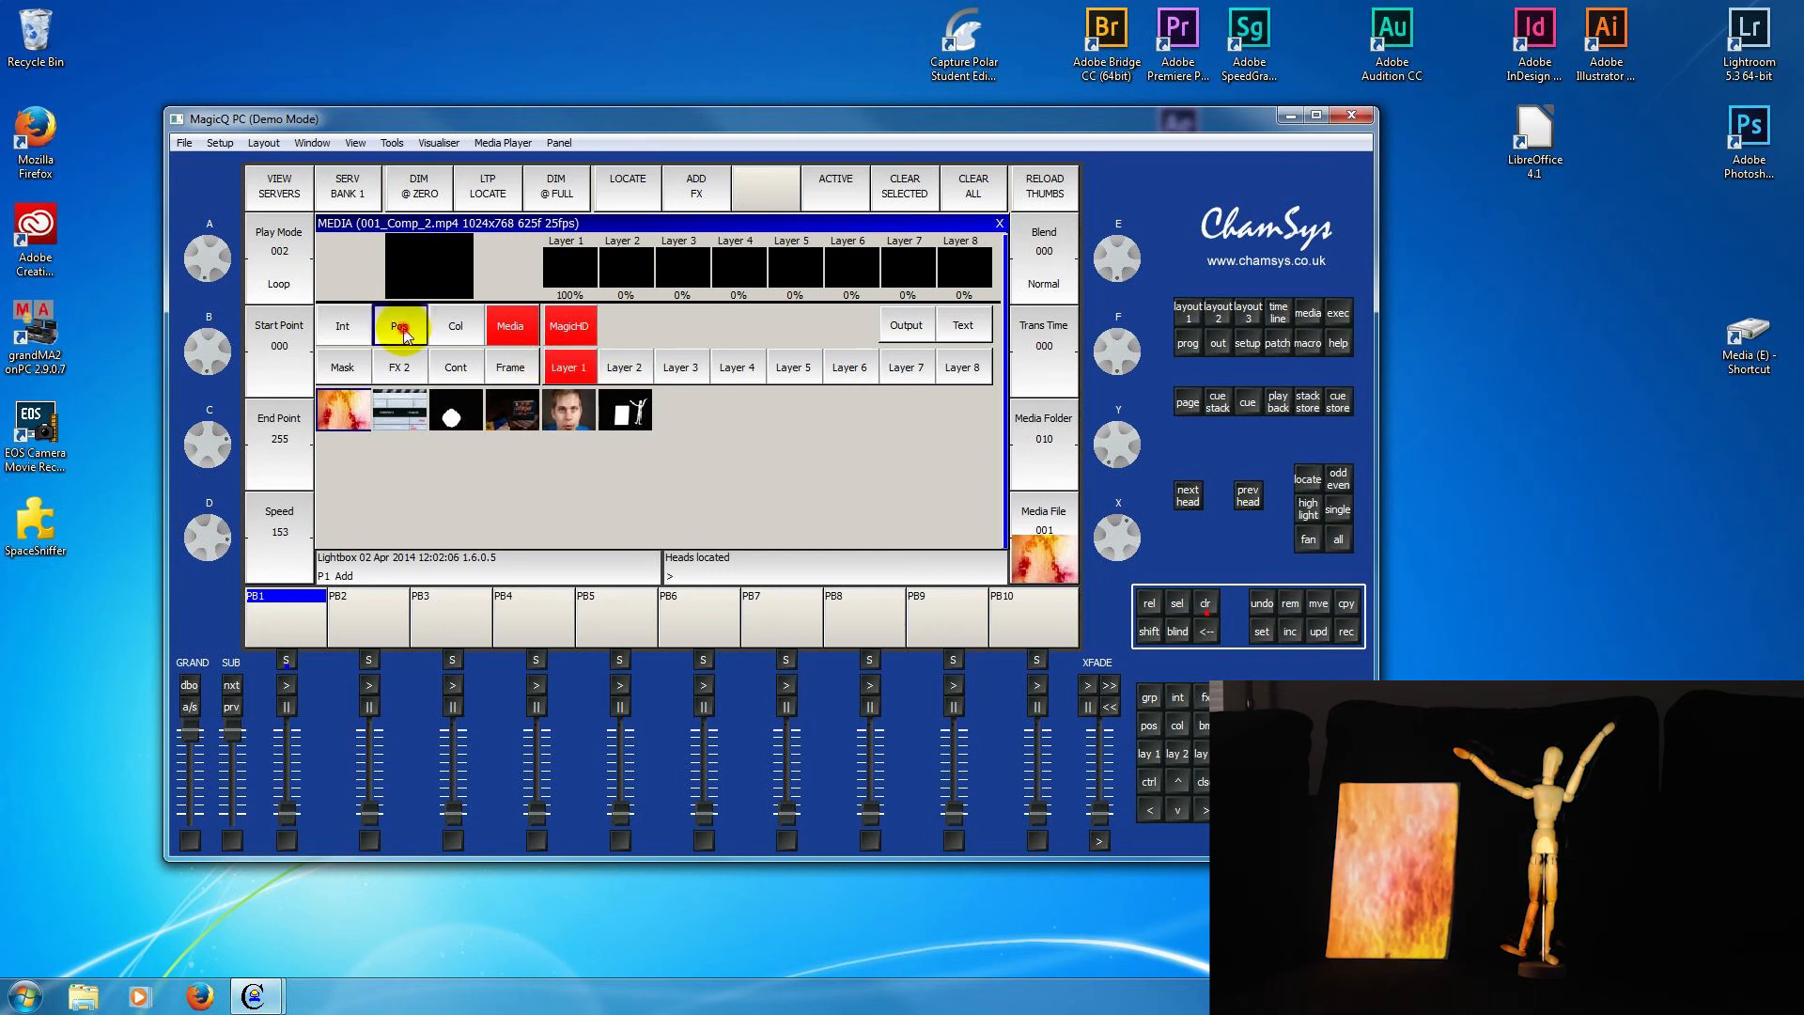
{"action": "left_click", "coordinate": [398, 325]}
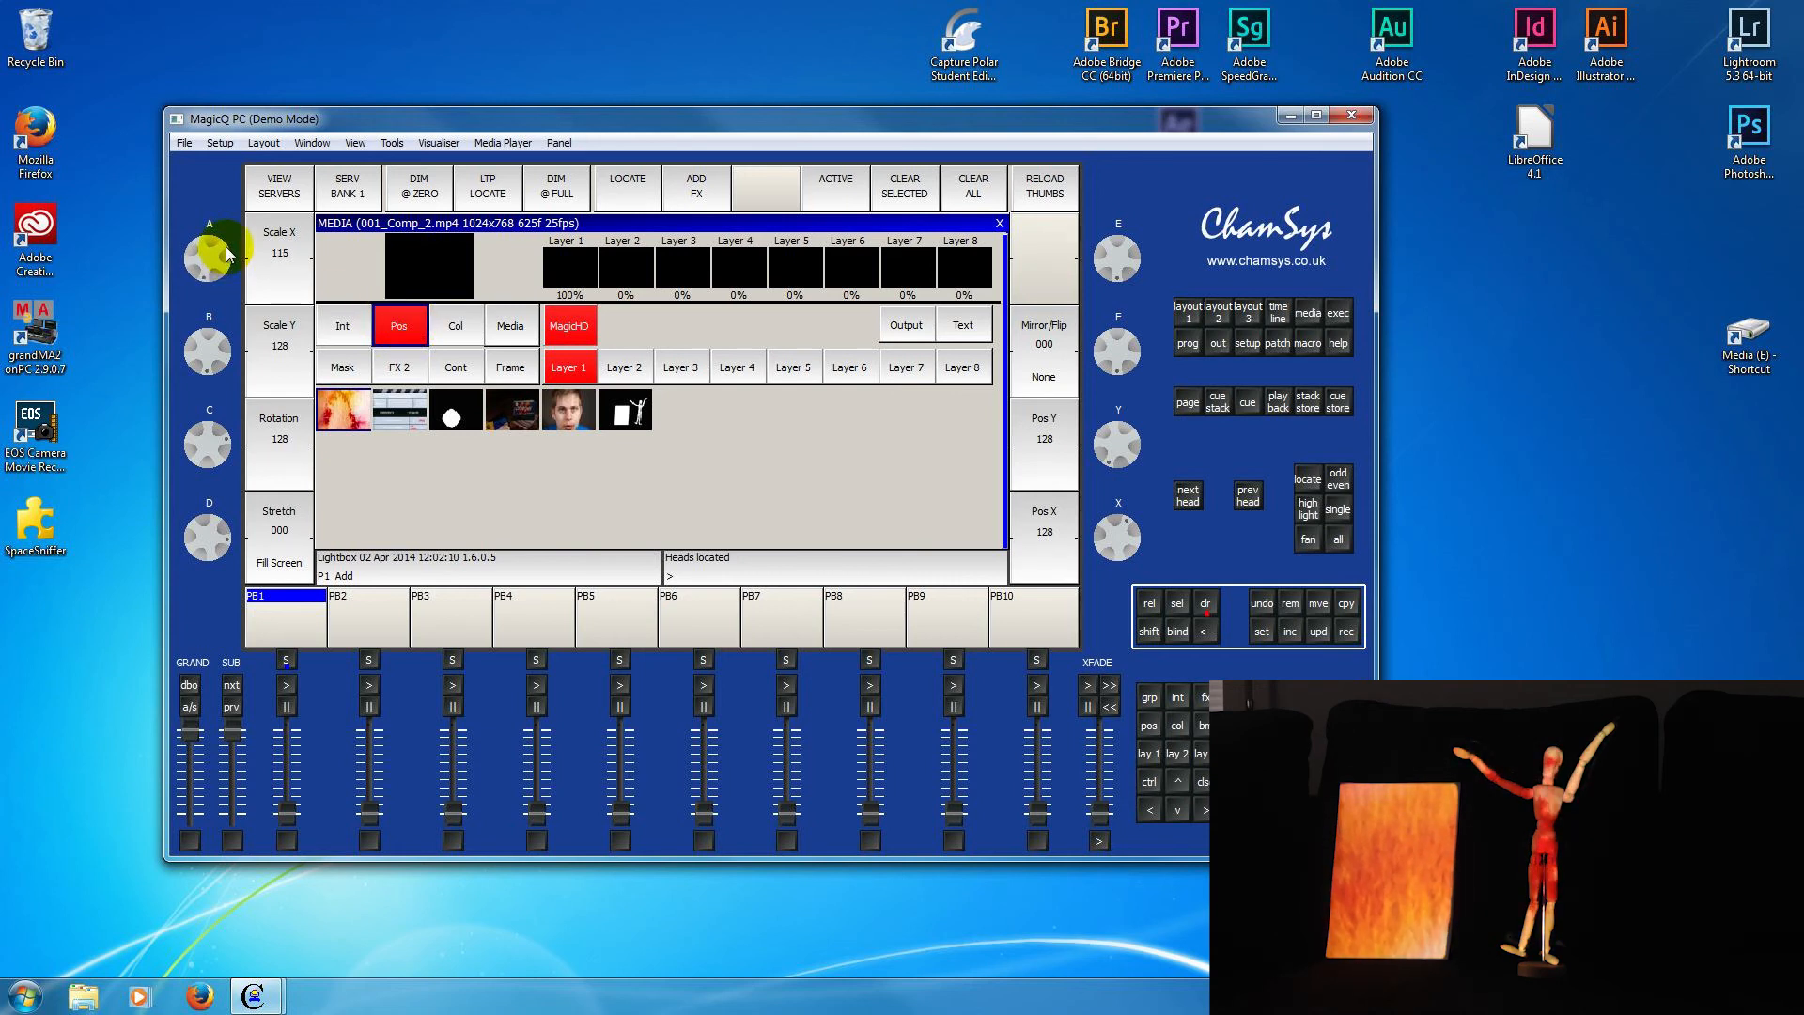
{"action": "left_click_drag", "start_coordinate": [218, 260], "coordinate": [218, 224]}
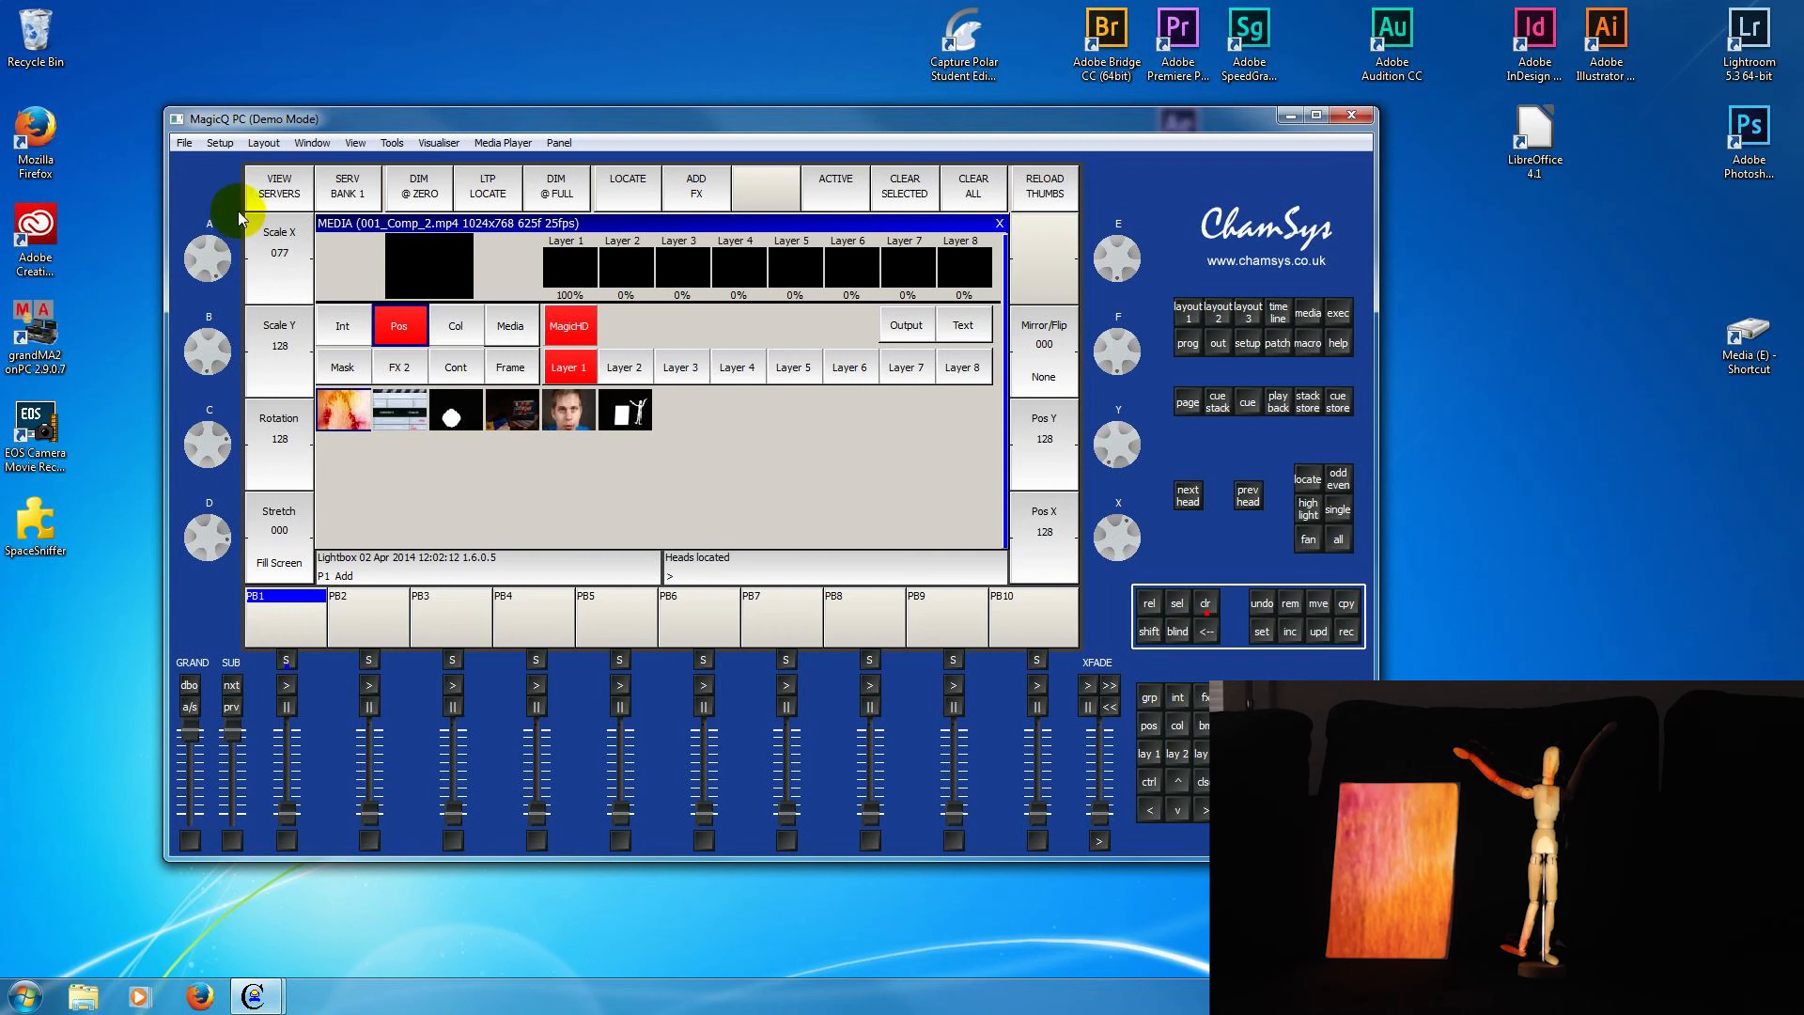
{"action": "left_click_drag", "start_coordinate": [206, 321], "coordinate": [224, 345]}
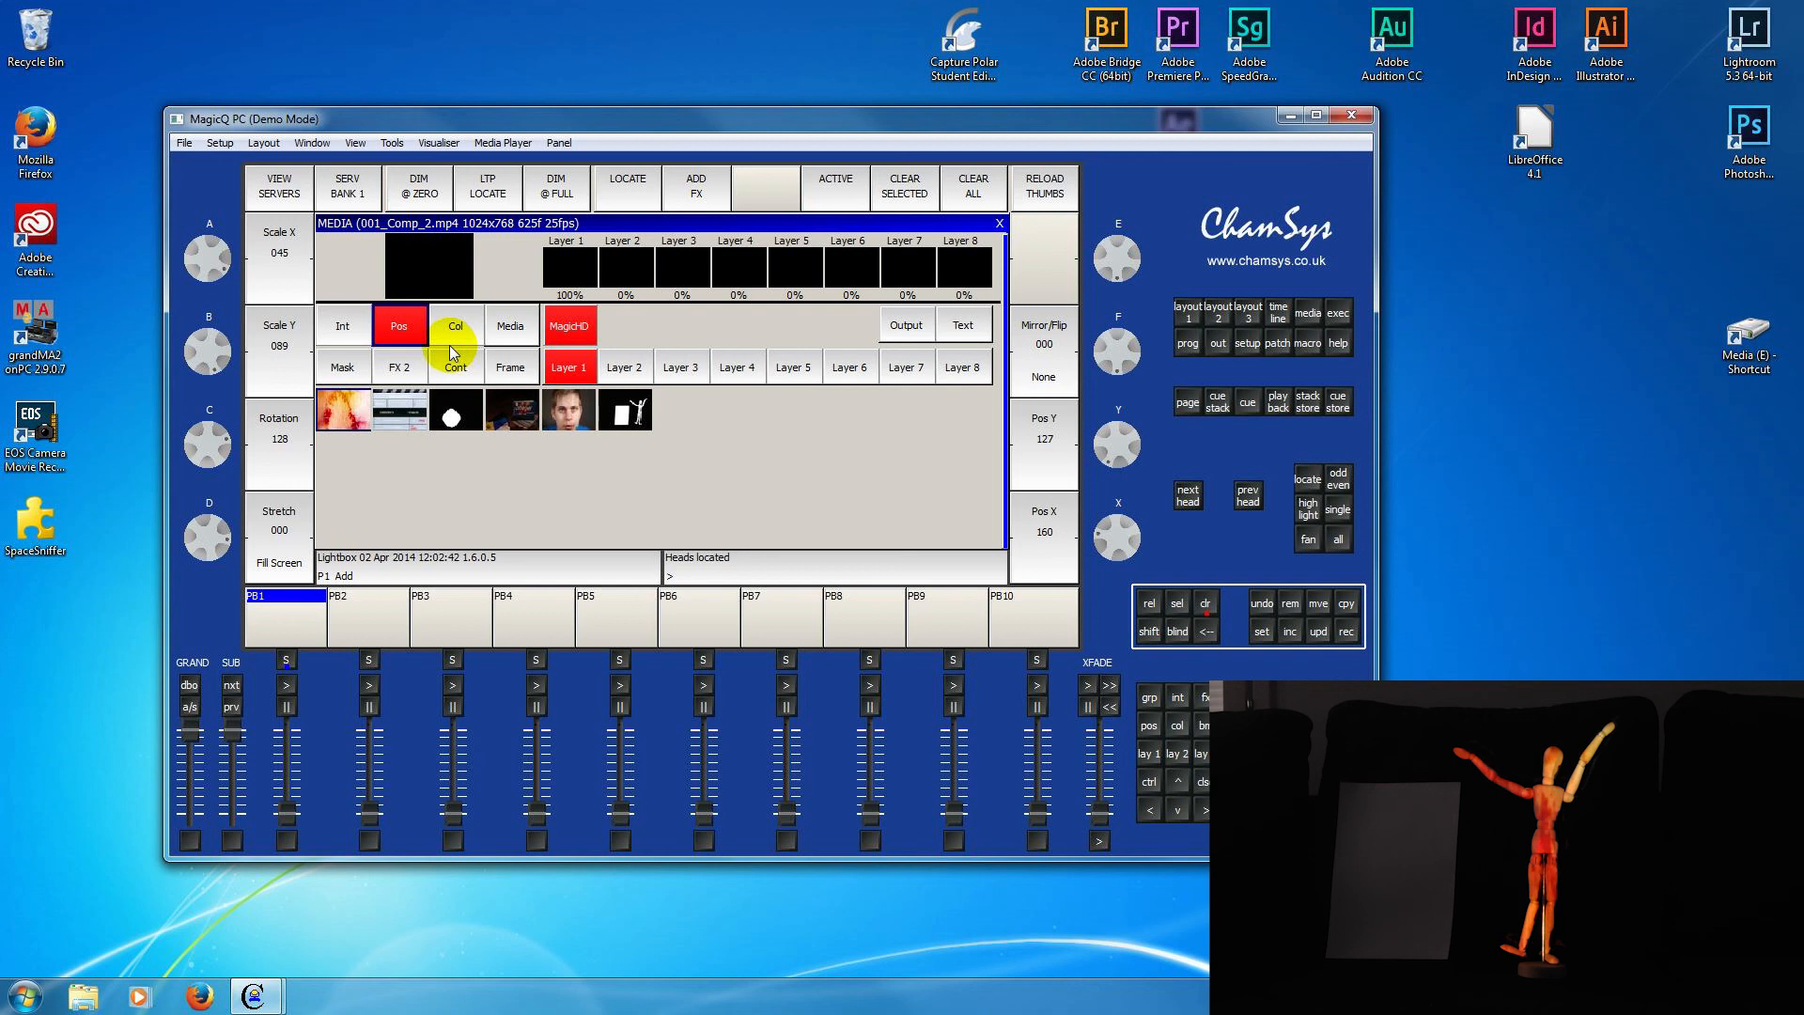
{"action": "left_click", "coordinate": [624, 412]}
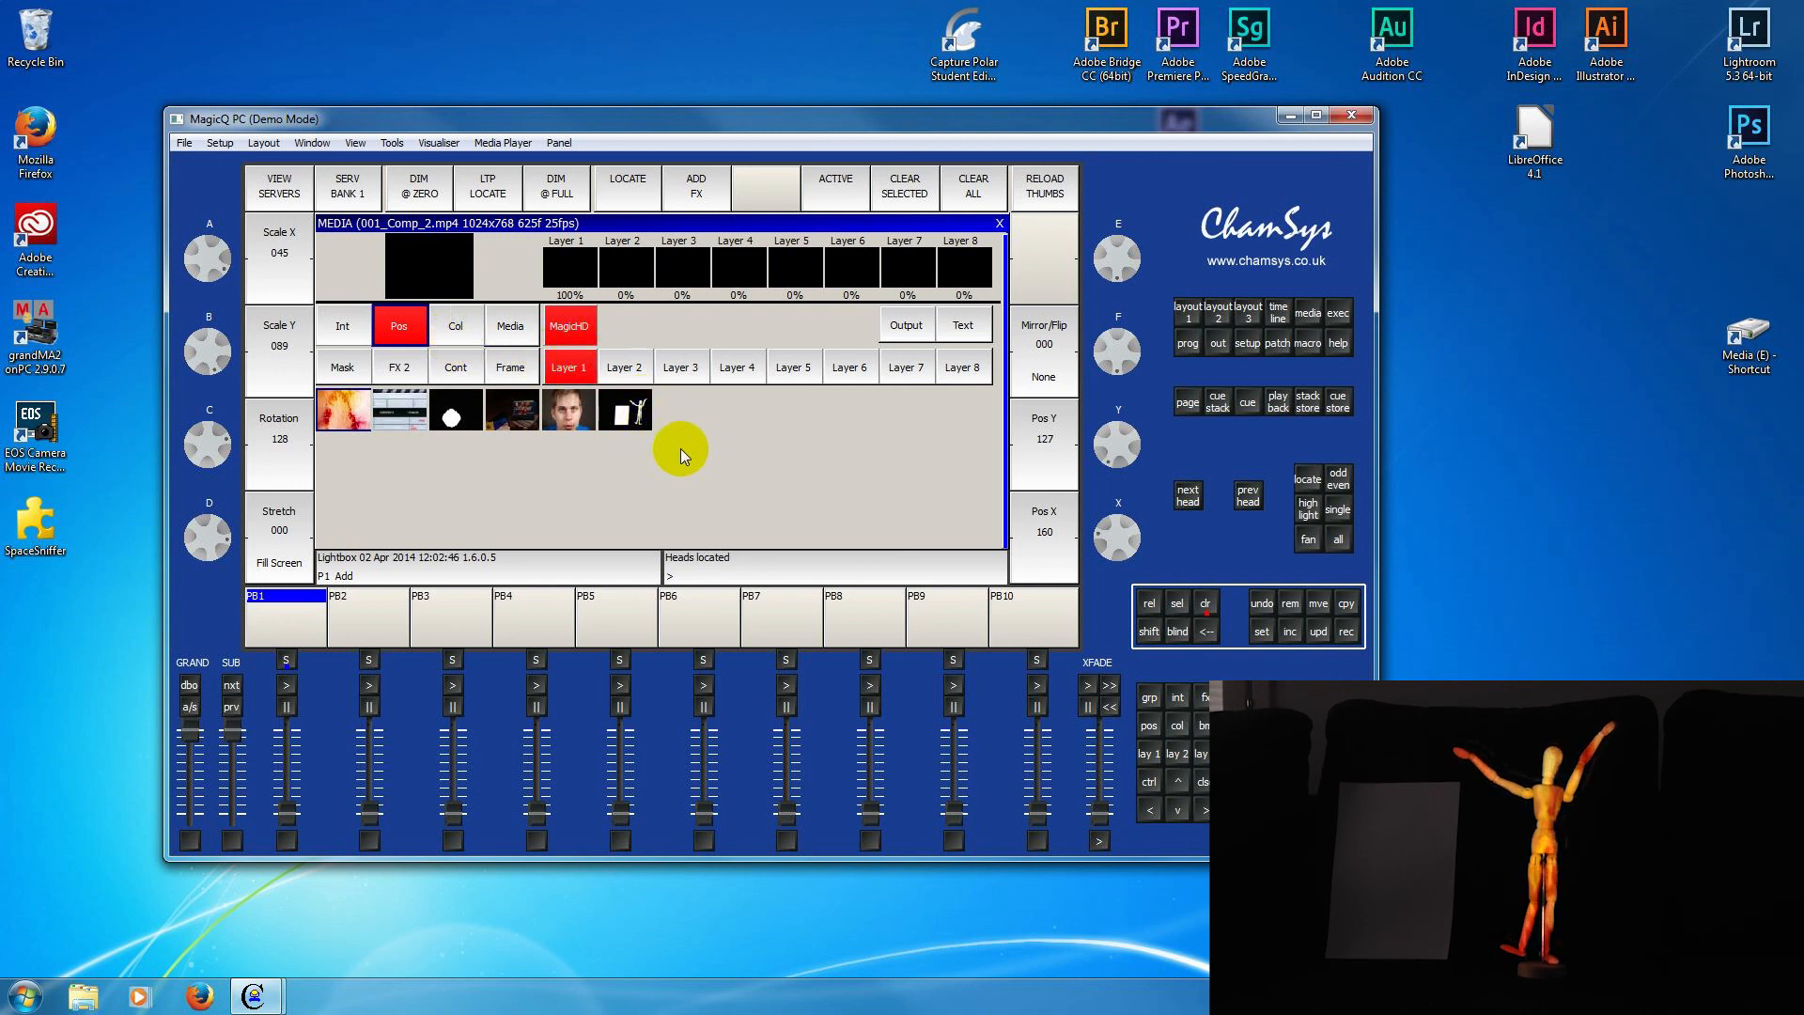
{"action": "mouse_move", "coordinate": [720, 449]}
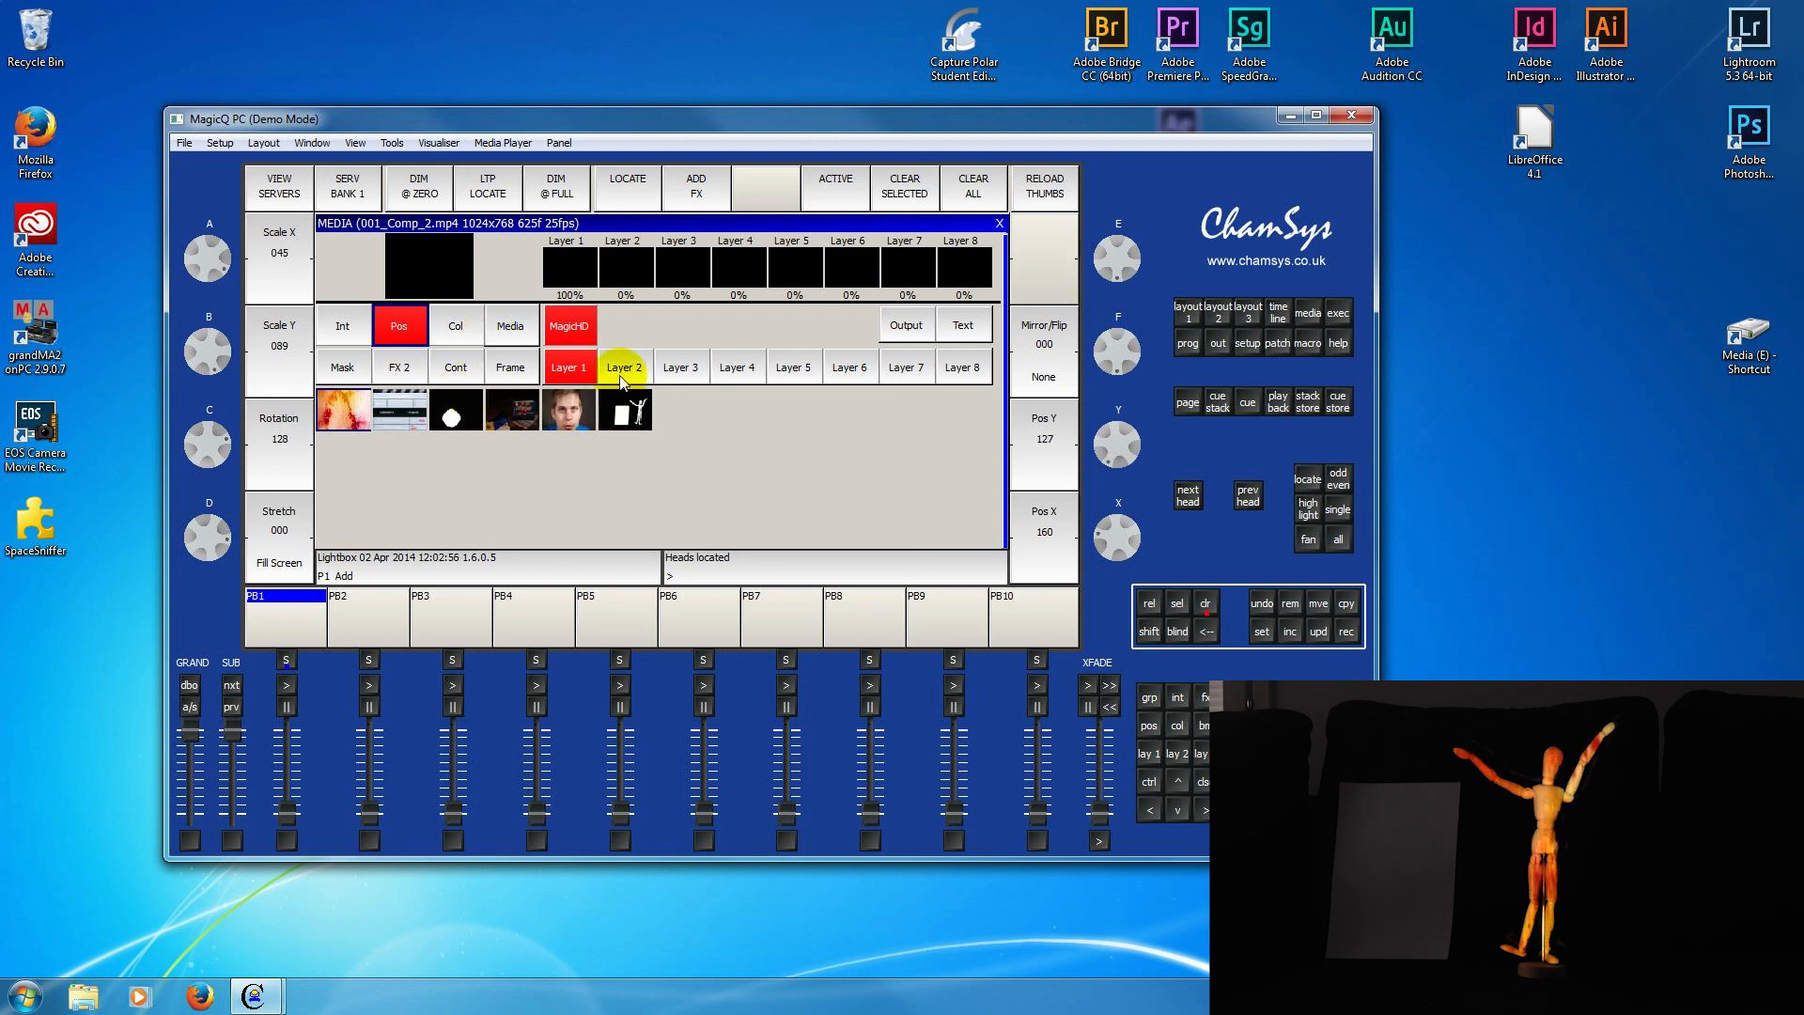
- Fit layer 2 to the paper card and load the white star image from media folder 003
{"action": "left_click", "coordinate": [626, 184]}
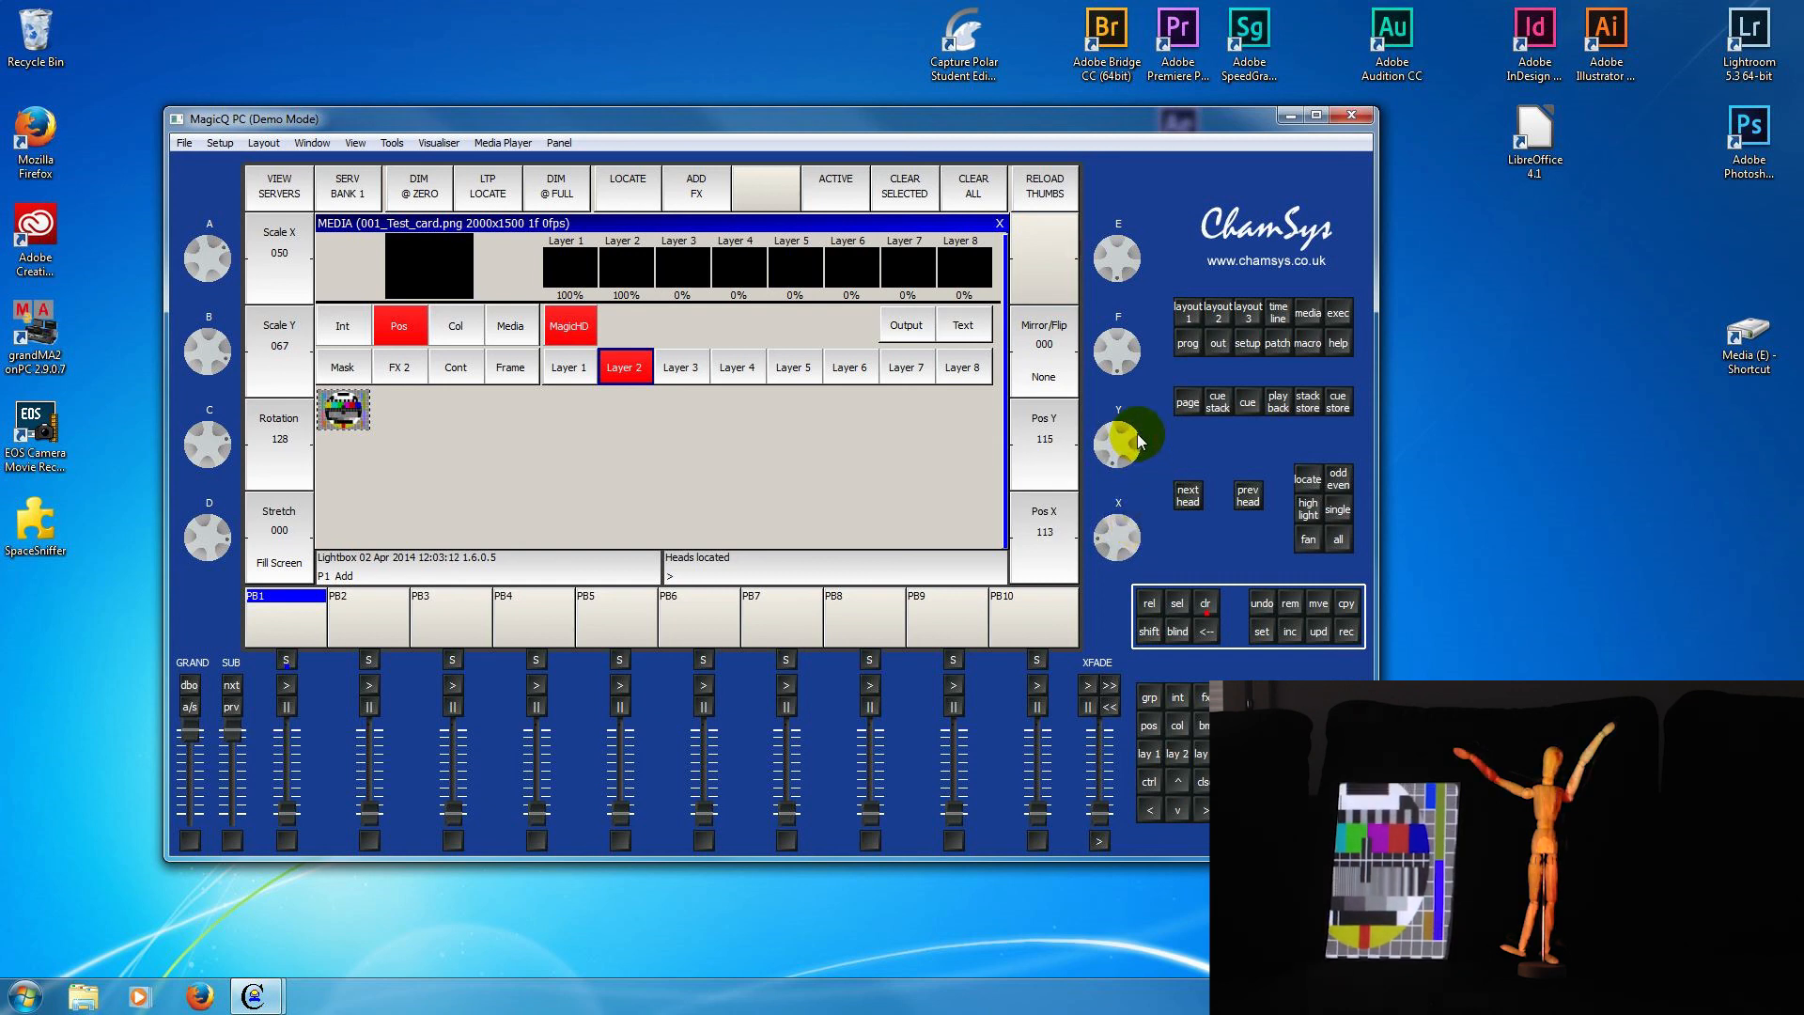
{"action": "left_click", "coordinate": [509, 326]}
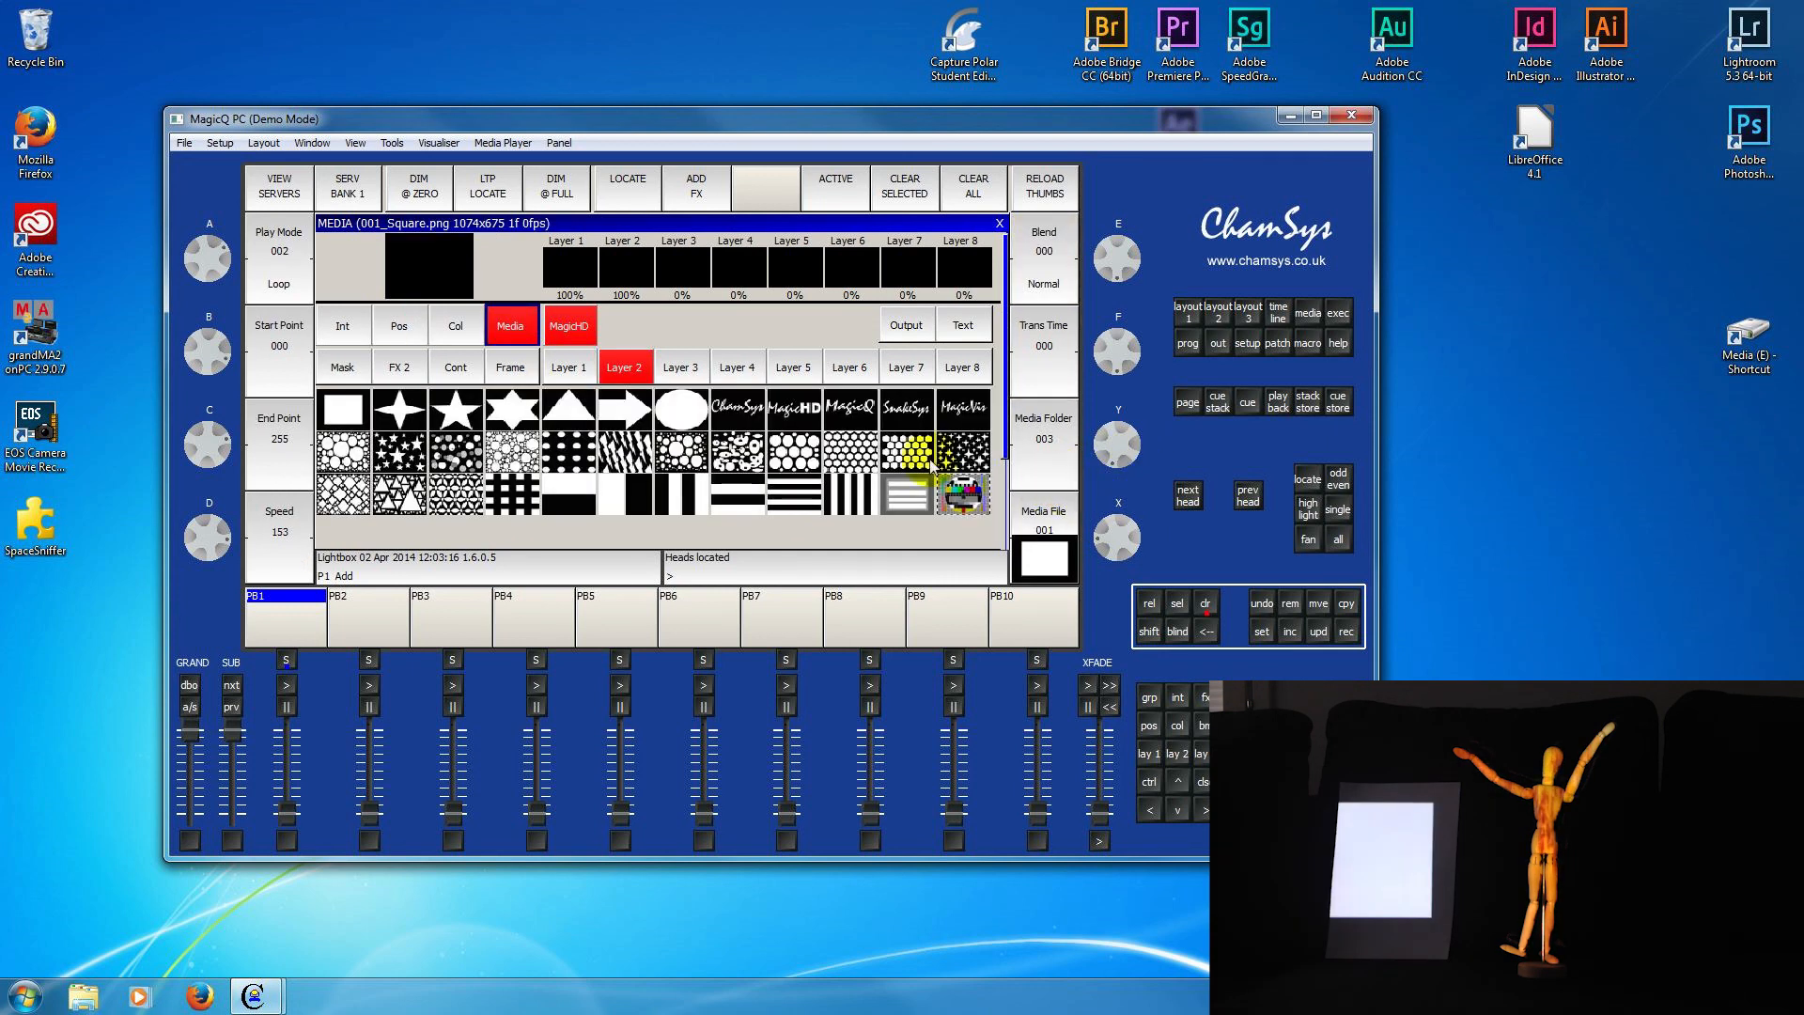
{"action": "left_click", "coordinate": [455, 411]}
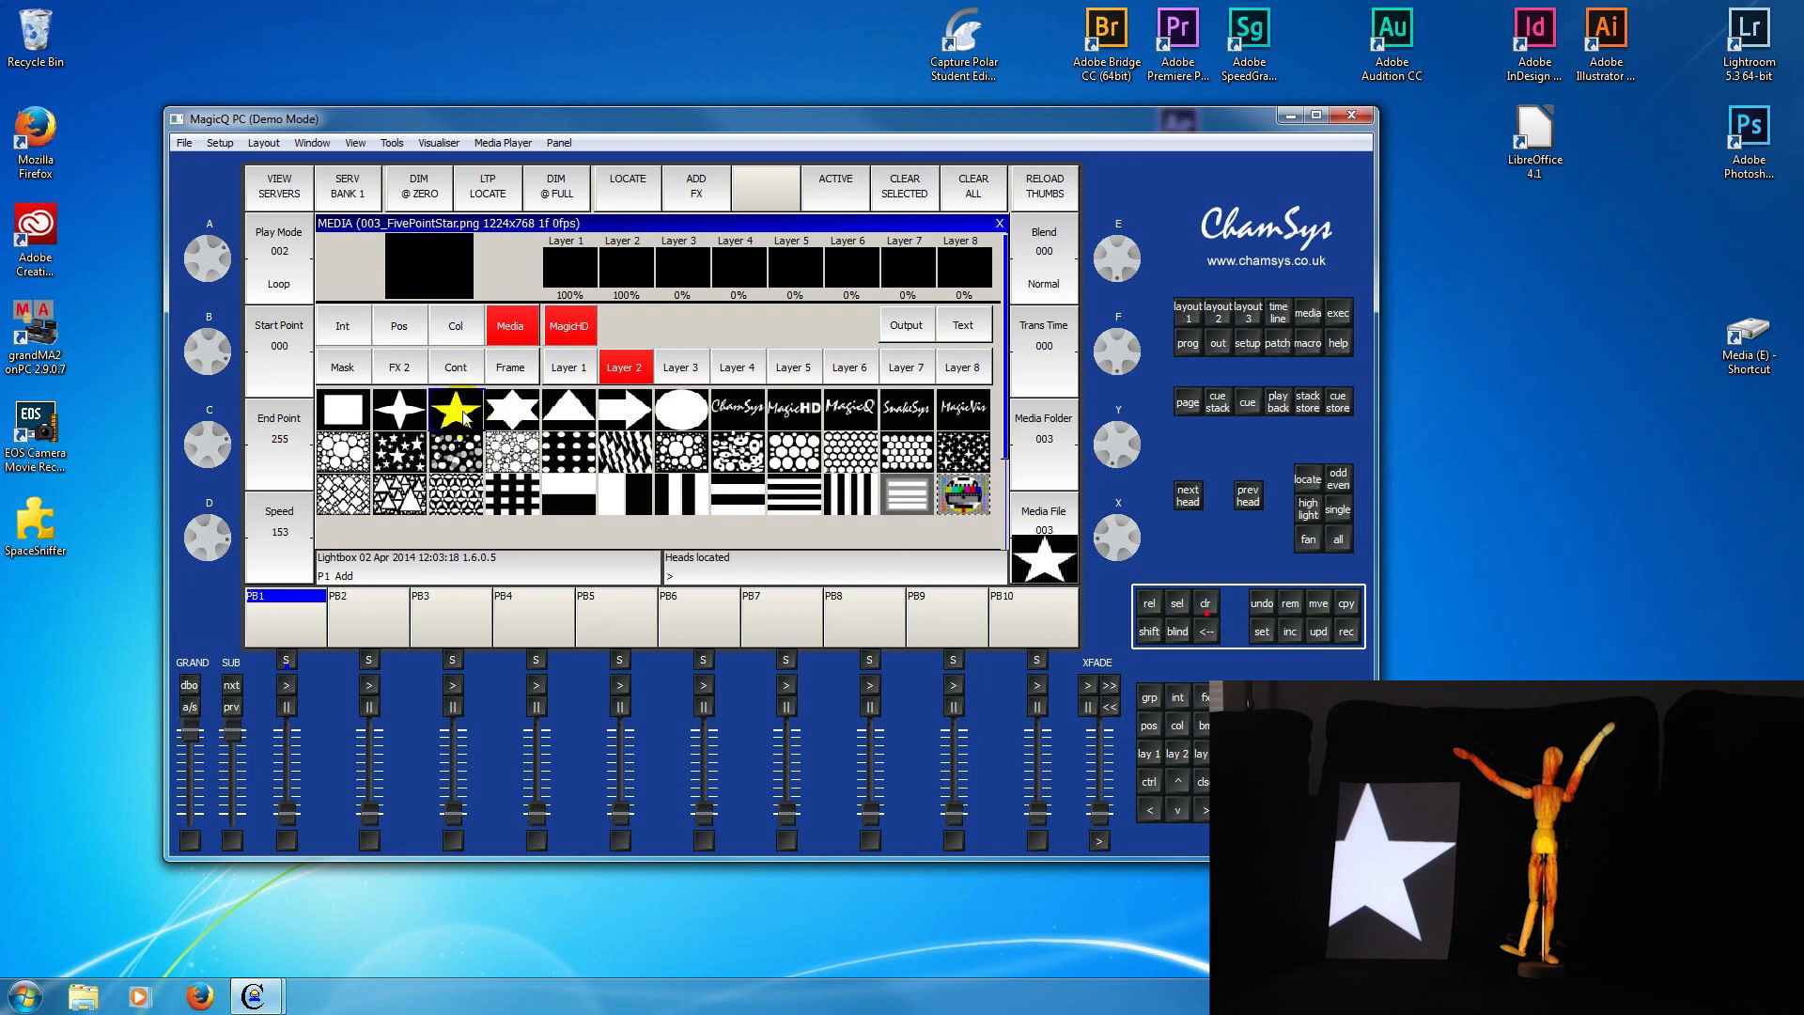